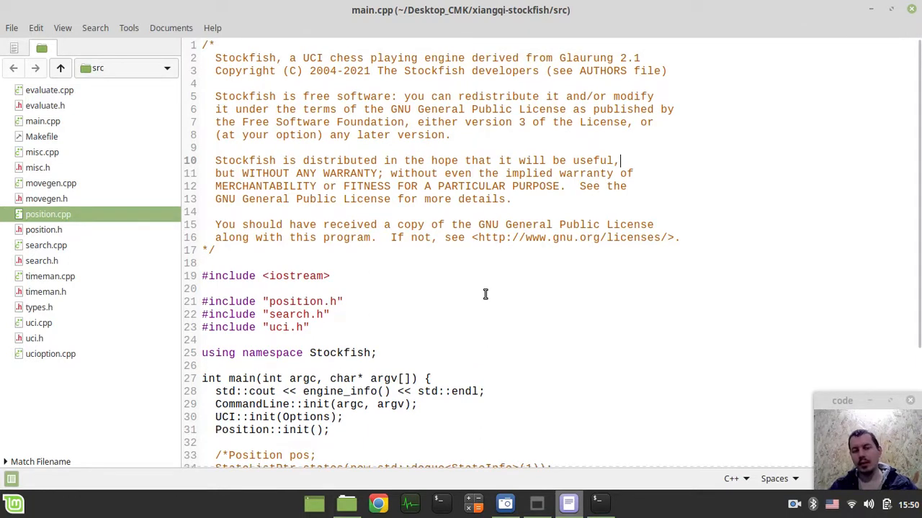
pyautogui.moveTo(458, 279)
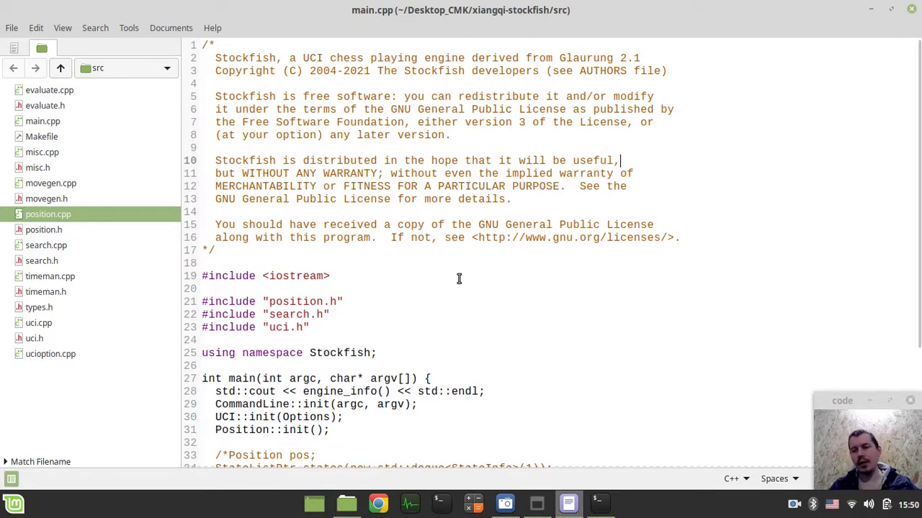
pyautogui.moveTo(434, 266)
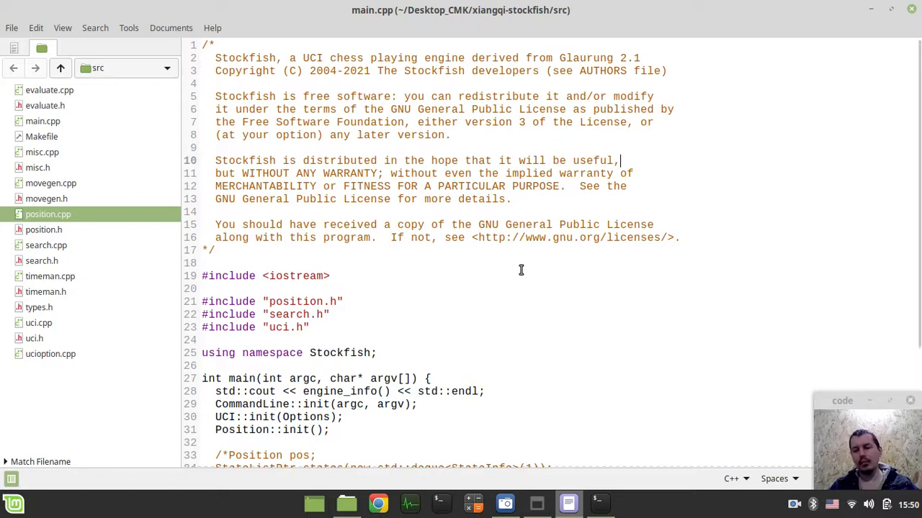
pyautogui.moveTo(571, 272)
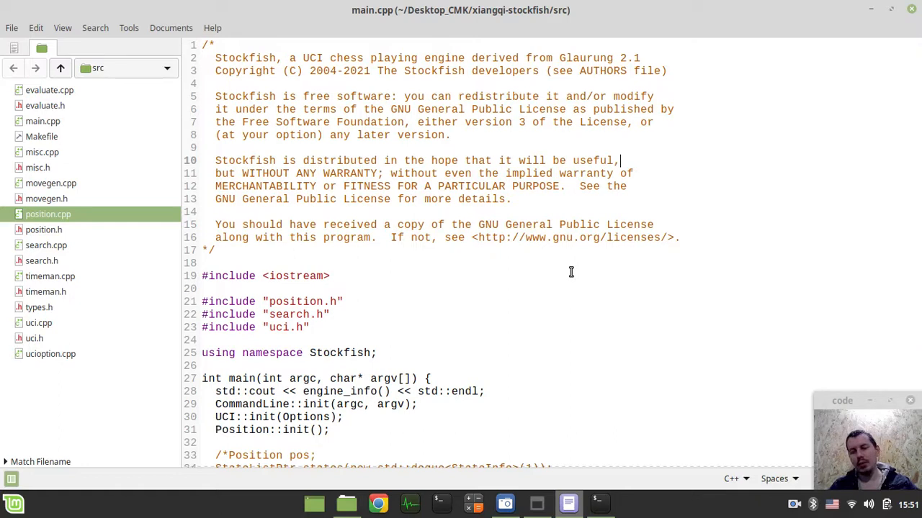
pyautogui.moveTo(493, 281)
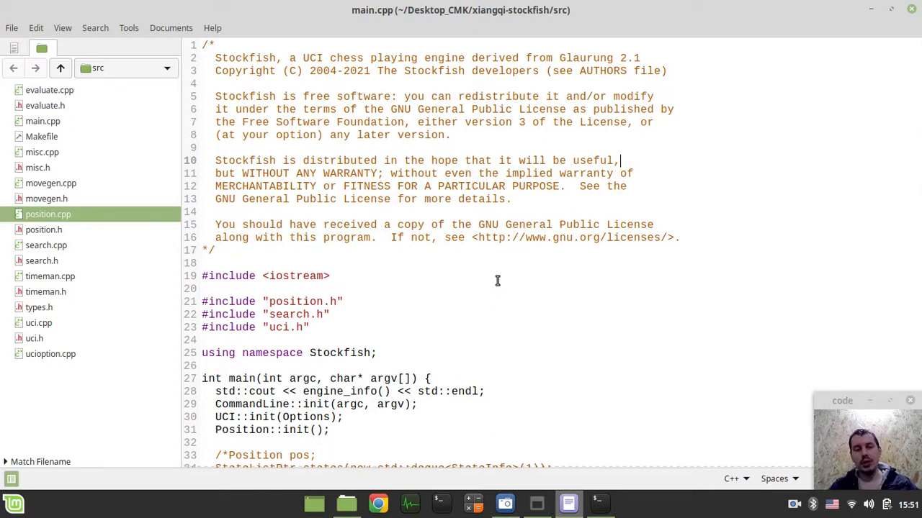
pyautogui.moveTo(575, 380)
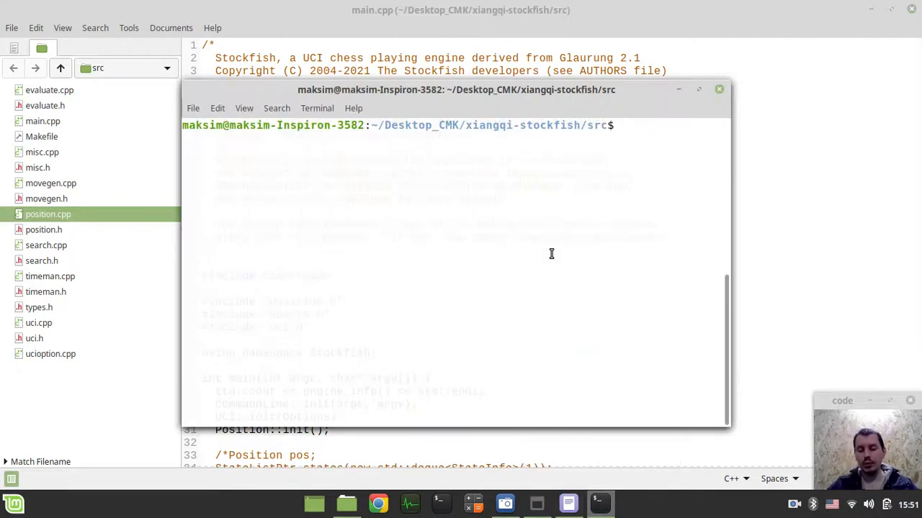
# Build and launch Xiangqi Stockfish, then nudge the terminal window up and right.
pyautogui.press('Return')
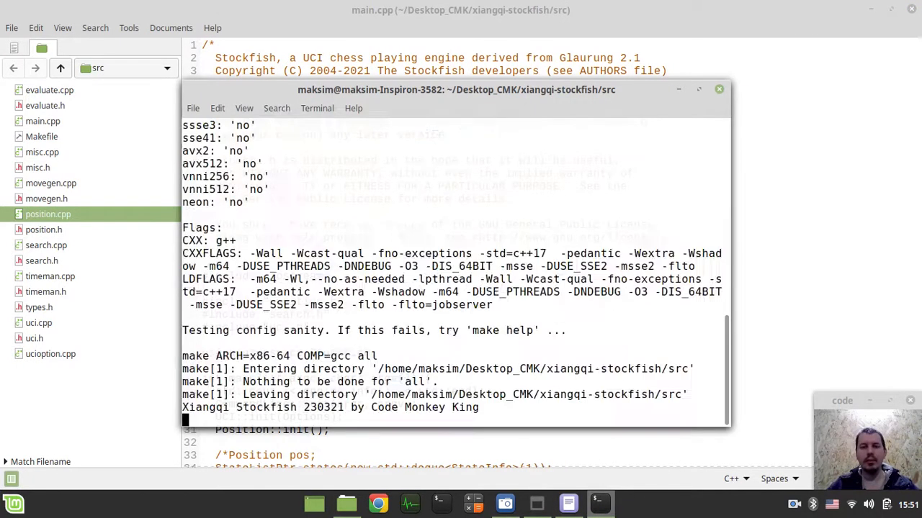
pyautogui.moveTo(456, 89); pyautogui.dragTo(483, 76)
pyautogui.write('eval')
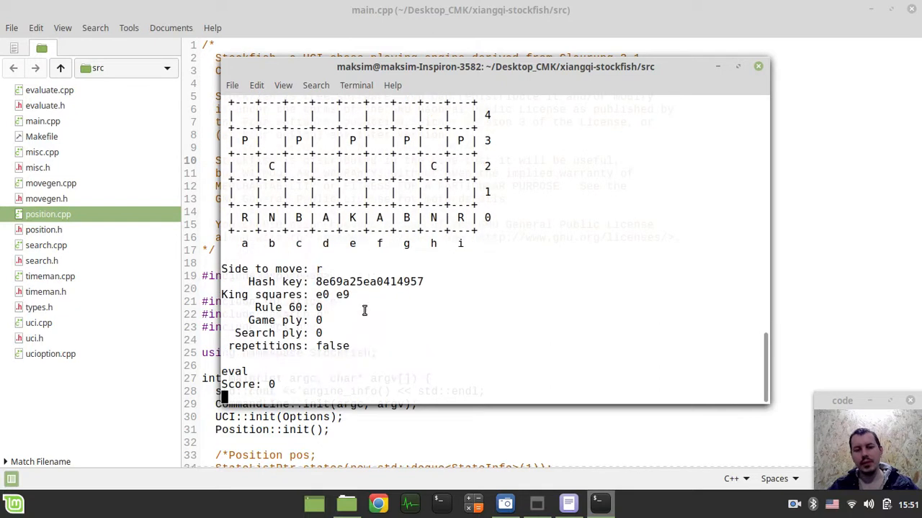
pyautogui.moveTo(428, 315)
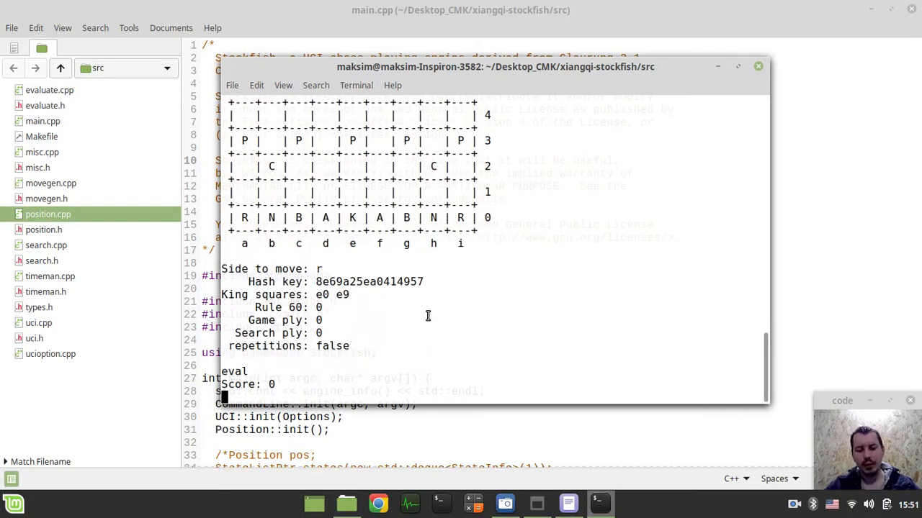
# Enter 'position startpos moves h2e2' to apply the central cannon opening.
pyautogui.write('position s')
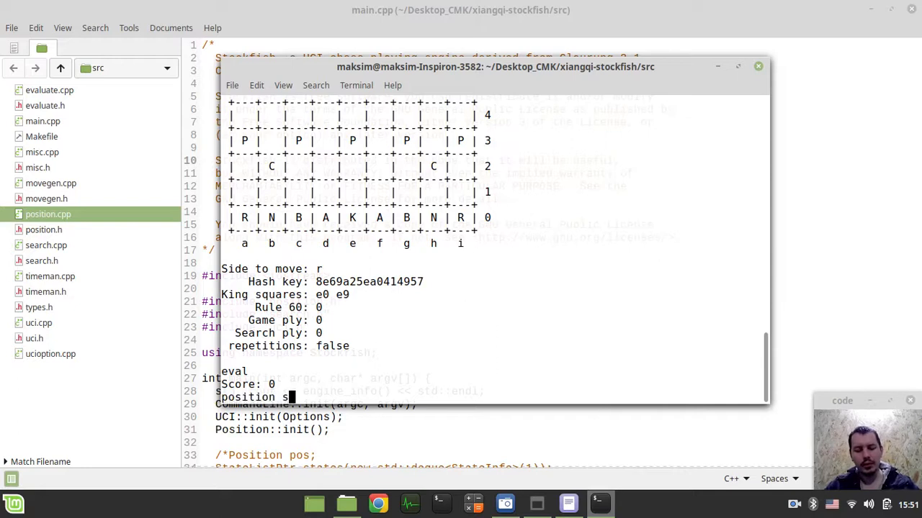
pyautogui.write('tartpos moves')
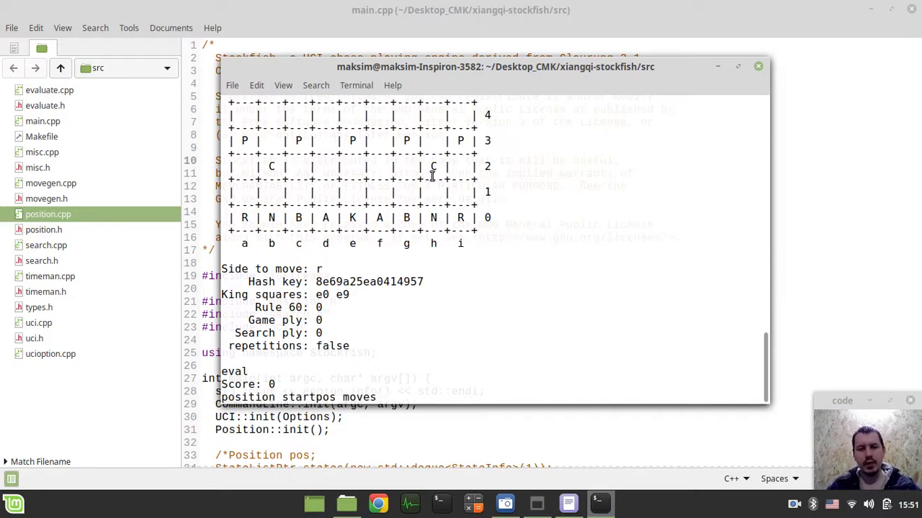
pyautogui.write('h')
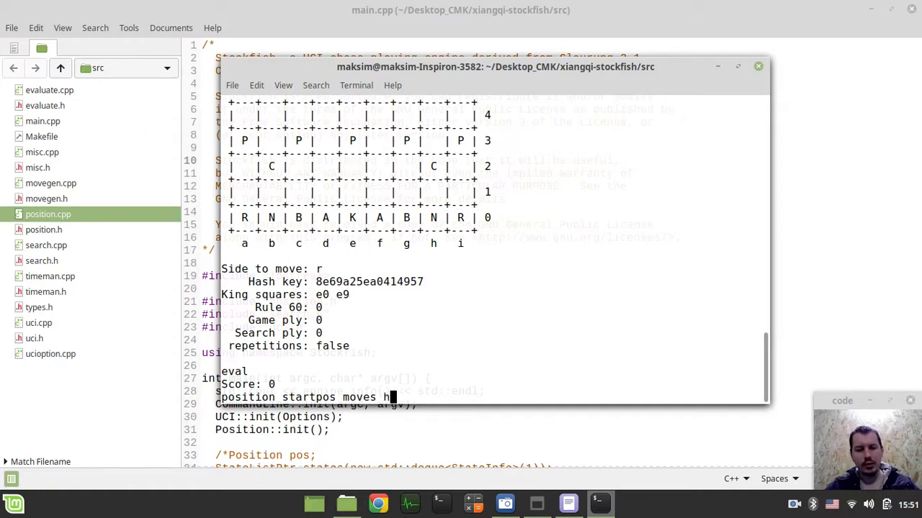
pyautogui.write('2')
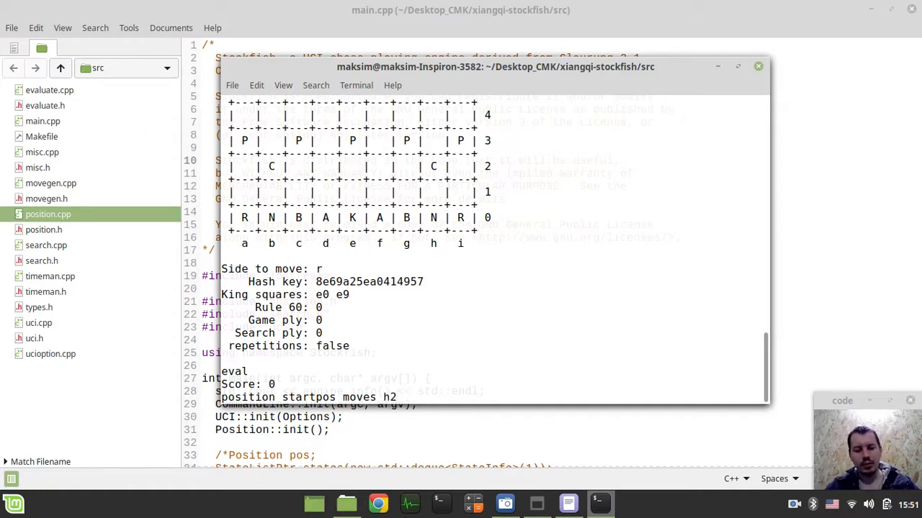
pyautogui.press('Return')
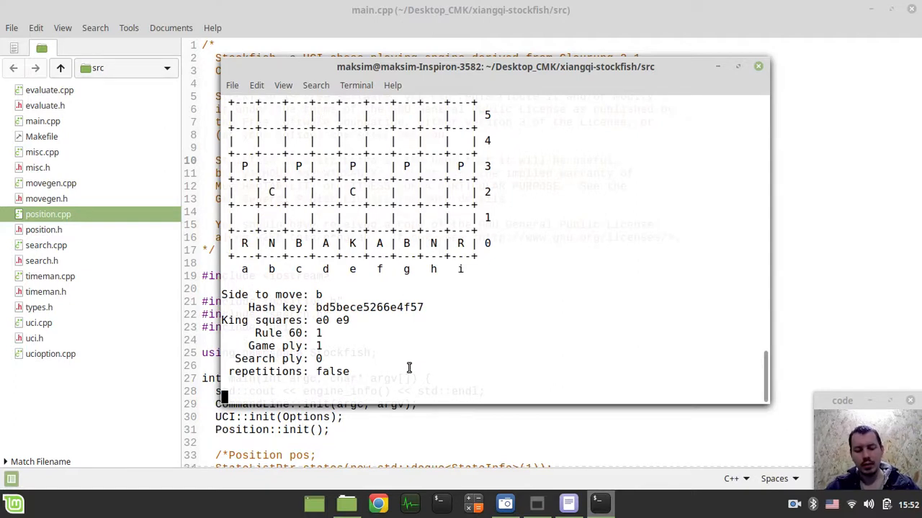
pyautogui.write('position startpos')
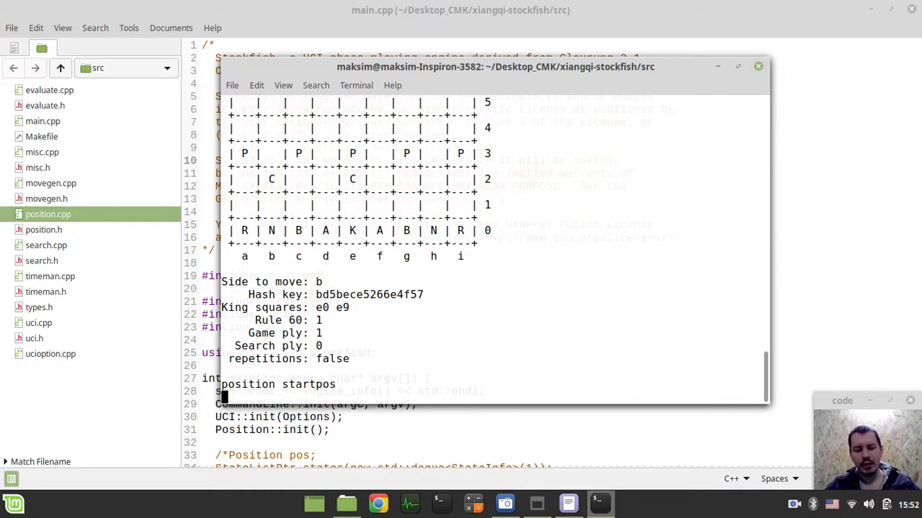
# Run a perft test from the start position: 133,312,995 nodes in 13,715 ms.
pyautogui.write('go perf')
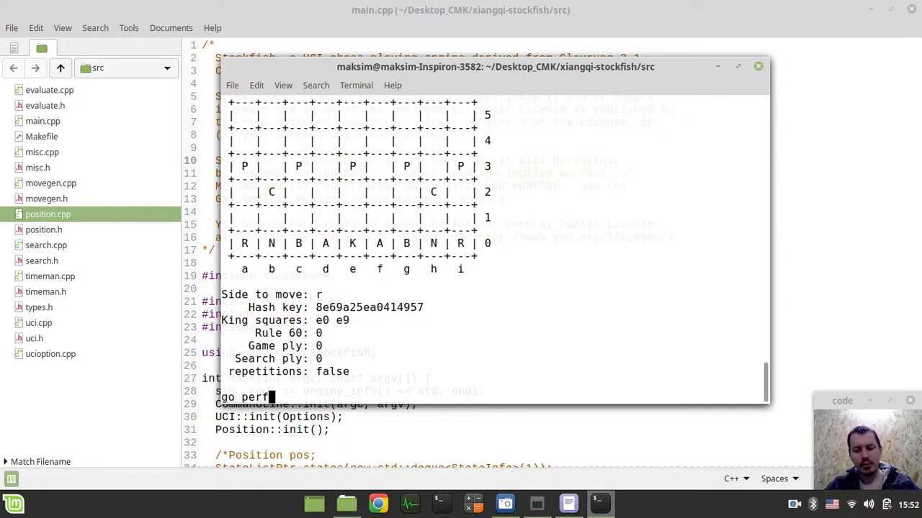
pyautogui.press('Return')
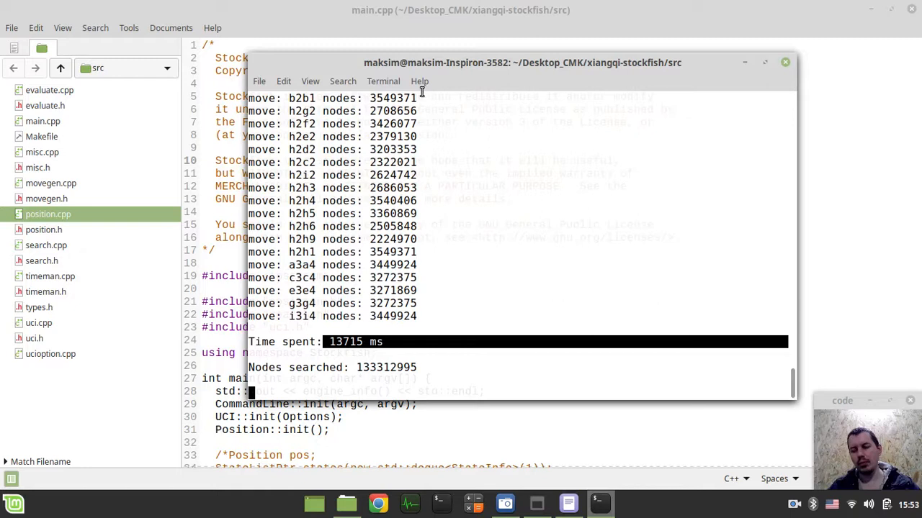
pyautogui.moveTo(457, 176)
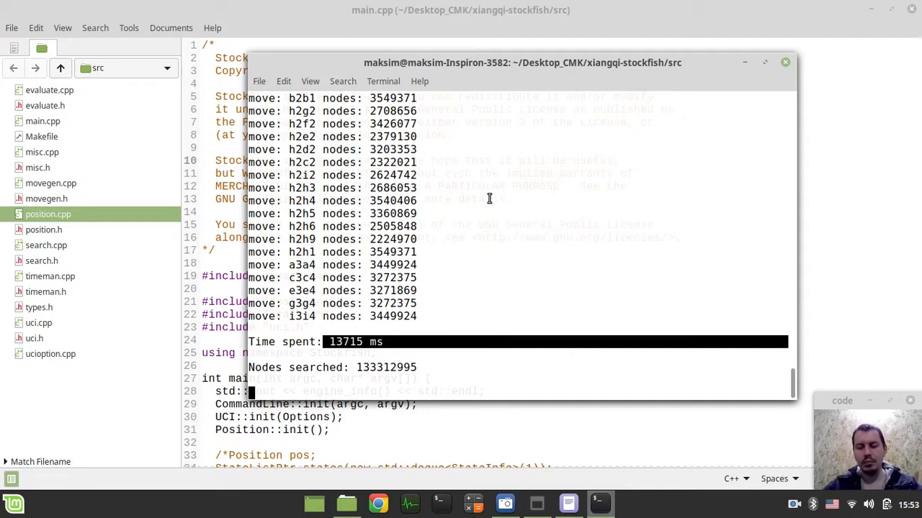
# Search to depth 4 for best move b0c2, then quit the engine.
pyautogui.write('go depth 4')
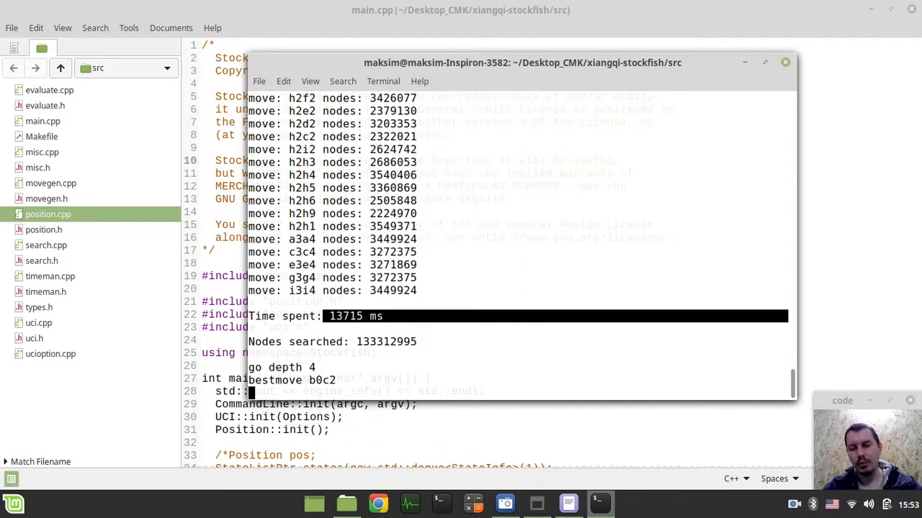
pyautogui.write('quit')
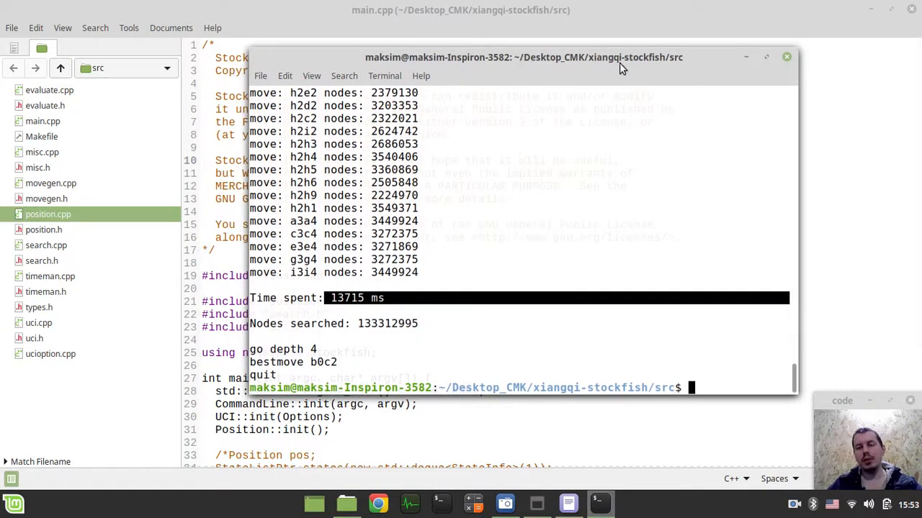
pyautogui.moveTo(716, 76)
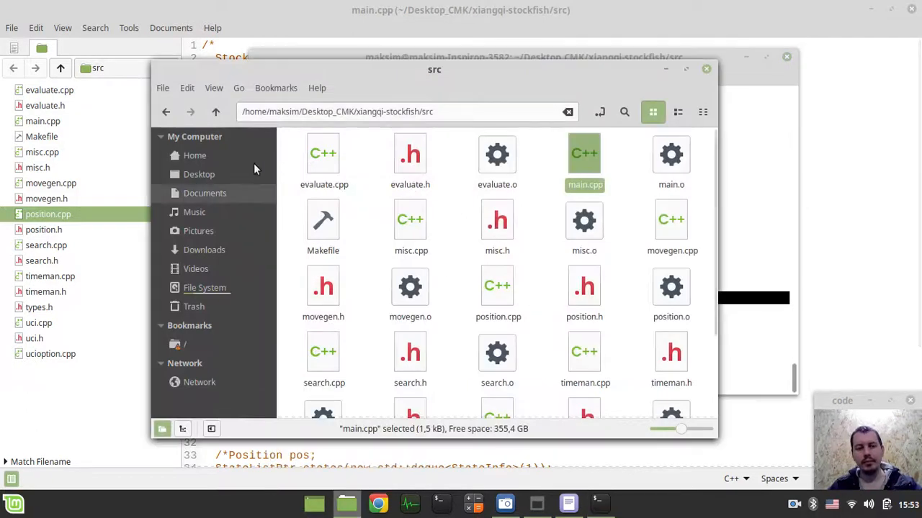
# Go up two folders to Desktop_CMK, enter ccbridge-arena, and open a terminal there.
pyautogui.click(216, 112)
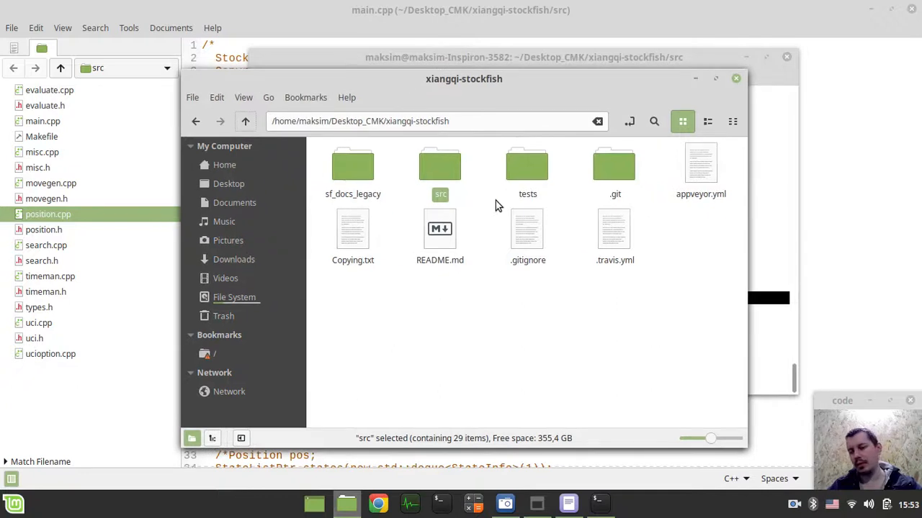
pyautogui.click(245, 121)
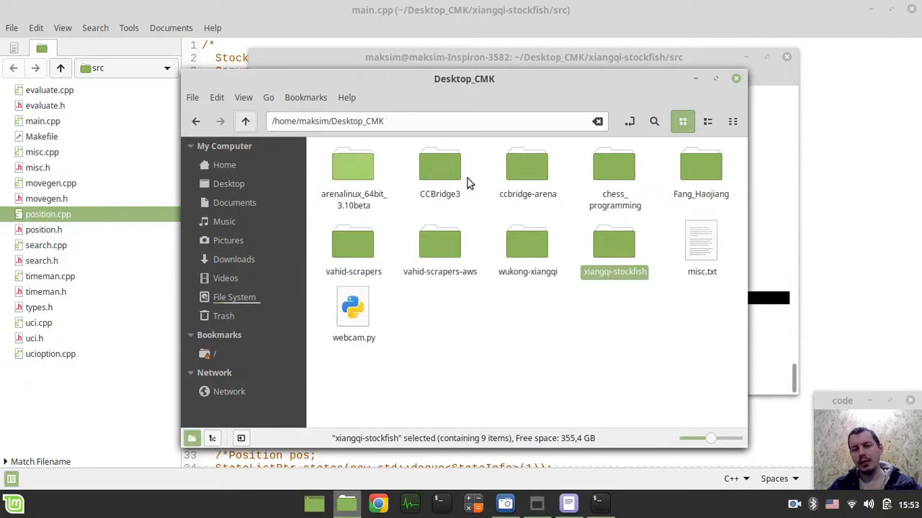
pyautogui.doubleClick(439, 169)
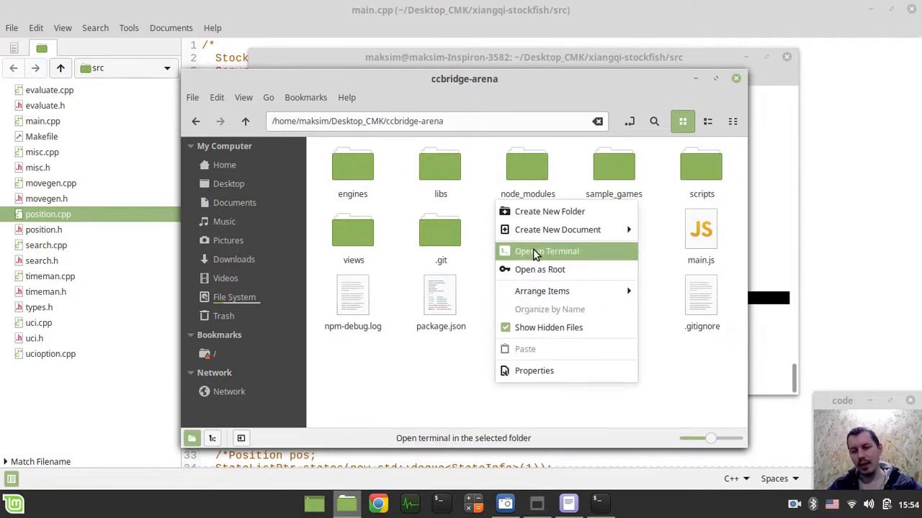
pyautogui.click(546, 251)
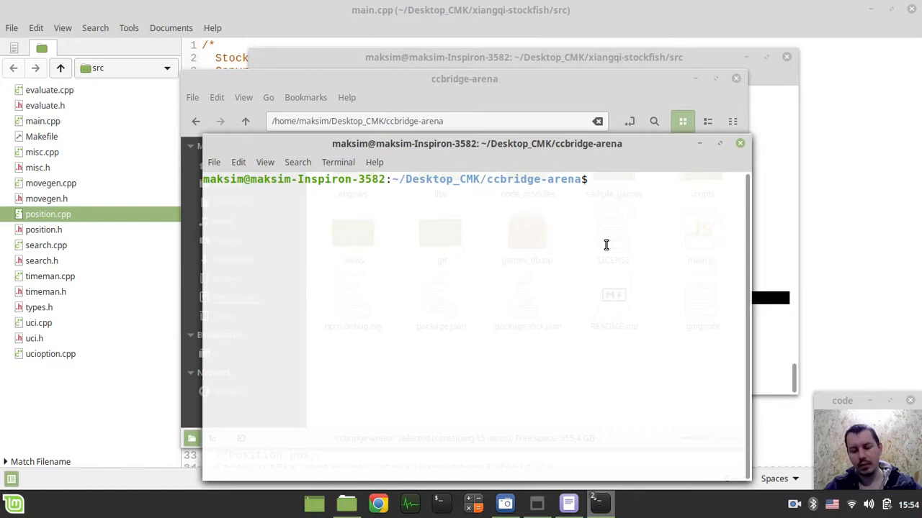
# Run 'npm start' to launch the CCBridge Arena xiangqi GUI.
pyautogui.write('np')
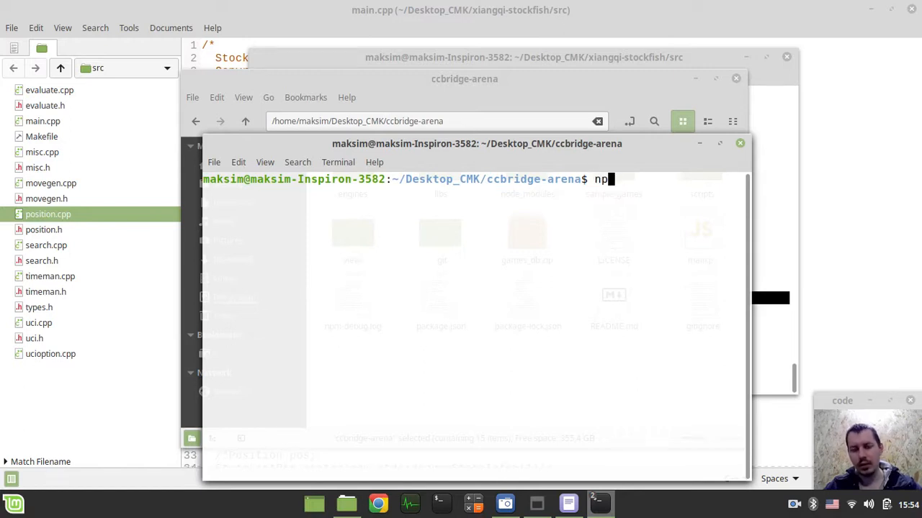
pyautogui.write('m sta')
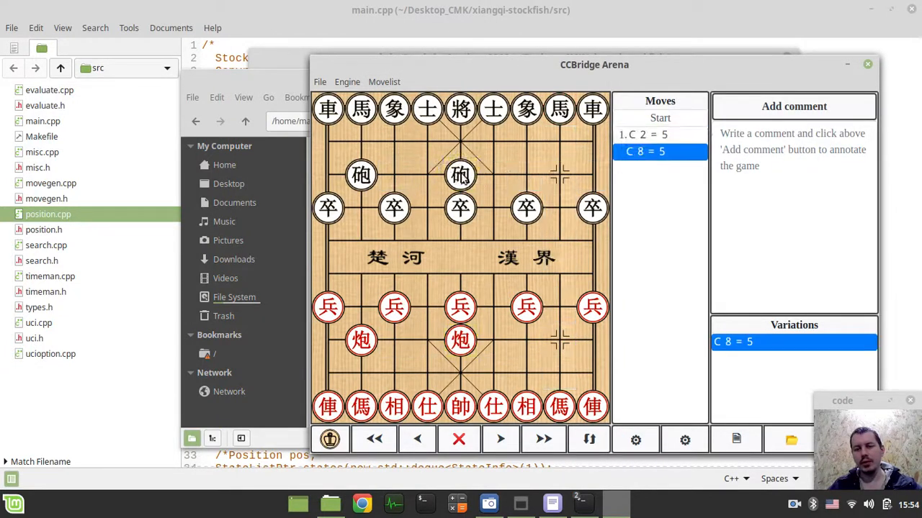
# Start a fresh game from the File menu and open the Engine 1 panel.
pyautogui.click(319, 82)
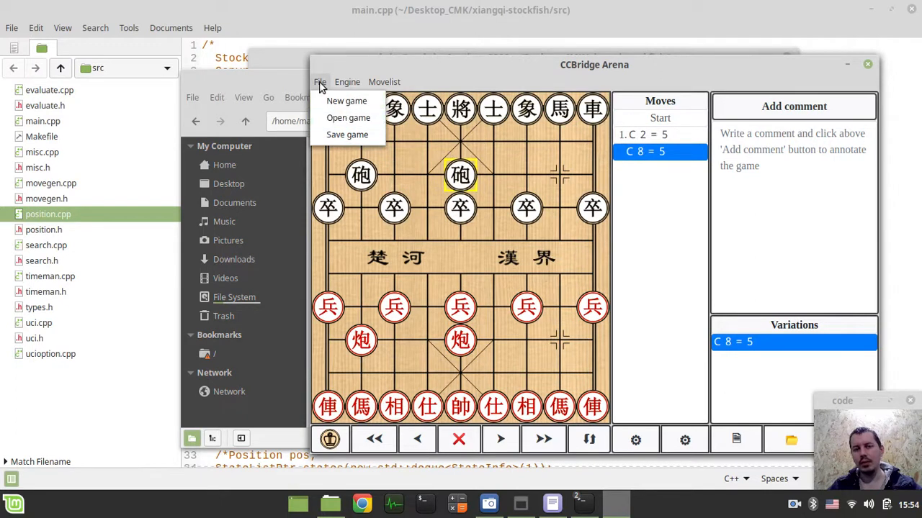
pyautogui.click(346, 100)
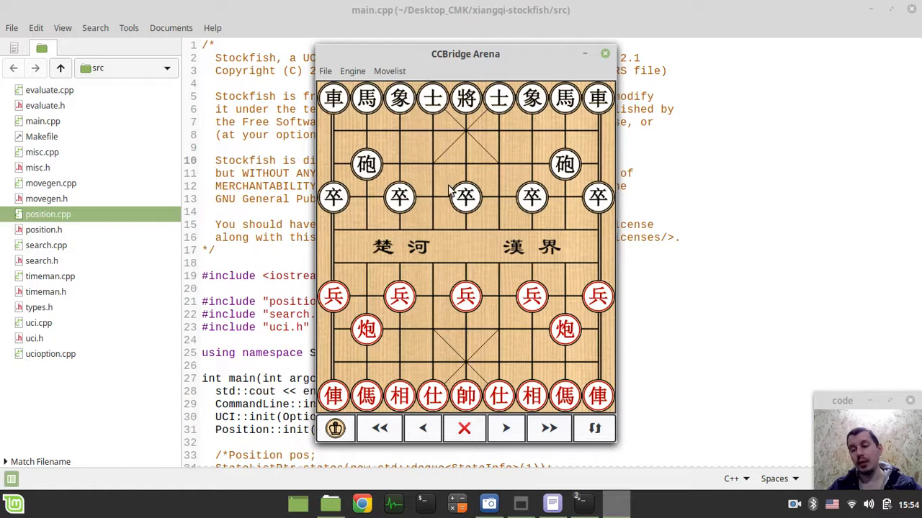
pyautogui.moveTo(331, 78)
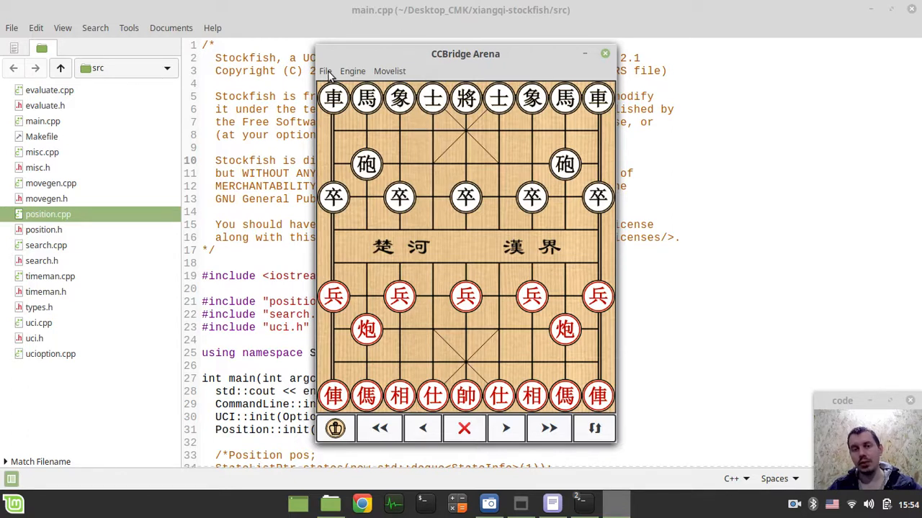
pyautogui.moveTo(330, 75)
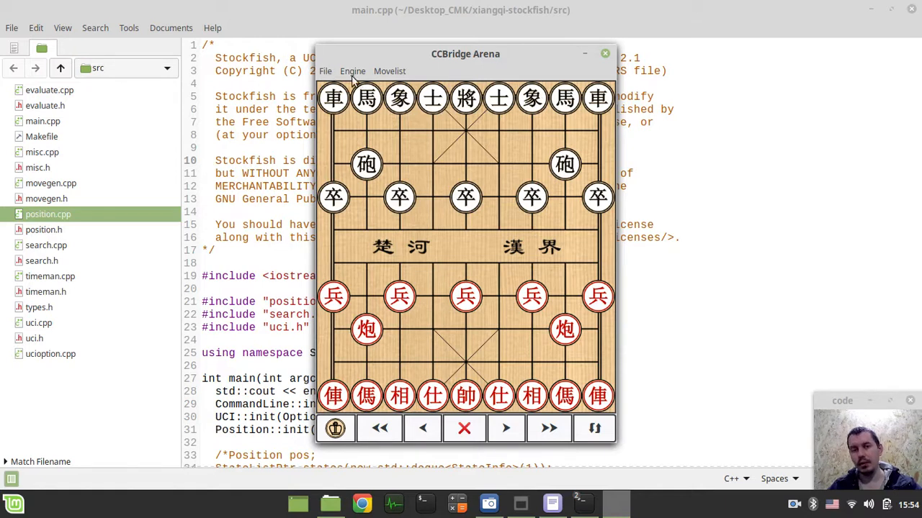
pyautogui.click(325, 71)
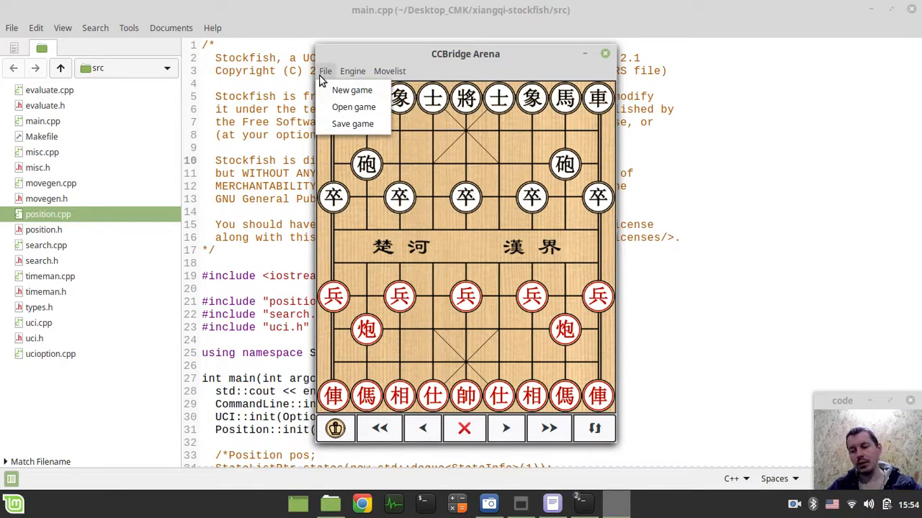
pyautogui.click(352, 70)
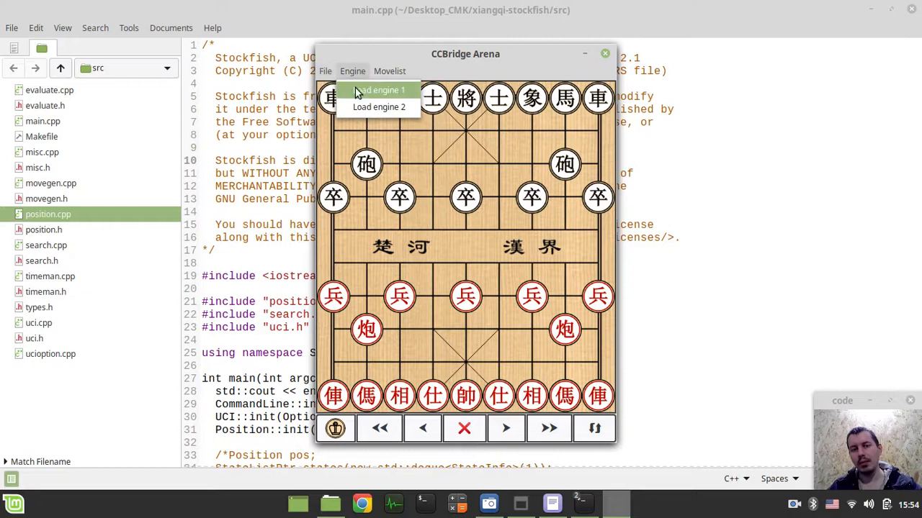
pyautogui.click(378, 90)
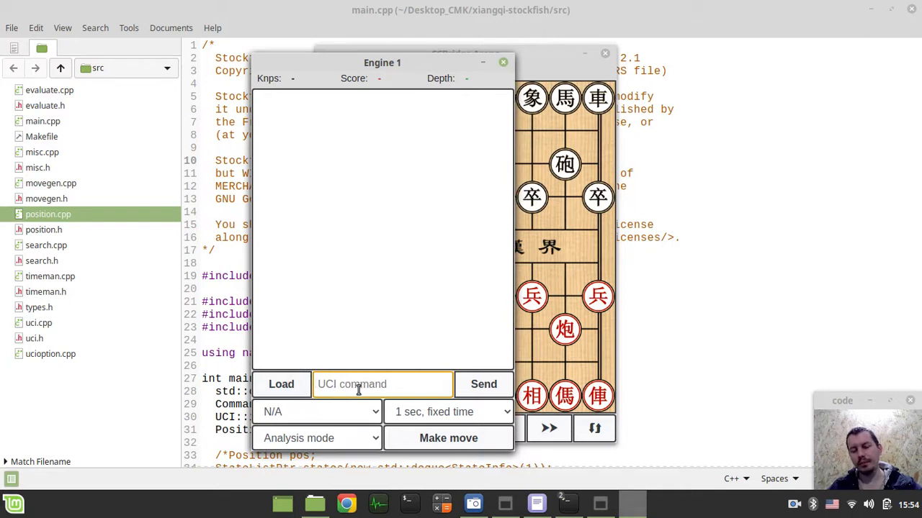
# Send a test command, dismiss 'Engine is not loaded', and load the xiangqi-stockfish binary.
pyautogui.click(382, 384)
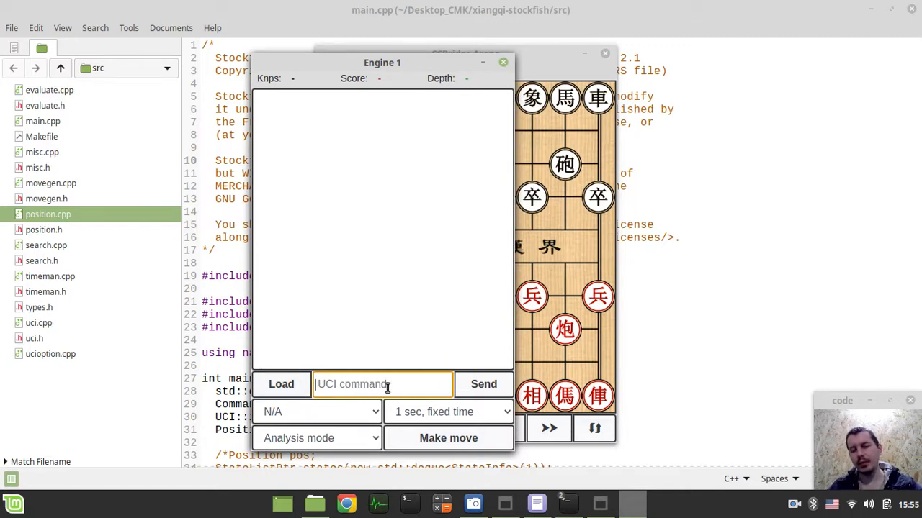
pyautogui.moveTo(434, 340)
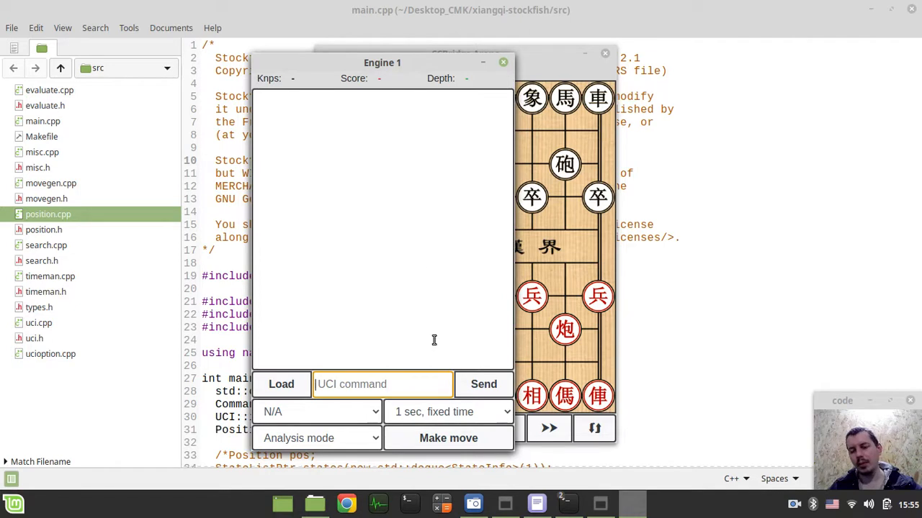
pyautogui.click(483, 384)
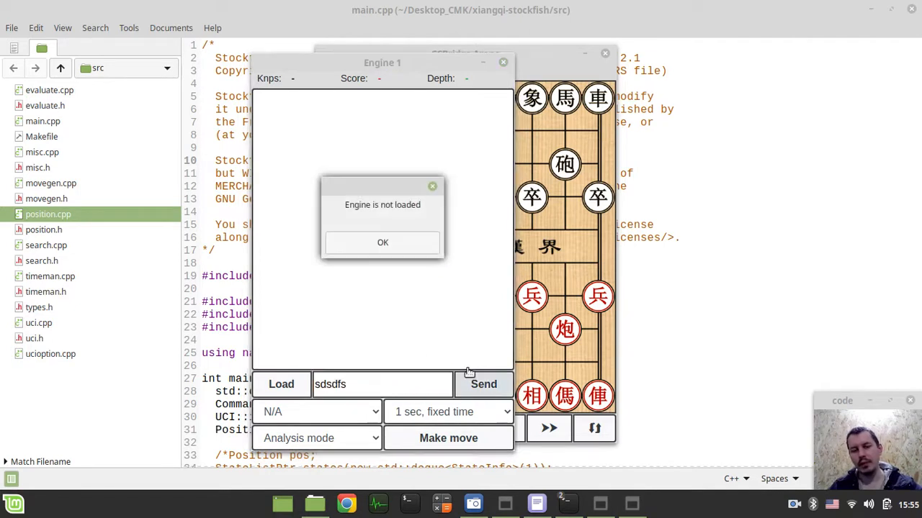
pyautogui.click(382, 242)
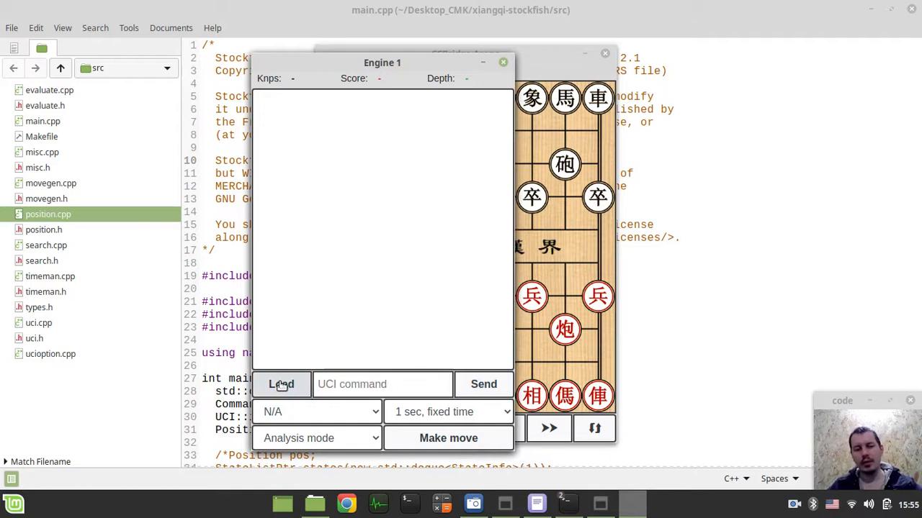
pyautogui.click(281, 384)
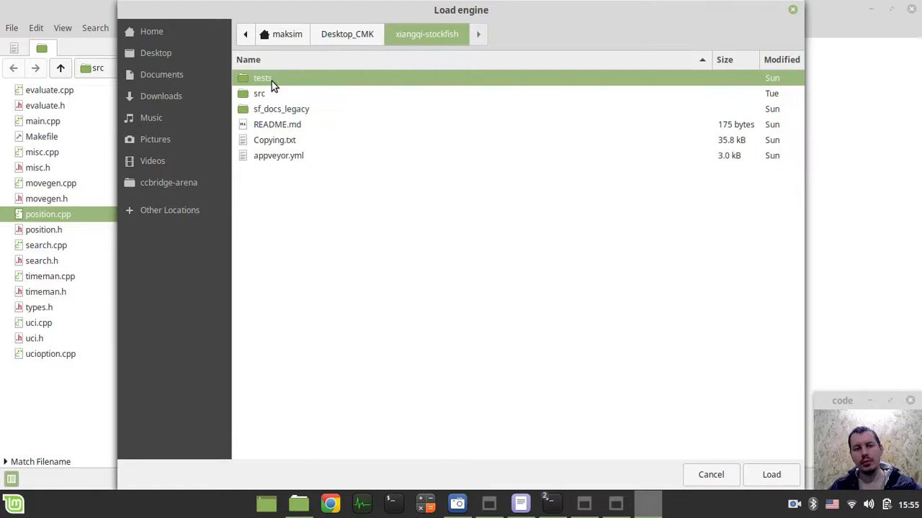
pyautogui.doubleClick(259, 93)
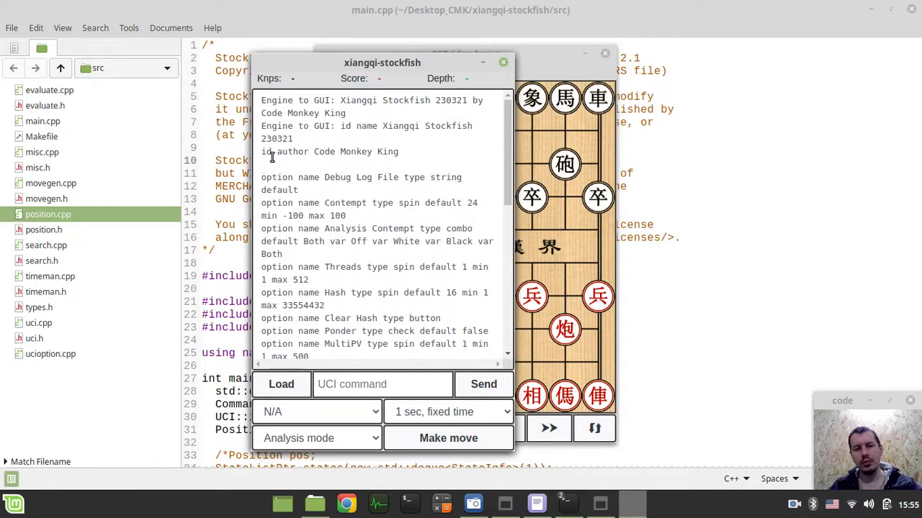
# Send 'd' to print the engine's board and move the engine panel beside the board.
pyautogui.scroll(-3)
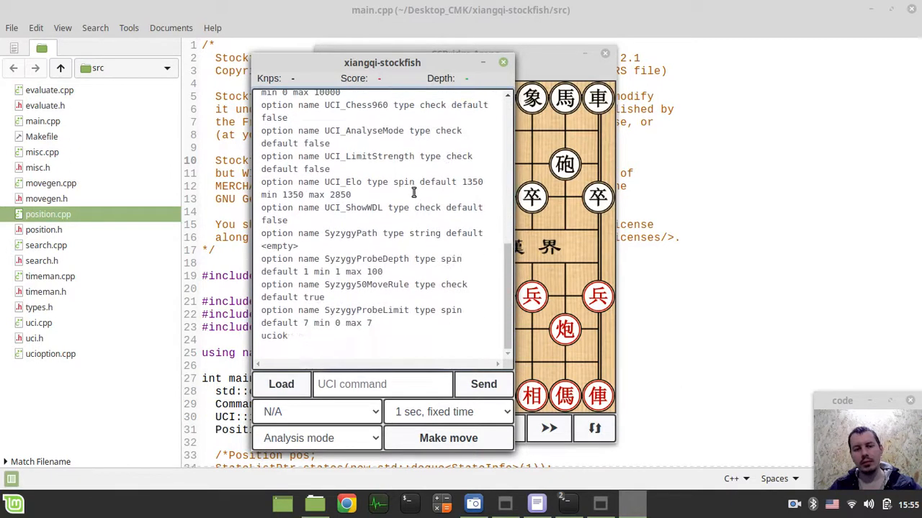
pyautogui.write('d')
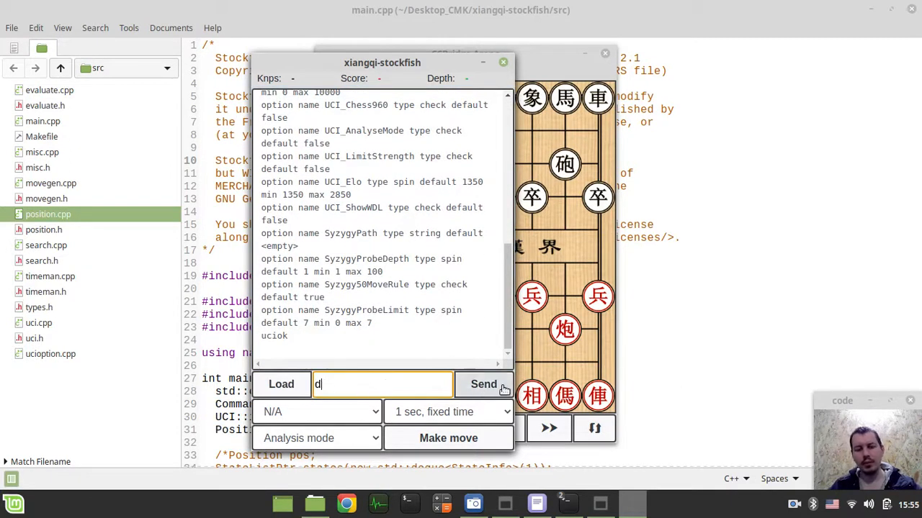
pyautogui.click(483, 384)
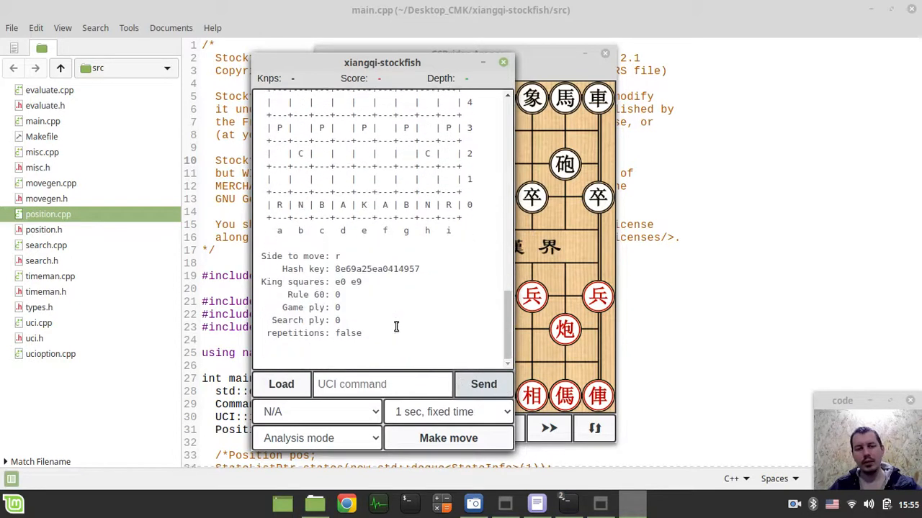
pyautogui.moveTo(382, 62); pyautogui.dragTo(353, 61)
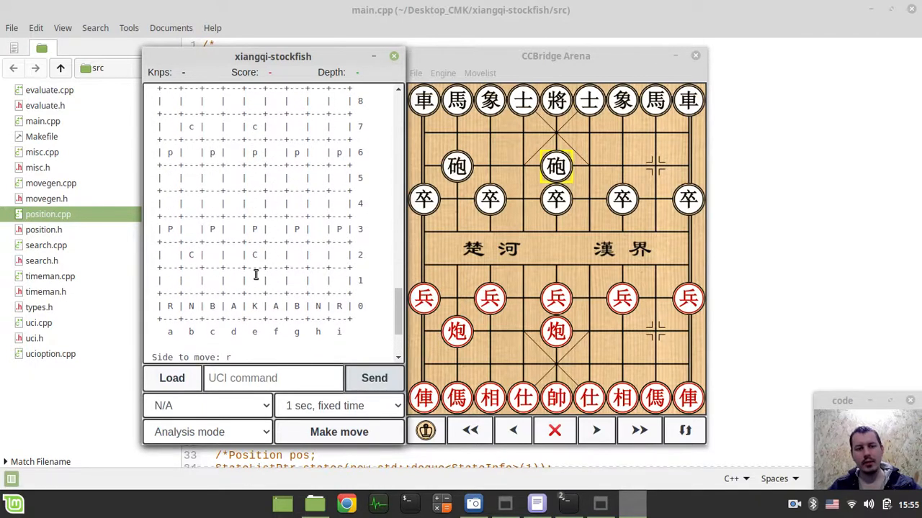
pyautogui.moveTo(643, 199)
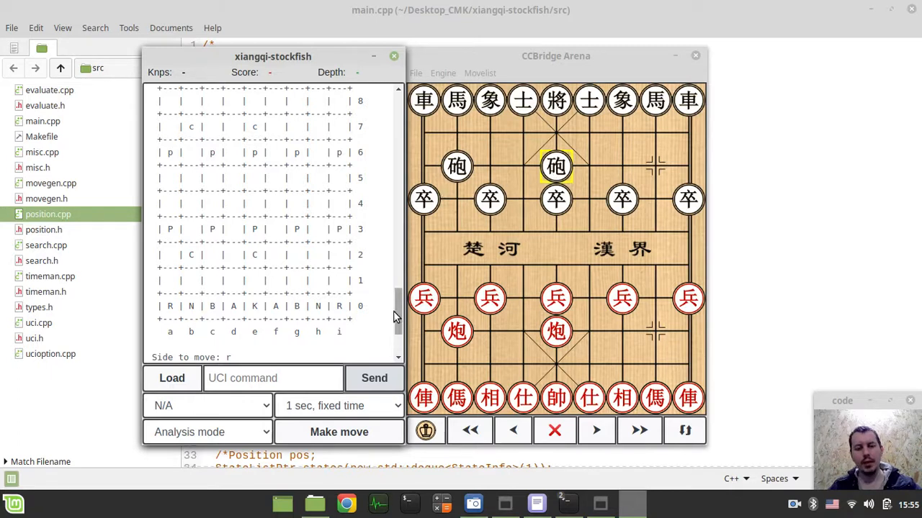
pyautogui.scroll(-3)
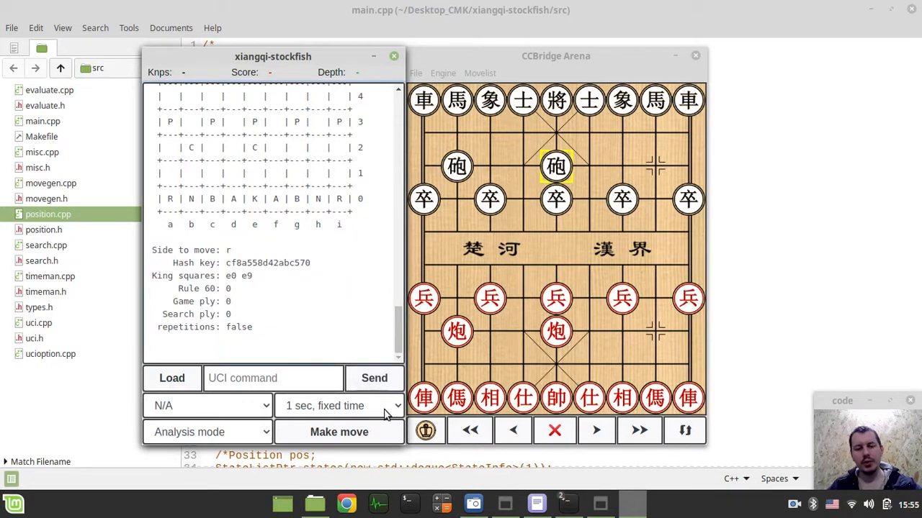
# Set search depth to '4 ply, fixed depth' and have the engine make five moves.
pyautogui.click(206, 405)
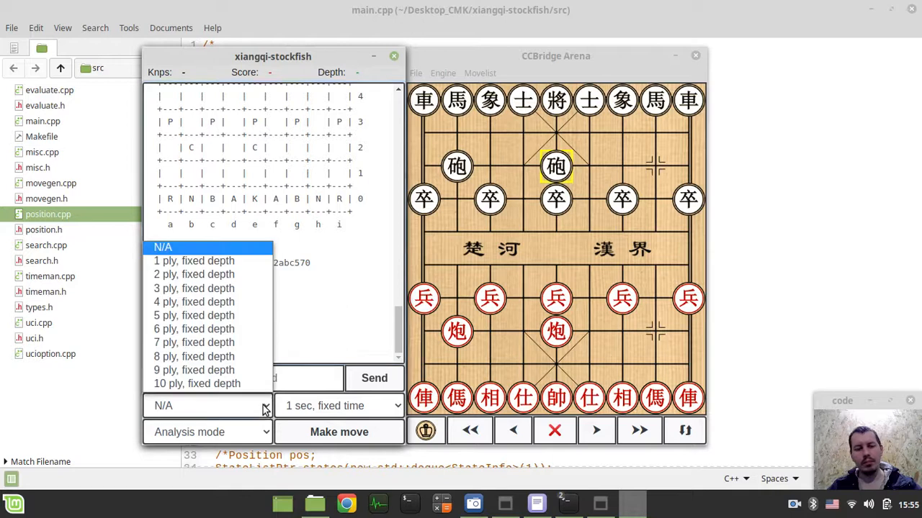
pyautogui.click(194, 301)
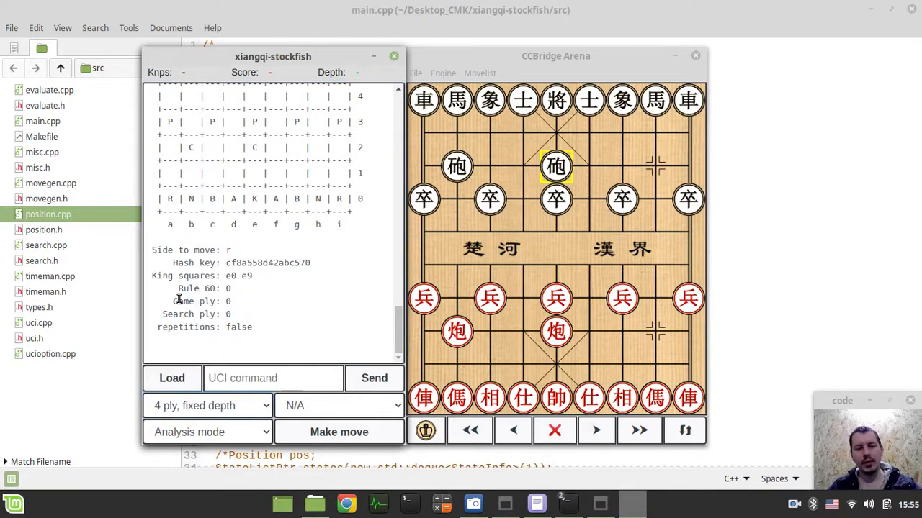
pyautogui.click(339, 432)
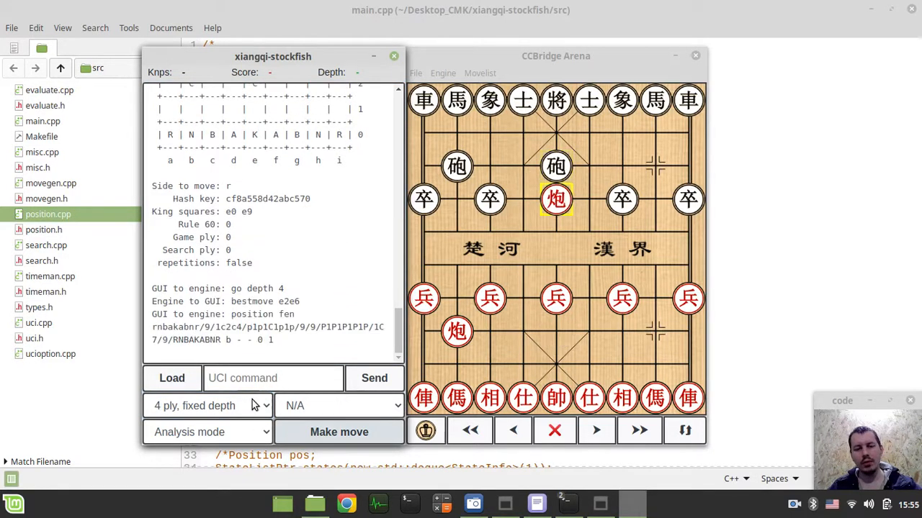
pyautogui.click(339, 432)
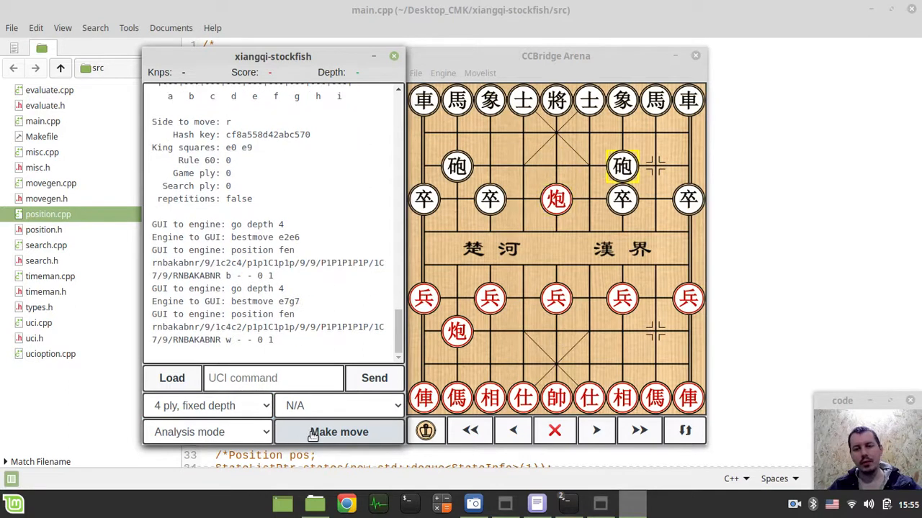
pyautogui.click(339, 432)
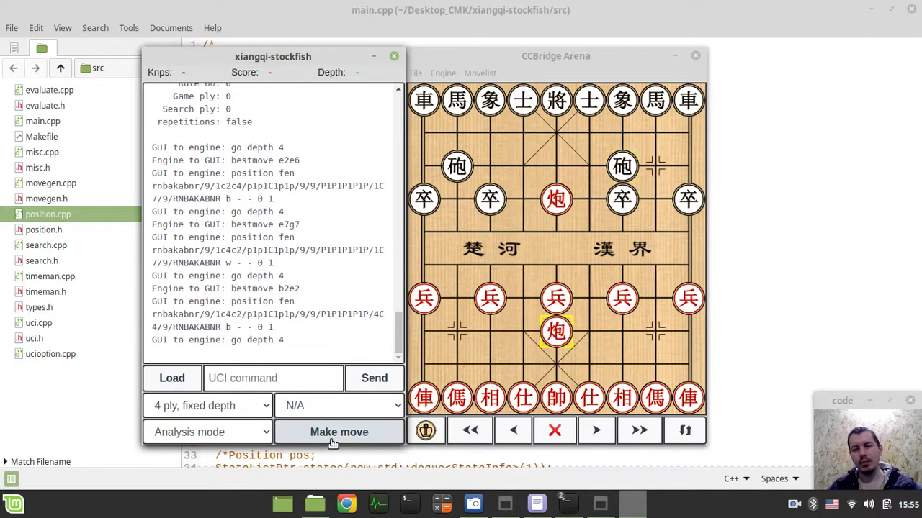
pyautogui.click(338, 432)
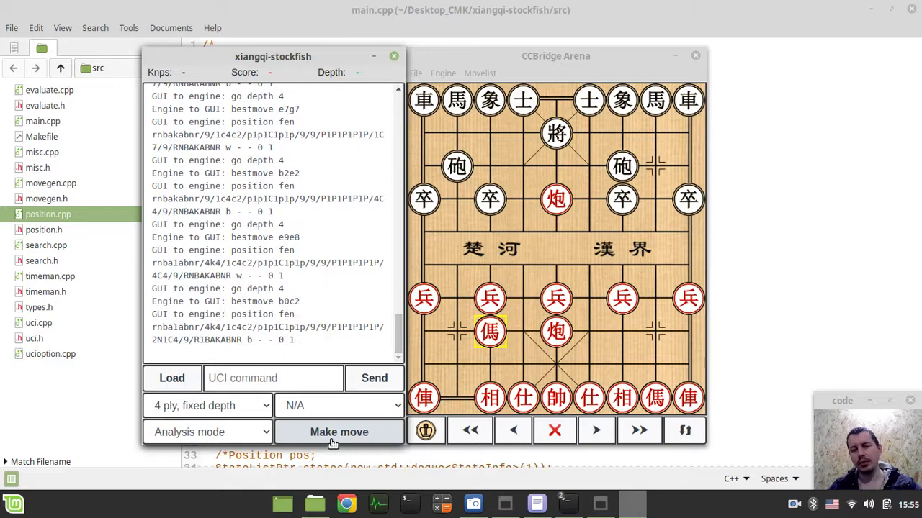
pyautogui.click(339, 432)
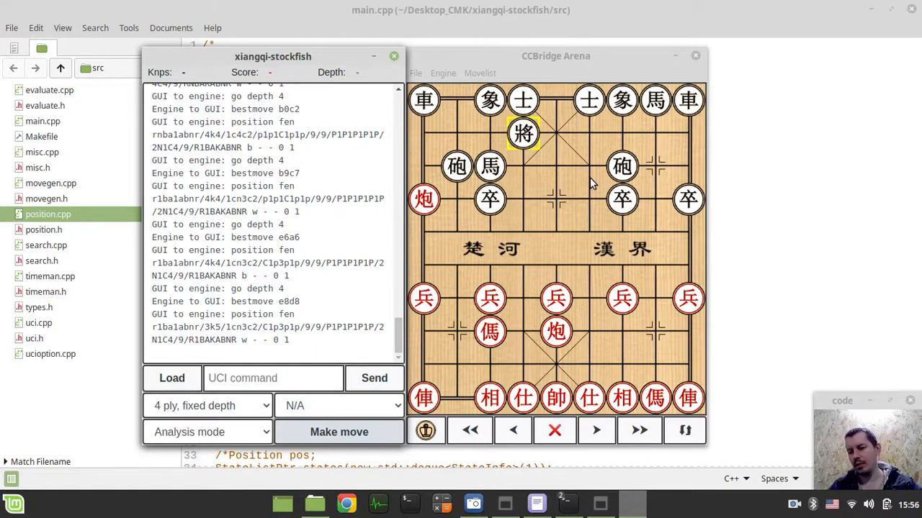
pyautogui.moveTo(525, 147)
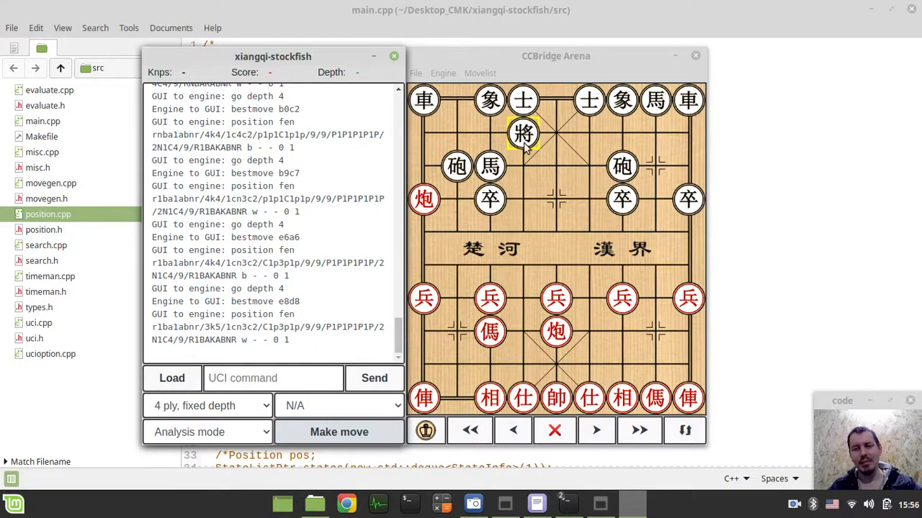
pyautogui.moveTo(584, 151)
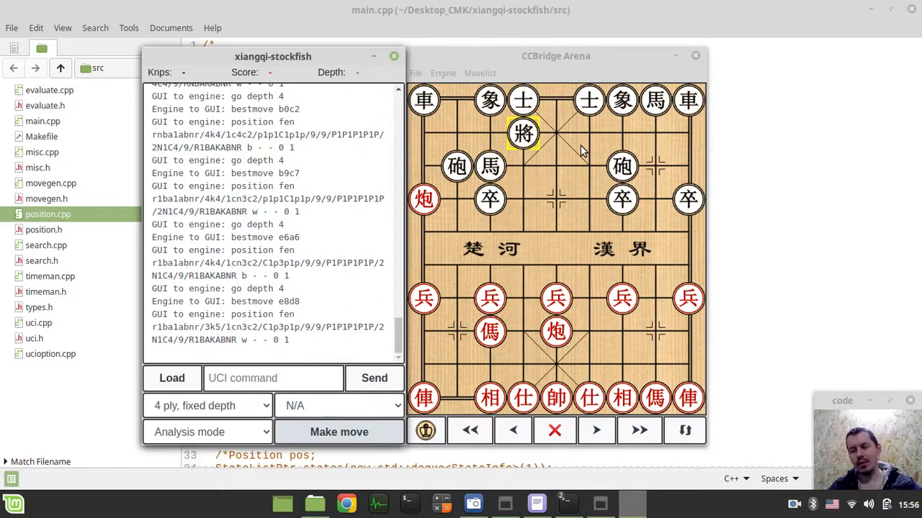
pyautogui.moveTo(582, 224)
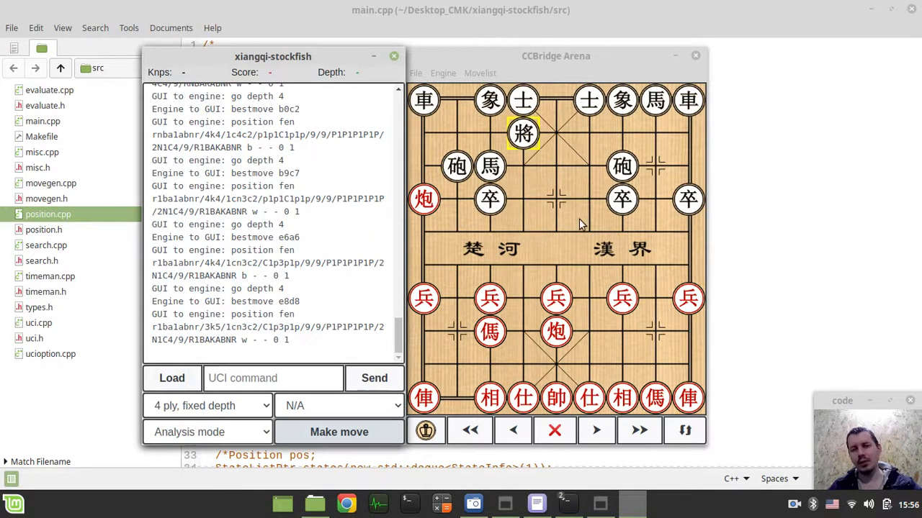
pyautogui.moveTo(464, 147)
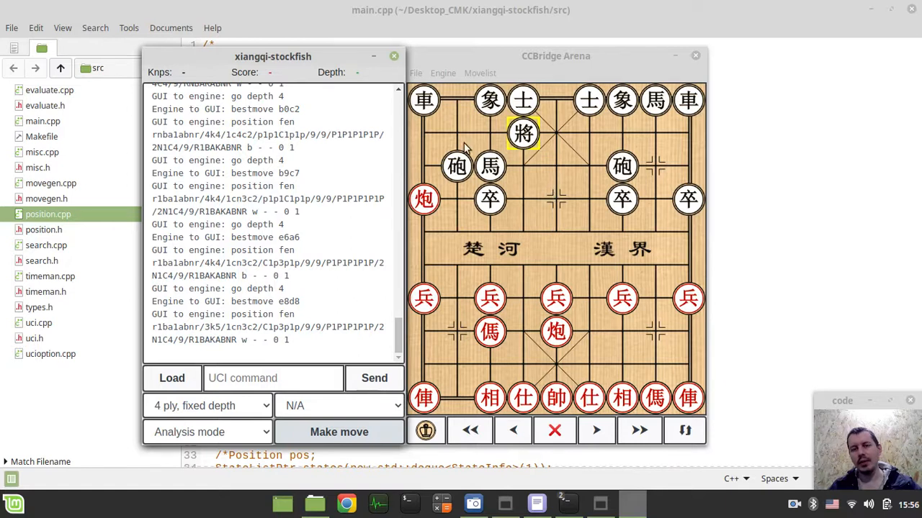
pyautogui.moveTo(417, 78)
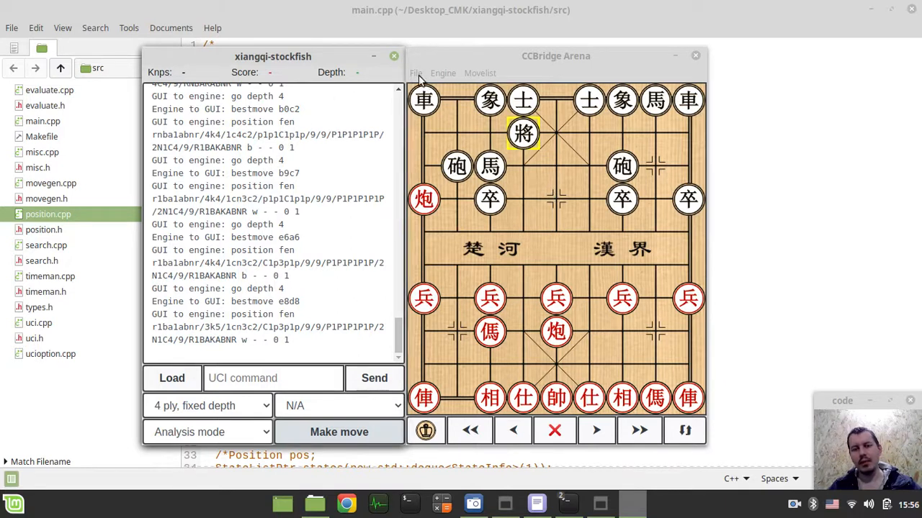
# Start a new game and load fairy-stockfish from engines/linux/Fairy-Stockfish as engine 1.
pyautogui.click(416, 73)
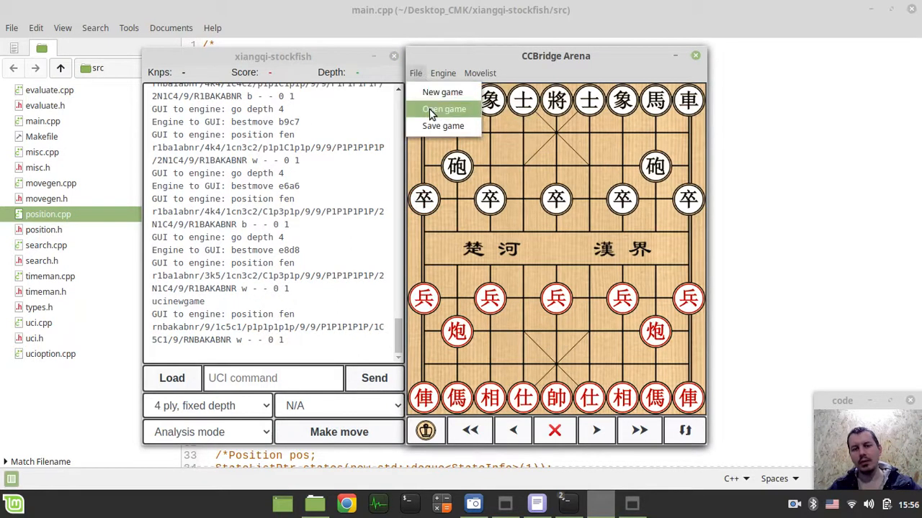
pyautogui.click(442, 73)
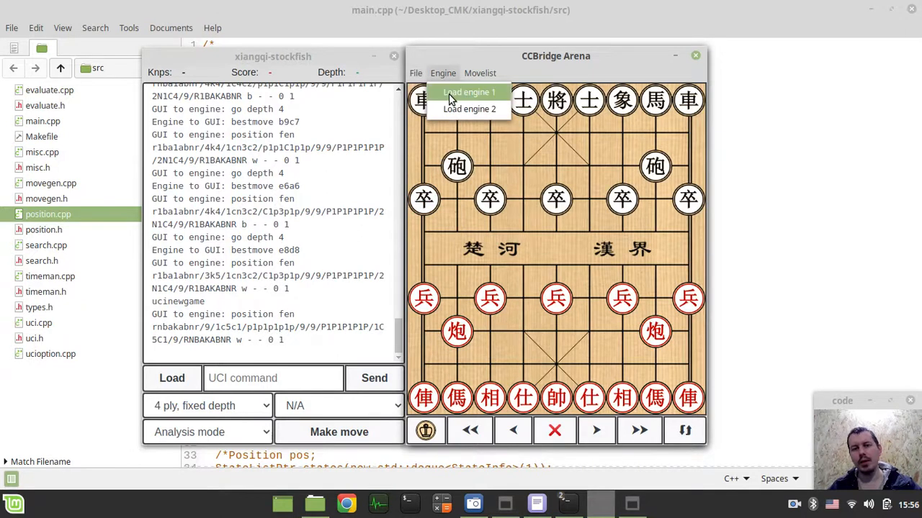
pyautogui.click(470, 109)
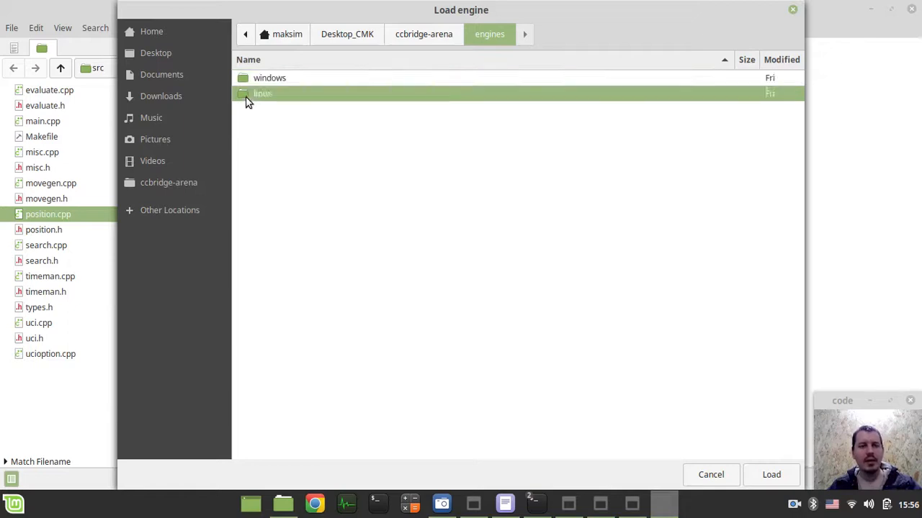
pyautogui.doubleClick(262, 93)
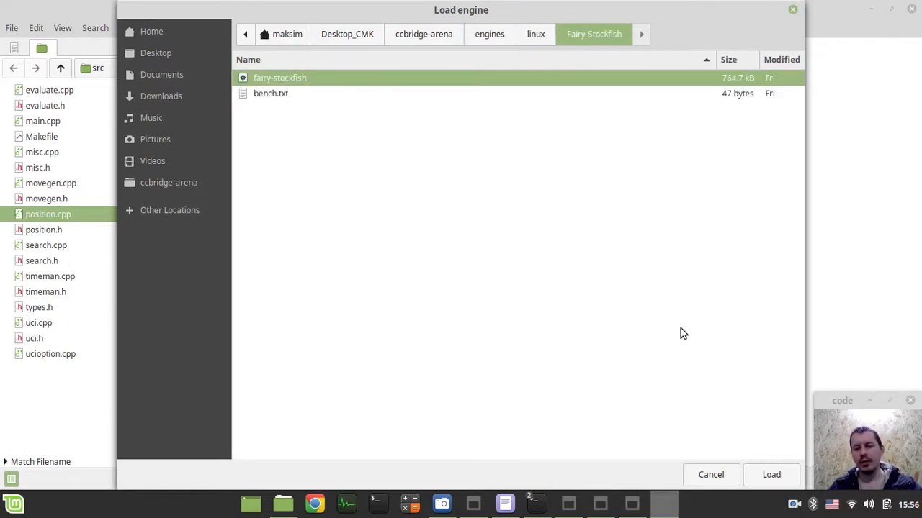
pyautogui.click(770, 475)
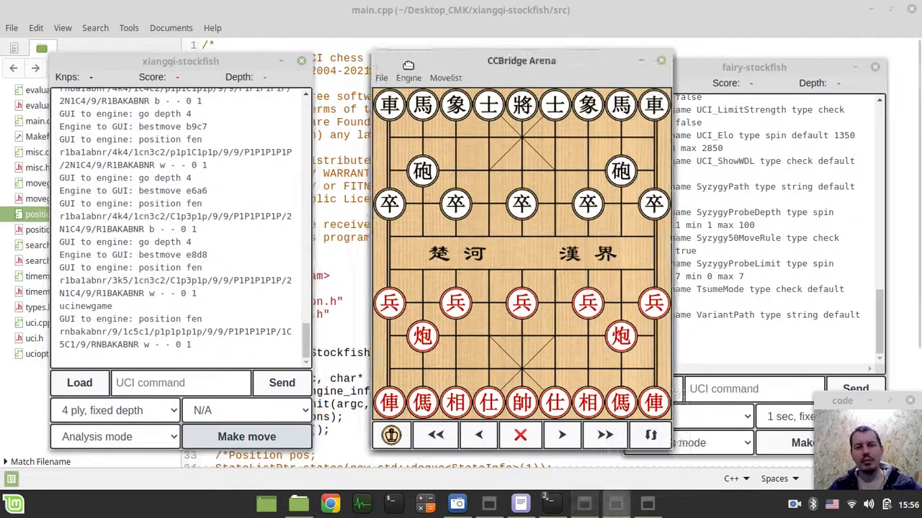
# Have the red engine play its opening horse move at 4-ply depth, then set analysis mode.
pyautogui.moveTo(520, 60); pyautogui.dragTo(463, 60)
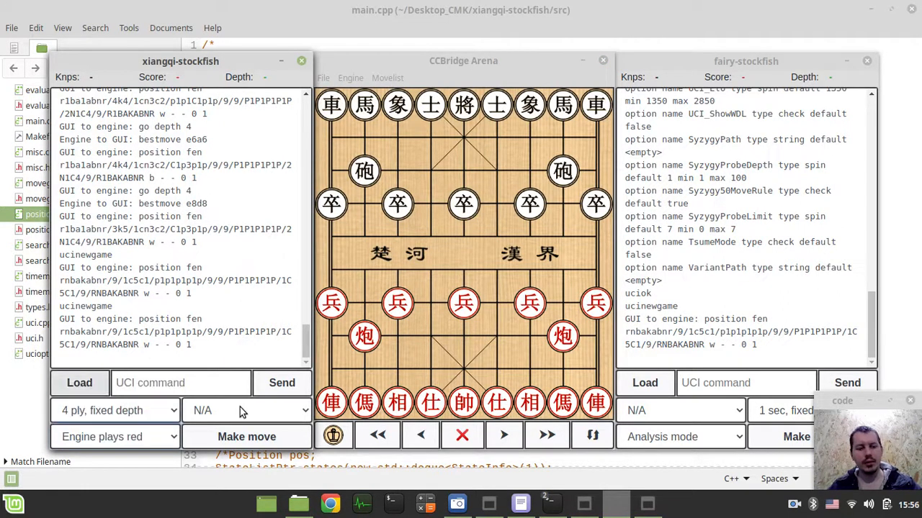
pyautogui.click(679, 437)
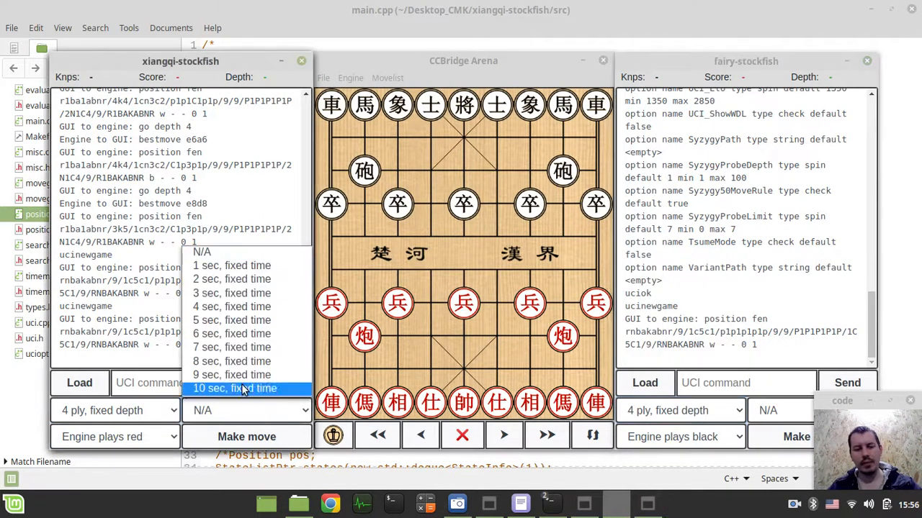
pyautogui.moveTo(231, 307)
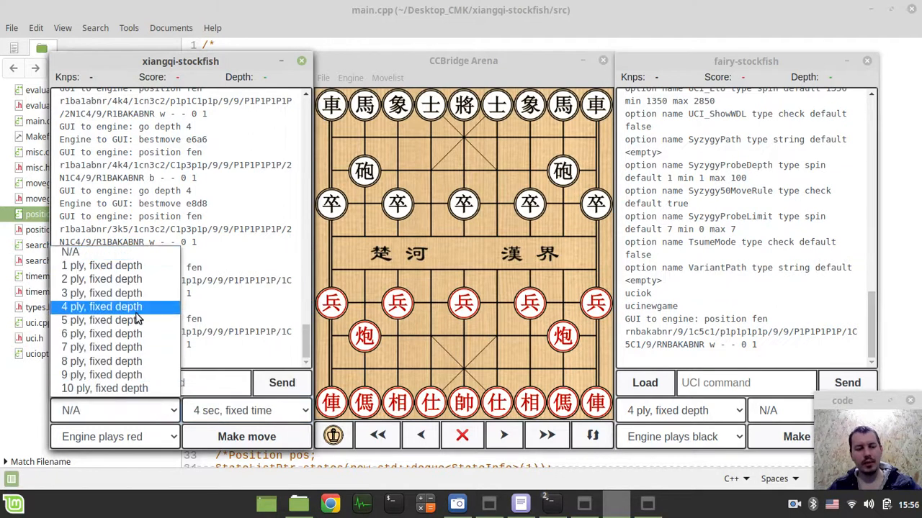
pyautogui.click(101, 306)
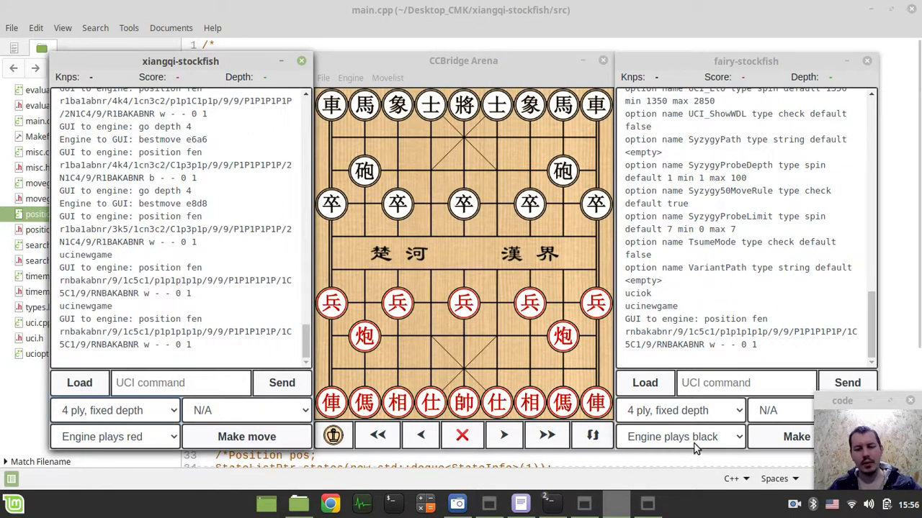
pyautogui.click(246, 437)
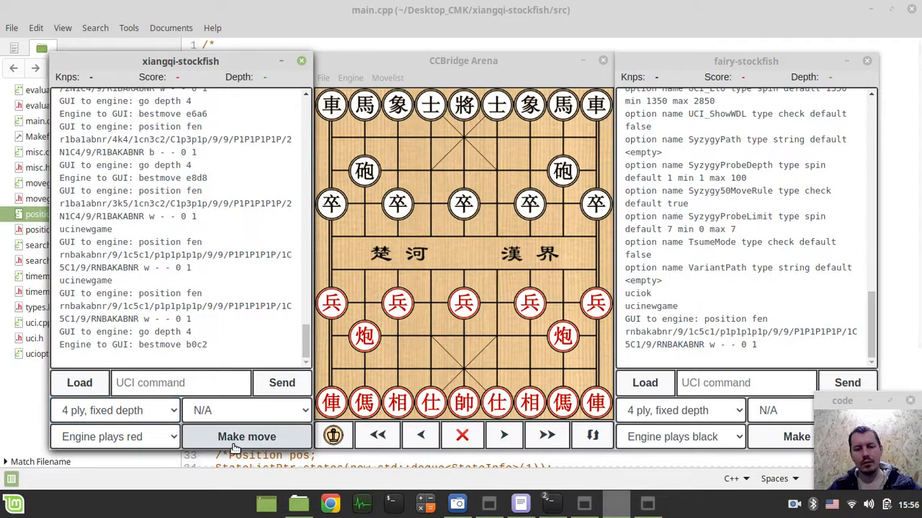
pyautogui.click(247, 436)
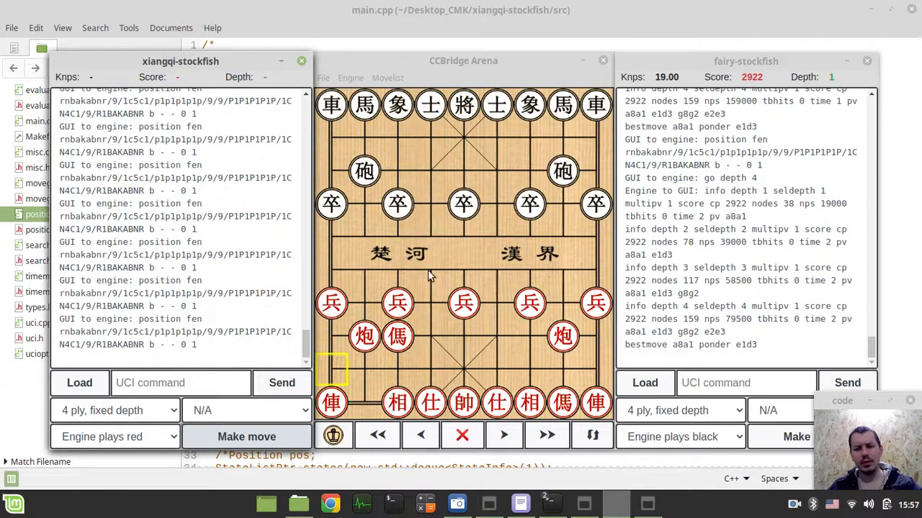
pyautogui.click(112, 437)
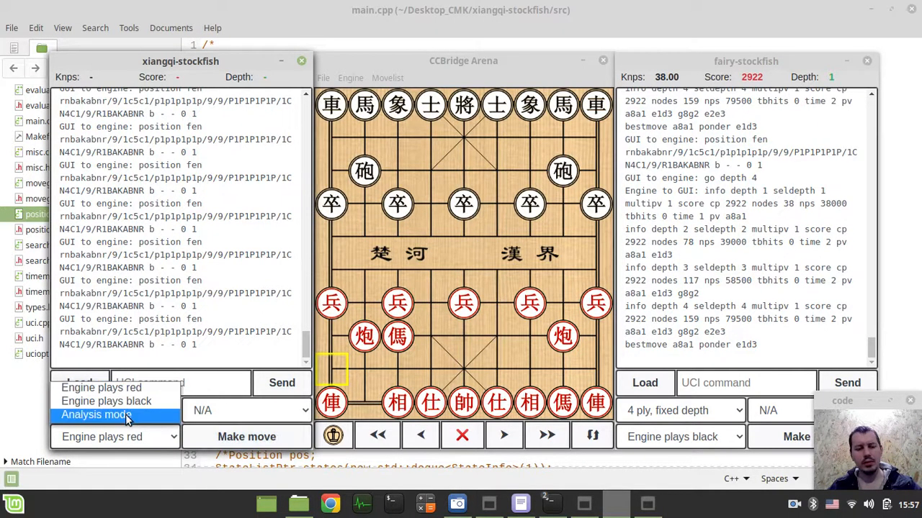
pyautogui.click(96, 414)
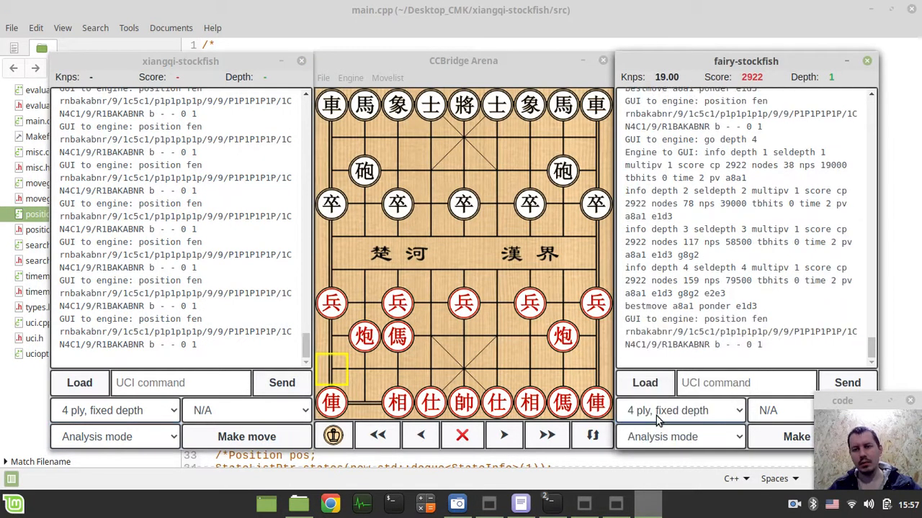
# Reset to a new game and send 'd' to xiangqi-stockfish to print its board.
pyautogui.click(322, 78)
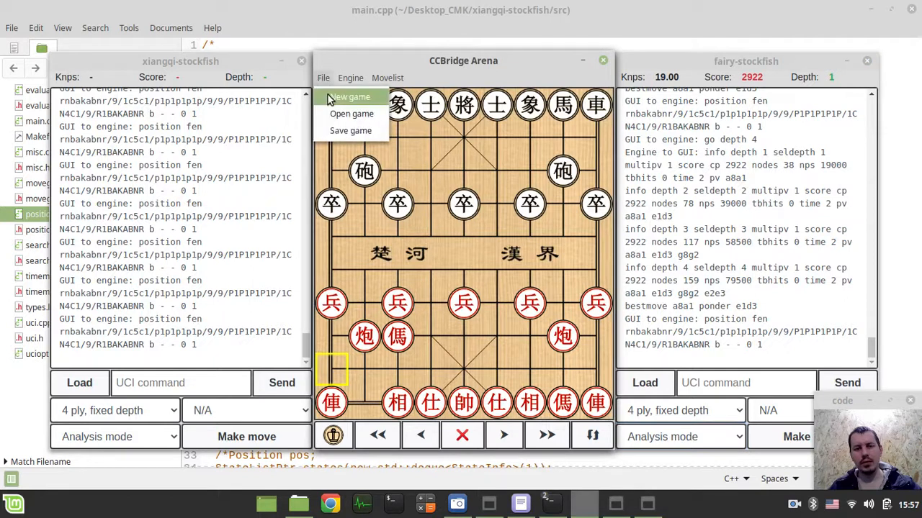
pyautogui.click(349, 96)
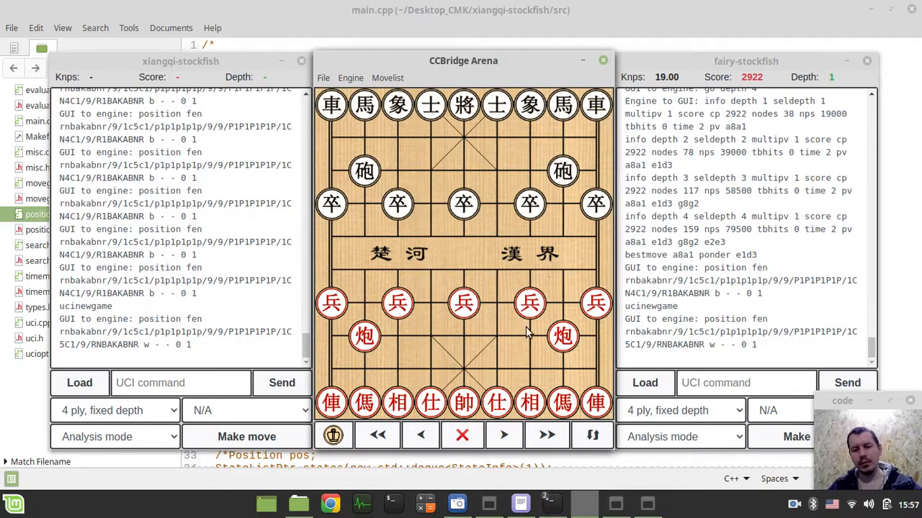
pyautogui.write('d')
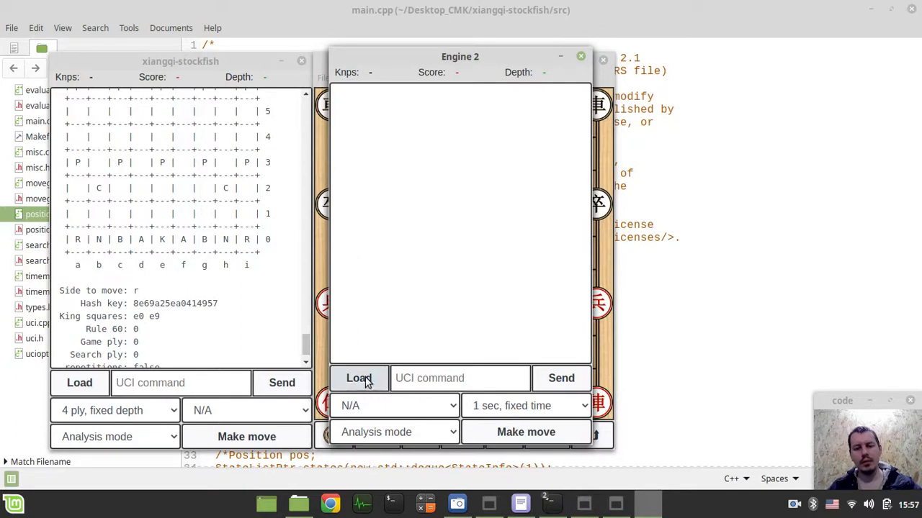
# Load the fairy-stockfish executable as the second engine and move its window over the board.
pyautogui.click(358, 378)
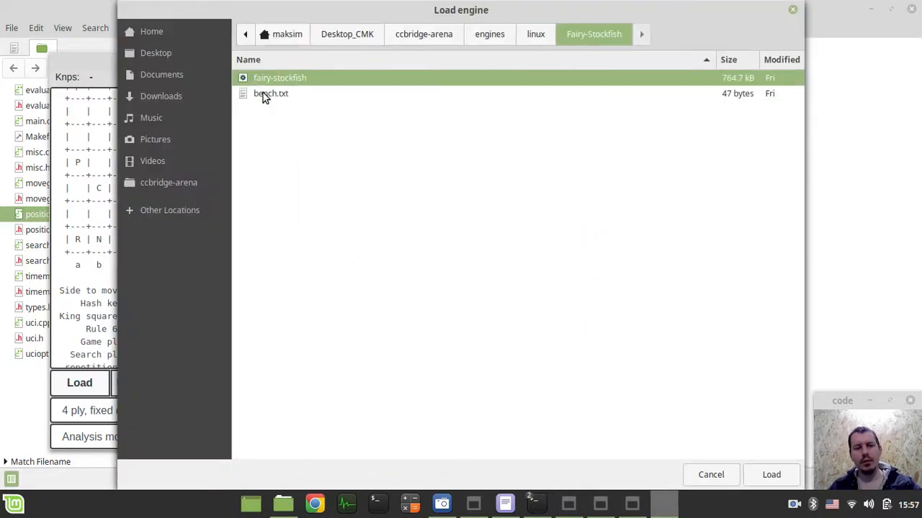
pyautogui.click(770, 474)
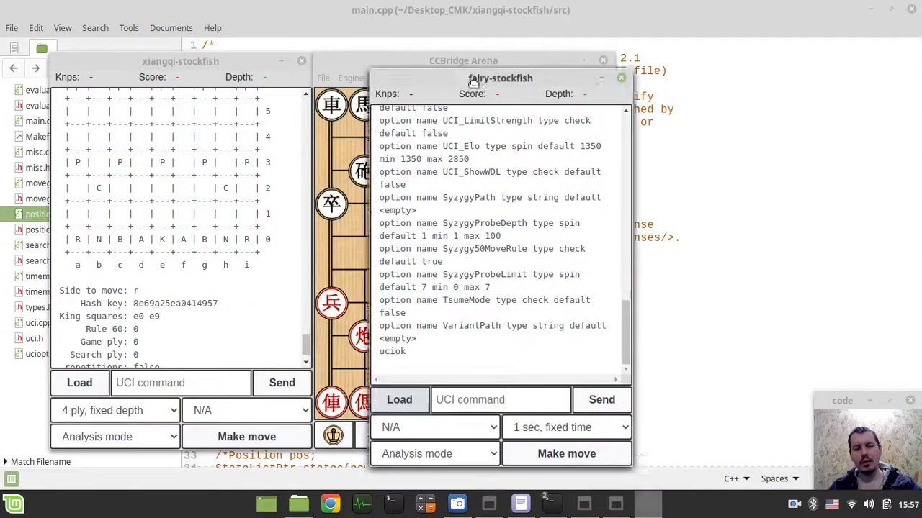
pyautogui.moveTo(499, 77); pyautogui.dragTo(529, 90)
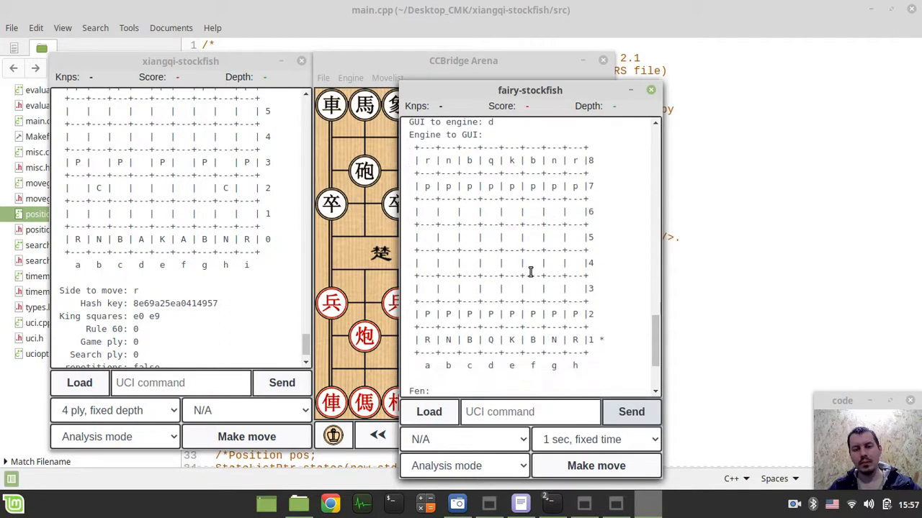
# Send Fairy-Stockfish board and search commands, reaching depth 13 with e2e4, and shift its window left.
pyautogui.scroll(-3)
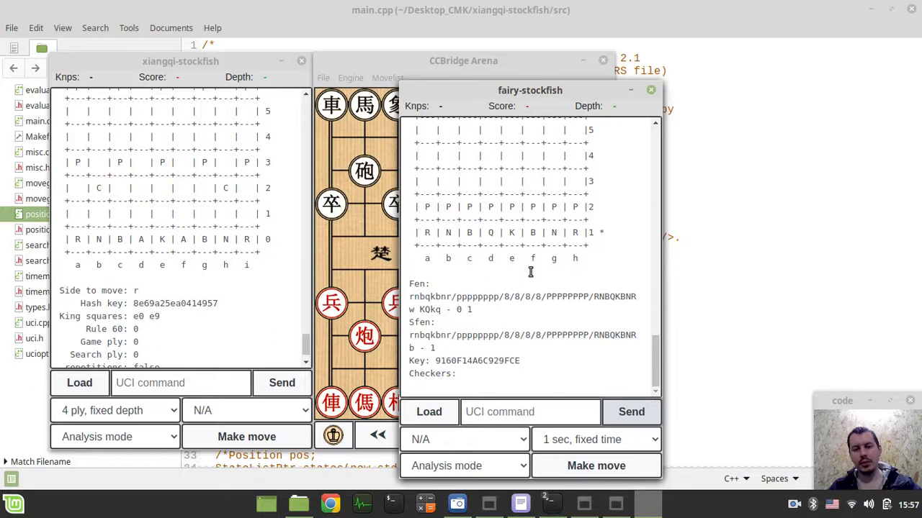
pyautogui.click(529, 411)
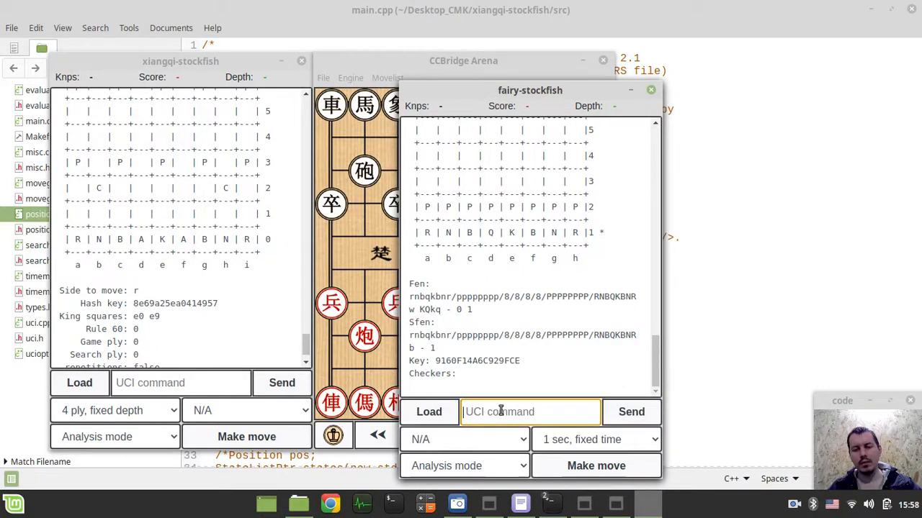
pyautogui.click(595, 466)
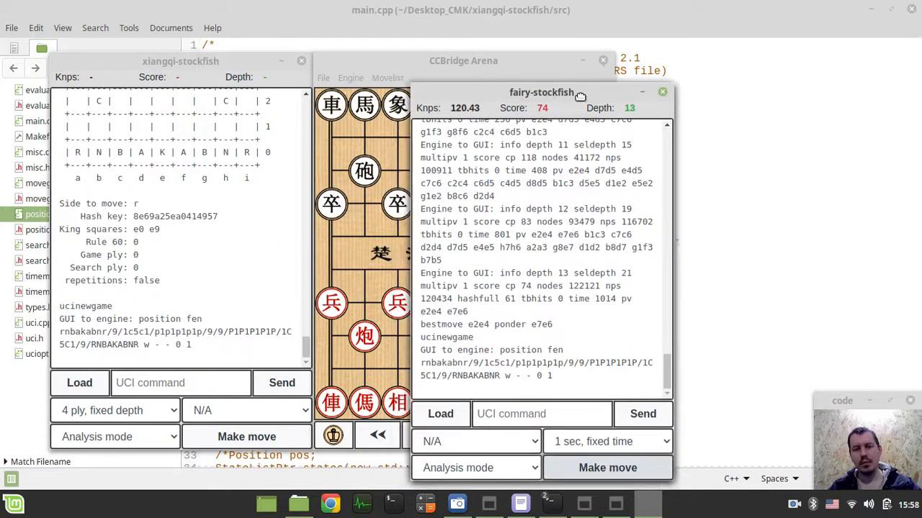
pyautogui.moveTo(541, 92); pyautogui.dragTo(511, 68)
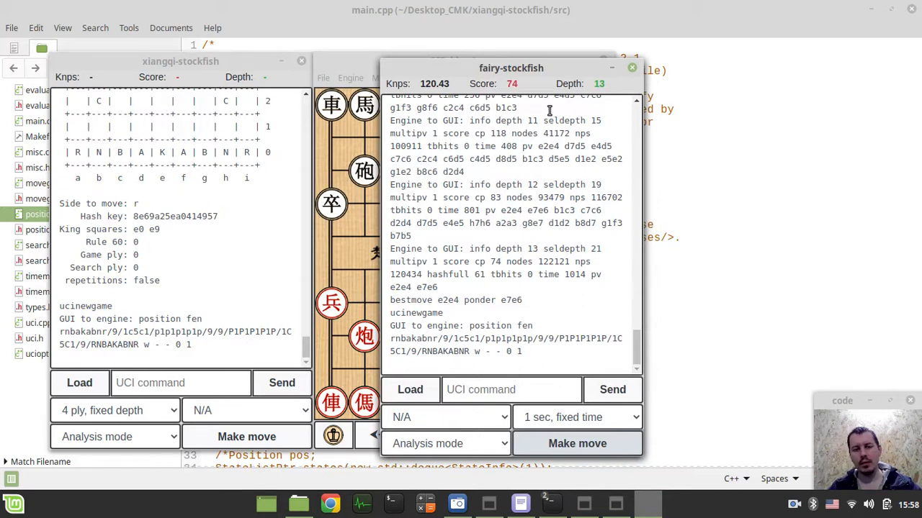
pyautogui.moveTo(567, 164)
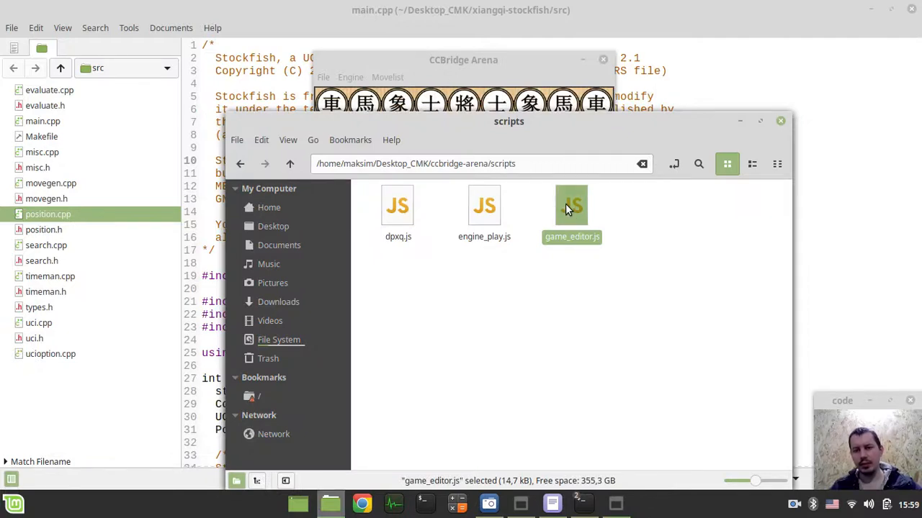
# Open engine_play.js and search 'fai' to find the Fairy-Stockfish UCCI xiangqi setup.
pyautogui.doubleClick(484, 205)
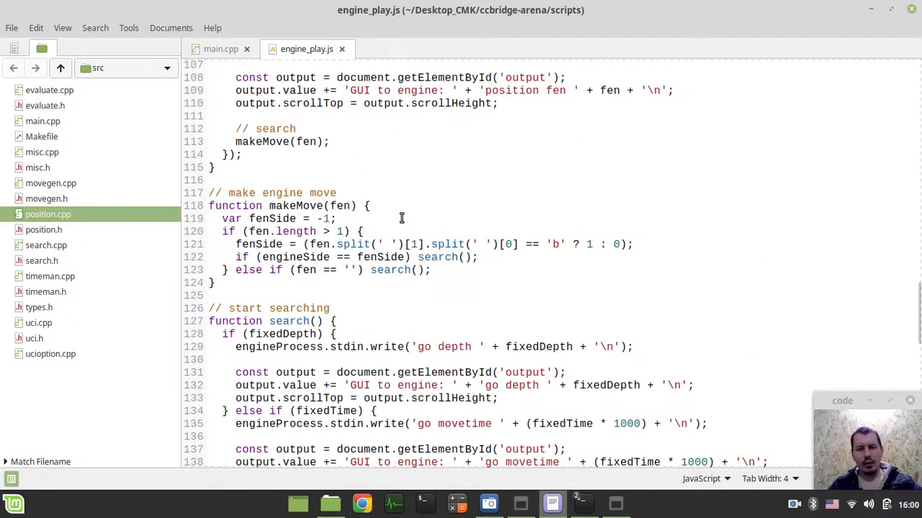
pyautogui.write('fai')
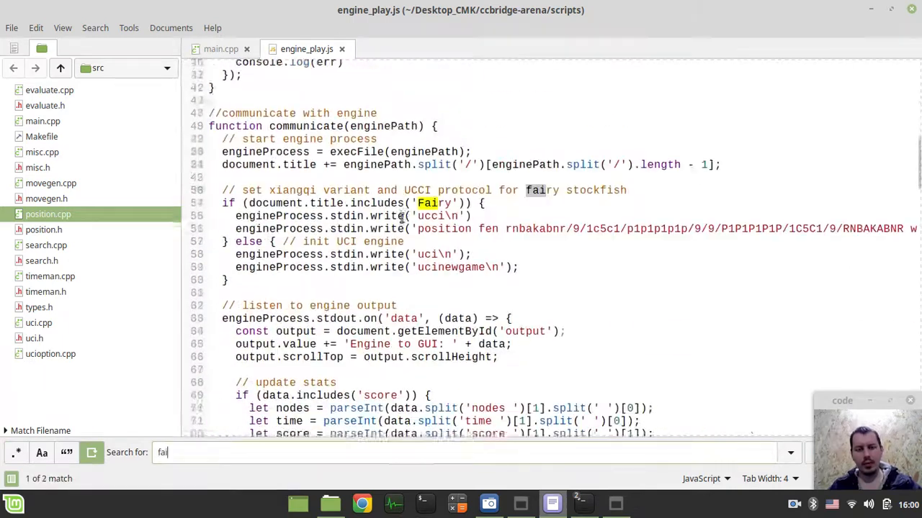
pyautogui.scroll(-3)
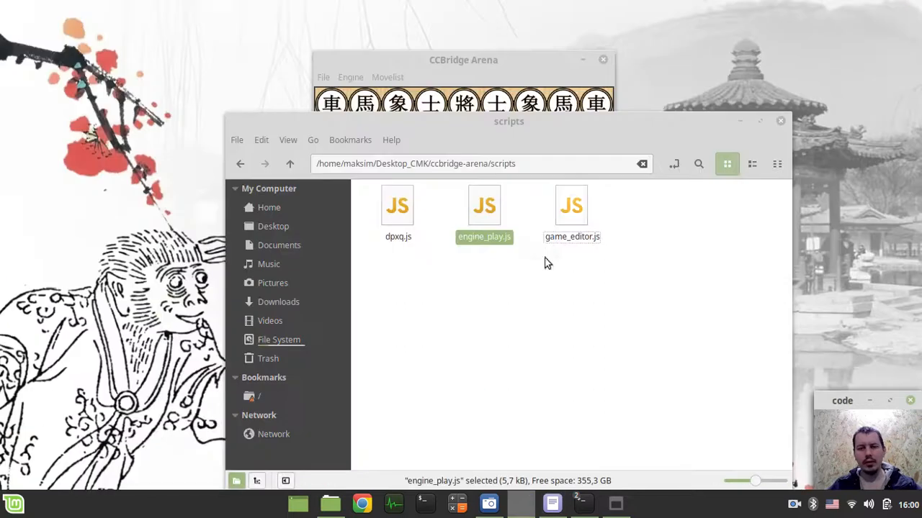
# Load the xiangqi-stockfish build as engine 1.
pyautogui.click(463, 60)
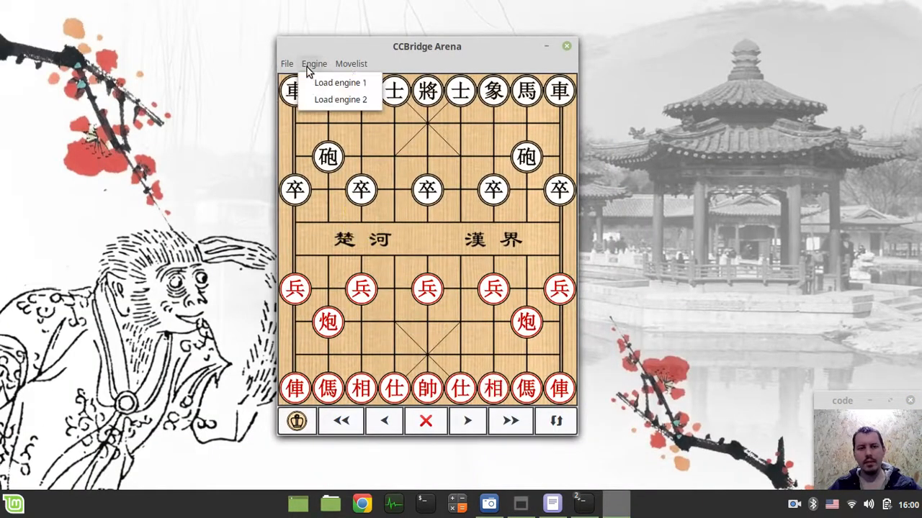
pyautogui.click(340, 82)
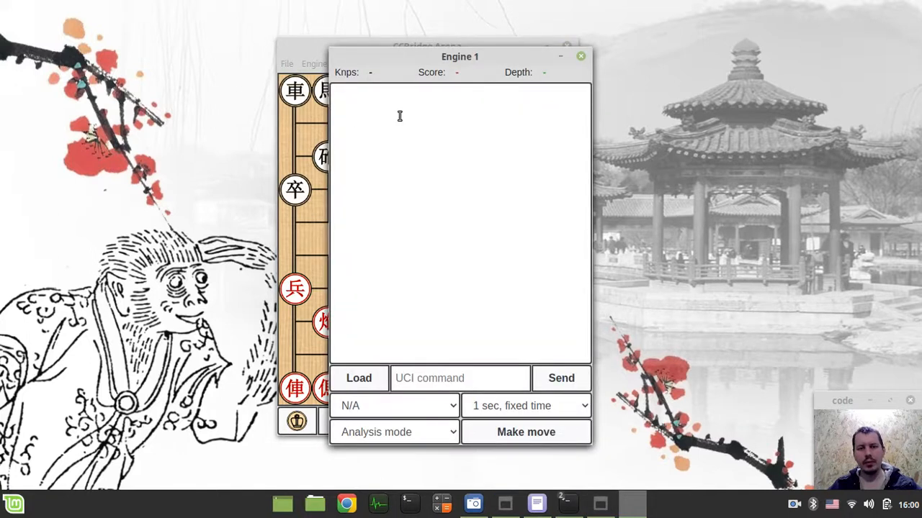
pyautogui.click(359, 378)
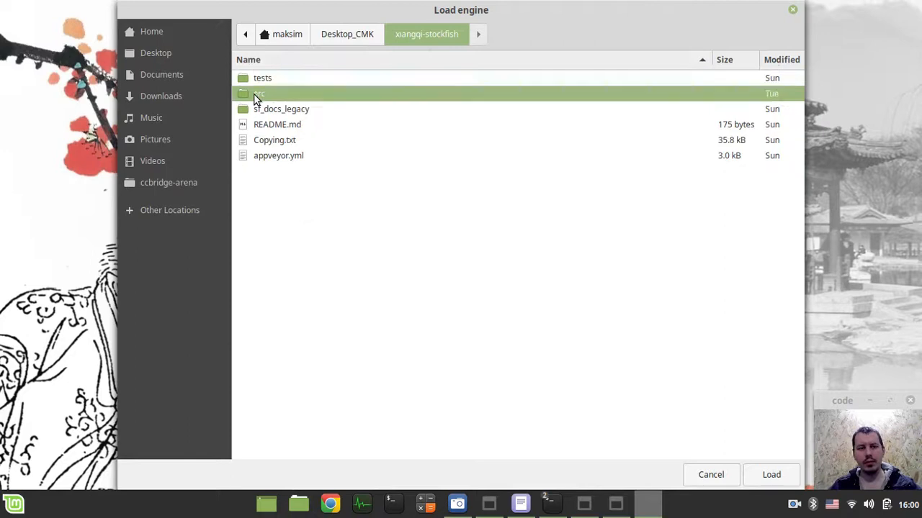
pyautogui.click(770, 474)
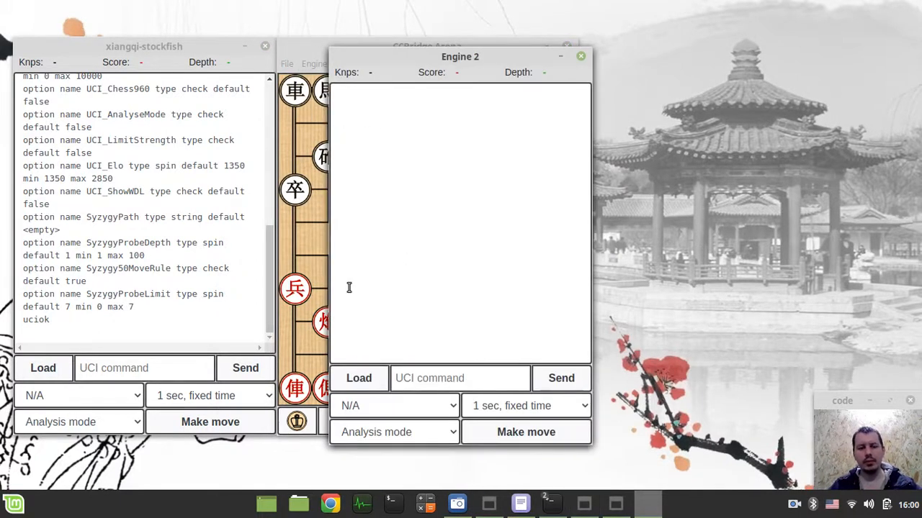
# Load fairy-stockfish from its engine folder as engine 2 and highlight its ucciok reply.
pyautogui.click(359, 378)
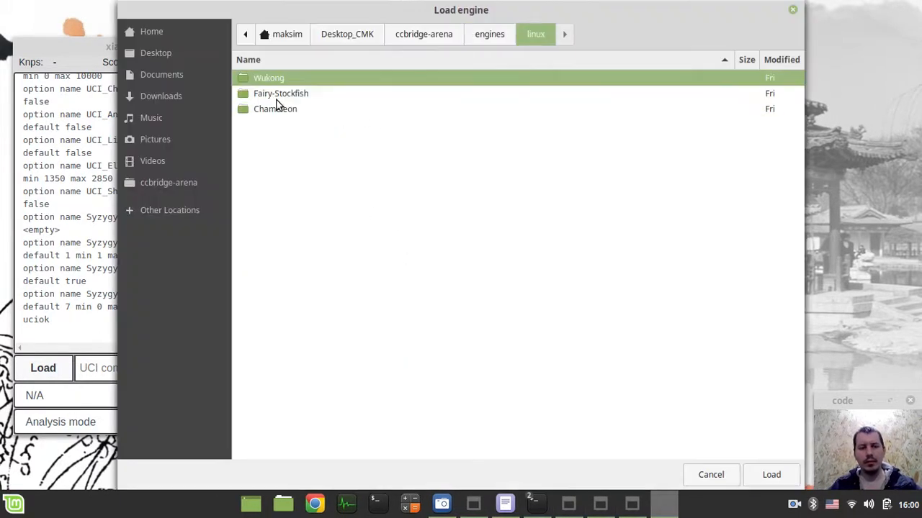
pyautogui.doubleClick(281, 93)
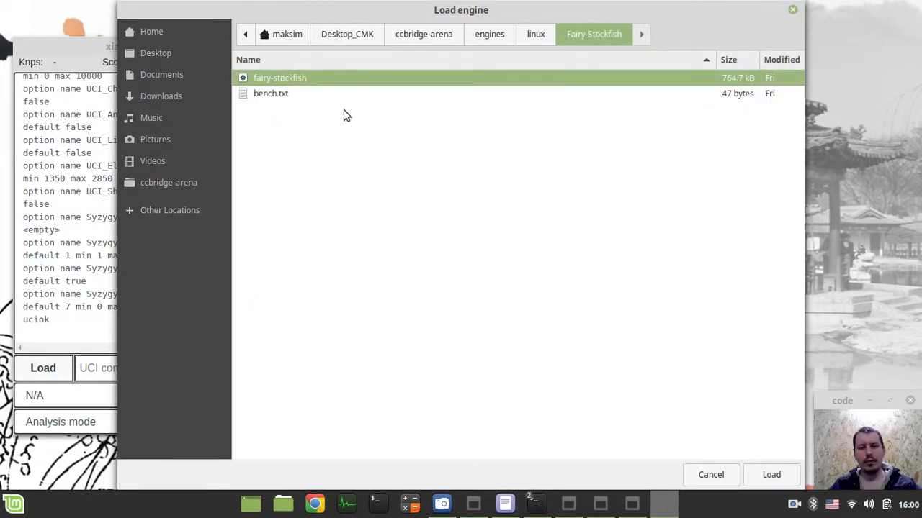
pyautogui.click(770, 474)
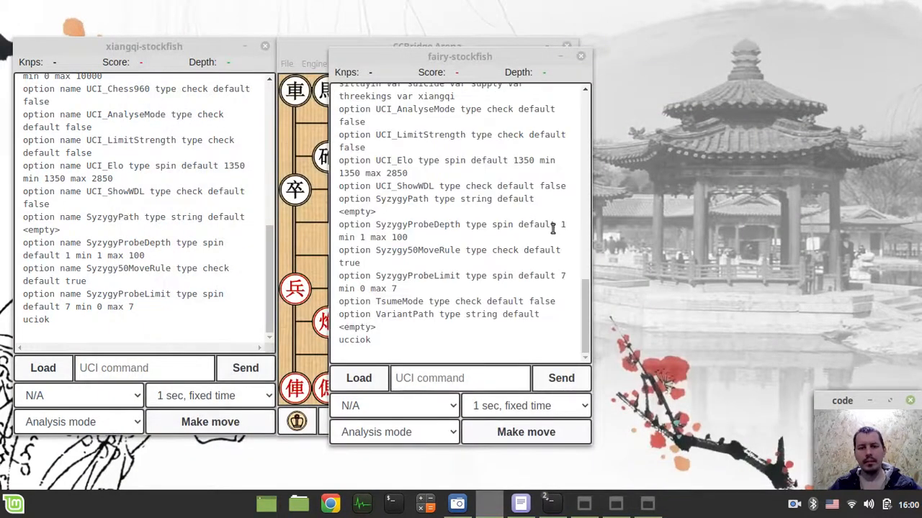
pyautogui.doubleClick(353, 339)
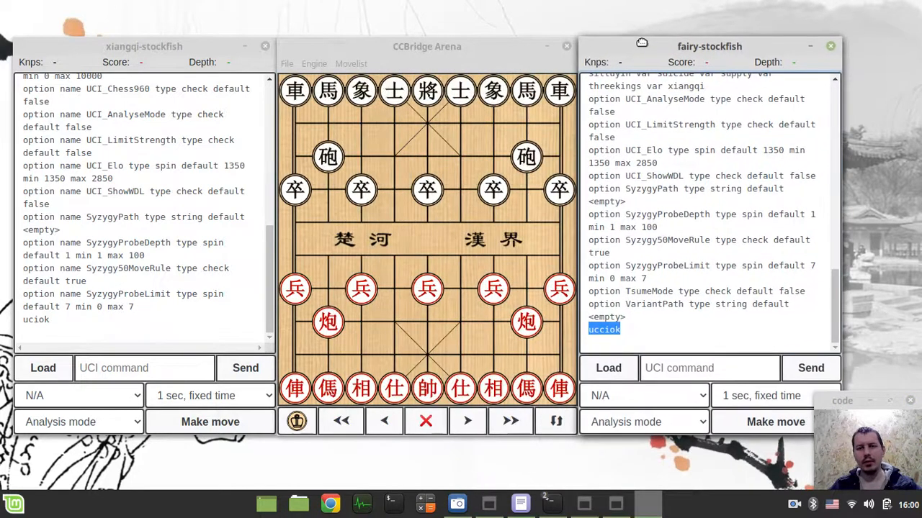
# Set both engines to 4-ply fixed depth, Fairy-Stockfish playing black and Xiangqi Stockfish red.
pyautogui.click(709, 368)
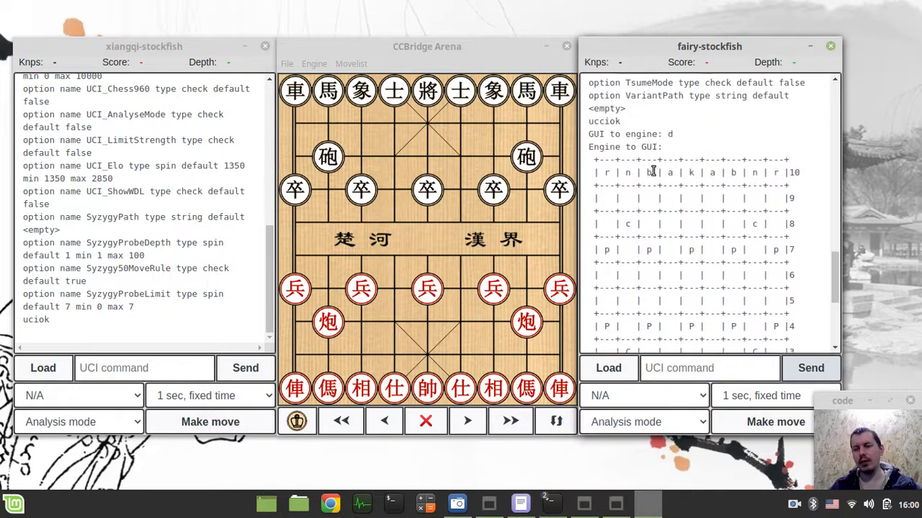
pyautogui.scroll(-3)
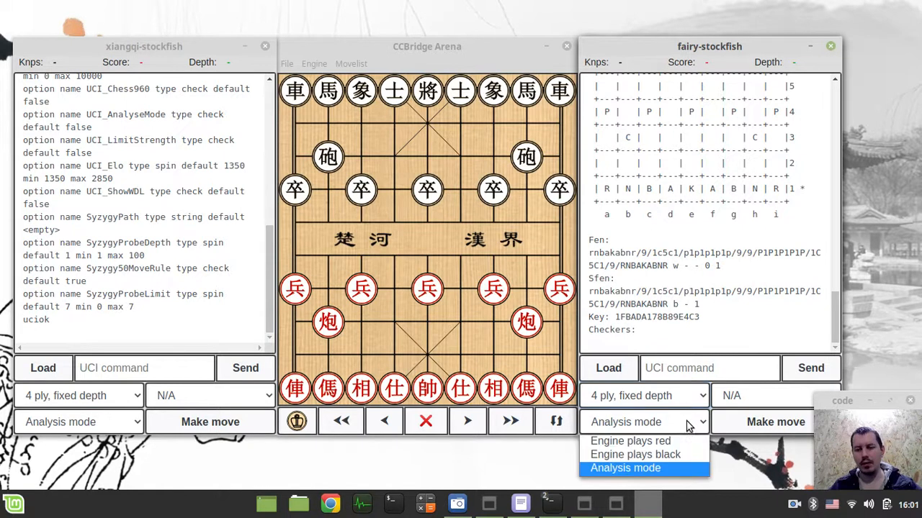
pyautogui.click(634, 455)
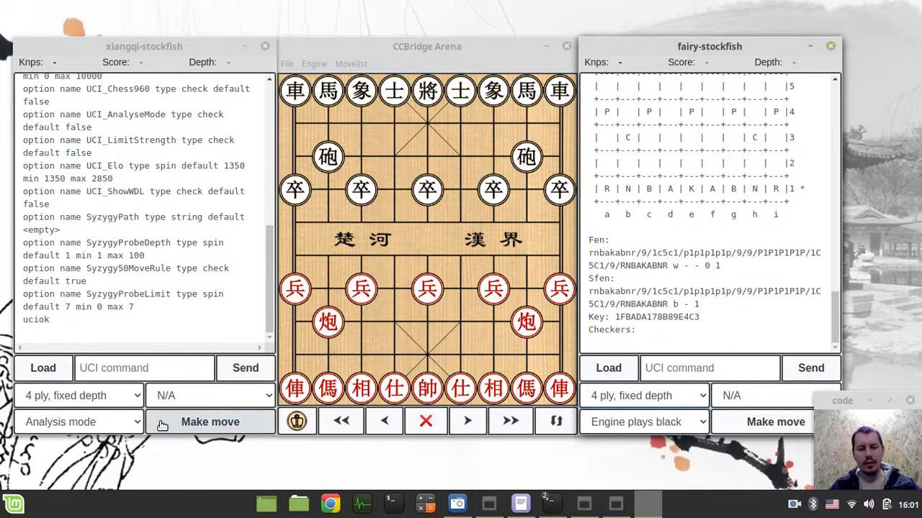
pyautogui.click(77, 422)
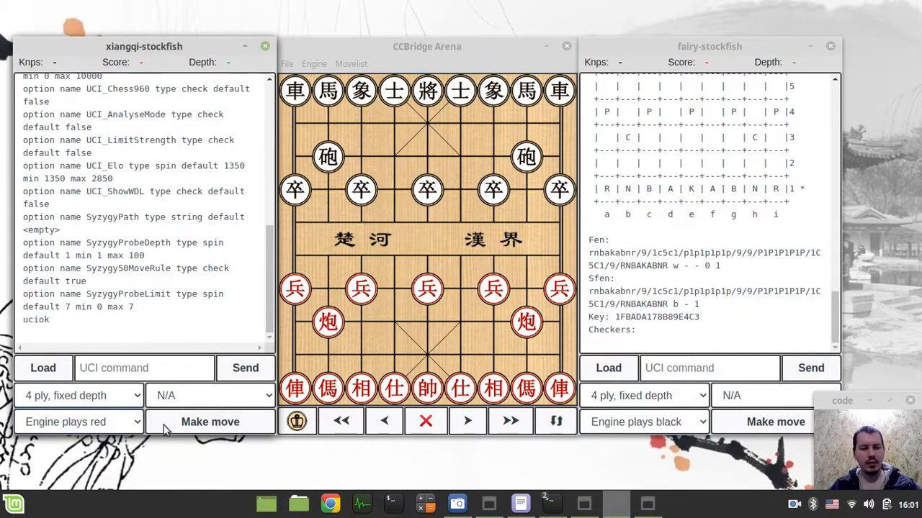
# Run the engine match into an endgame, then return Fairy-Stockfish to analysis mode.
pyautogui.click(210, 422)
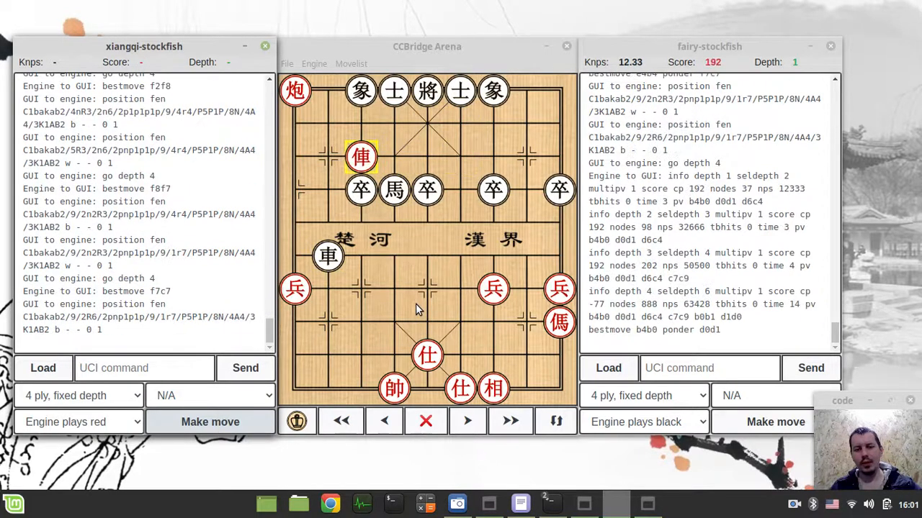
pyautogui.click(209, 421)
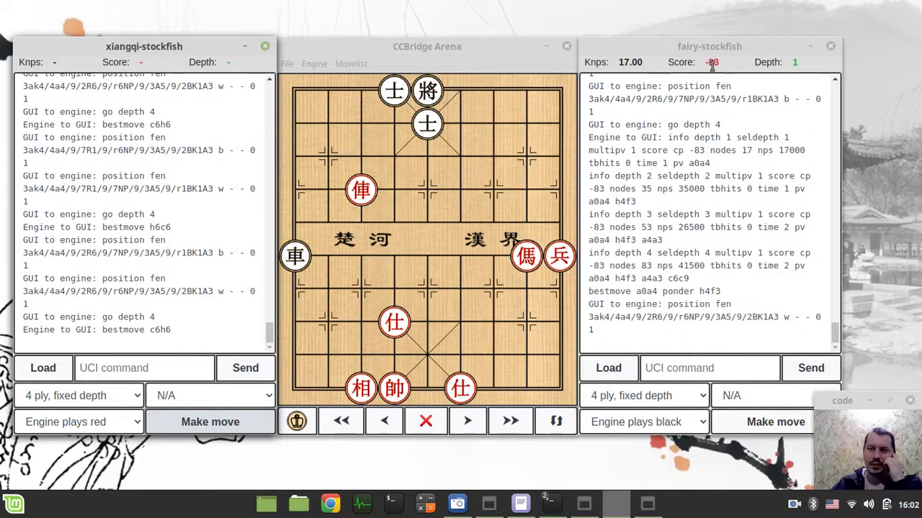
pyautogui.click(776, 422)
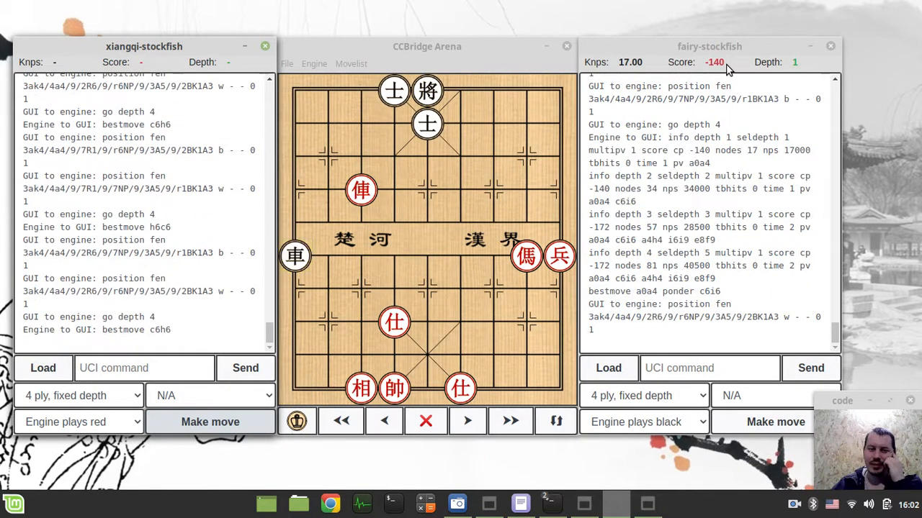
pyautogui.click(211, 422)
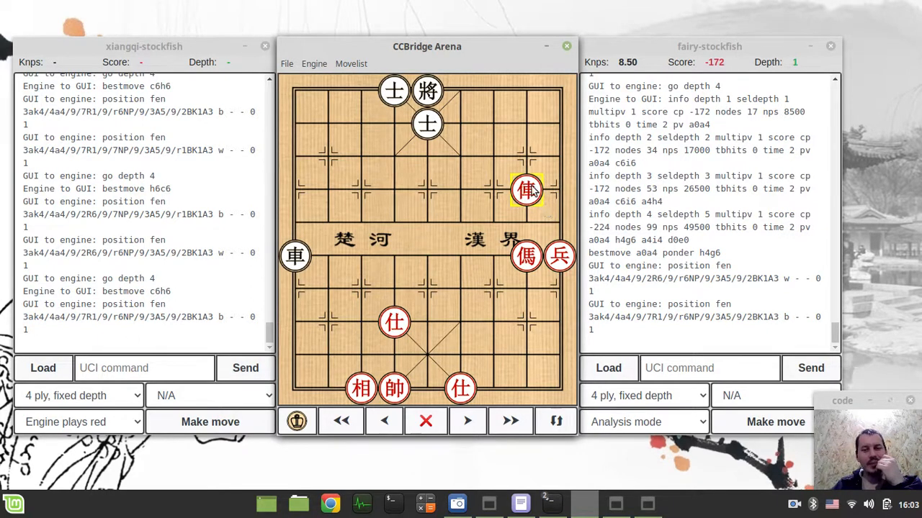
pyautogui.moveTo(249, 59)
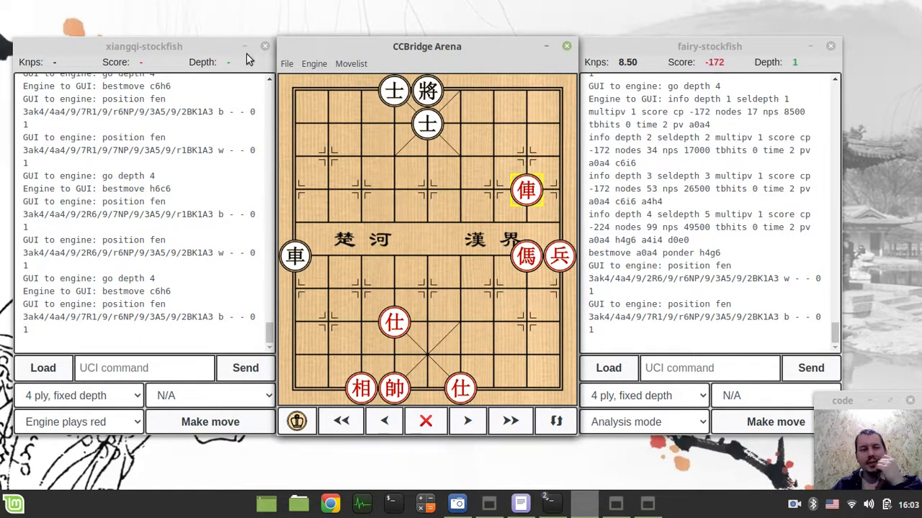
pyautogui.moveTo(501, 253)
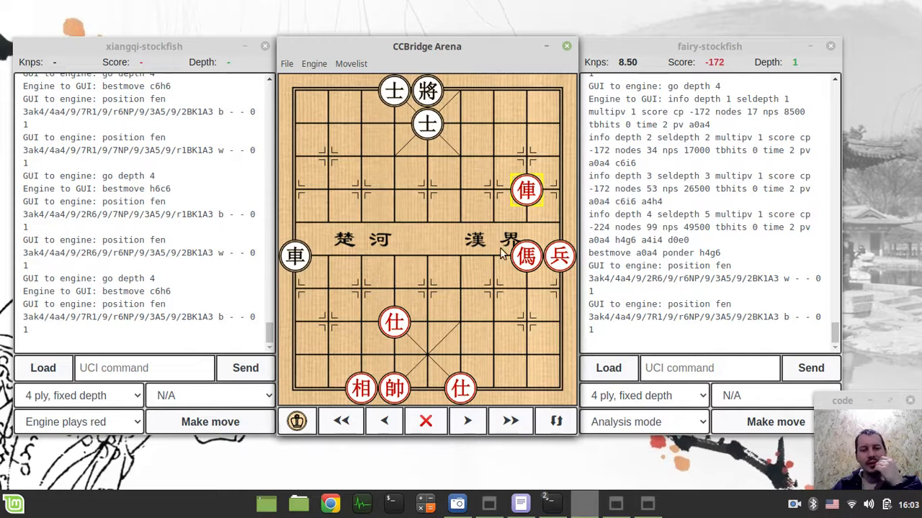
pyautogui.moveTo(533, 263)
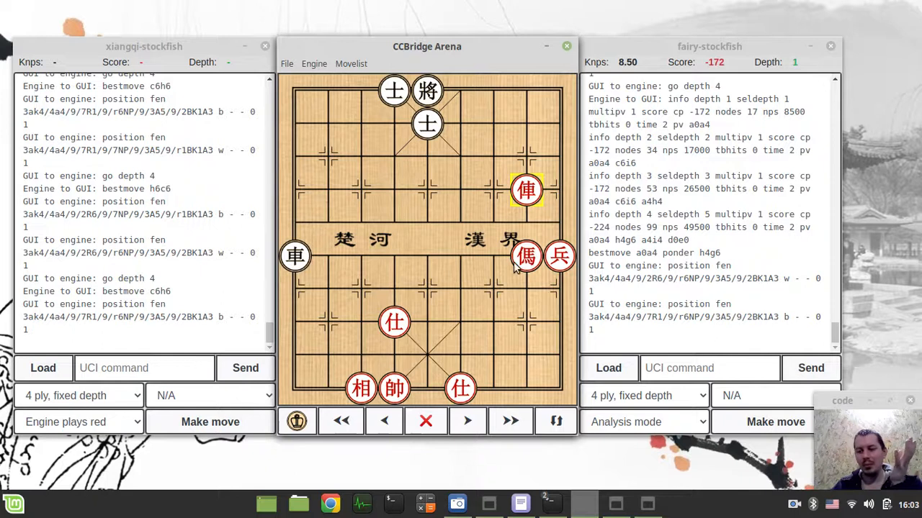
pyautogui.moveTo(393, 261)
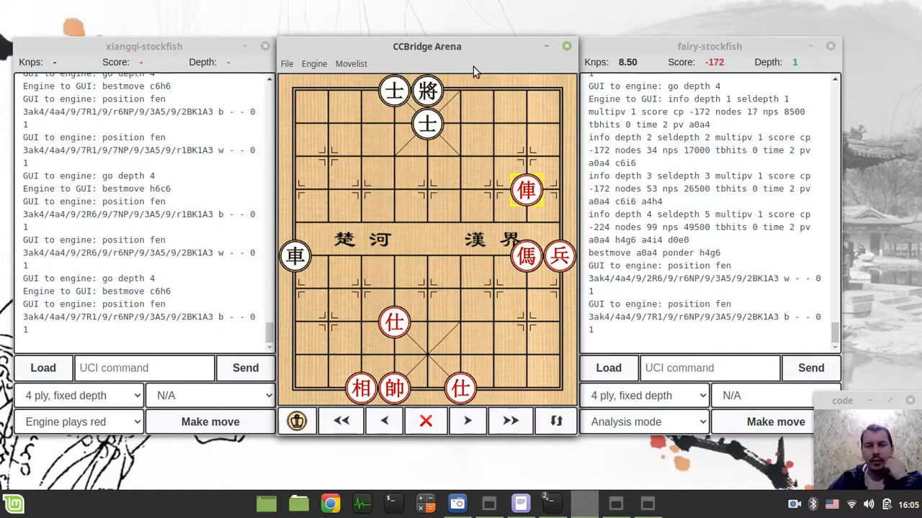
pyautogui.moveTo(475, 151)
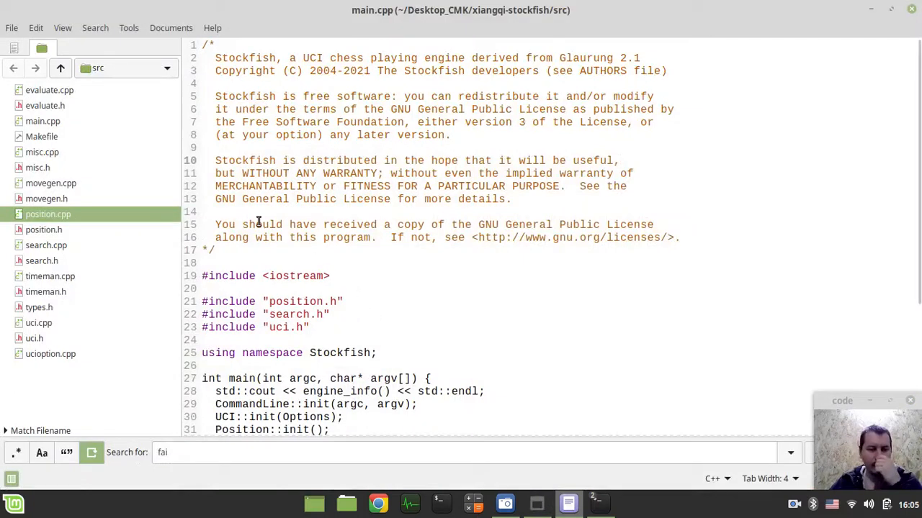
# Open search.cpp and read through perftDriver, sync_search and the negamax alpha-beta function.
pyautogui.click(45, 245)
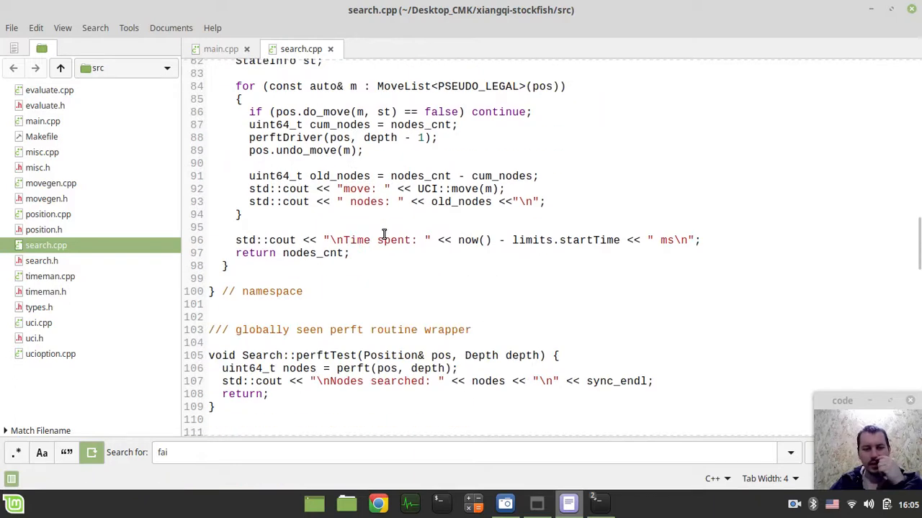
pyautogui.scroll(3)
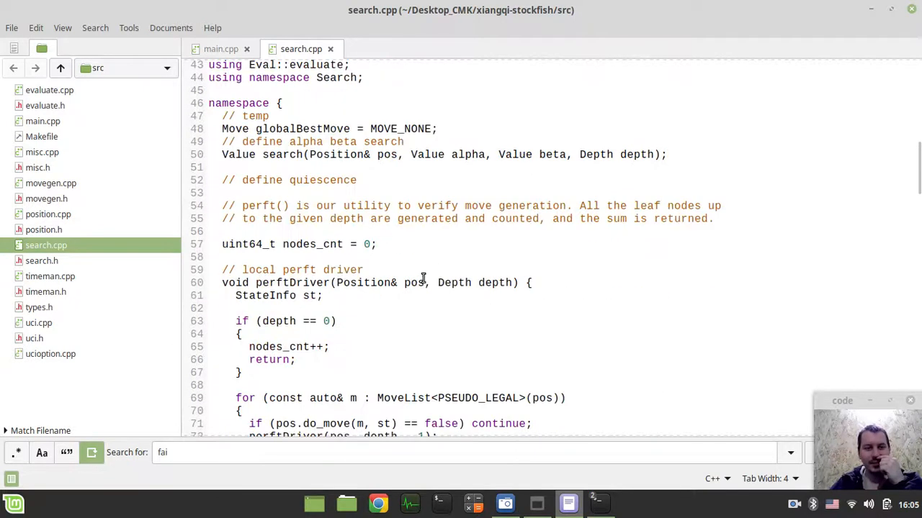
pyautogui.scroll(-3)
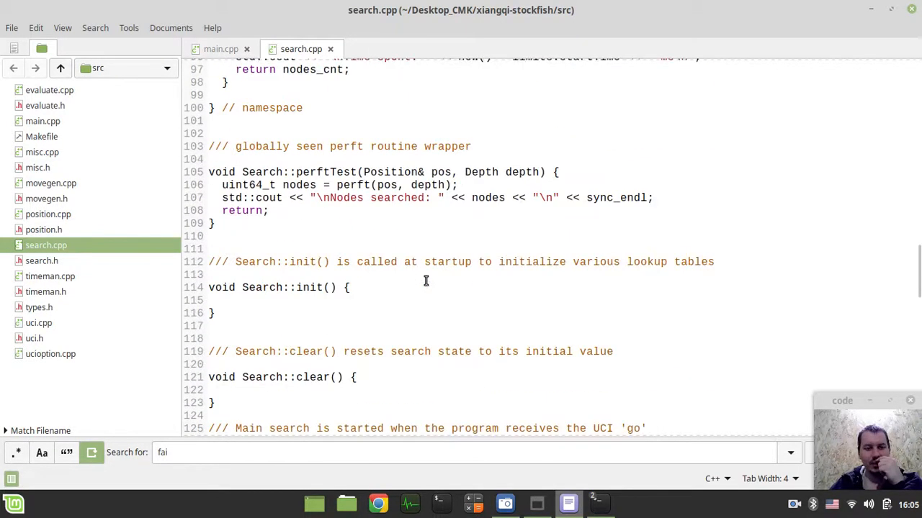
pyautogui.scroll(-3)
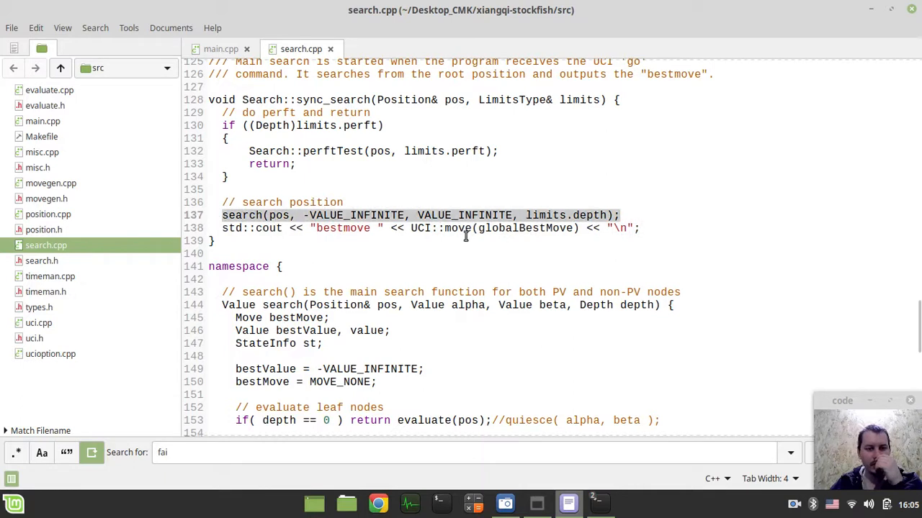
pyautogui.scroll(-3)
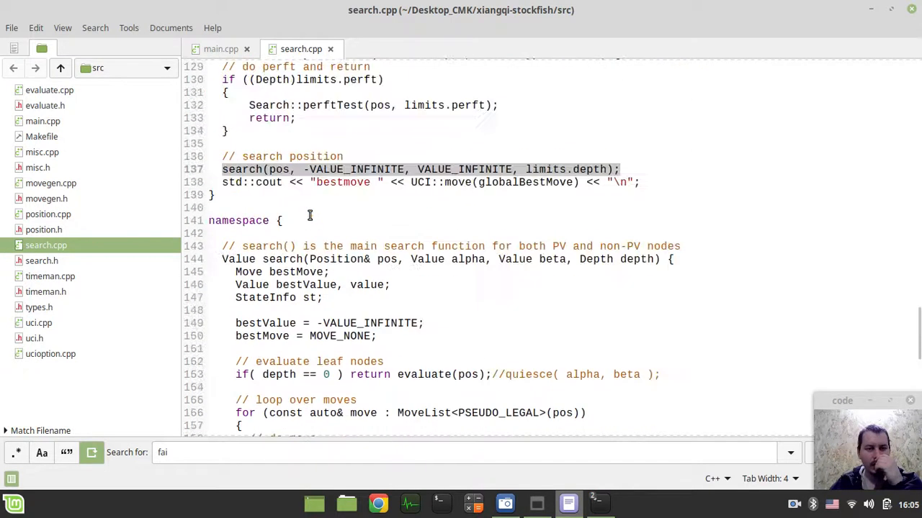
pyautogui.scroll(-3)
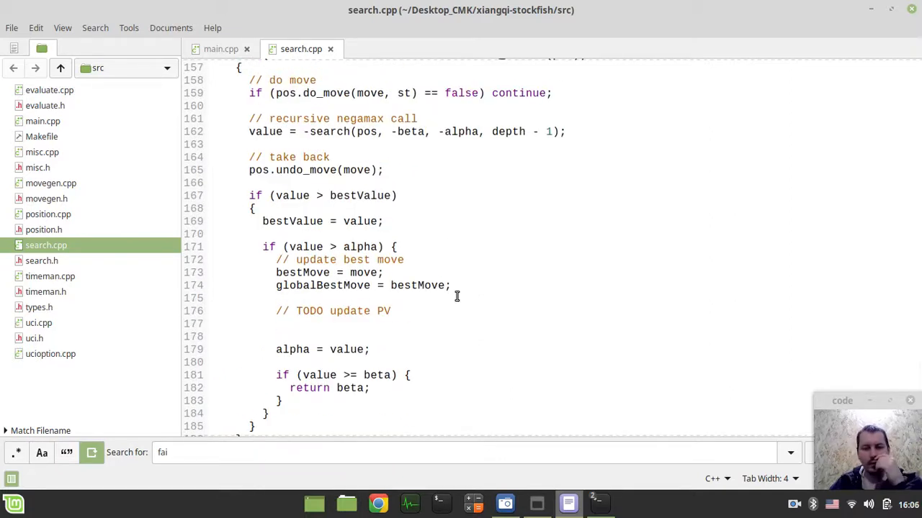
pyautogui.scroll(-3)
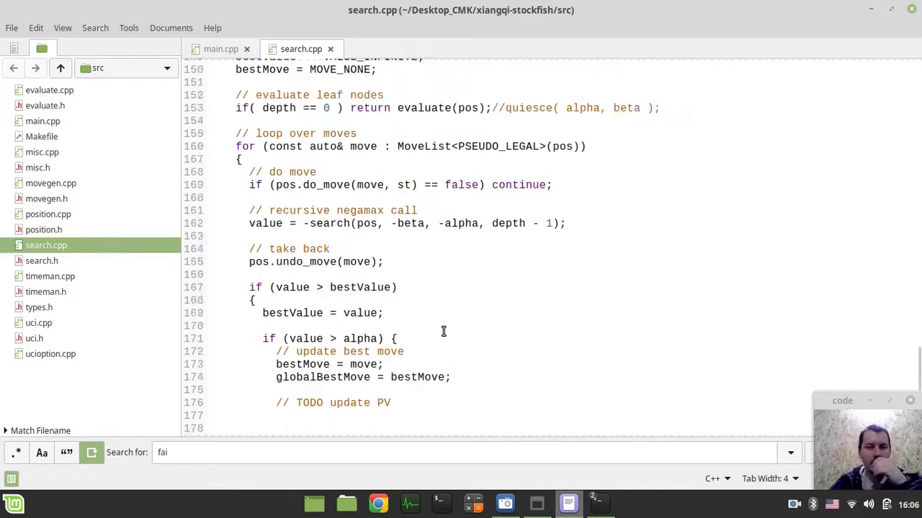
pyautogui.scroll(3)
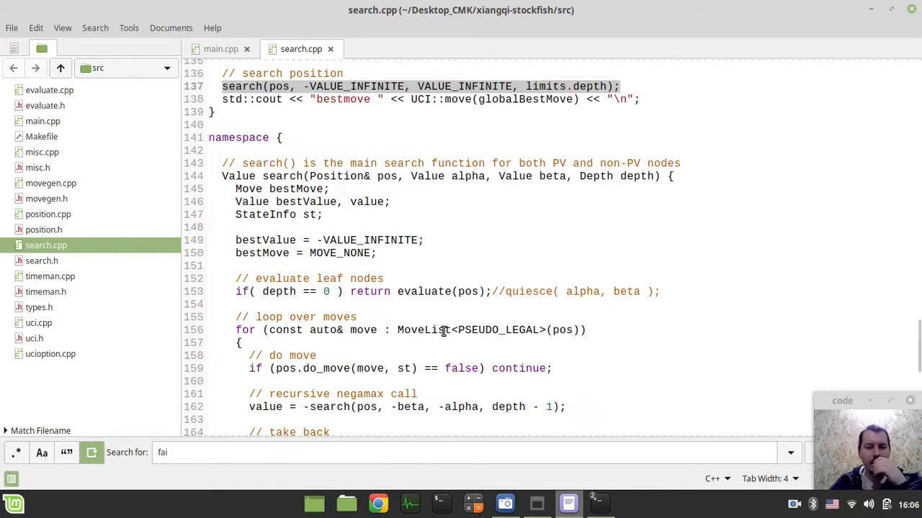
pyautogui.scroll(-3)
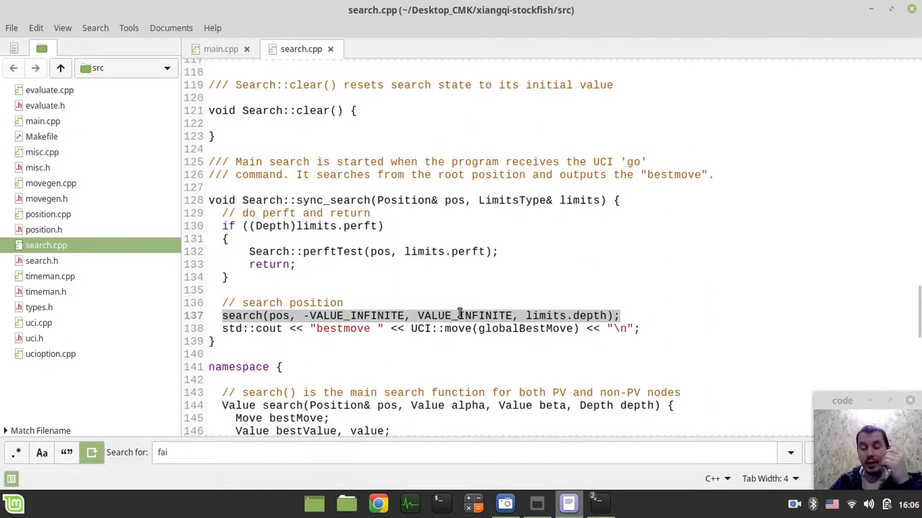
pyautogui.moveTo(386, 327)
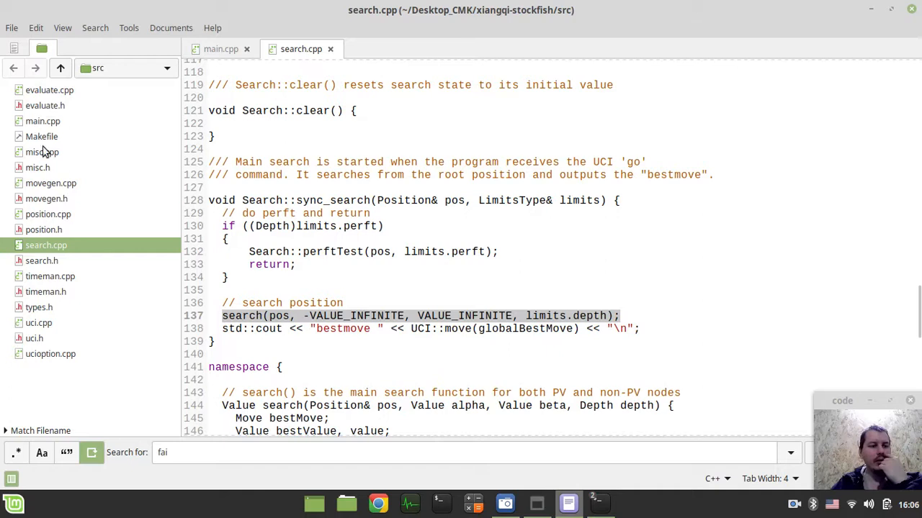
pyautogui.moveTo(46, 199)
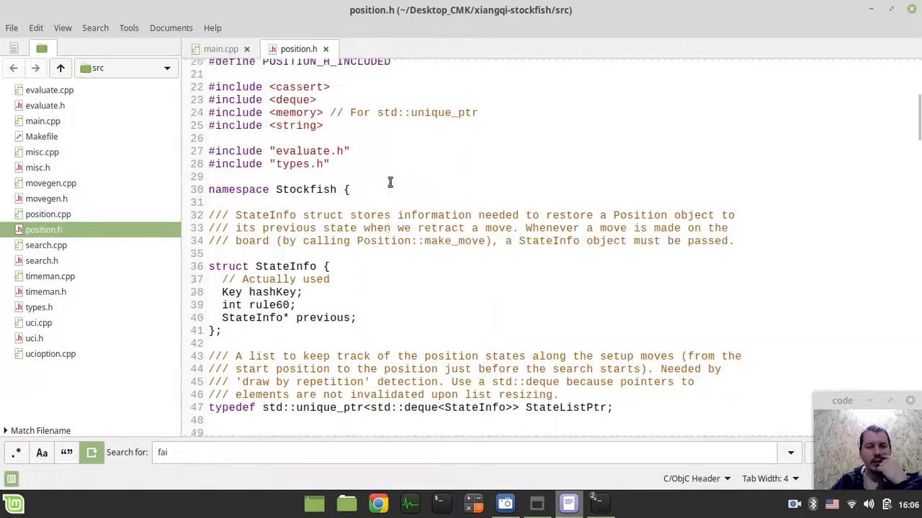
pyautogui.scroll(-3)
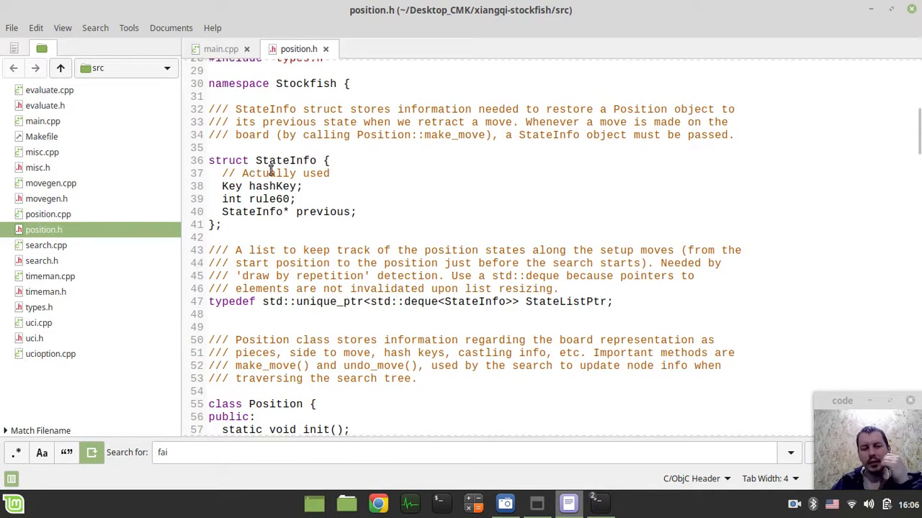
pyautogui.doubleClick(285, 160)
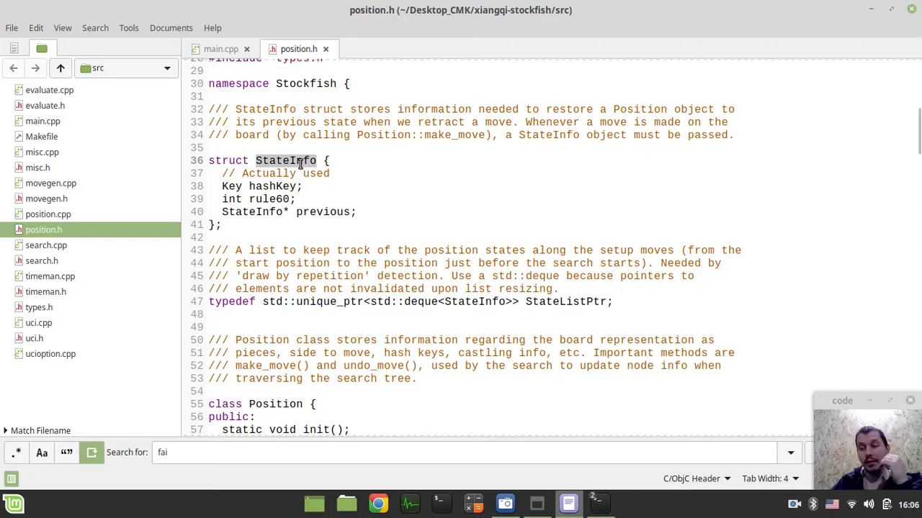
pyautogui.scroll(-3)
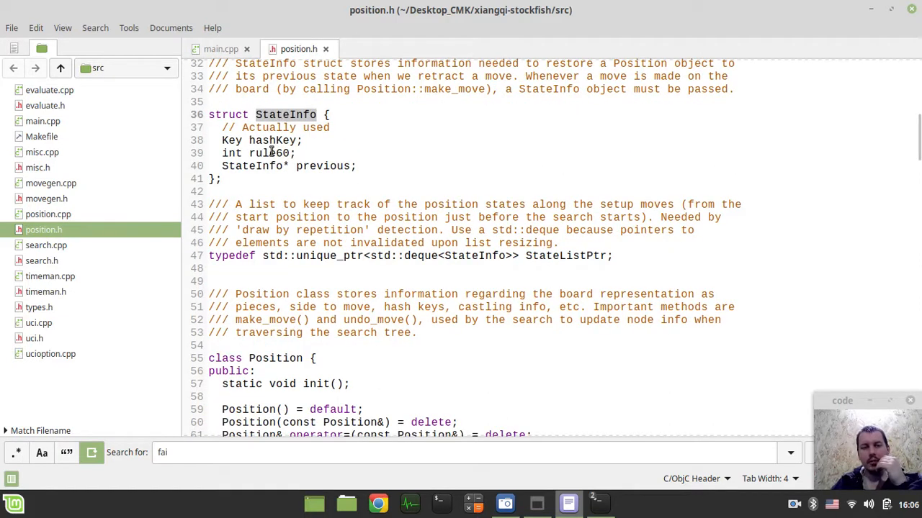
pyautogui.moveTo(265, 154)
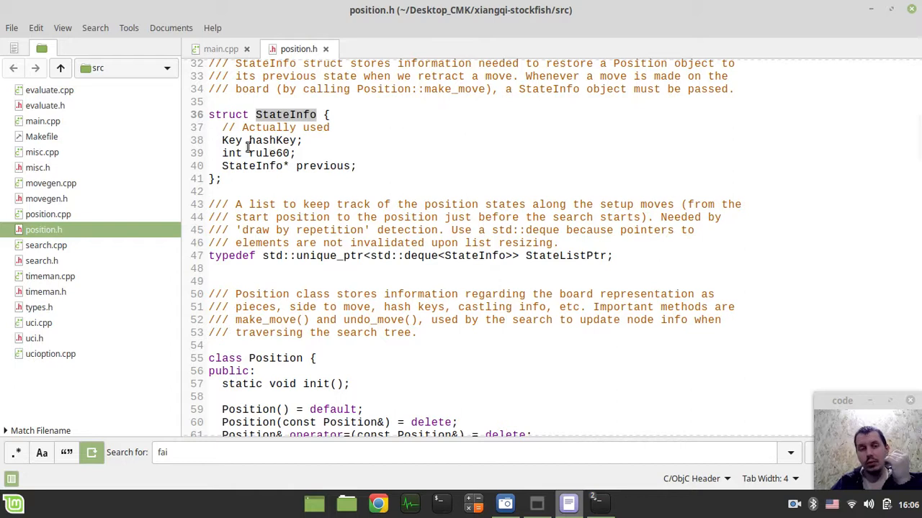
pyautogui.moveTo(262, 157)
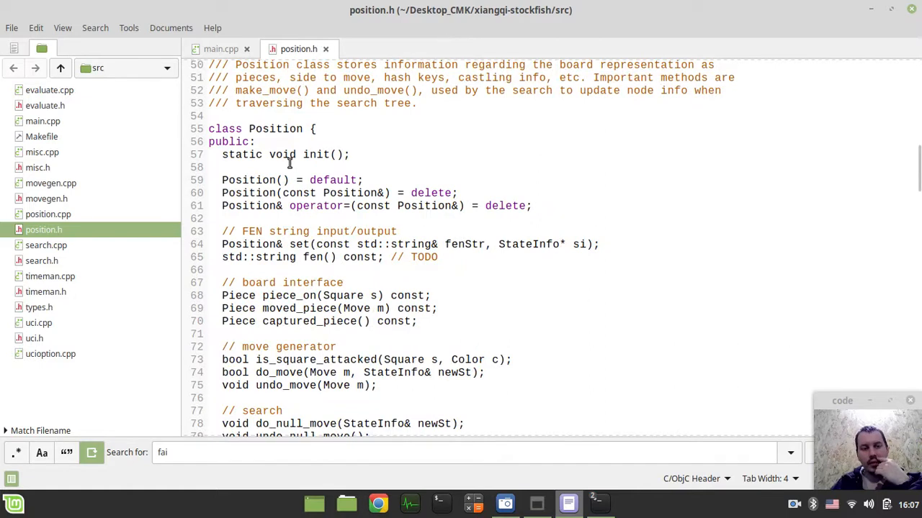
pyautogui.scroll(-3)
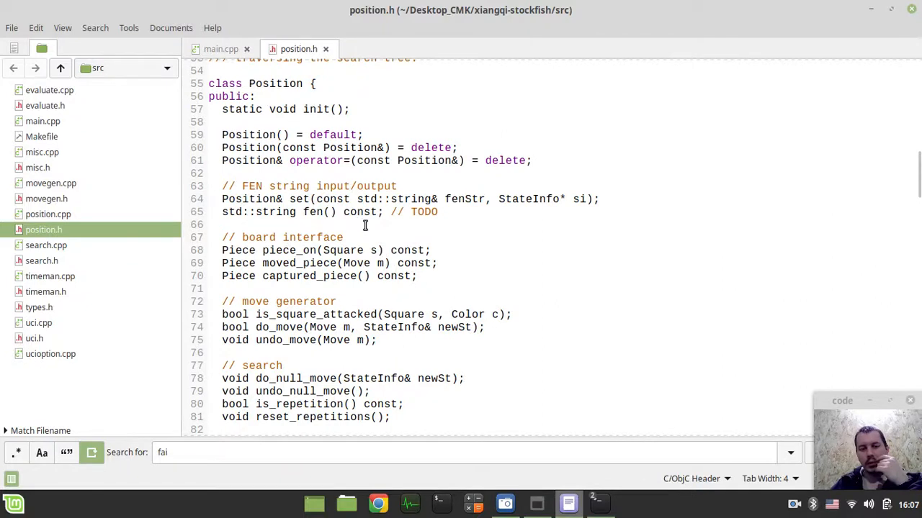
pyautogui.scroll(-3)
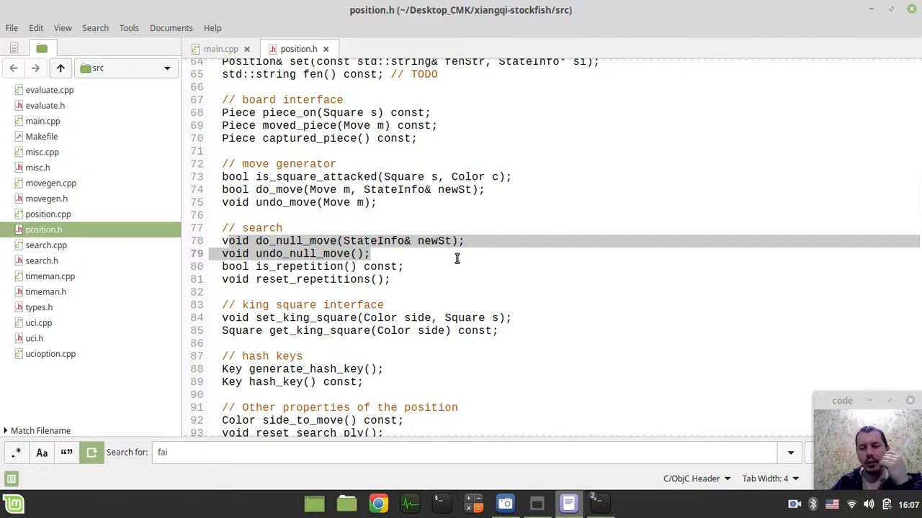
pyautogui.scroll(-3)
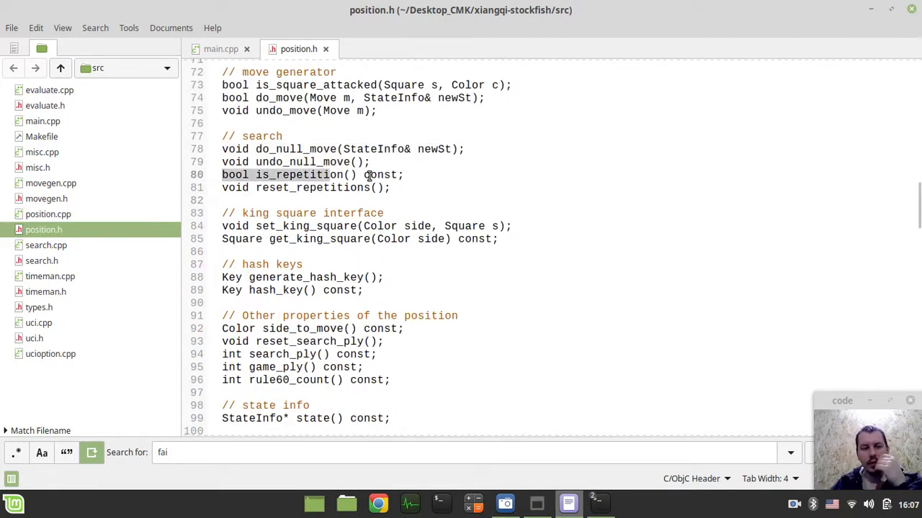
pyautogui.scroll(-3)
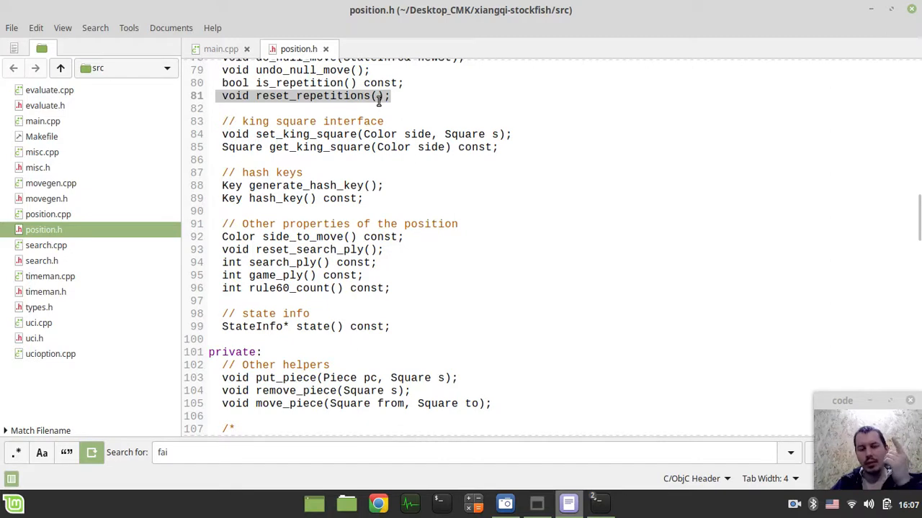
pyautogui.moveTo(430, 236)
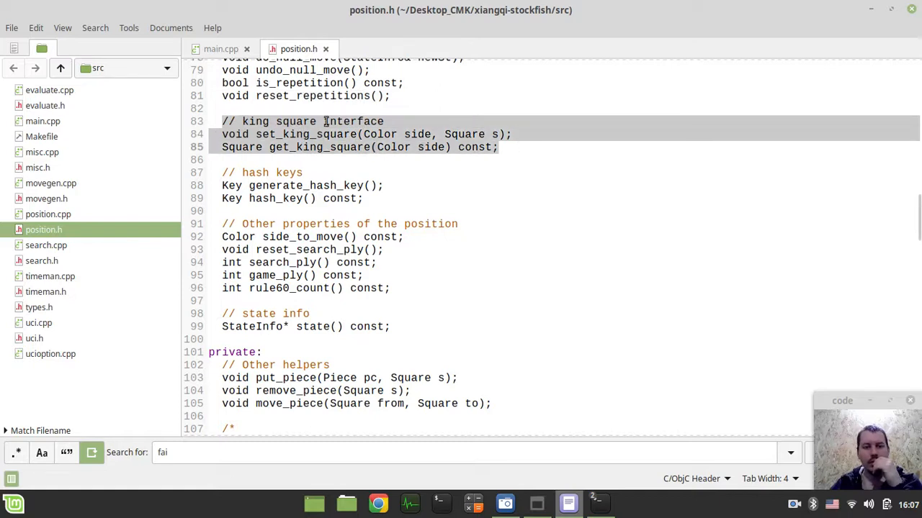
pyautogui.moveTo(454, 214)
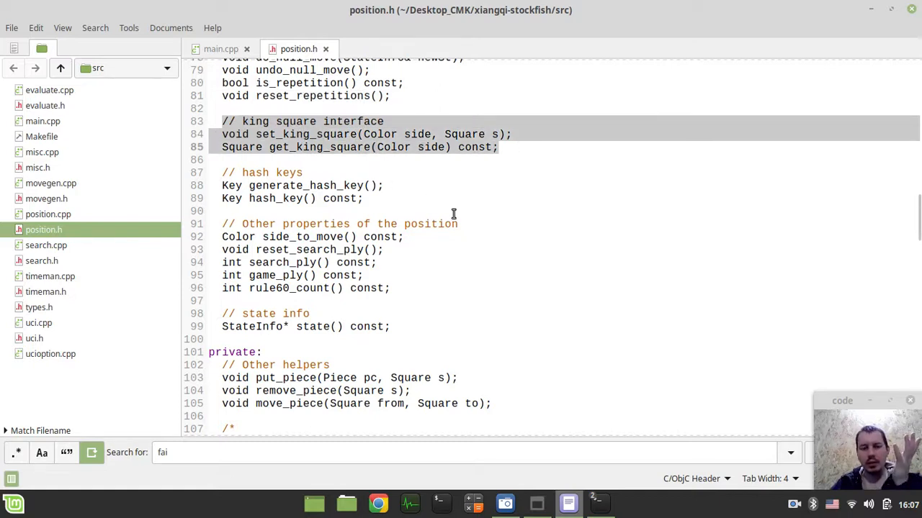
pyautogui.scroll(-3)
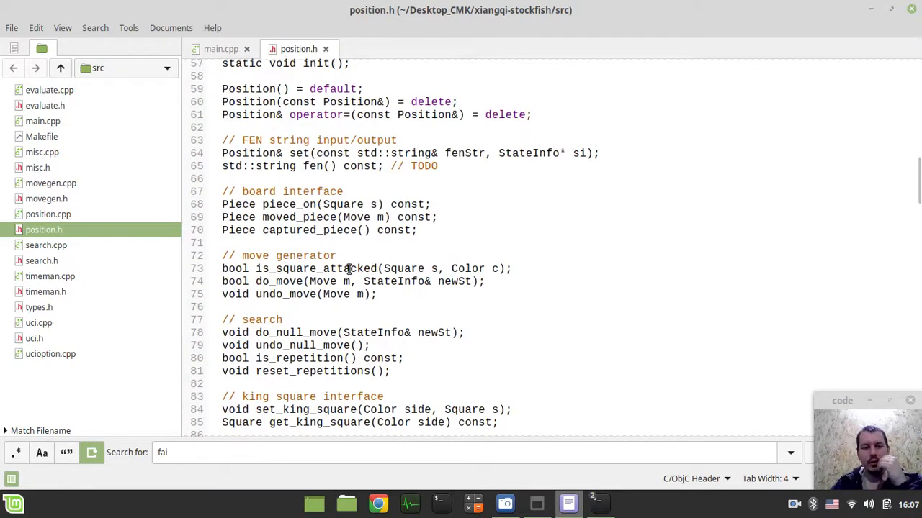
pyautogui.scroll(-3)
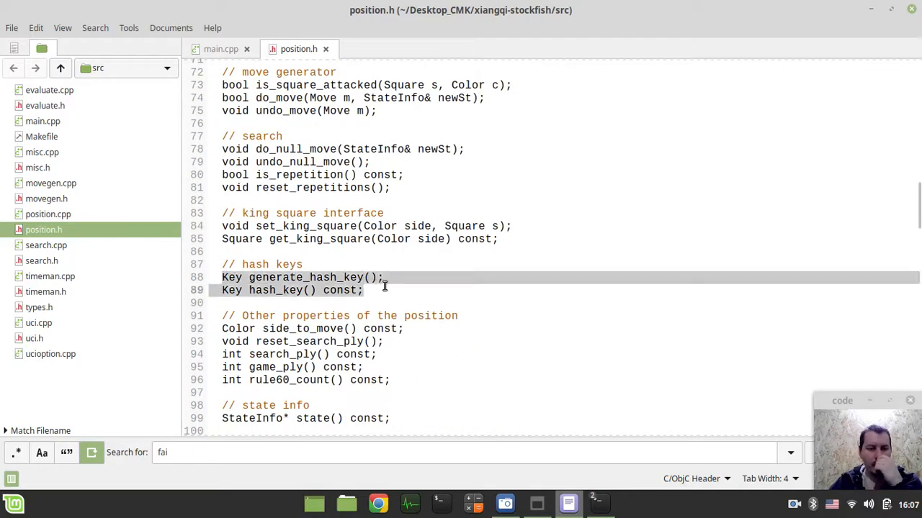
pyautogui.scroll(-3)
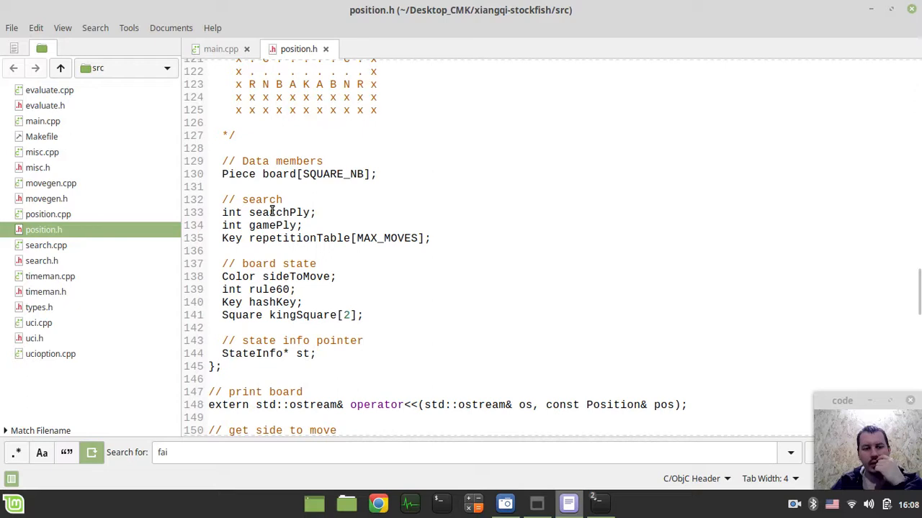
pyautogui.doubleClick(279, 213)
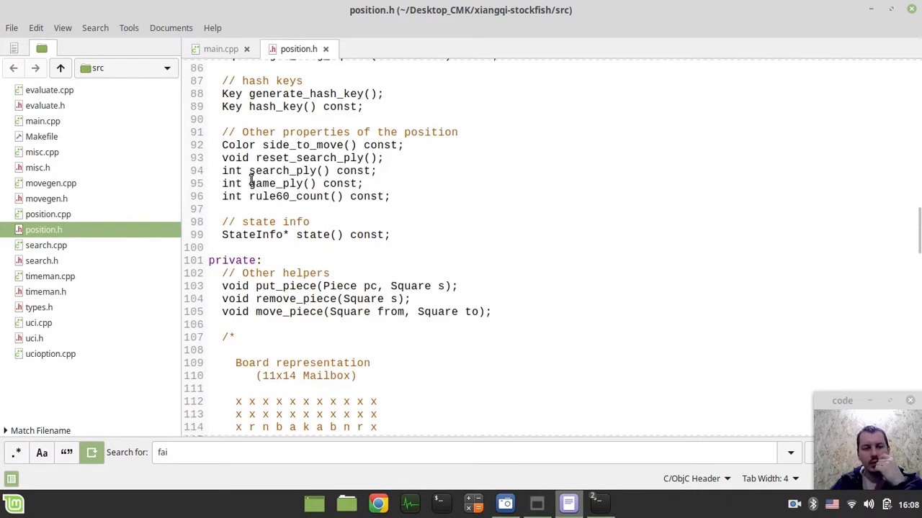
pyautogui.scroll(-3)
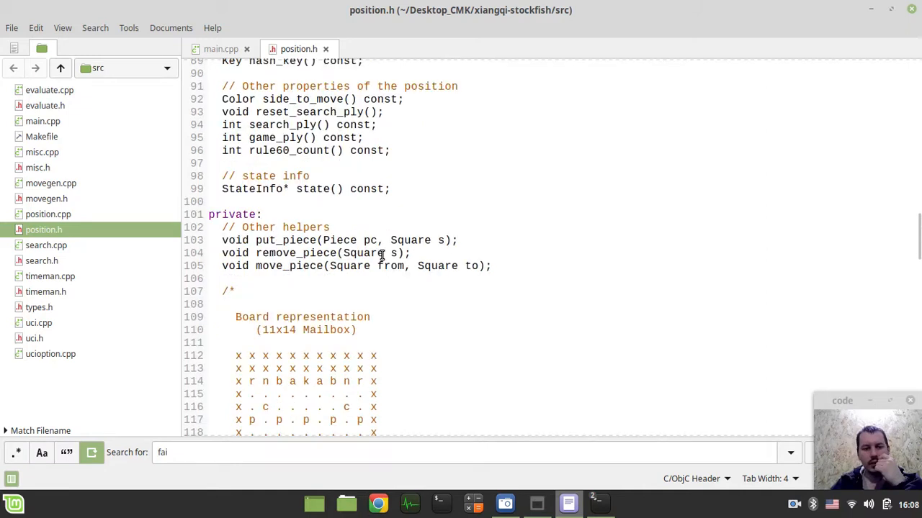
pyautogui.scroll(-3)
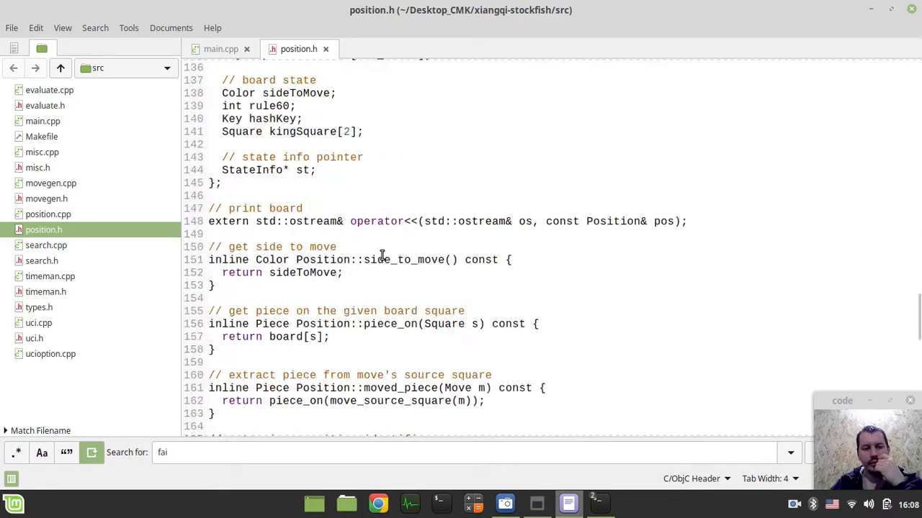
pyautogui.scroll(-3)
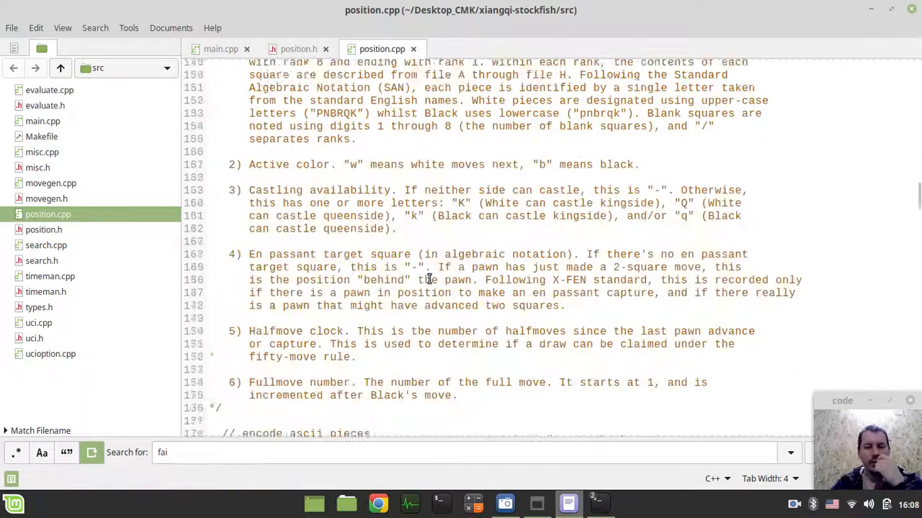
# Scroll through the source, then open types.h with its direction constants and move offset tables.
pyautogui.scroll(-3)
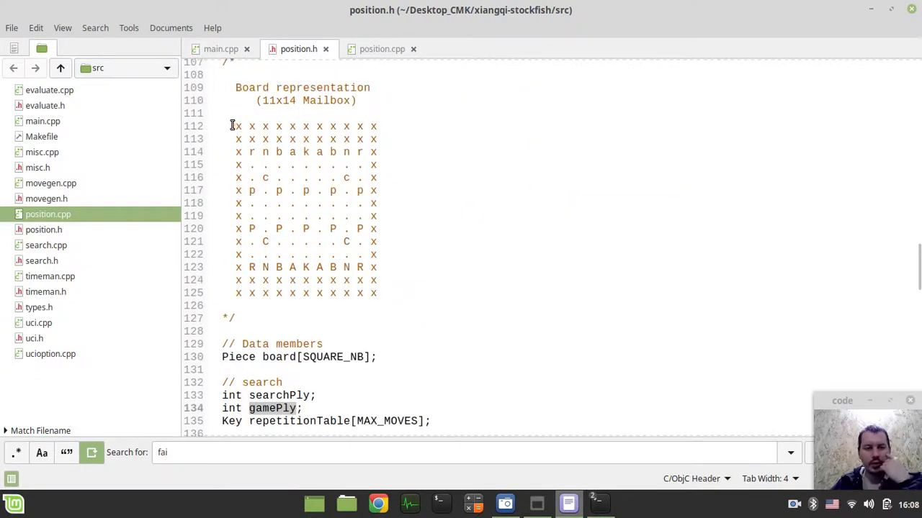
pyautogui.scroll(-3)
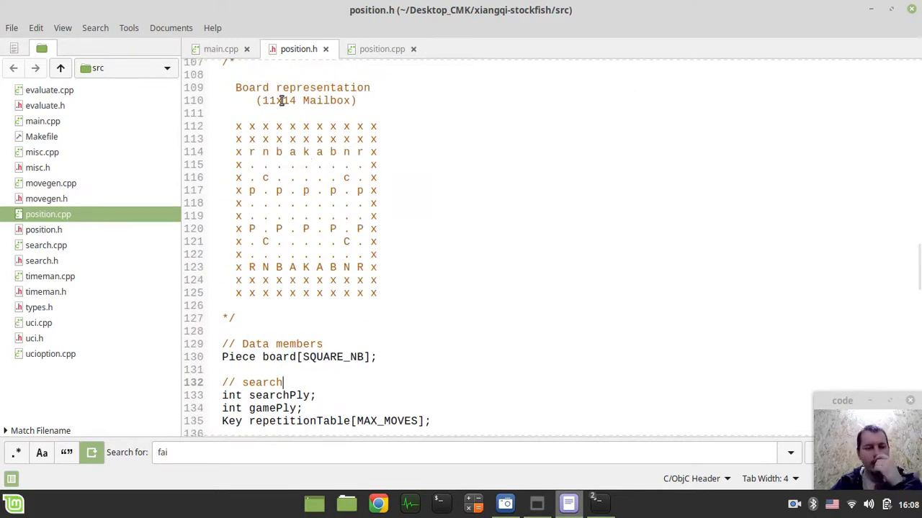
pyautogui.moveTo(120, 227)
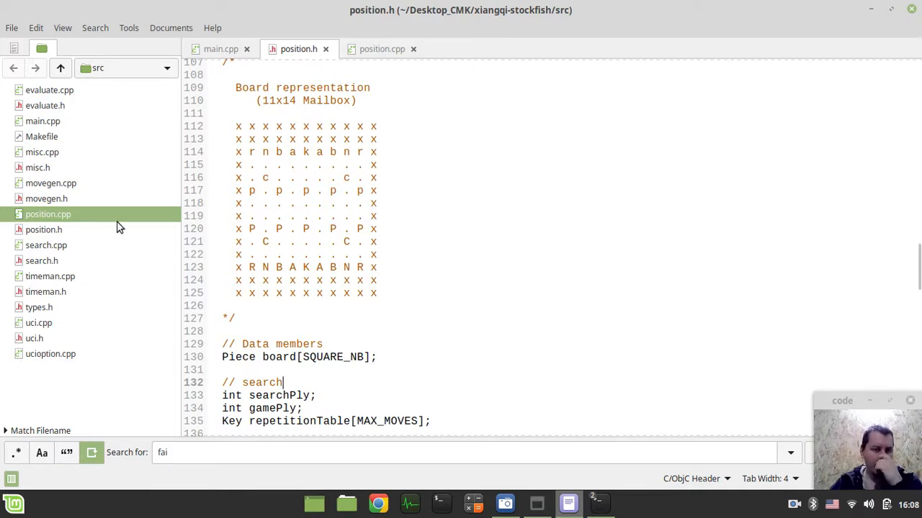
pyautogui.click(38, 307)
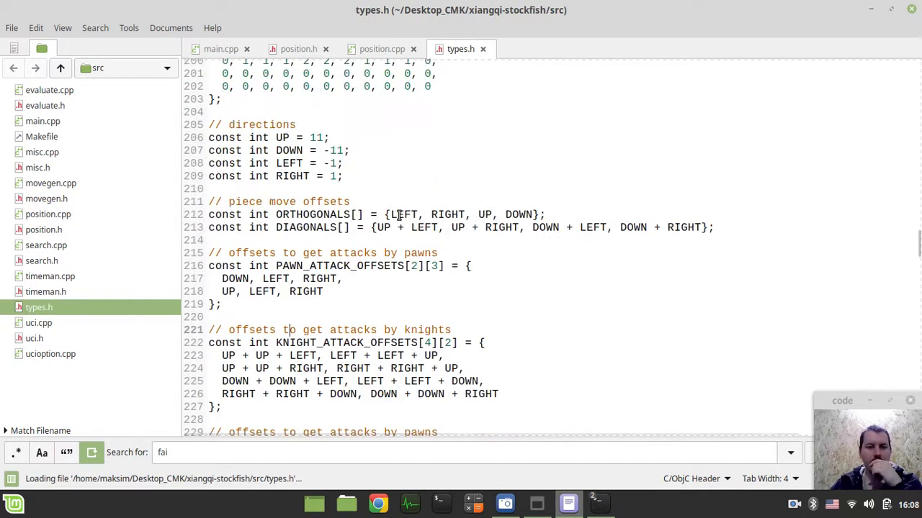
# Scroll through types.h to the DirtyPiece struct and select it.
pyautogui.scroll(3)
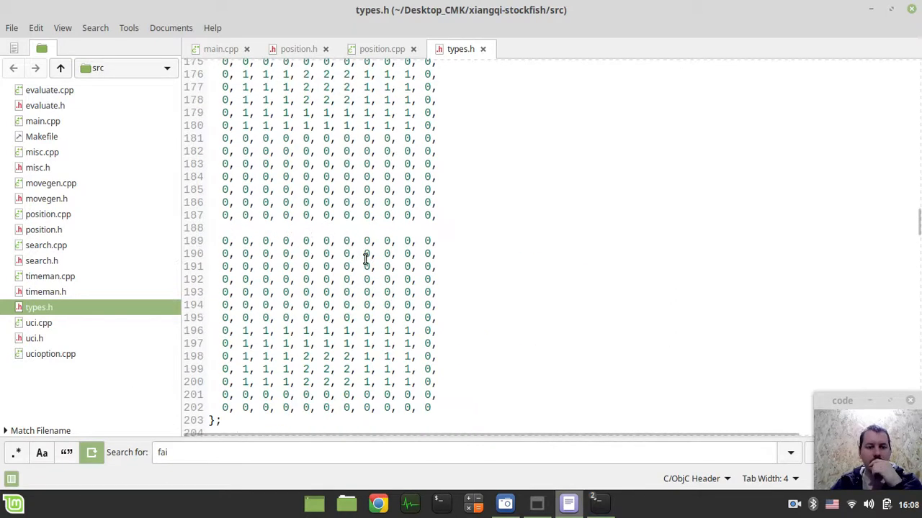
pyautogui.scroll(3)
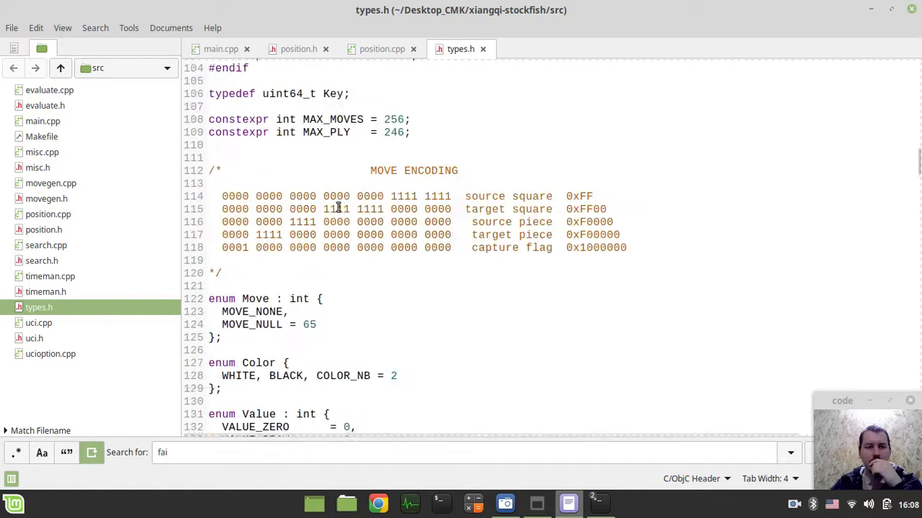
pyautogui.scroll(3)
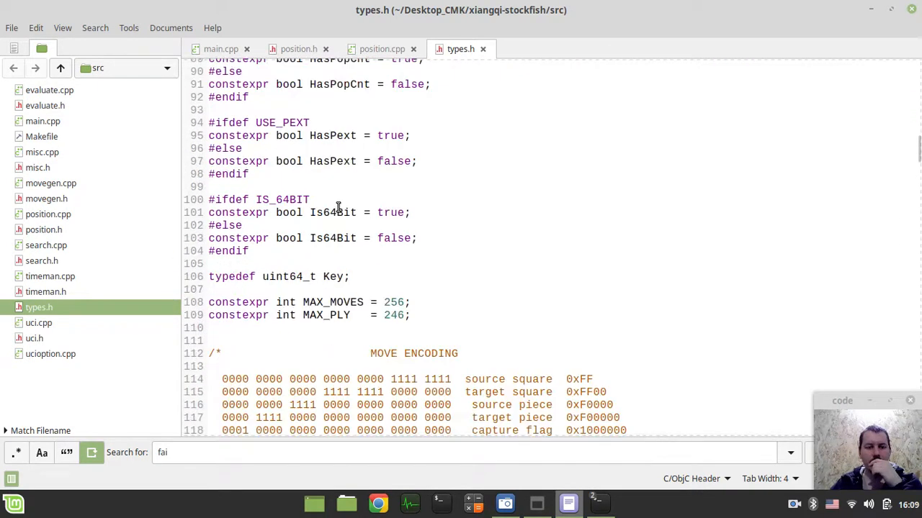
pyautogui.scroll(-3)
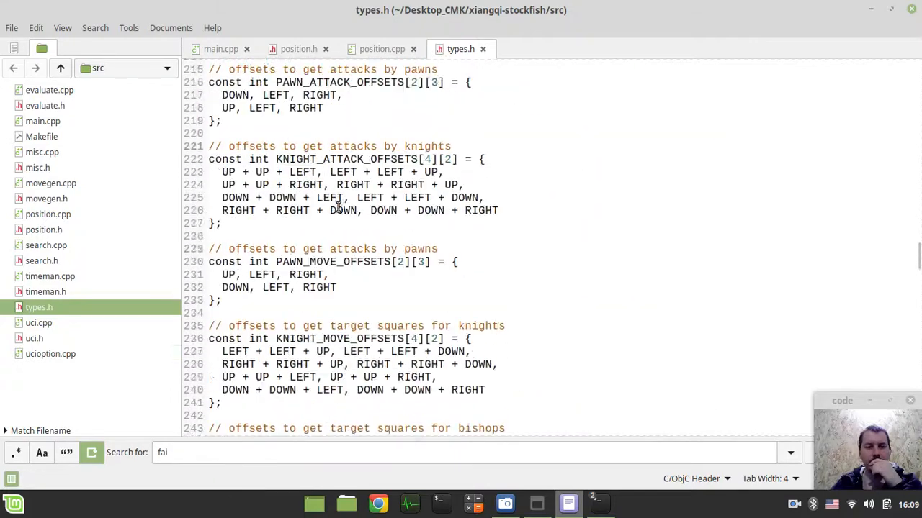
pyautogui.scroll(-3)
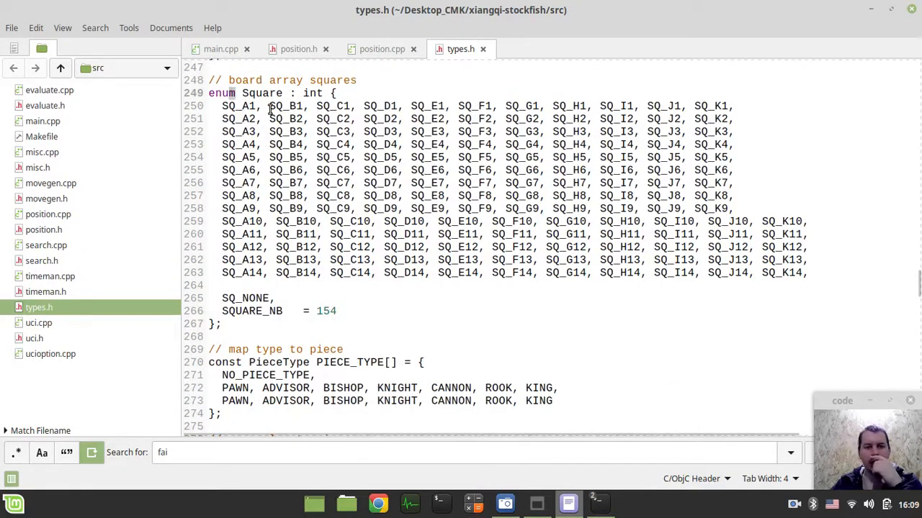
pyautogui.scroll(-3)
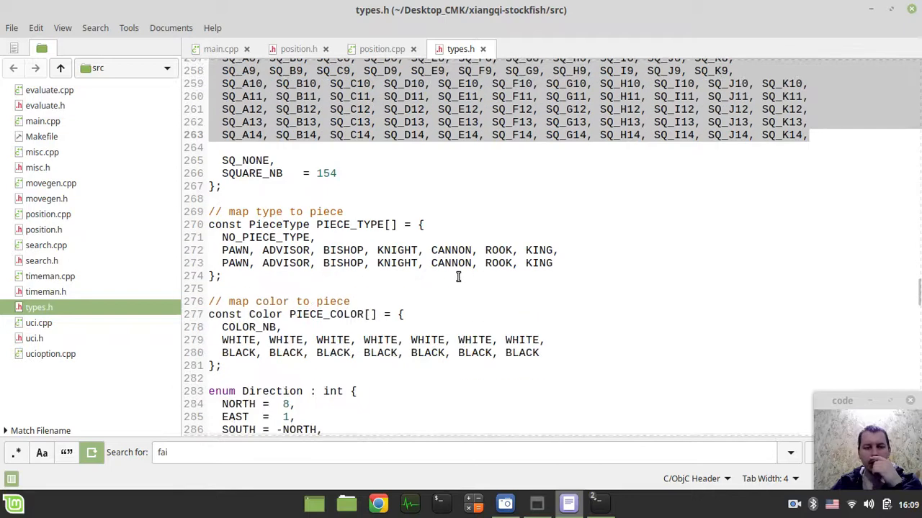
pyautogui.scroll(-3)
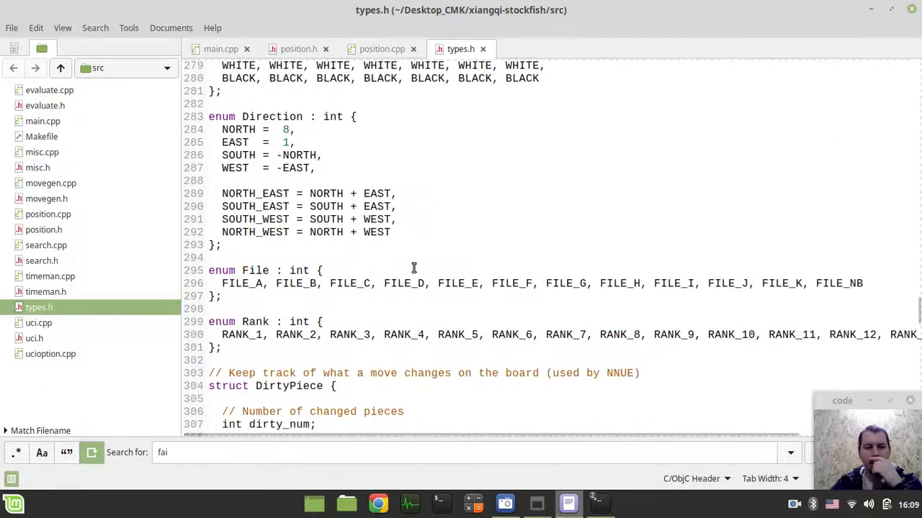
pyautogui.scroll(-3)
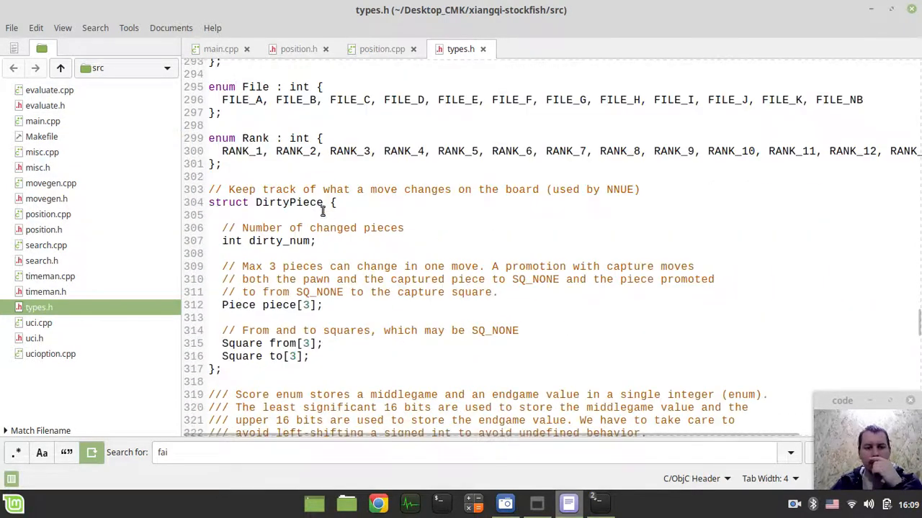
pyautogui.doubleClick(790, 150)
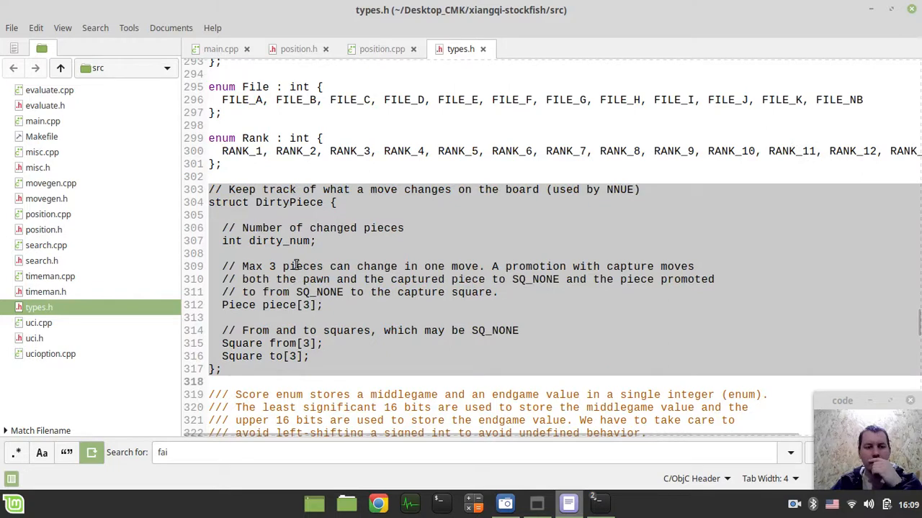
# Scroll down to the move encoding and decoding helpers.
pyautogui.scroll(-3)
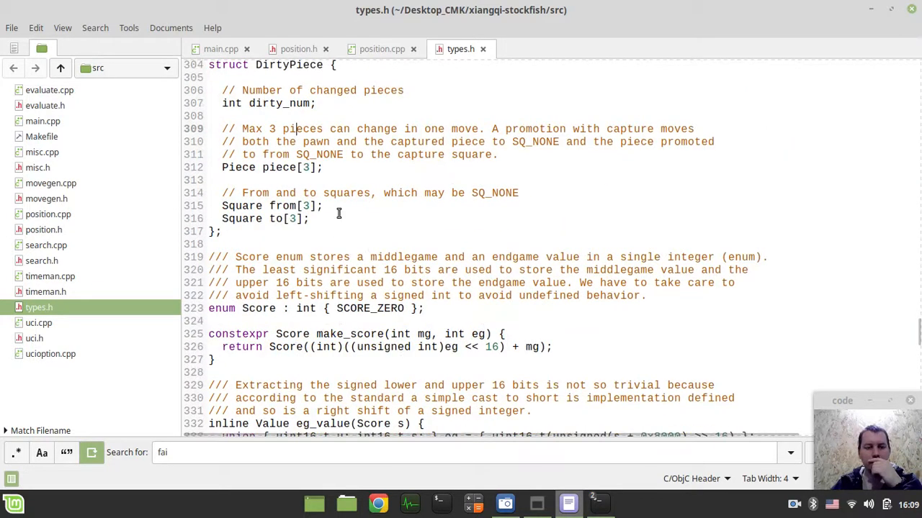
pyautogui.scroll(-3)
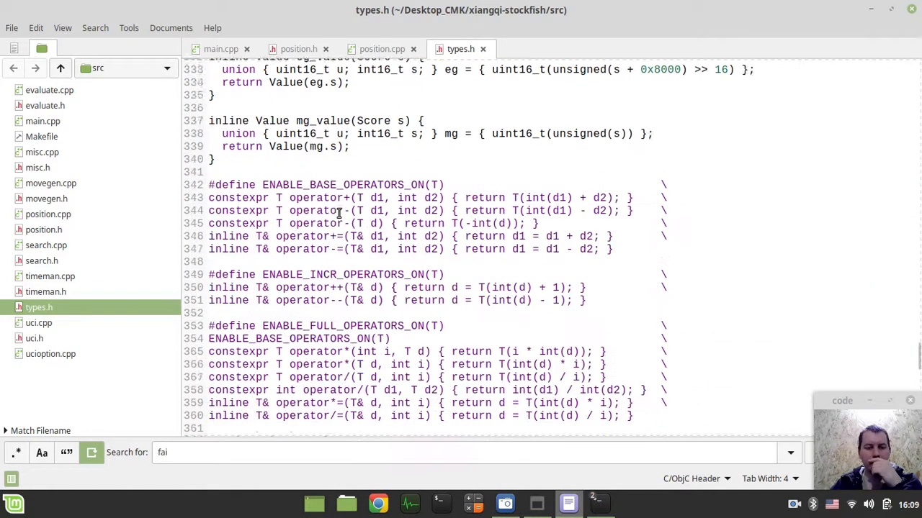
pyautogui.scroll(-3)
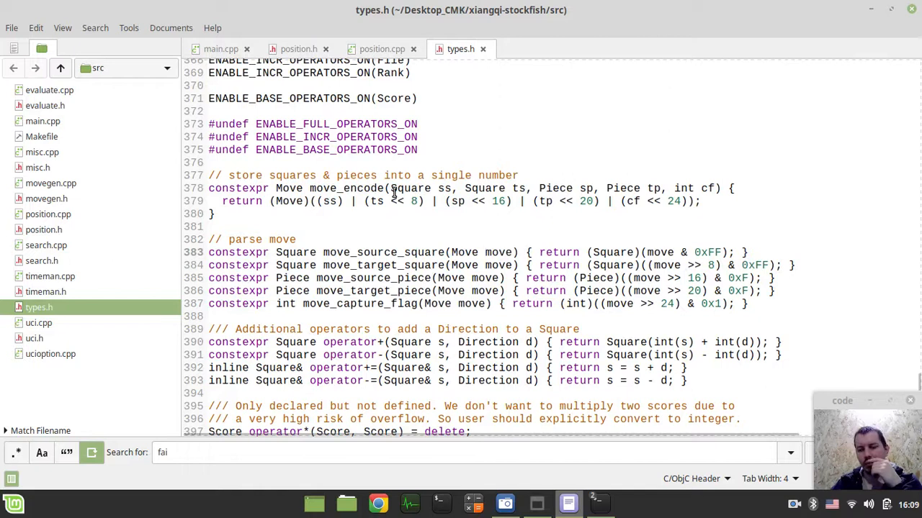
pyautogui.scroll(-3)
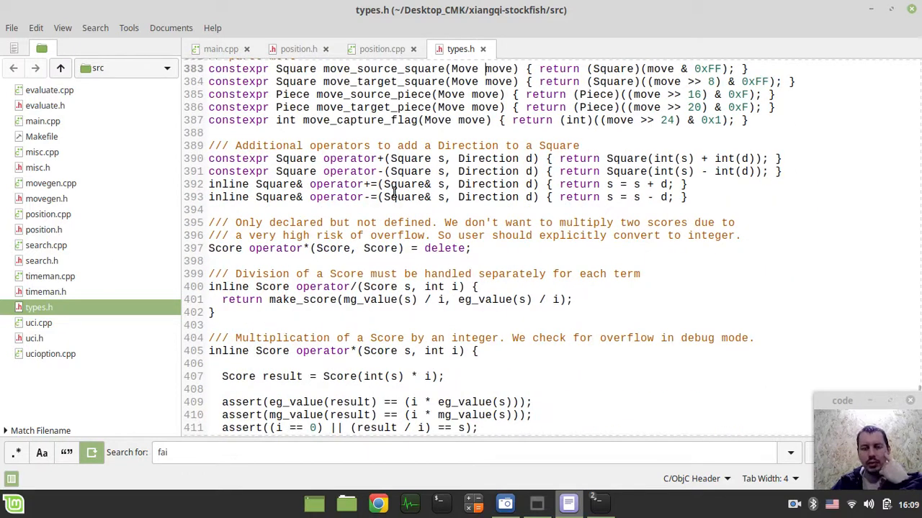
pyautogui.scroll(3)
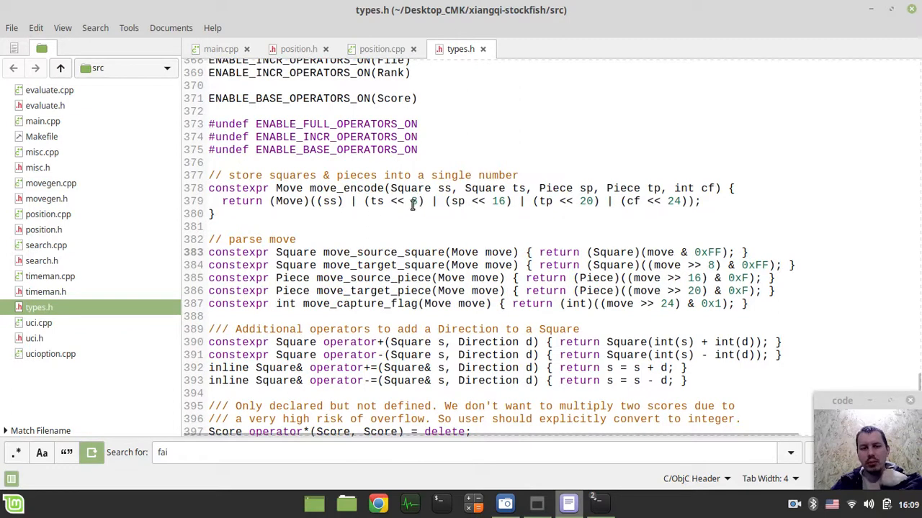
pyautogui.click(486, 252)
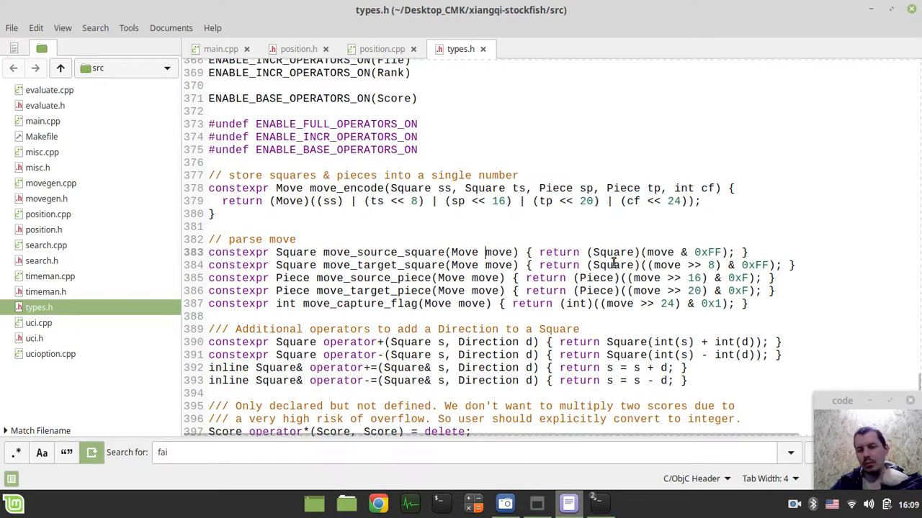
pyautogui.moveTo(378, 291)
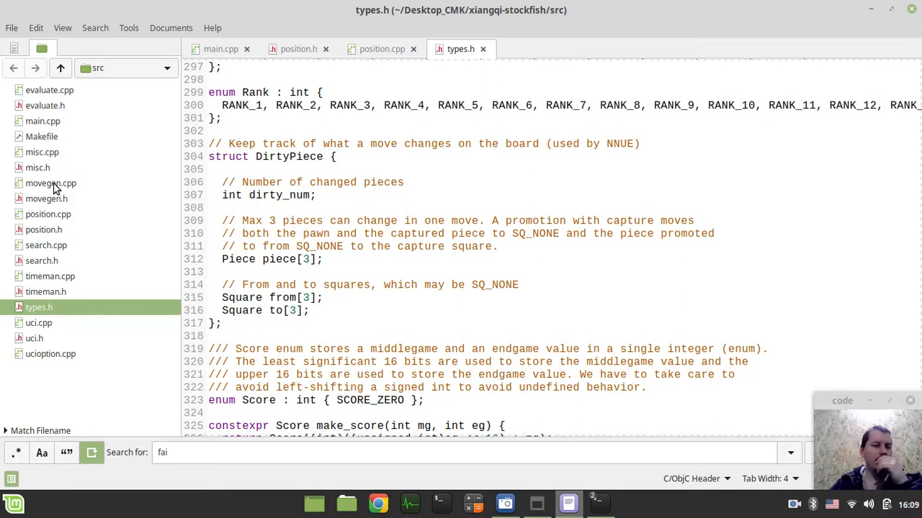
pyautogui.click(50, 182)
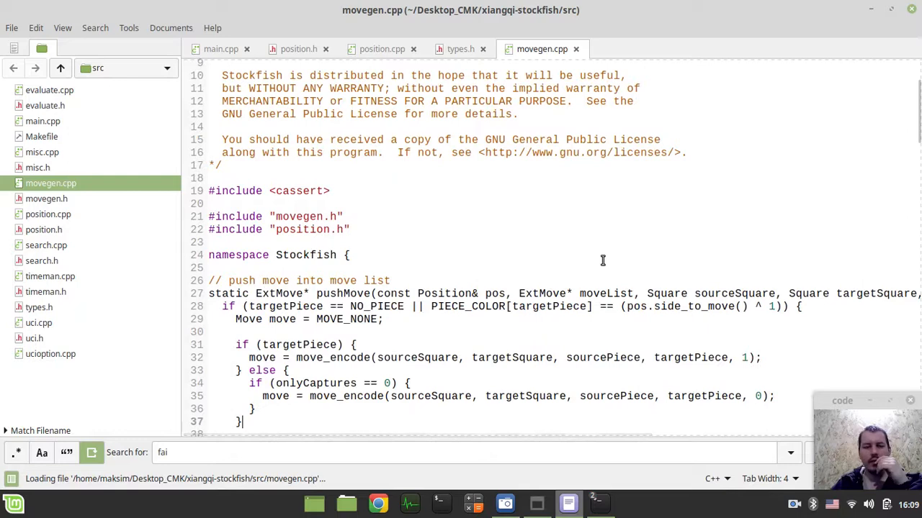
# Scroll through movegen.cpp, highlighting onlyCaptures and the PSEUDO_LEGAL comment.
pyautogui.scroll(-3)
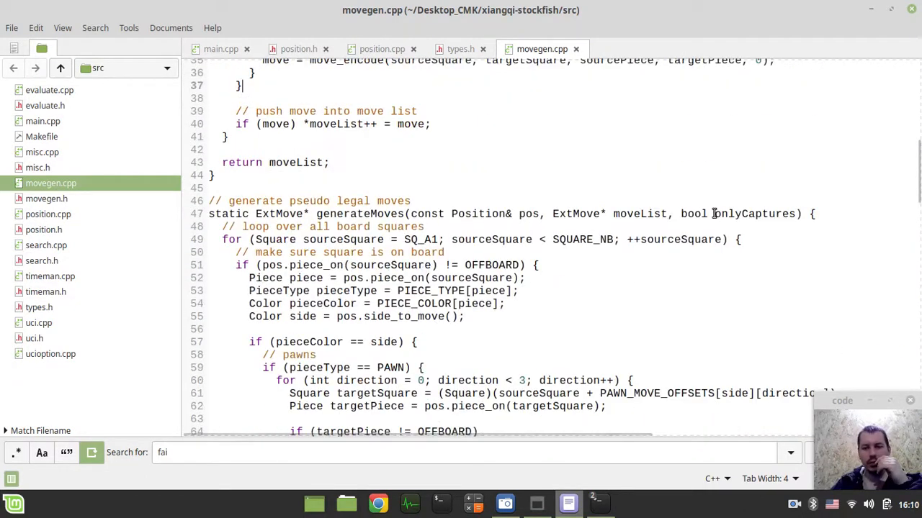
pyautogui.doubleClick(754, 214)
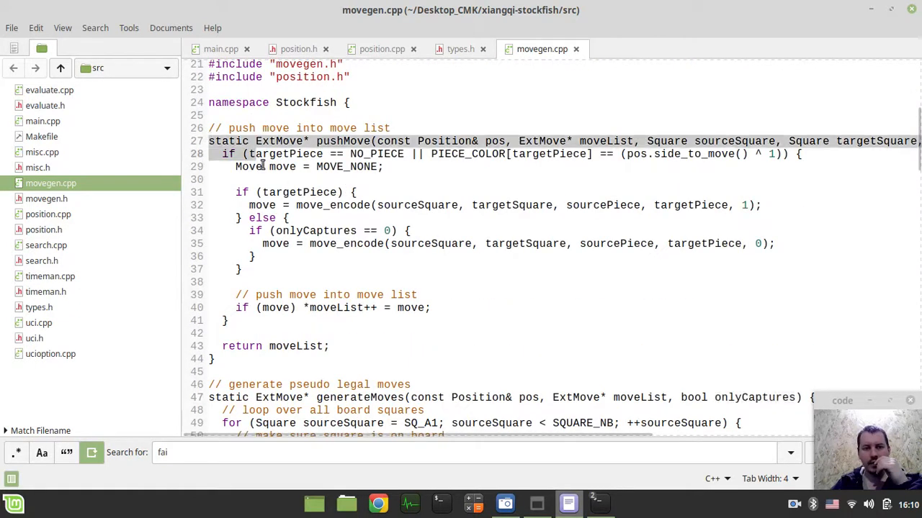
pyautogui.scroll(-3)
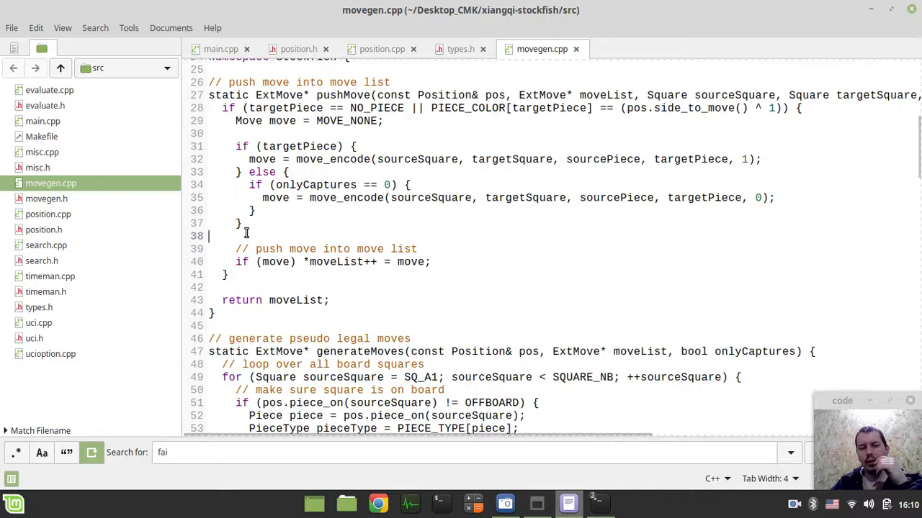
pyautogui.scroll(-3)
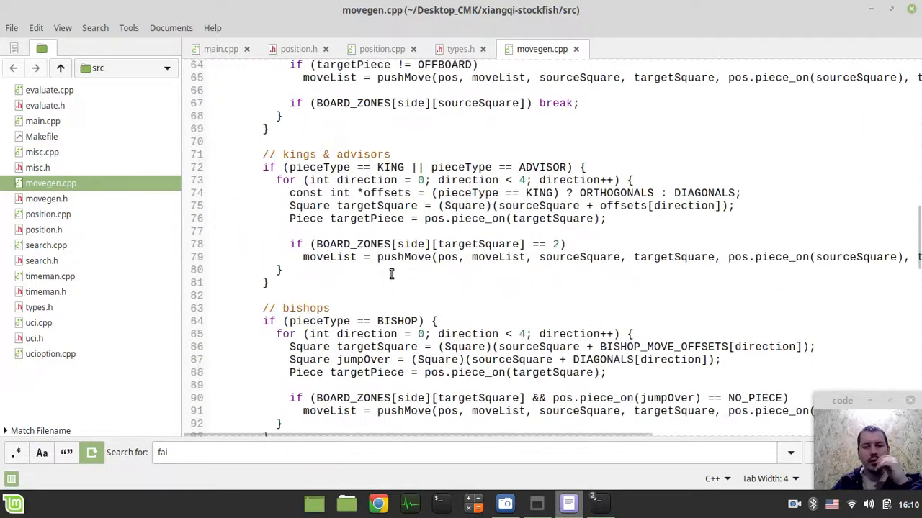
pyautogui.scroll(-3)
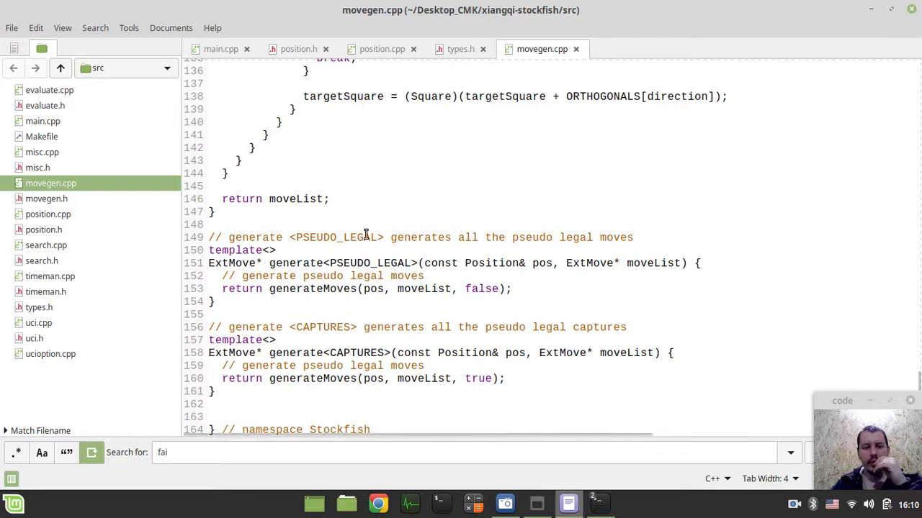
pyautogui.doubleClick(369, 263)
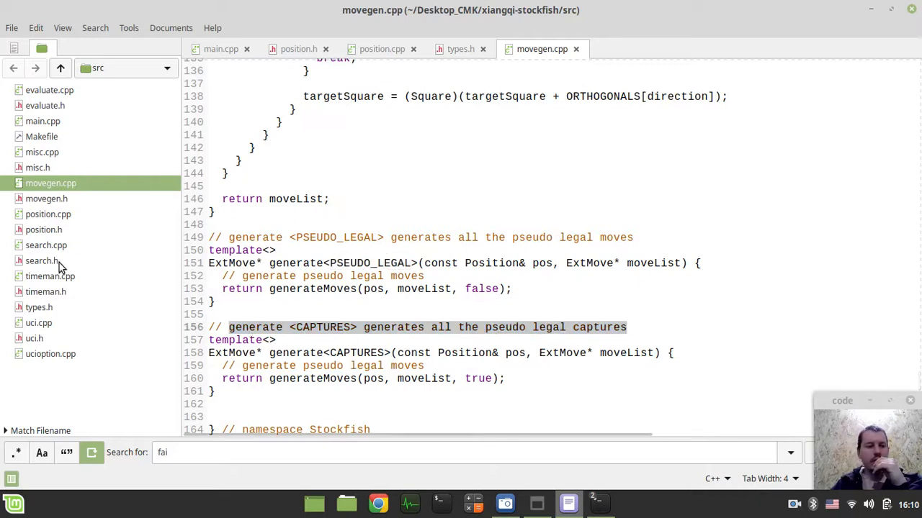
# Open movegen.h to view MoveList, then switch to search.cpp.
pyautogui.click(46, 199)
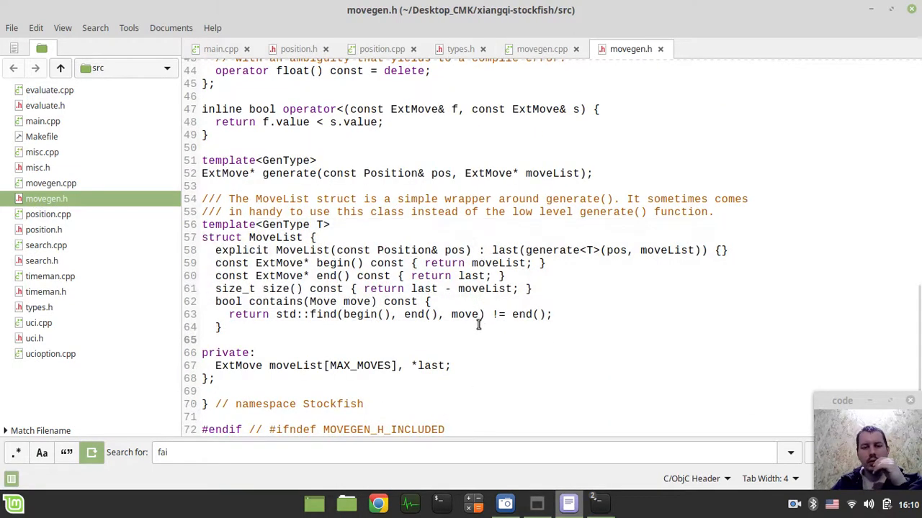
pyautogui.scroll(3)
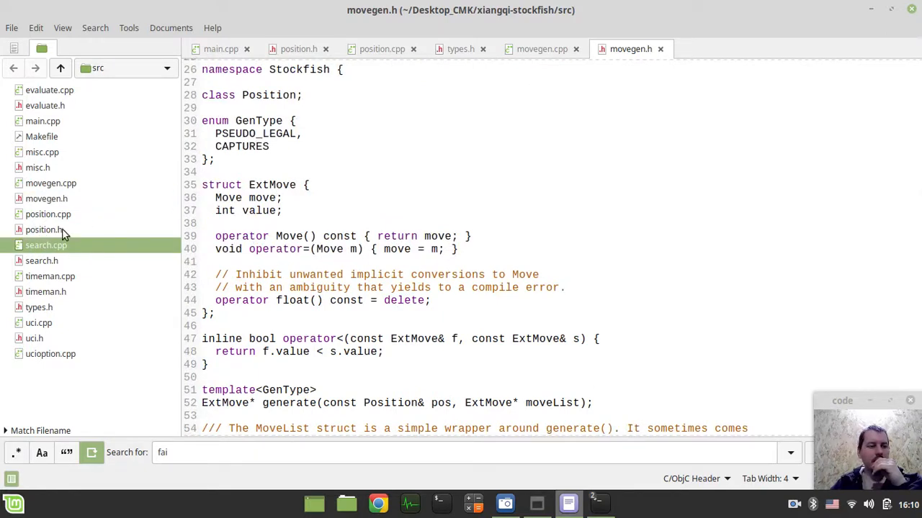
pyautogui.click(46, 245)
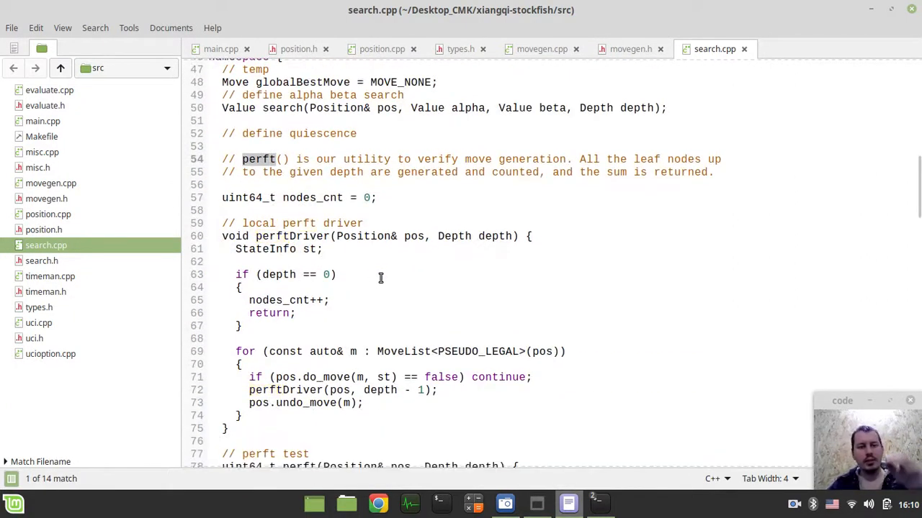
pyautogui.scroll(-3)
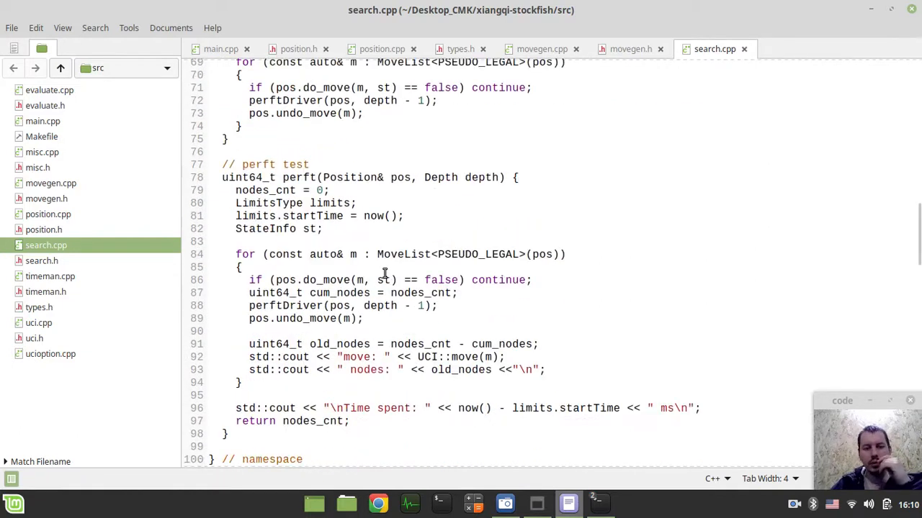
pyautogui.scroll(-3)
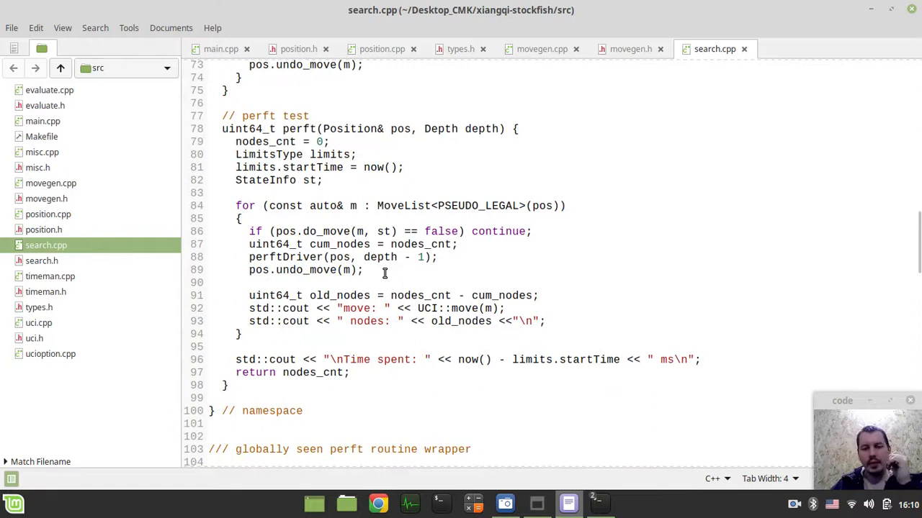
pyautogui.moveTo(422, 292)
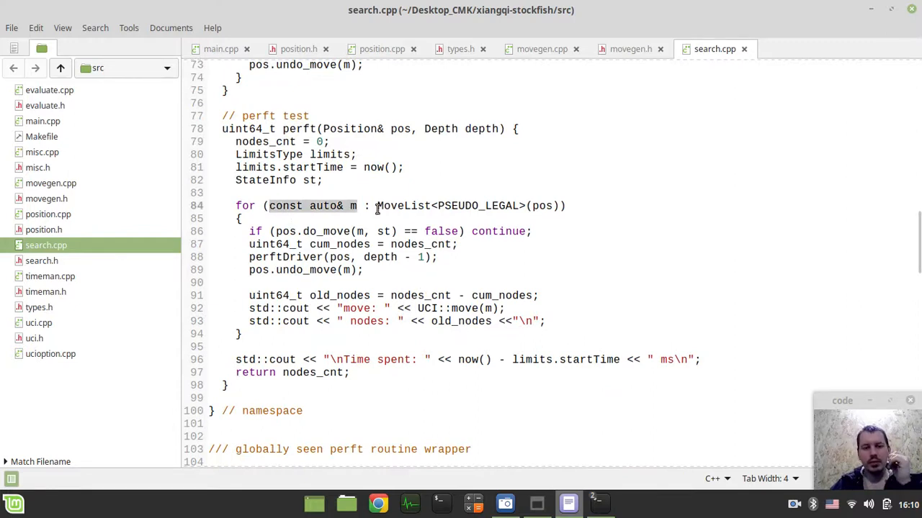
pyautogui.scroll(3)
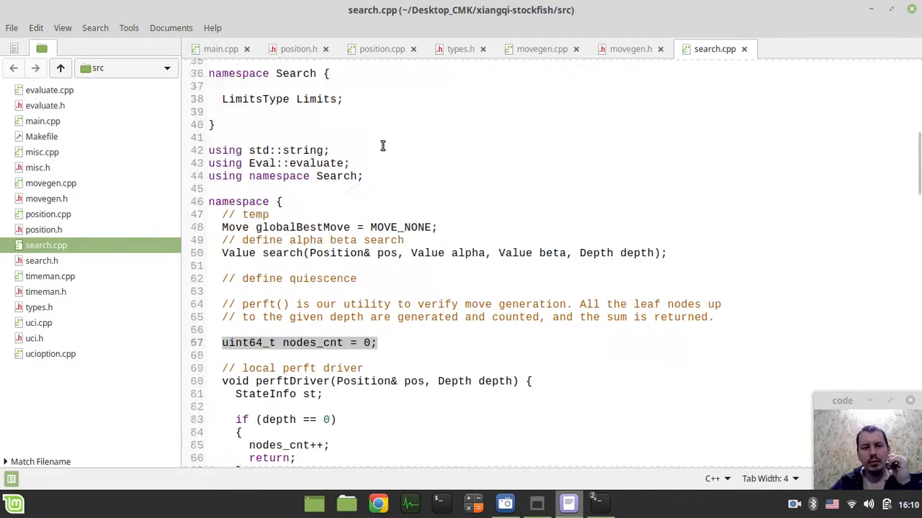
pyautogui.scroll(-3)
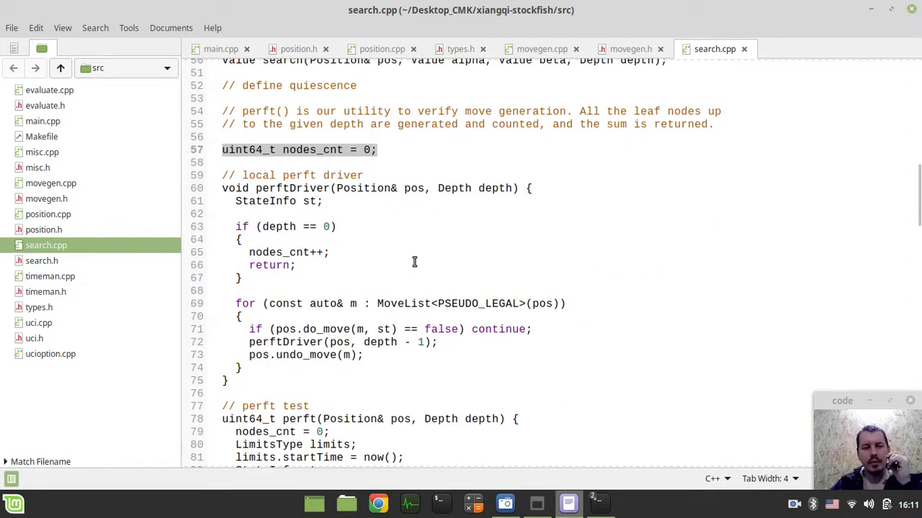
pyautogui.scroll(-3)
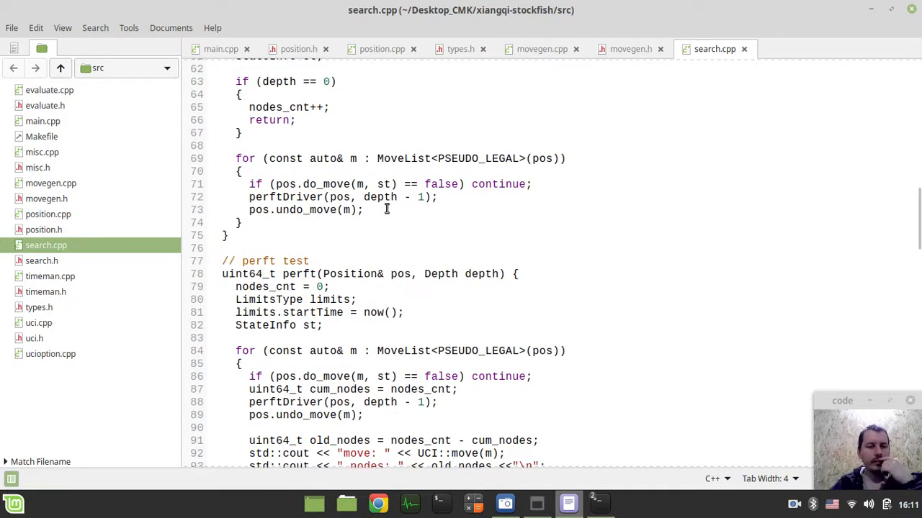
pyautogui.scroll(-3)
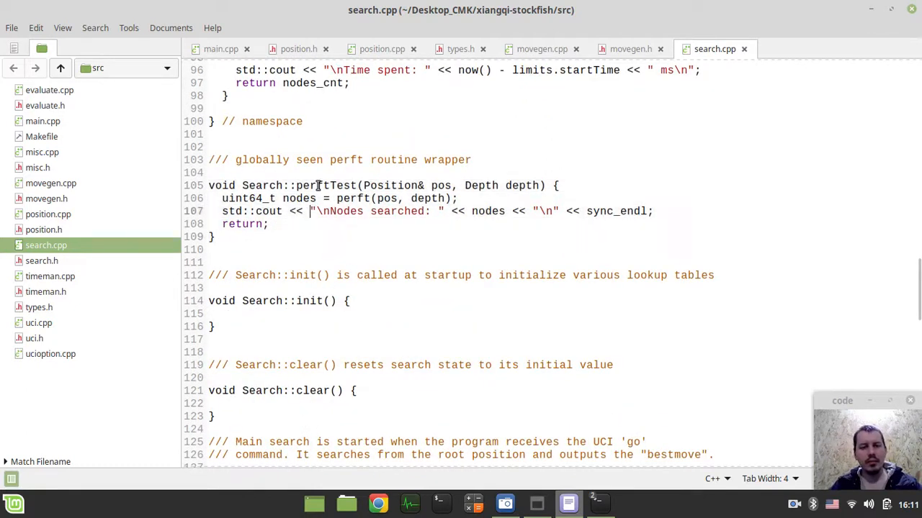
pyautogui.doubleClick(324, 185)
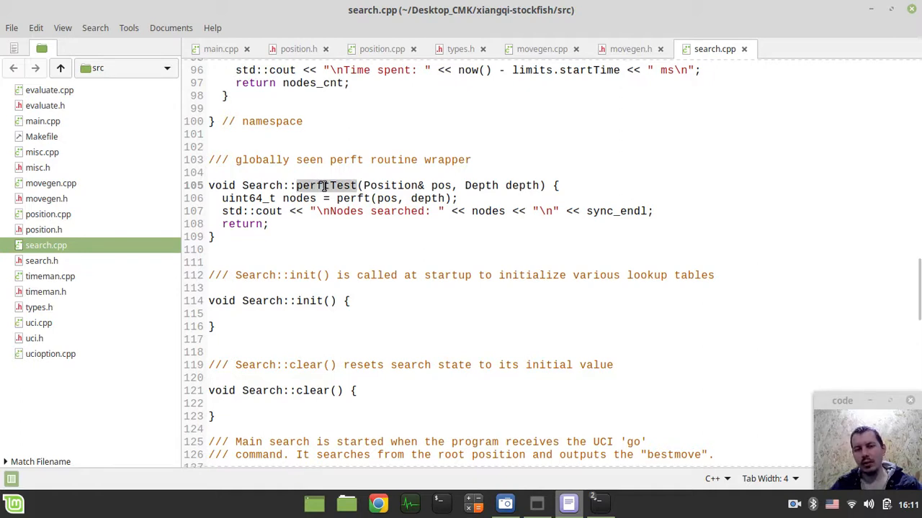
pyautogui.moveTo(321, 186)
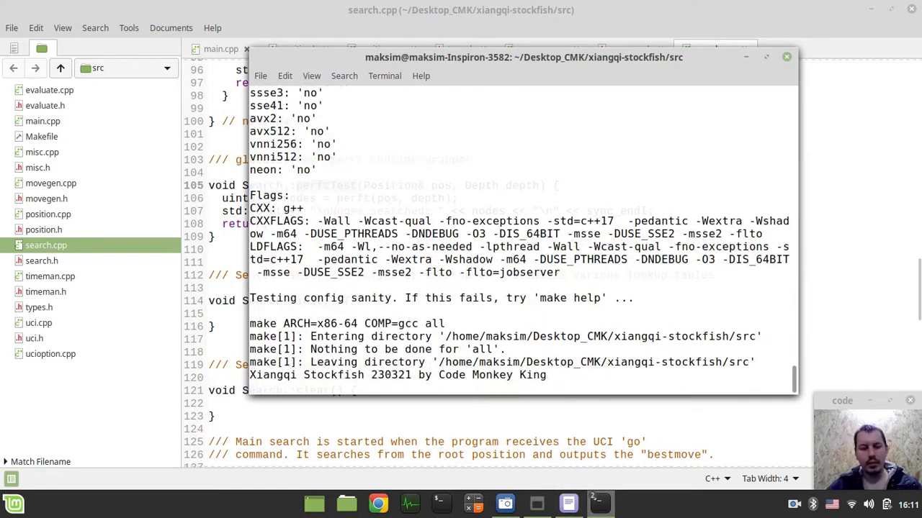
# Run 'go perft' in the engine, totaling 3,290,240 nodes, then quit.
pyautogui.write('go perft')
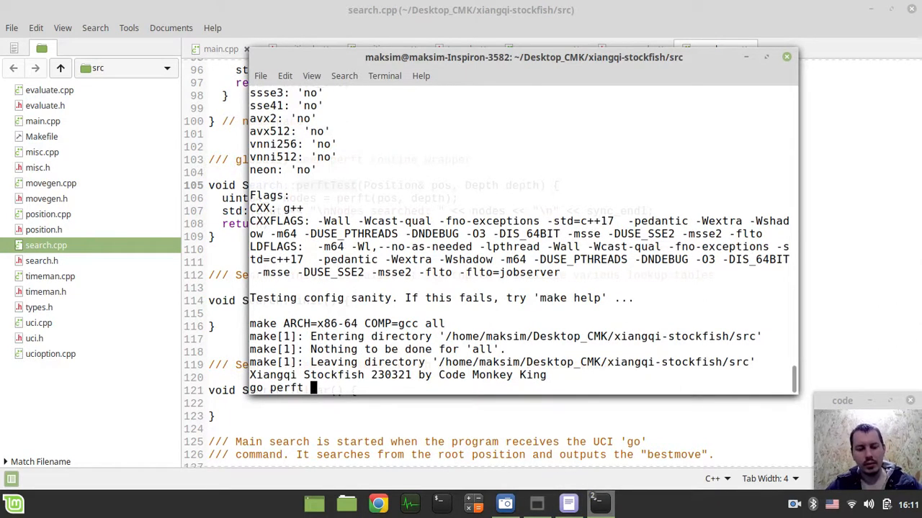
pyautogui.press('Return')
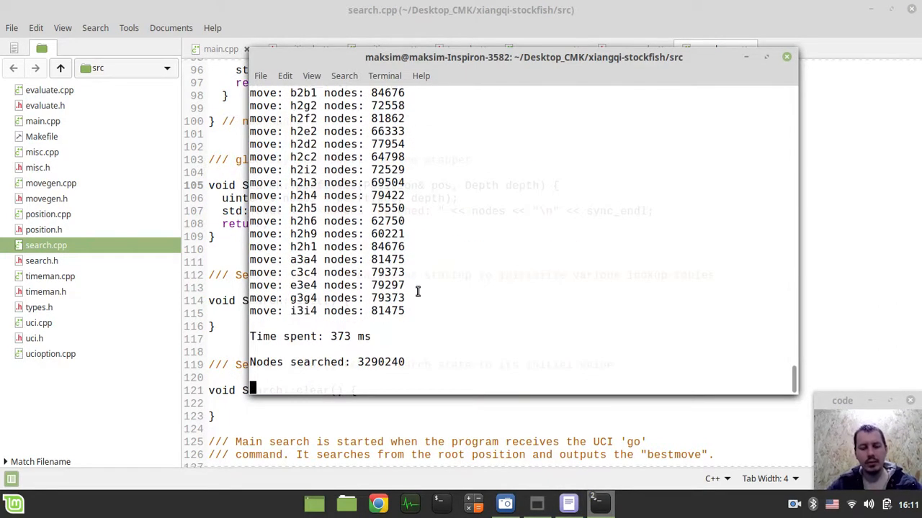
pyautogui.write('quit')
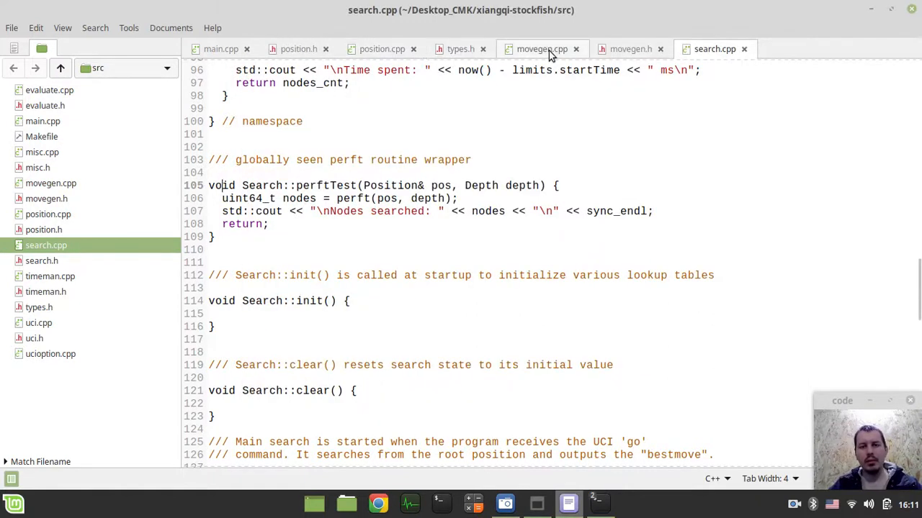
pyautogui.moveTo(381, 49)
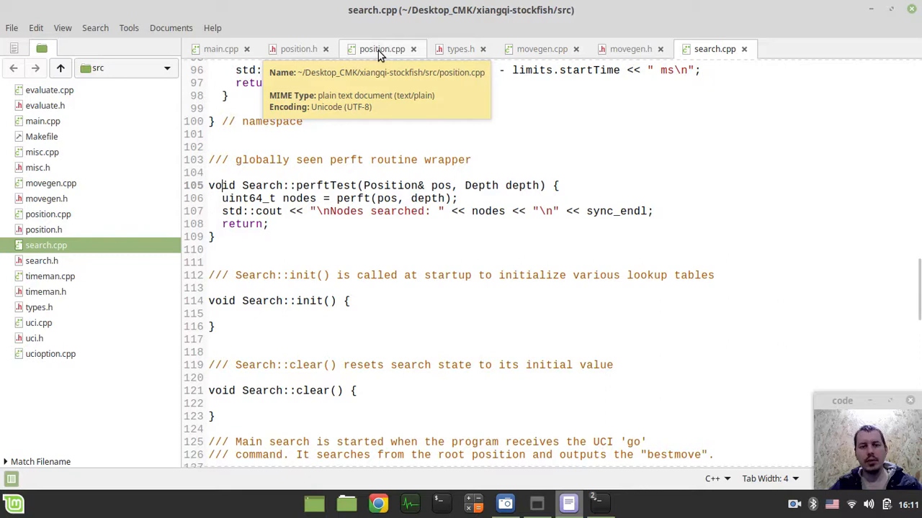
# Switch to main.cpp and scroll to main() with its commented-out perftTest call.
pyautogui.click(220, 49)
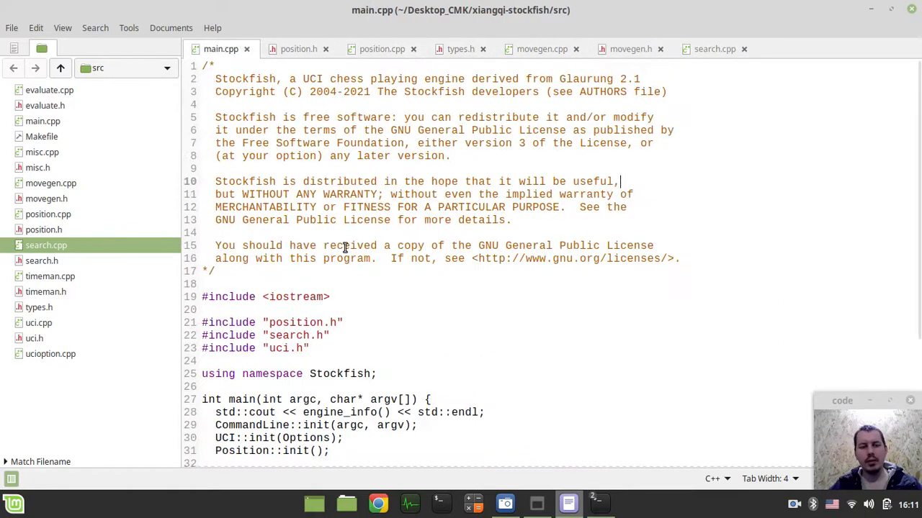
pyautogui.scroll(-3)
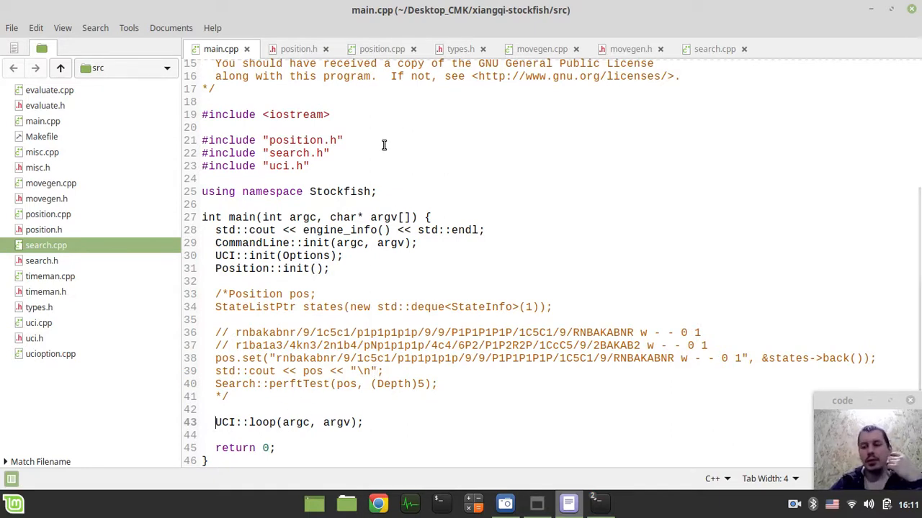
pyautogui.click(381, 49)
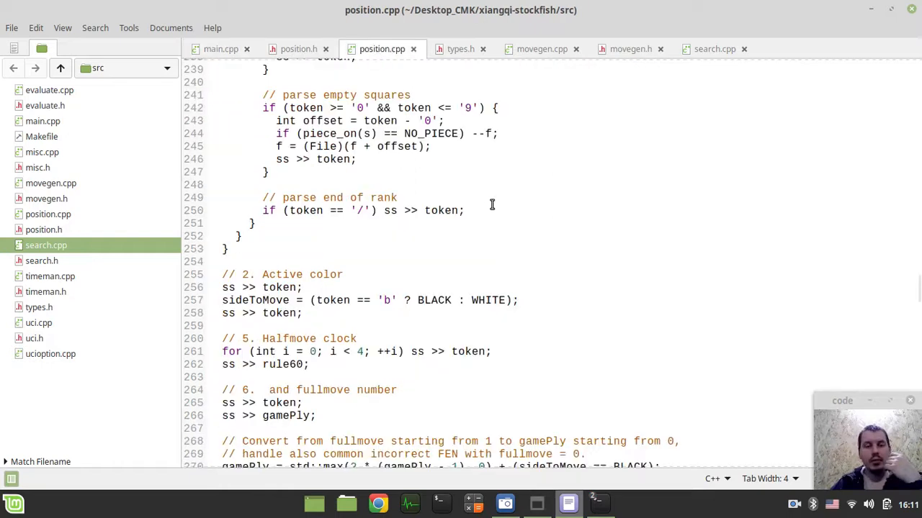
pyautogui.scroll(-3)
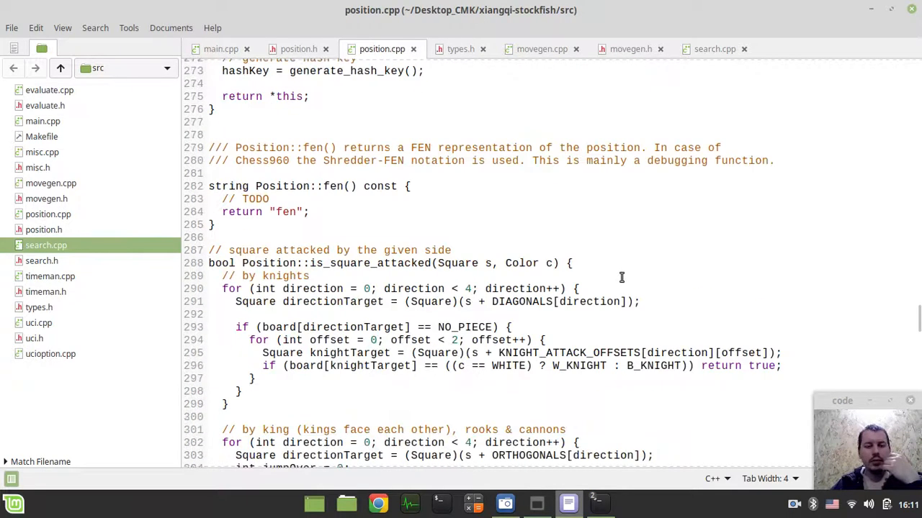
pyautogui.scroll(-3)
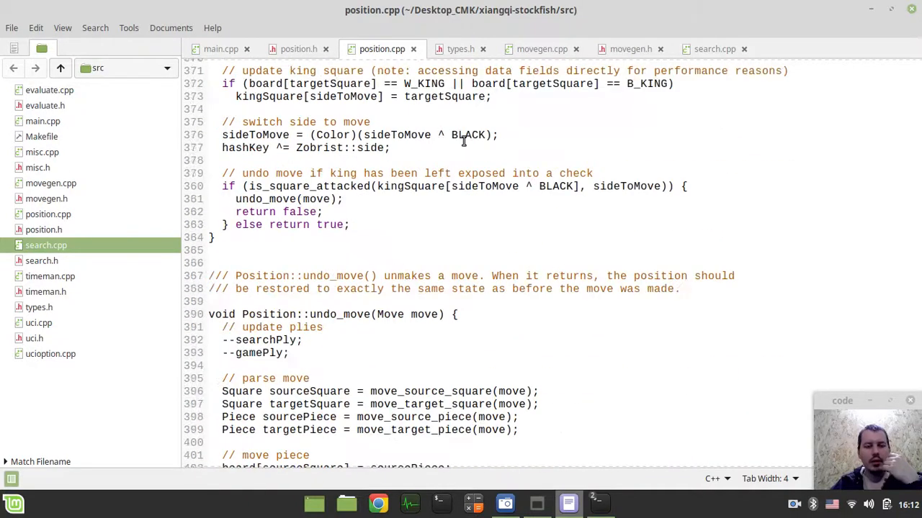
pyautogui.scroll(-3)
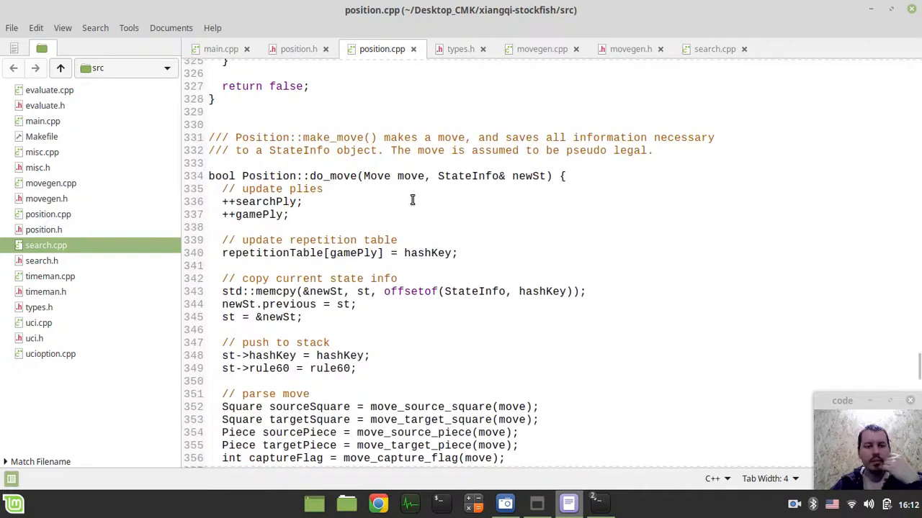
pyautogui.scroll(-3)
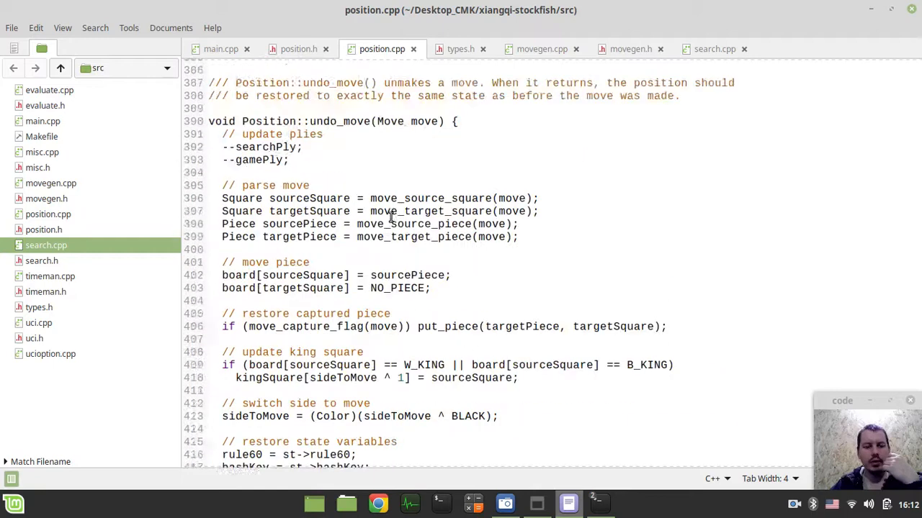
pyautogui.scroll(3)
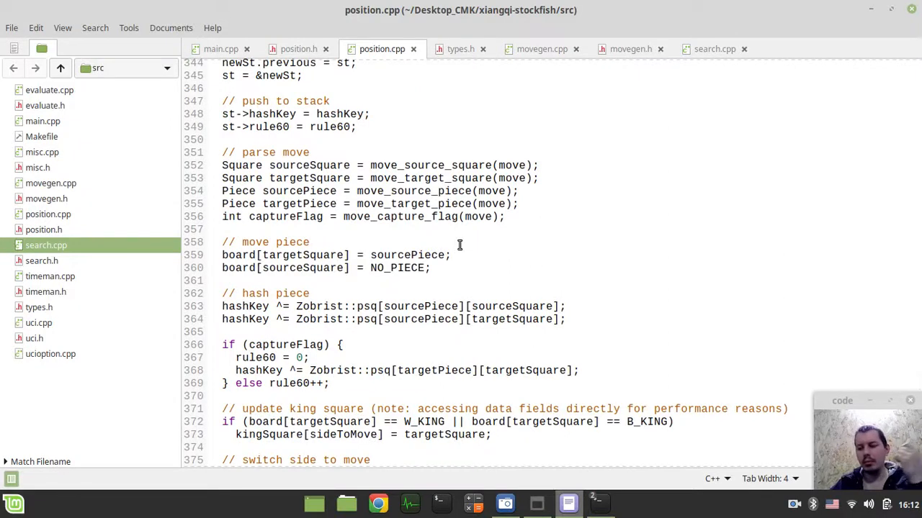
pyautogui.scroll(-3)
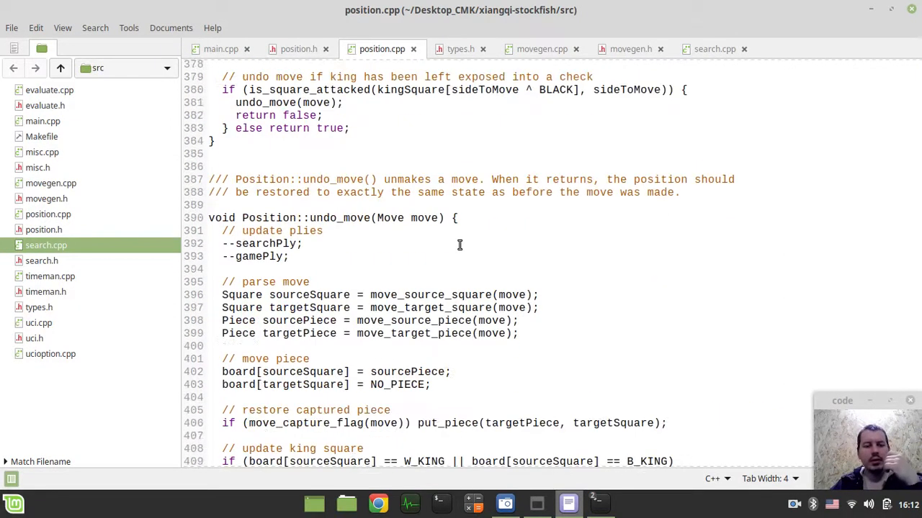
pyautogui.scroll(-3)
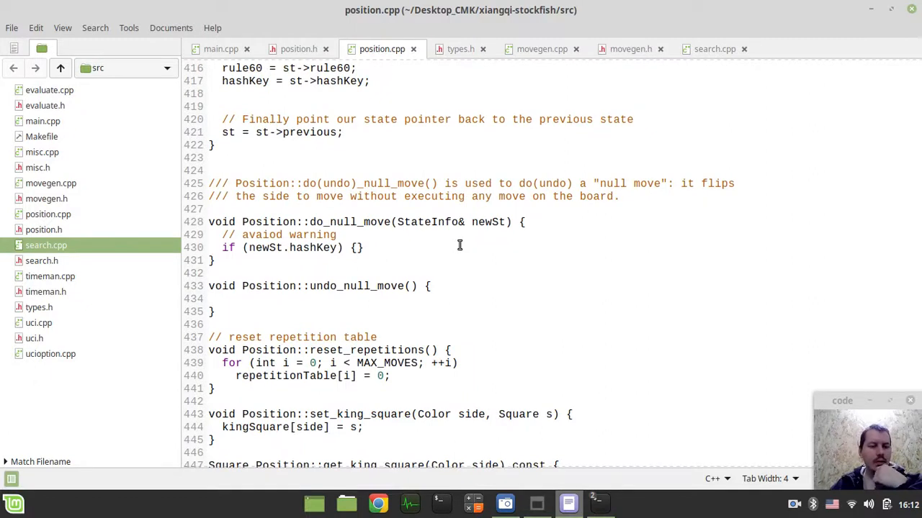
pyautogui.scroll(-3)
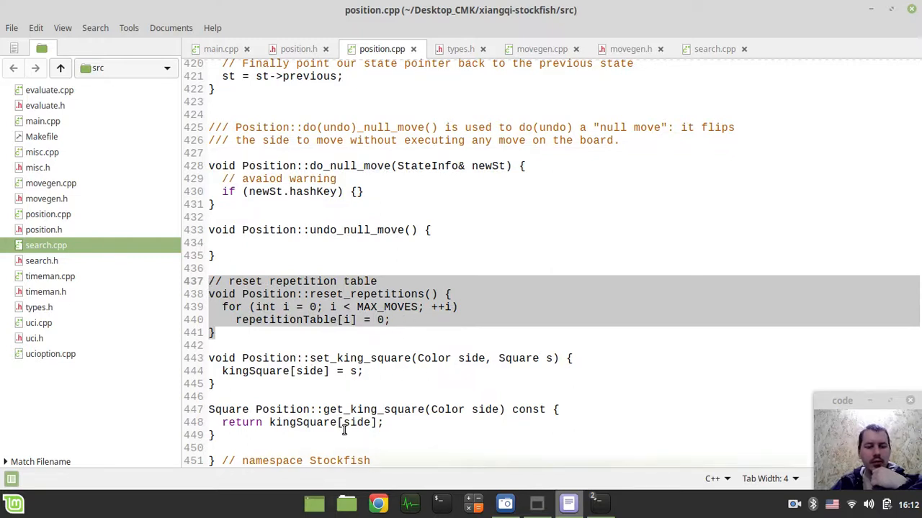
pyautogui.scroll(3)
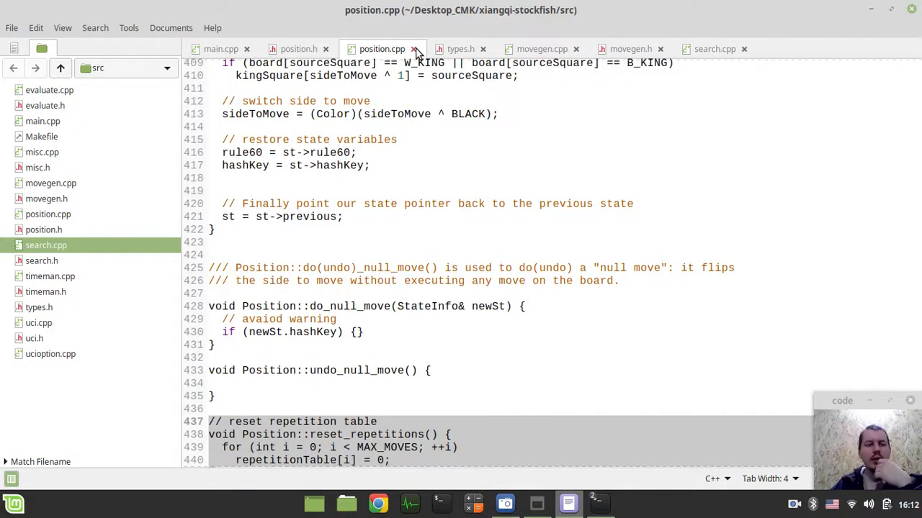
# Close the position.cpp, movegen.cpp and movegen.h tabs.
pyautogui.click(220, 49)
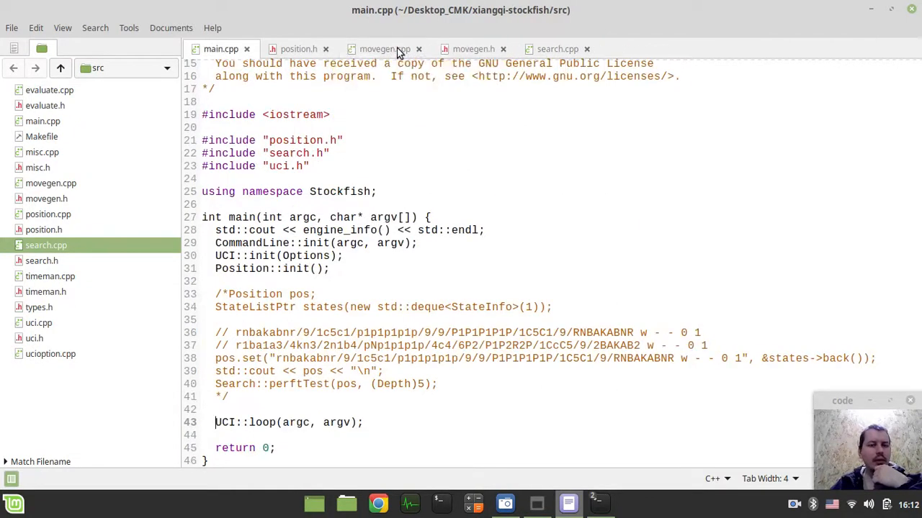
pyautogui.click(418, 48)
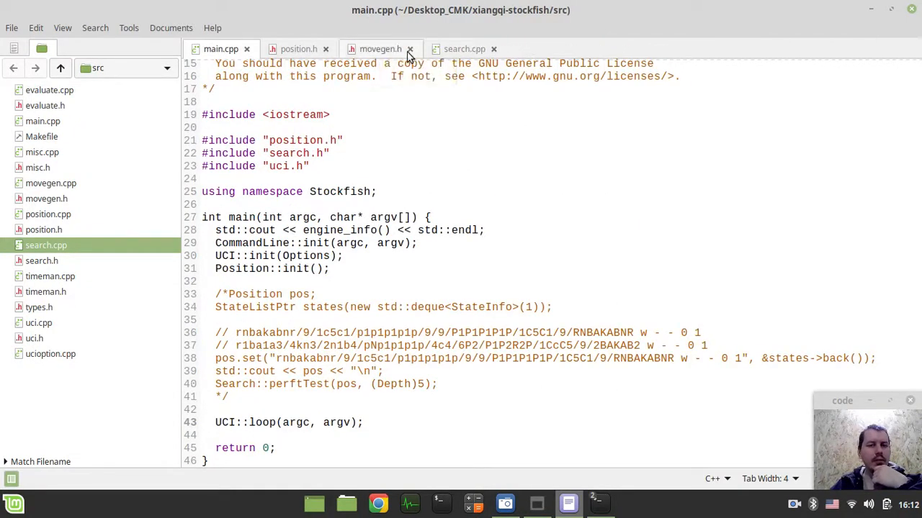
pyautogui.click(409, 49)
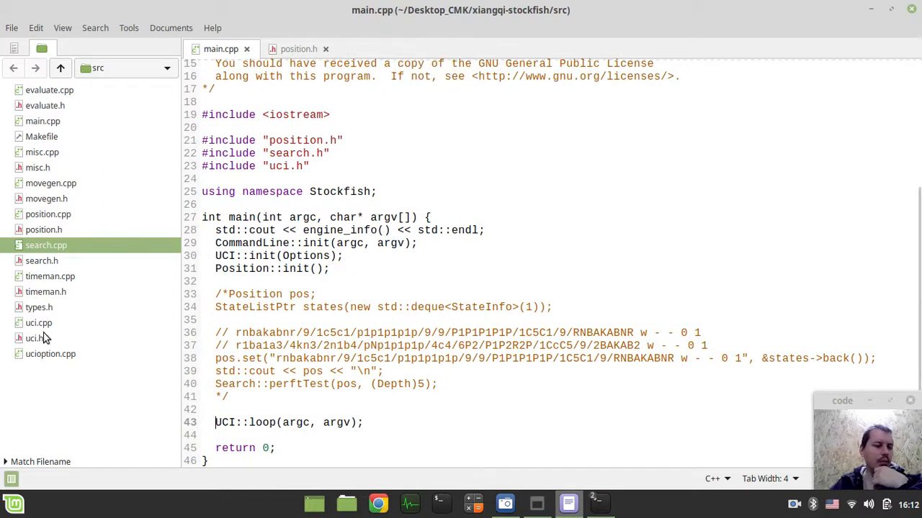
pyautogui.moveTo(40, 94)
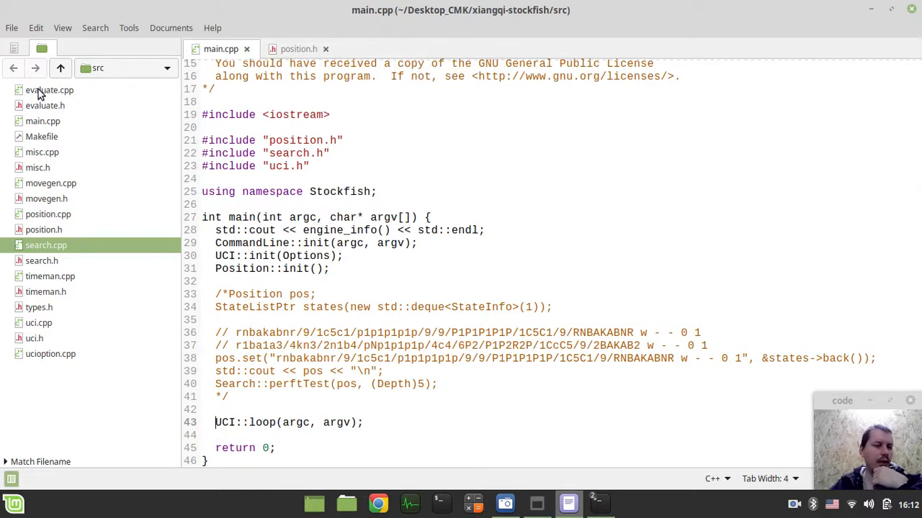
# Open evaluate.cpp and read its material and piece-square table scoring.
pyautogui.doubleClick(49, 90)
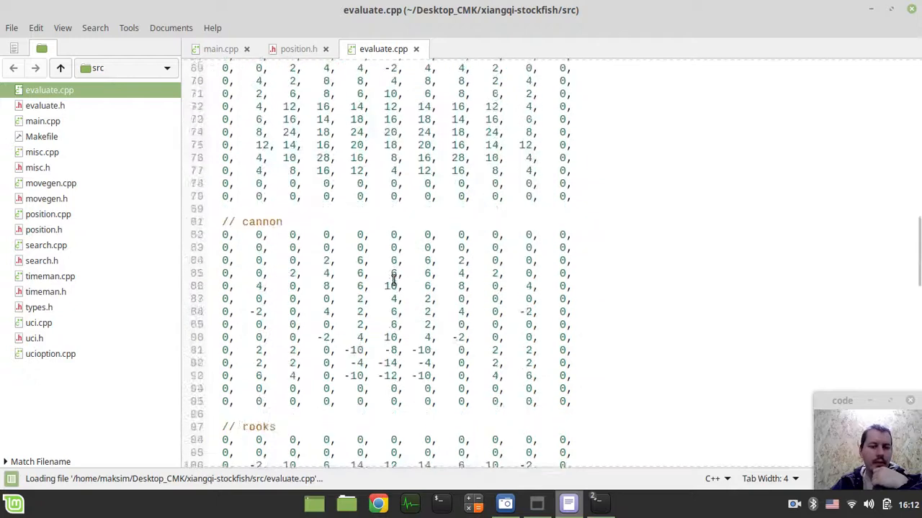
pyautogui.scroll(-3)
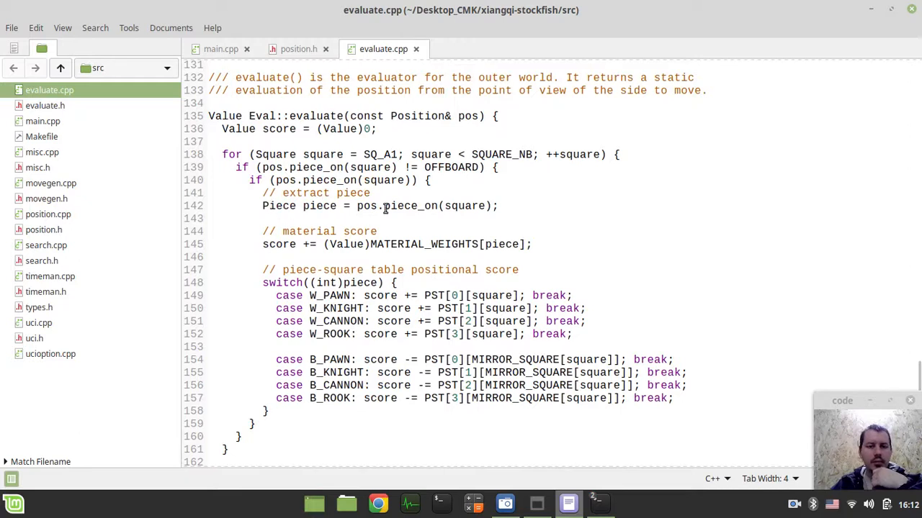
pyautogui.doubleClick(414, 244)
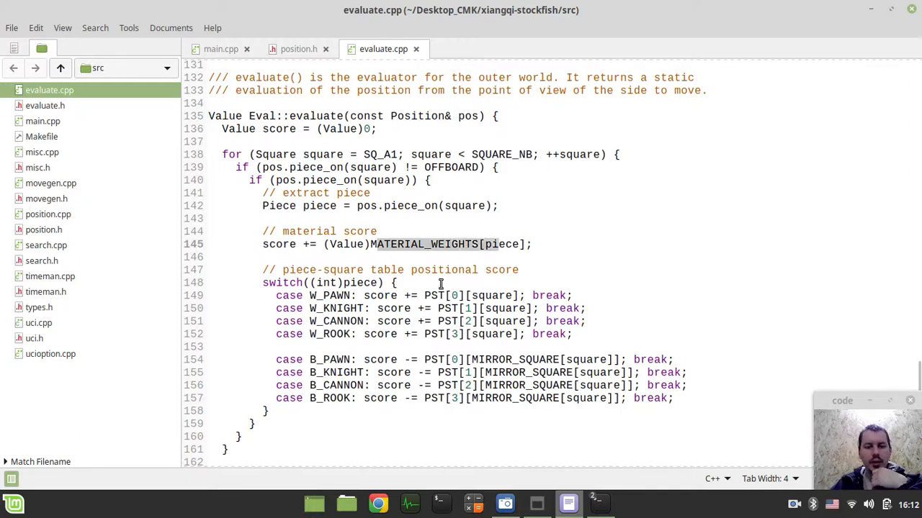
pyautogui.doubleClick(435, 295)
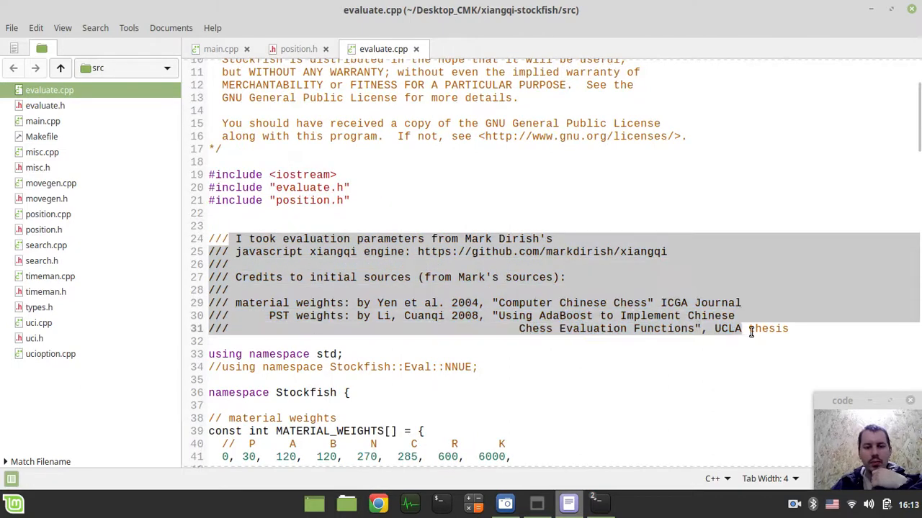
pyautogui.scroll(-3)
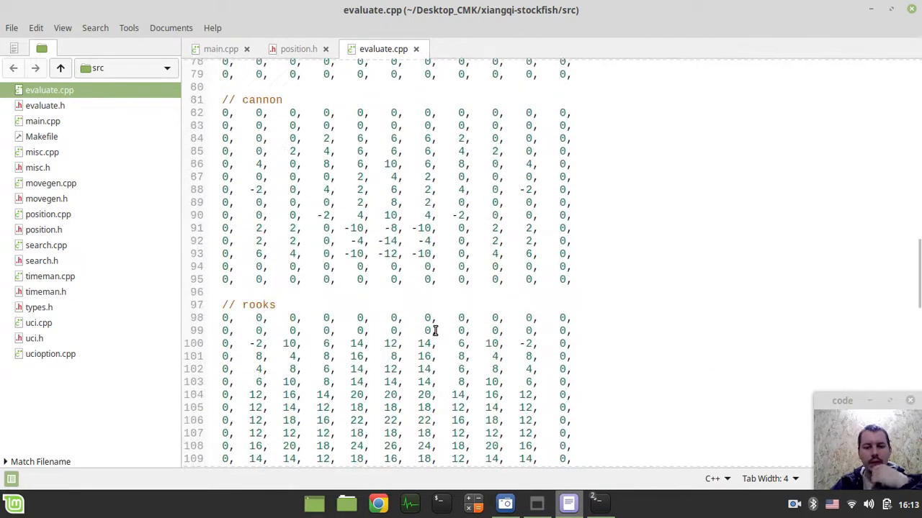
pyautogui.scroll(-3)
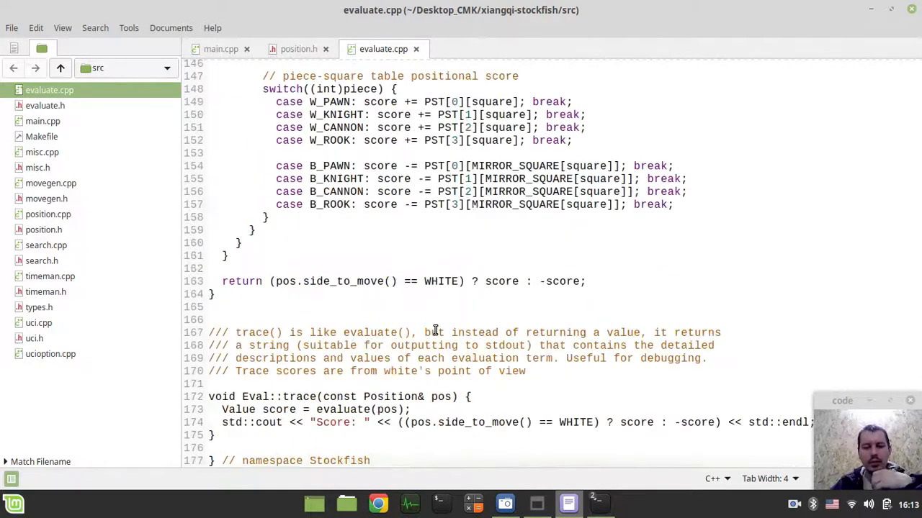
pyautogui.scroll(3)
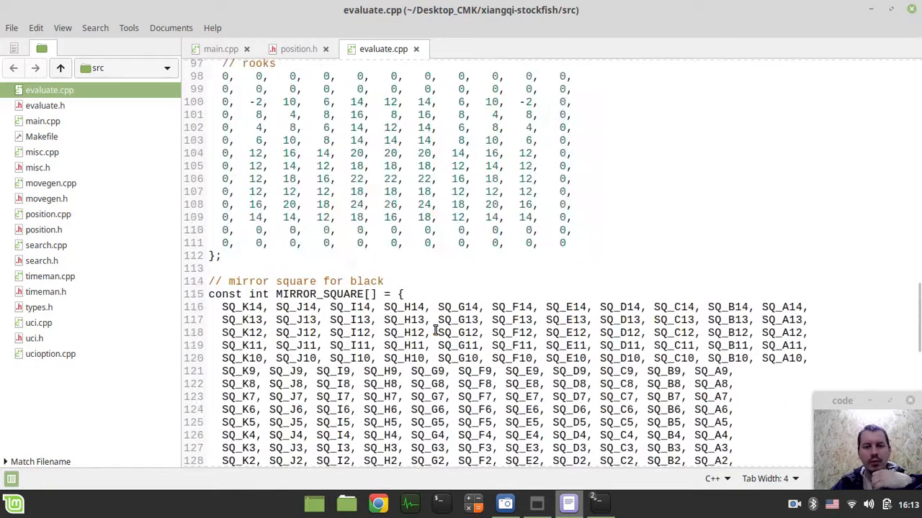
pyautogui.scroll(-3)
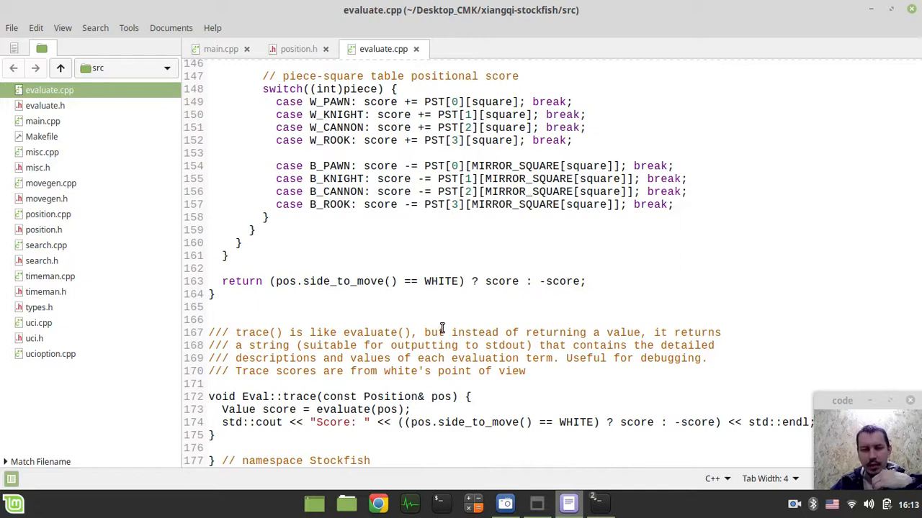
pyautogui.scroll(-3)
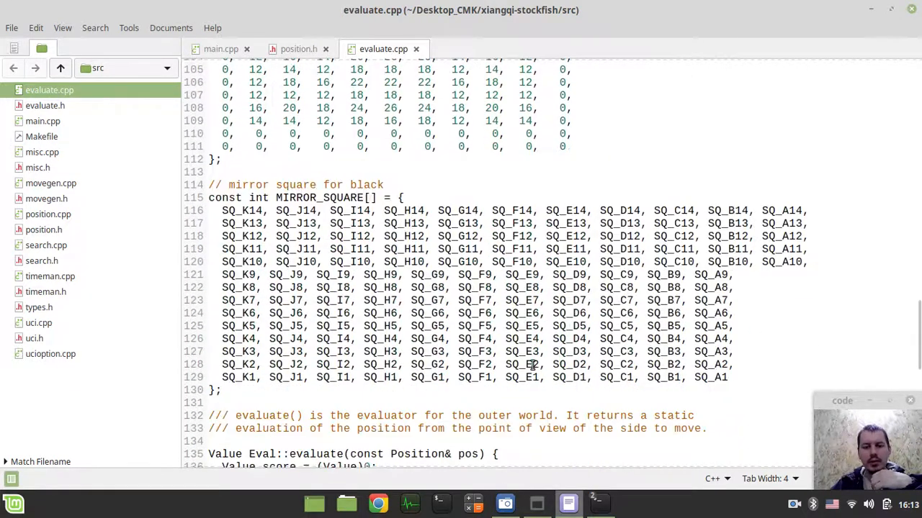
pyautogui.scroll(-3)
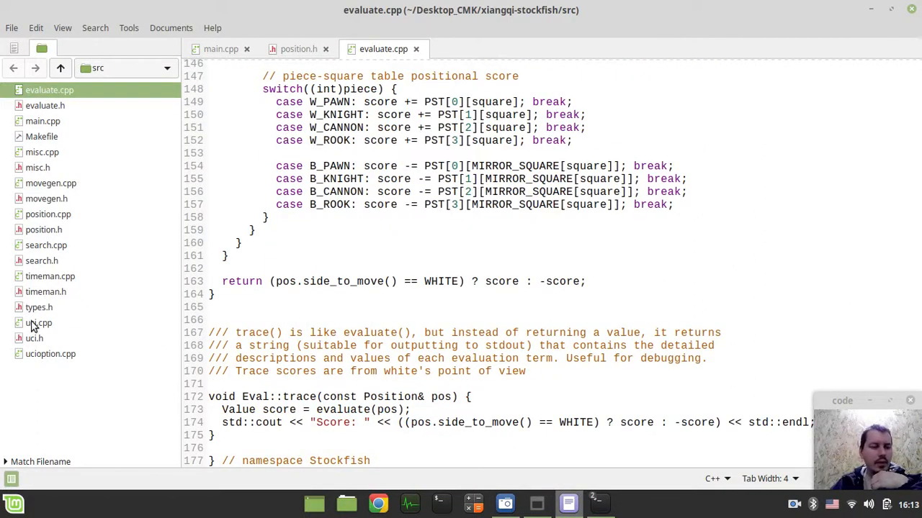
# Open uci.cpp, then ucioption.cpp and scroll to its option handlers.
pyautogui.click(34, 322)
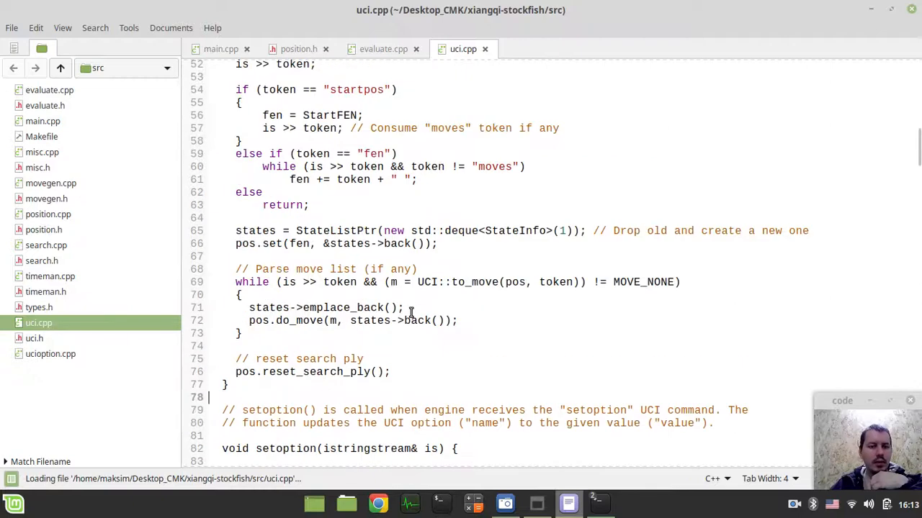
pyautogui.scroll(3)
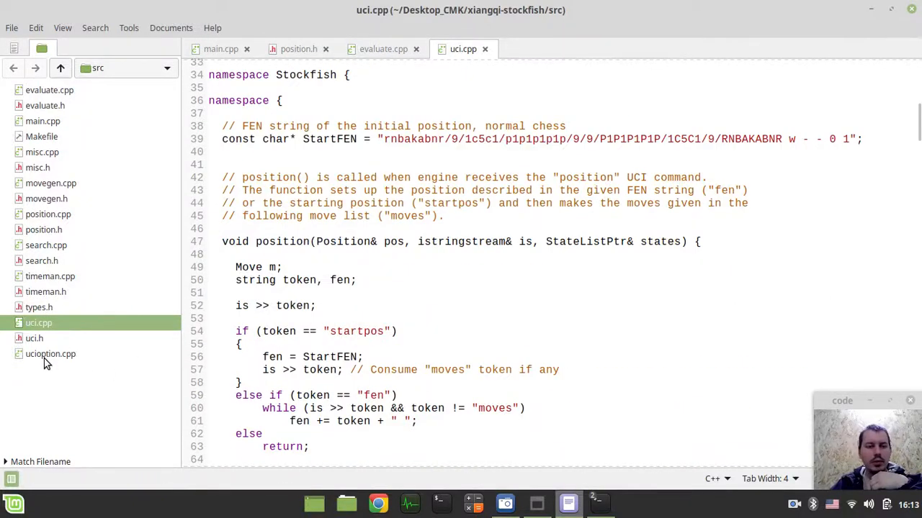
pyautogui.click(51, 354)
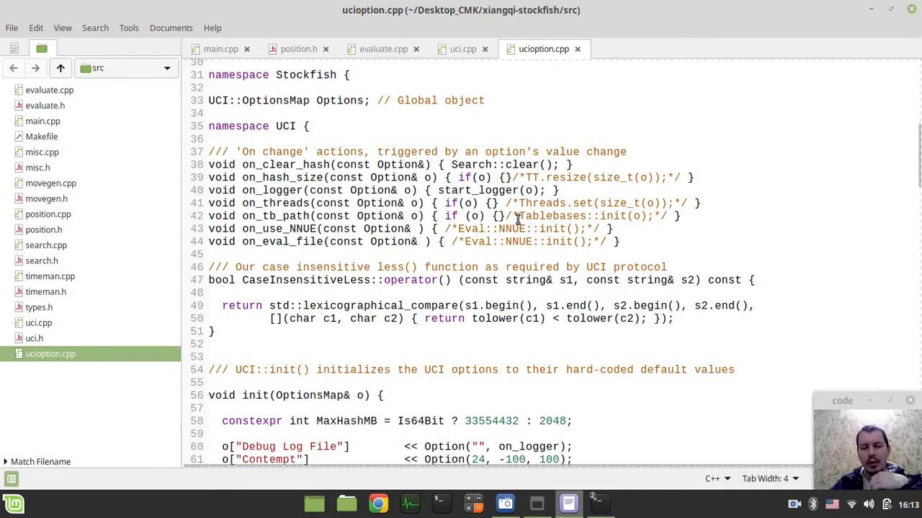
pyautogui.moveTo(558, 220)
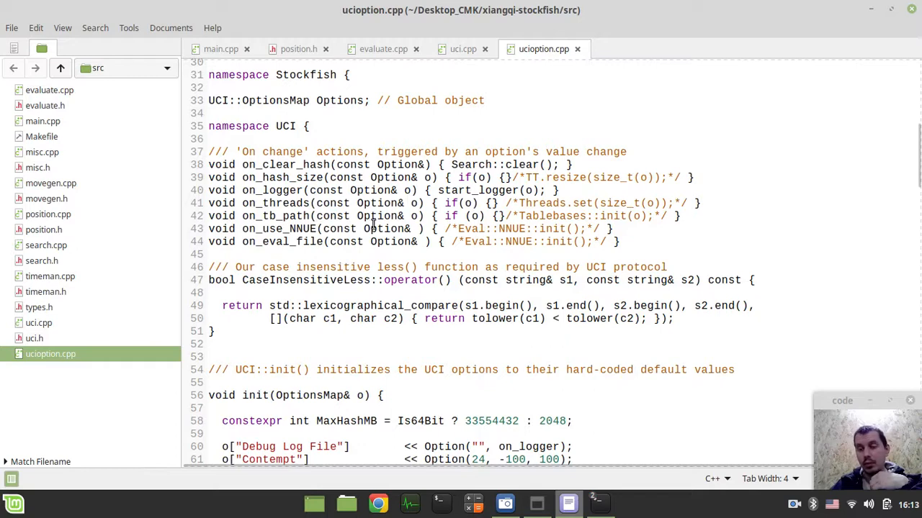
pyautogui.scroll(-3)
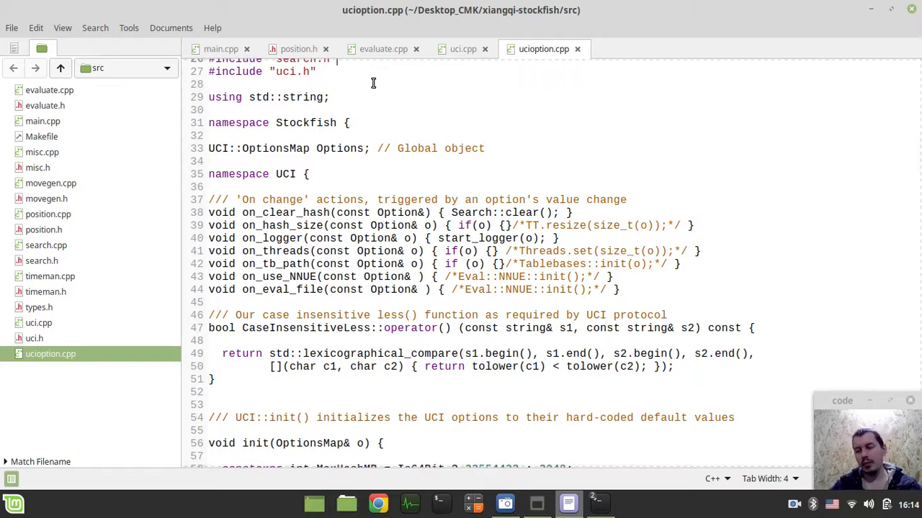
pyautogui.moveTo(583, 147)
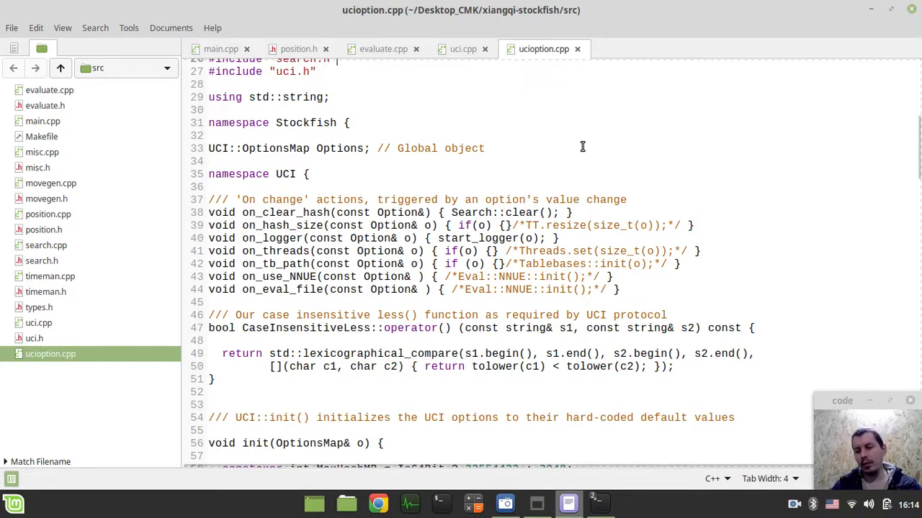
# Scroll through ucioption.cpp's option handlers, then return to main.cpp.
pyautogui.scroll(-3)
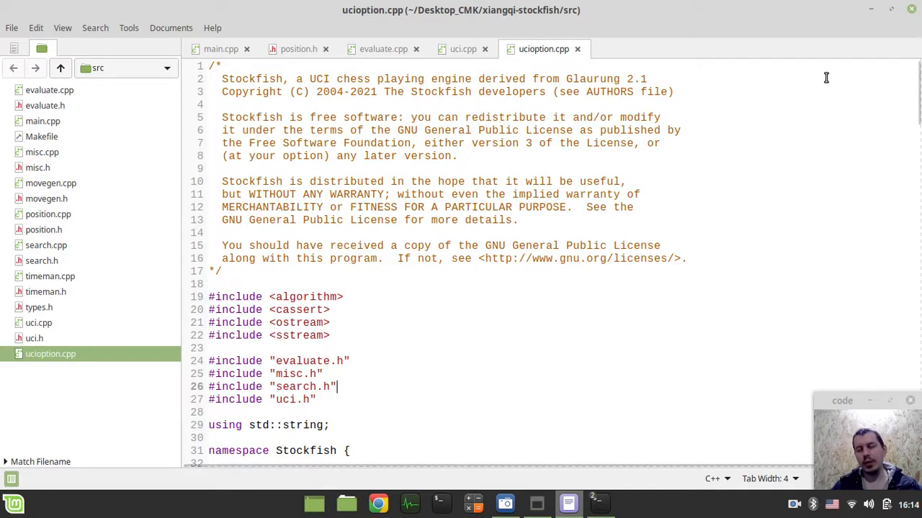
pyautogui.moveTo(720, 58)
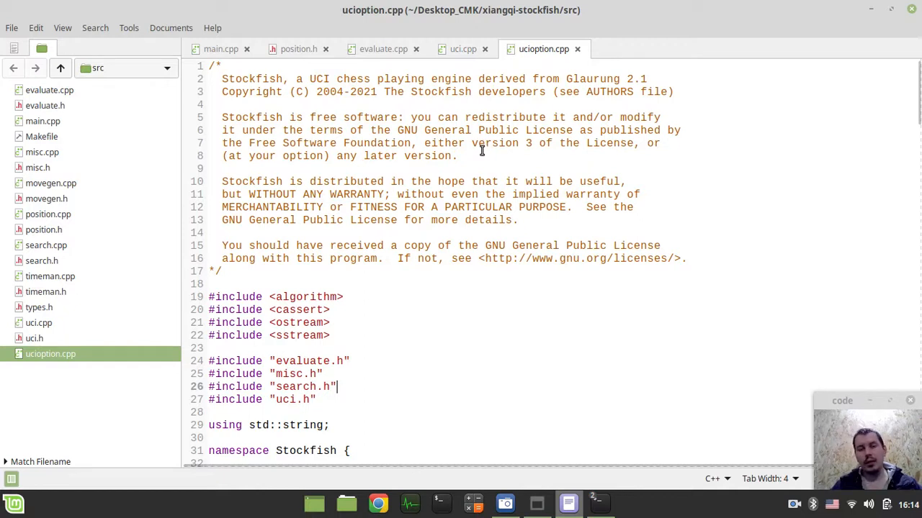
pyautogui.scroll(-3)
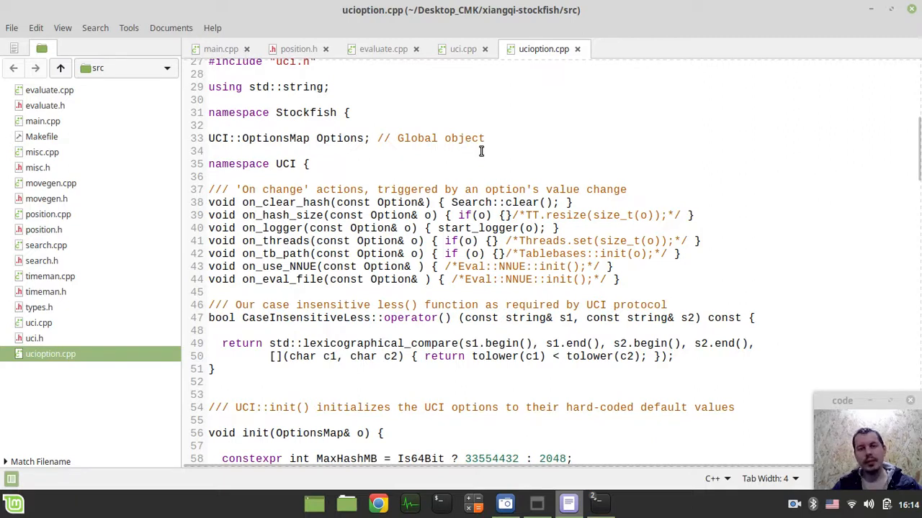
pyautogui.moveTo(561, 177)
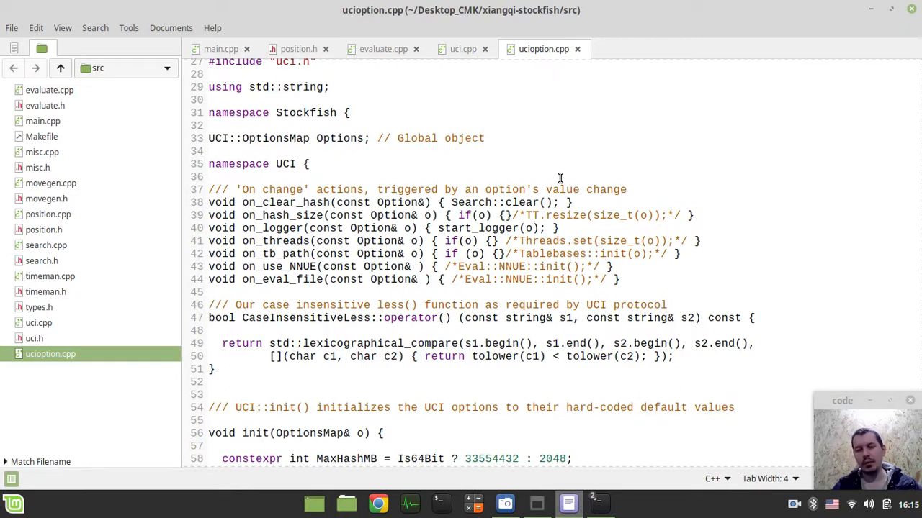
pyautogui.moveTo(682, 217)
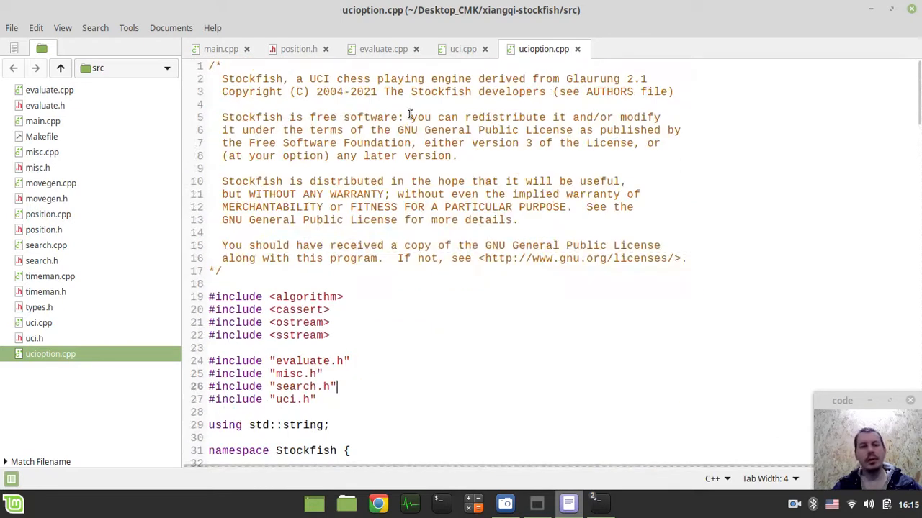
pyautogui.click(221, 49)
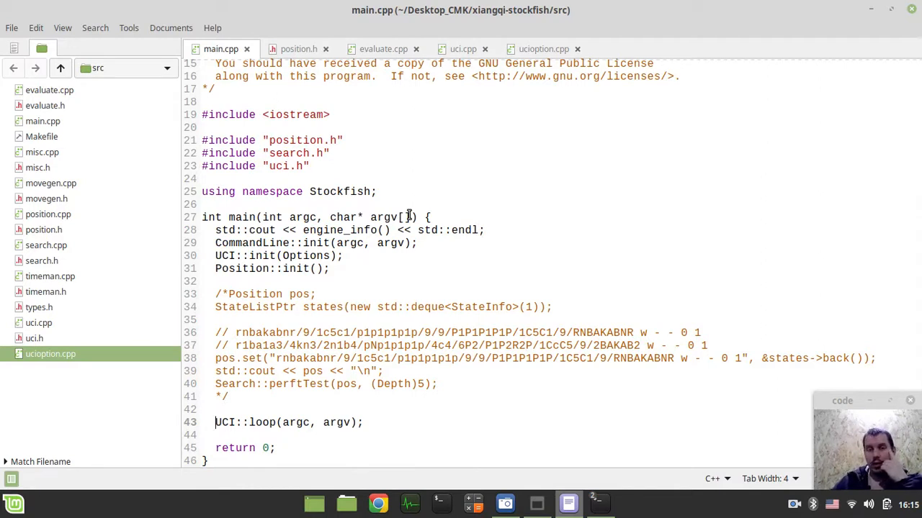
pyautogui.moveTo(383, 48)
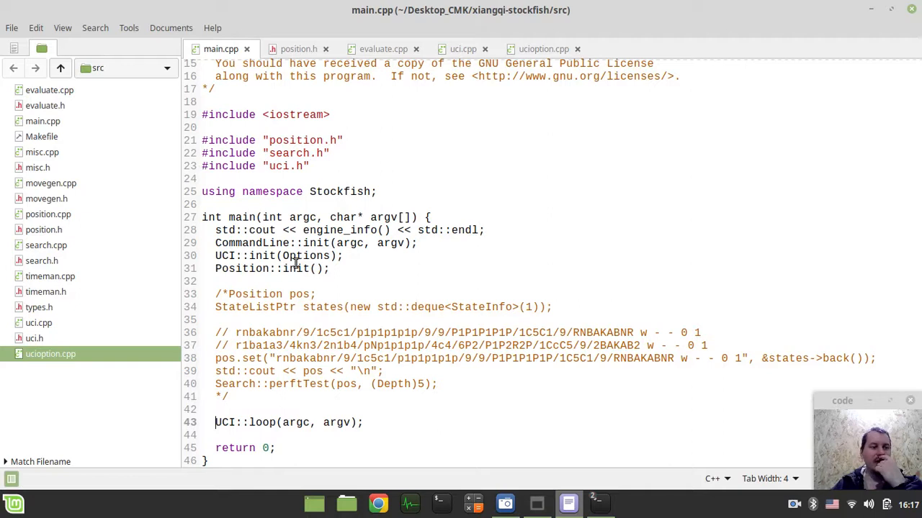
pyautogui.moveTo(82, 240)
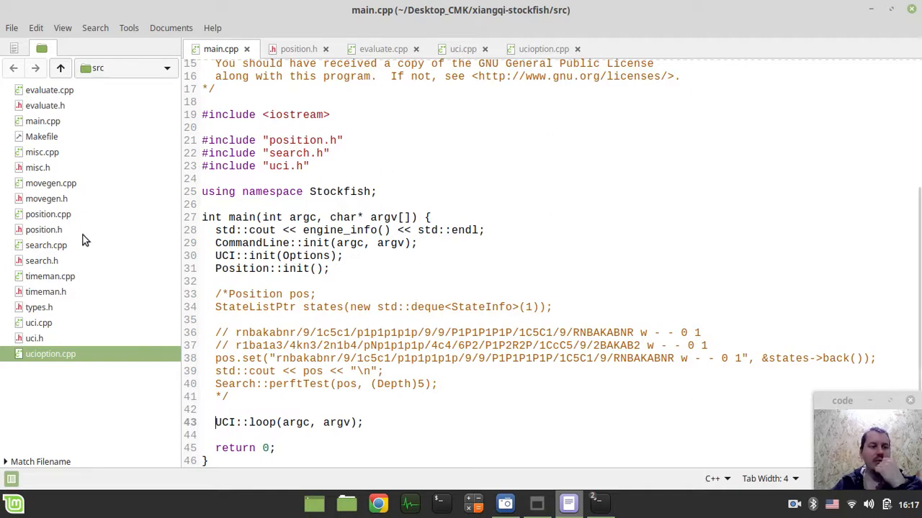
pyautogui.moveTo(263, 274)
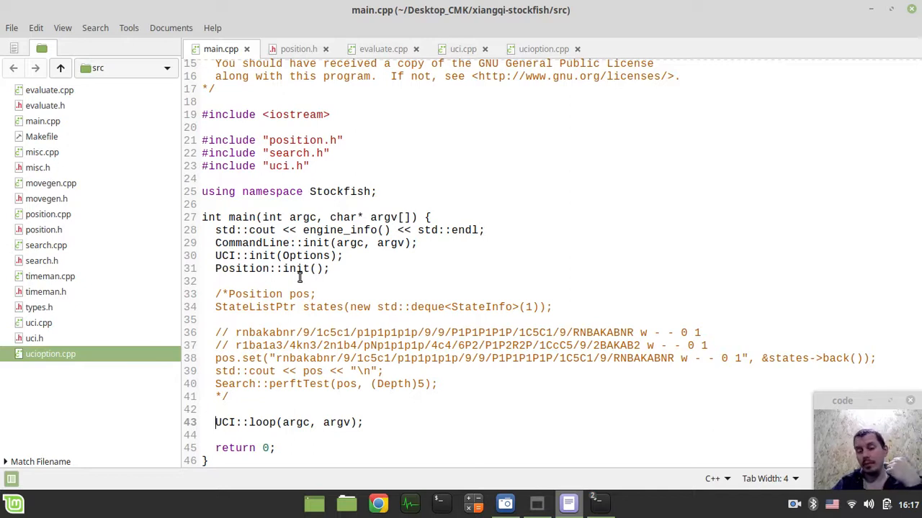
pyautogui.moveTo(394, 284)
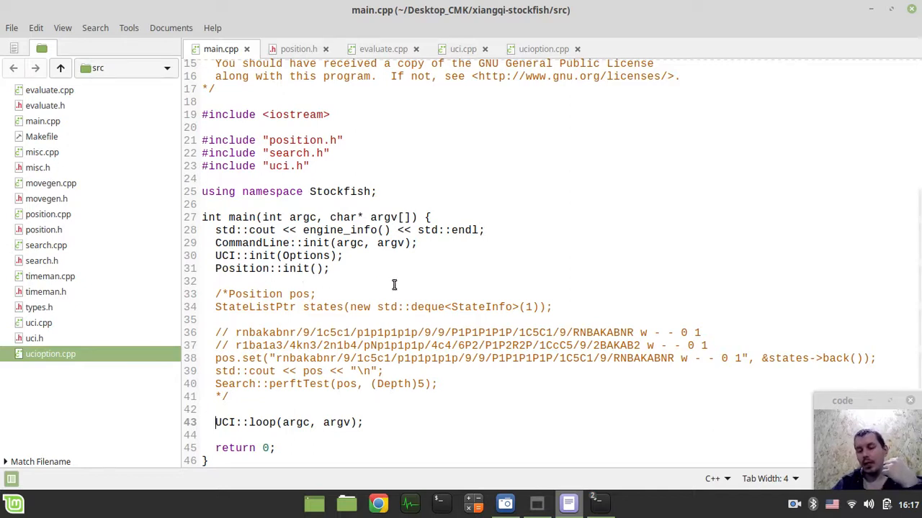
pyautogui.moveTo(345, 274)
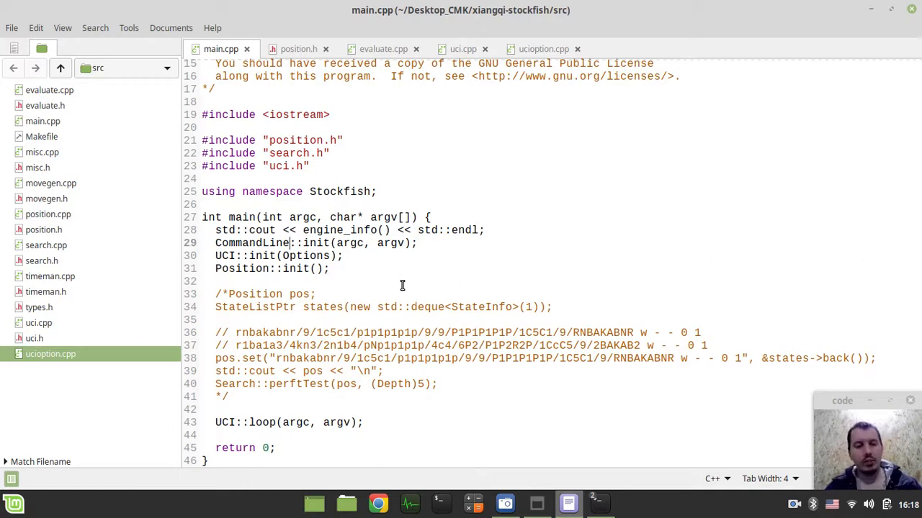
pyautogui.moveTo(362, 288)
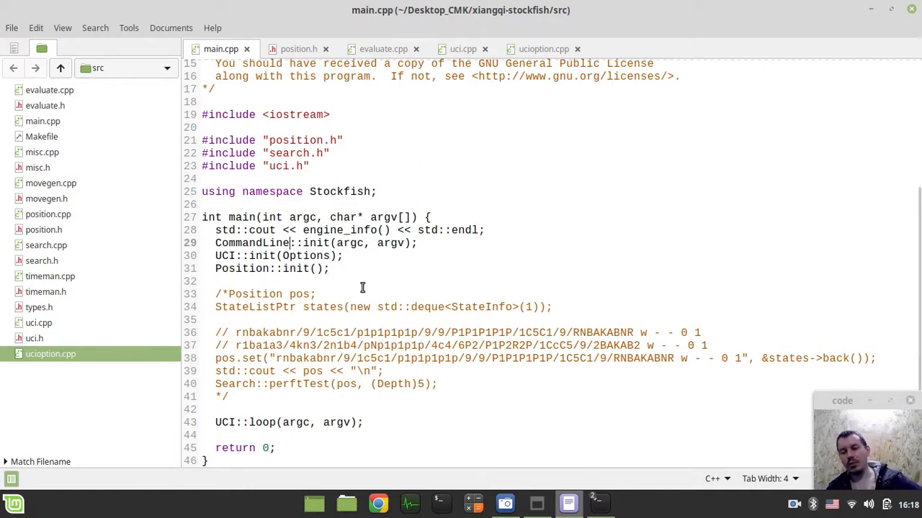
pyautogui.moveTo(367, 230)
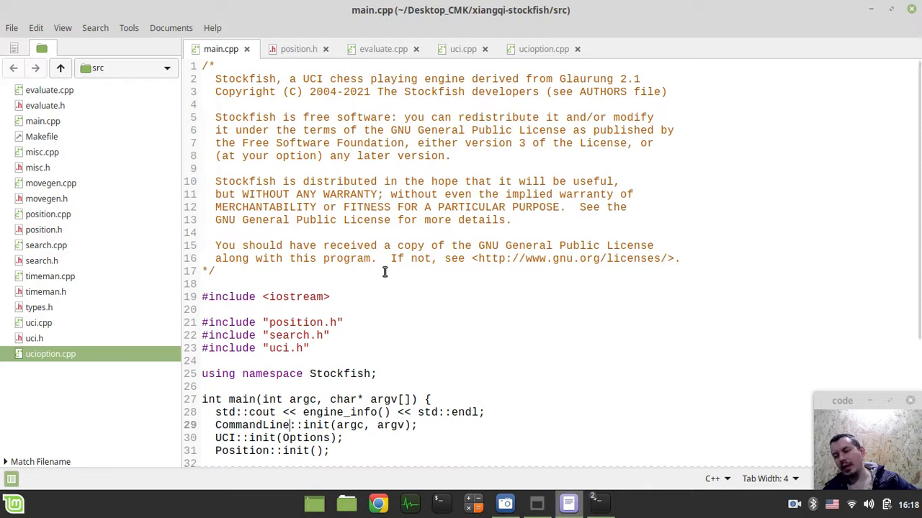
pyautogui.moveTo(66, 272)
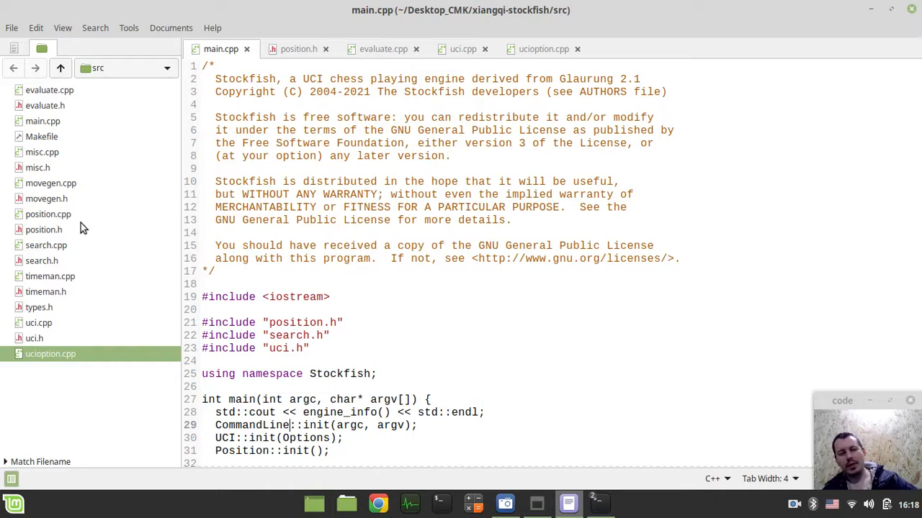
pyautogui.moveTo(49, 177)
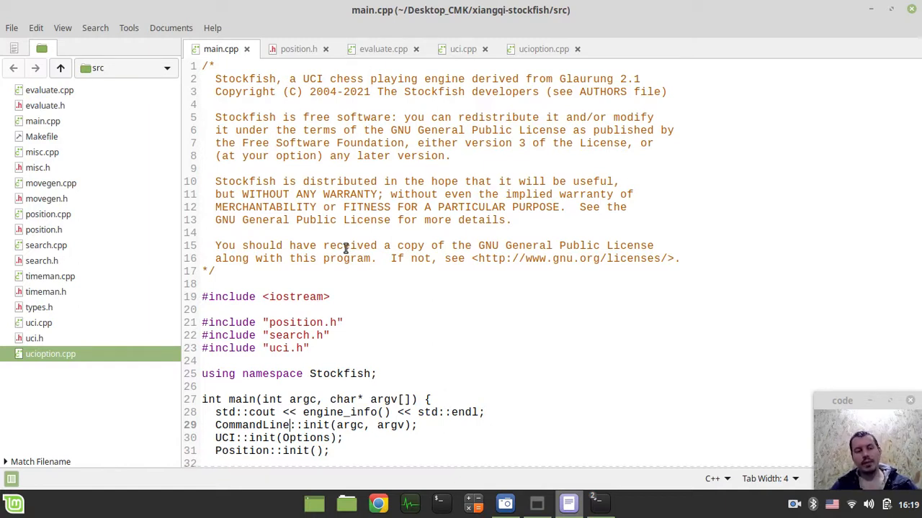
pyautogui.scroll(-3)
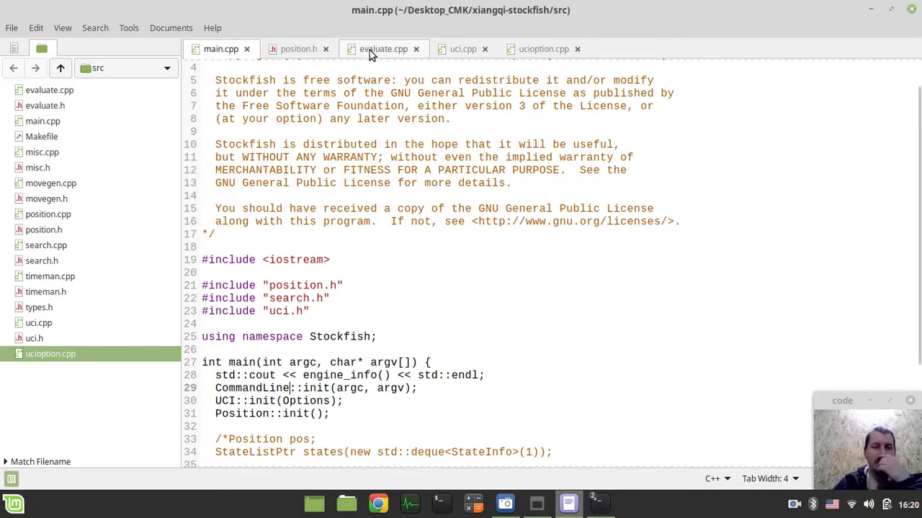
# Glance over evaluate.cpp's tables, then open the GitHub repositories page in Chrome.
pyautogui.click(383, 49)
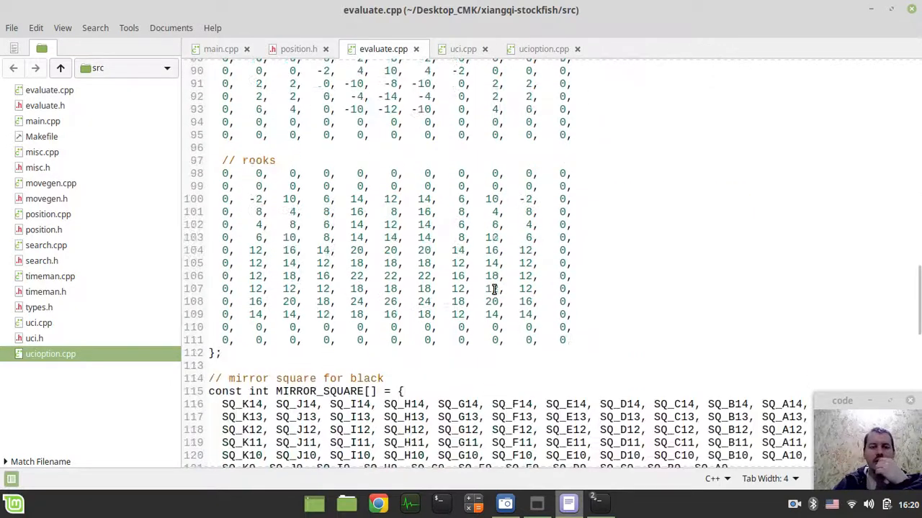
pyautogui.scroll(-3)
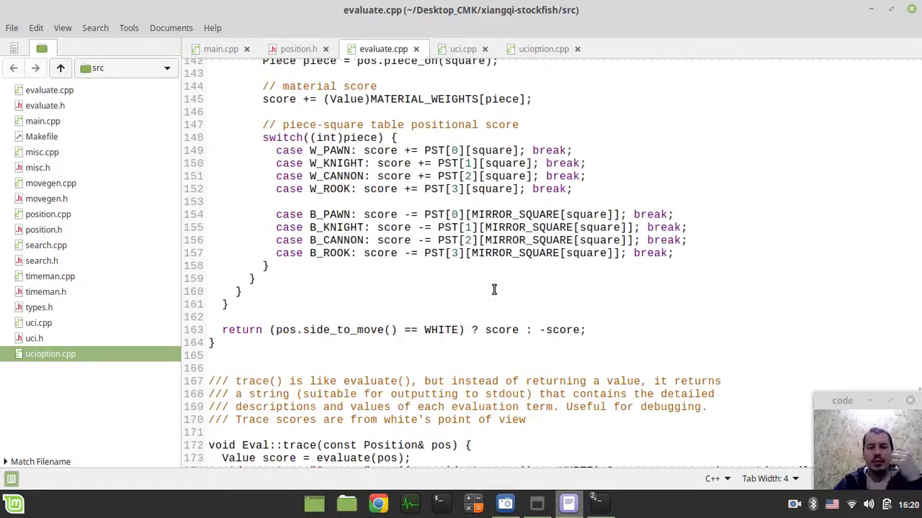
pyautogui.scroll(-3)
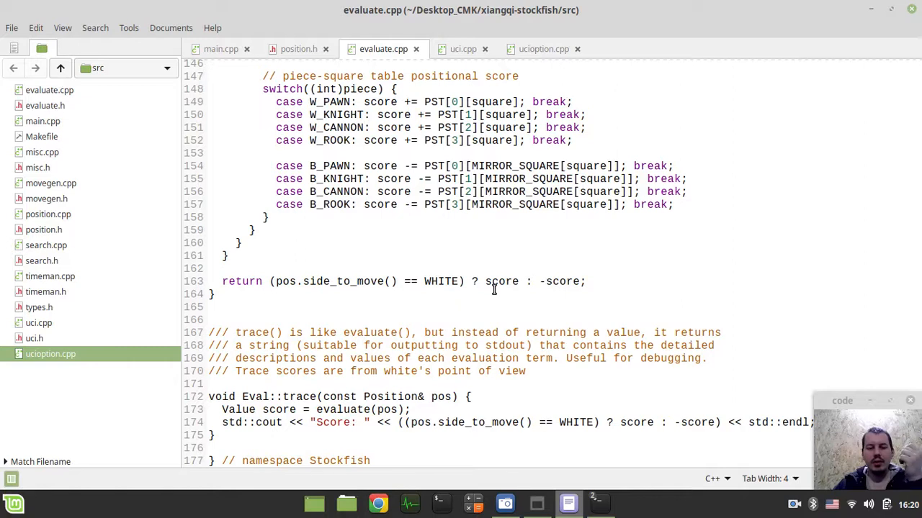
pyautogui.scroll(3)
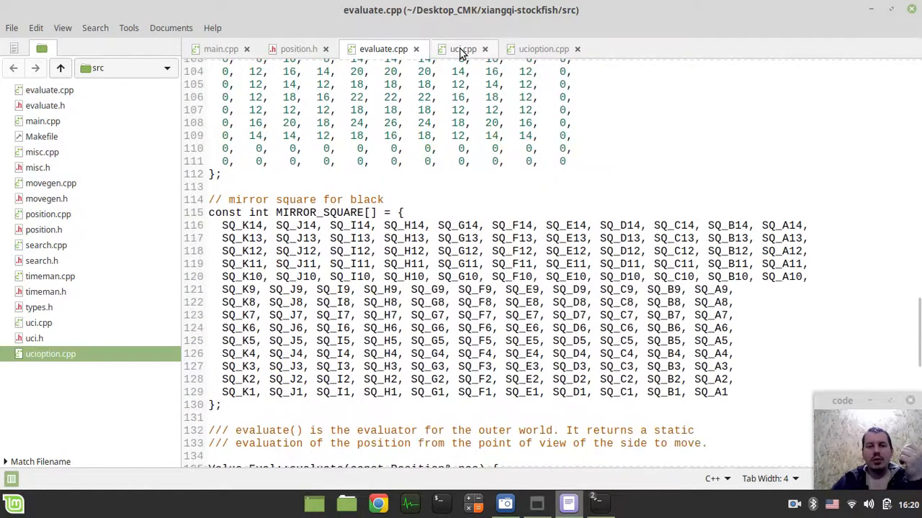
pyautogui.moveTo(463, 49)
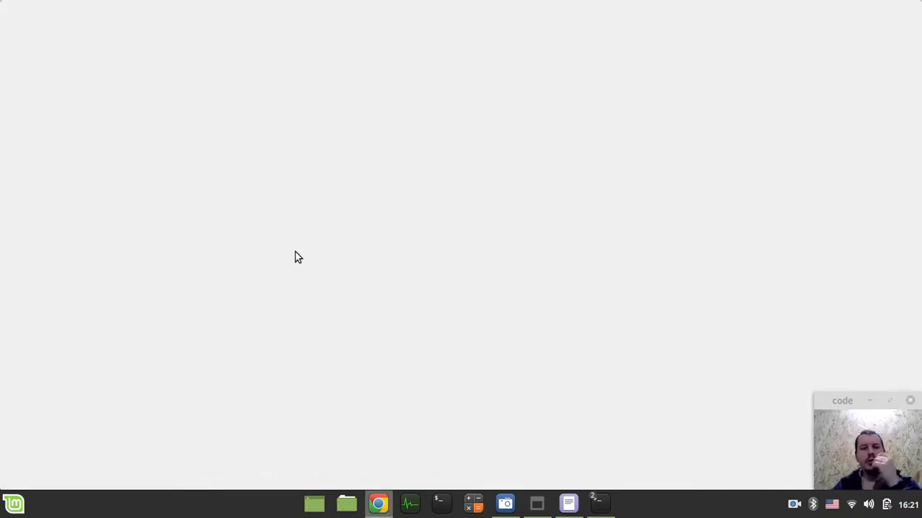
pyautogui.click(377, 504)
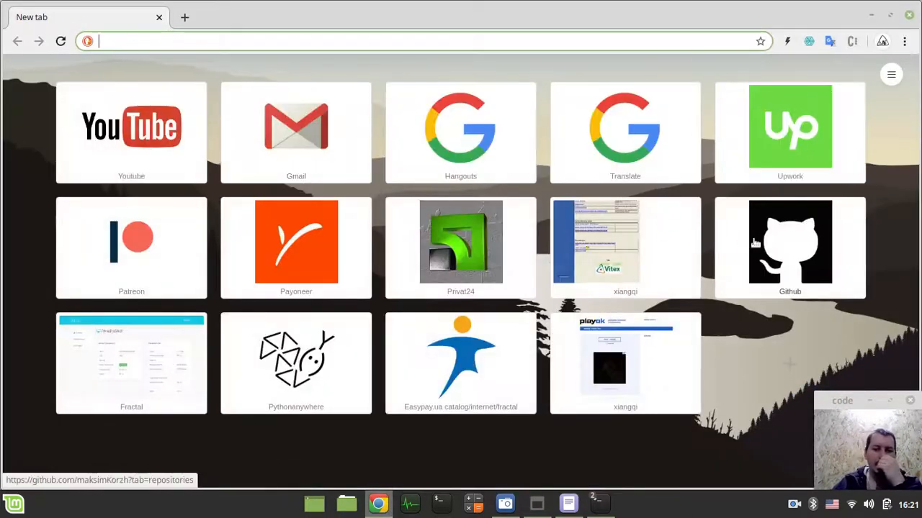
pyautogui.click(789, 243)
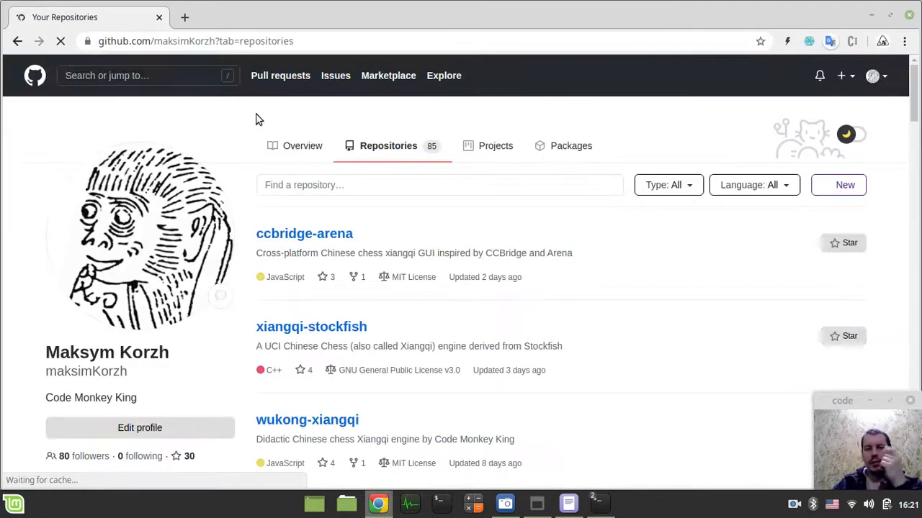
# Scroll the wukong-xiangqi README down to the Standalone apps links.
pyautogui.scroll(-3)
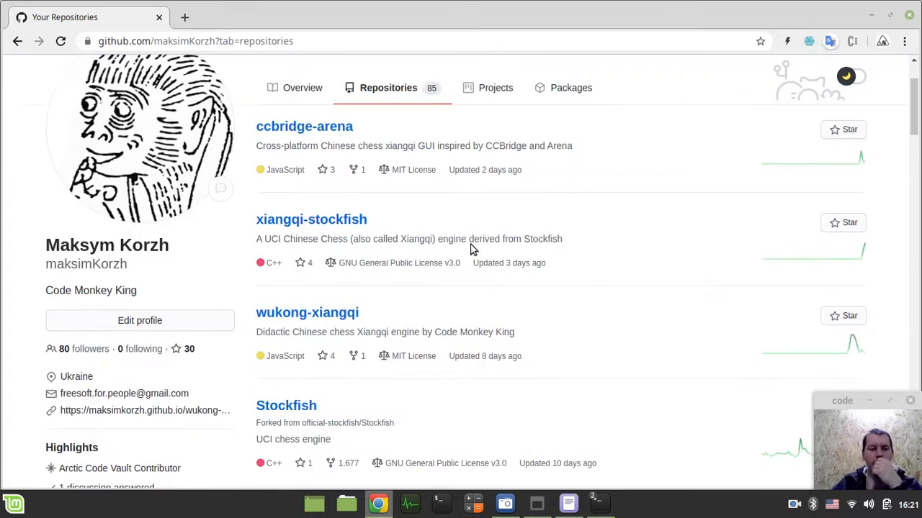
pyautogui.scroll(-3)
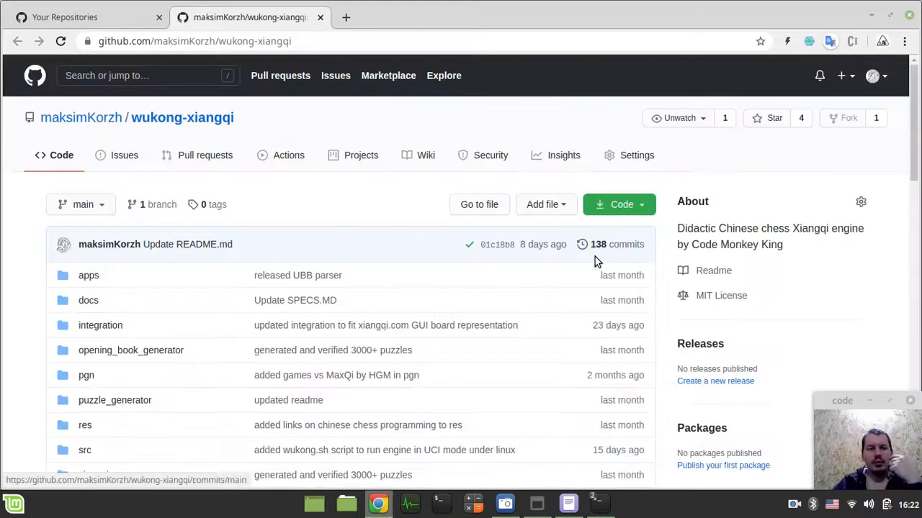
pyautogui.scroll(-3)
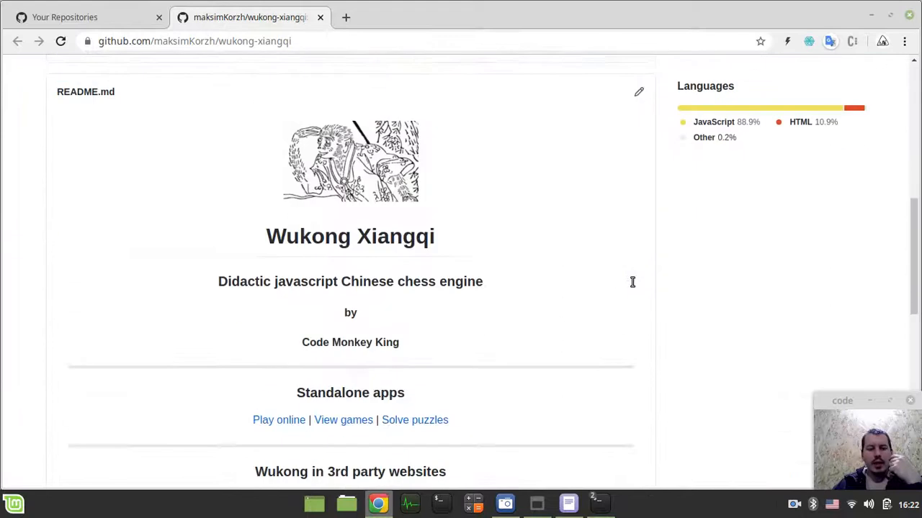
pyautogui.scroll(-3)
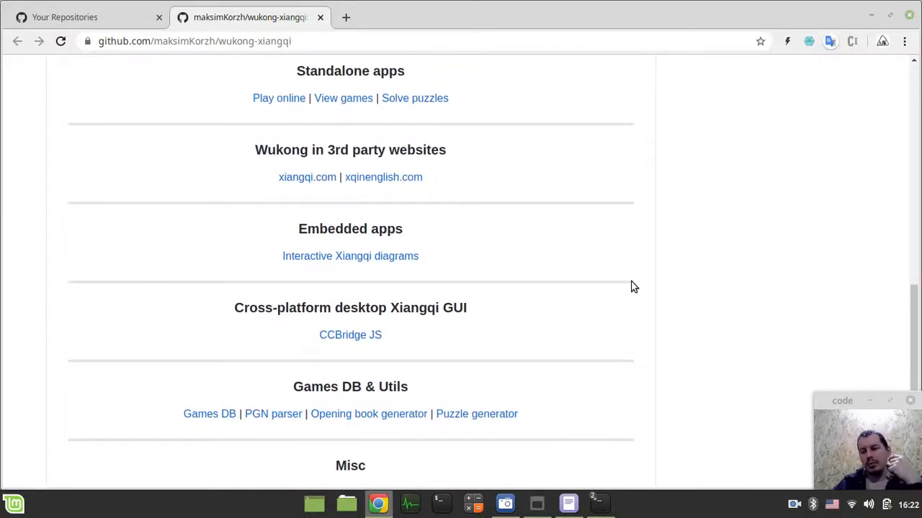
pyautogui.scroll(3)
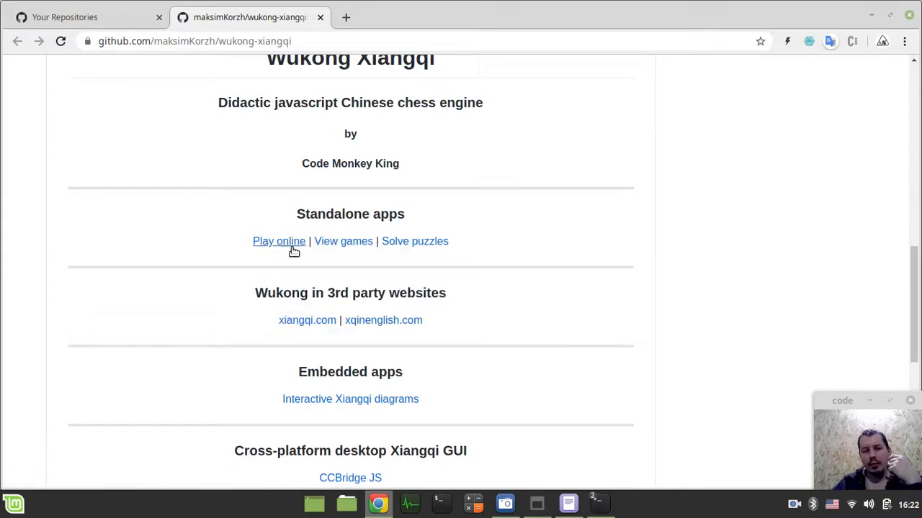
# Open the puzzle solver in a new tab, play a central cannon move, close the game.
pyautogui.rightClick(415, 241)
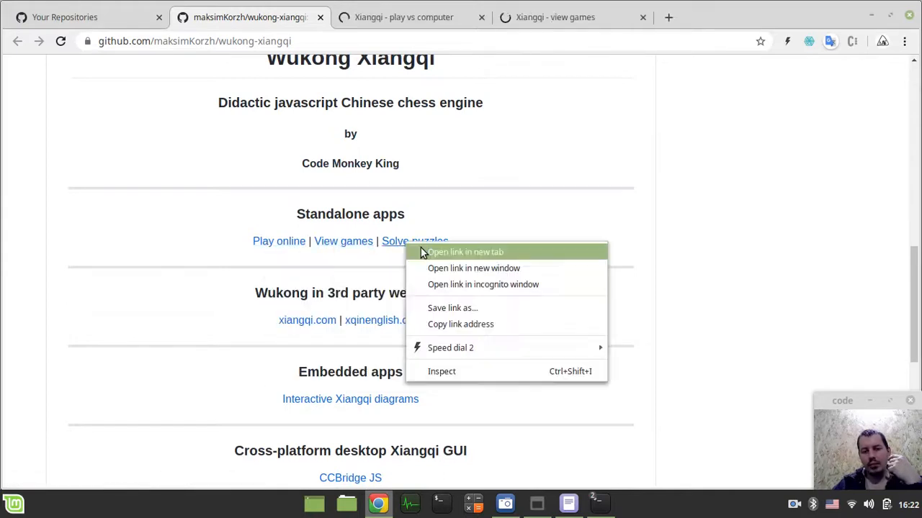
pyautogui.click(464, 251)
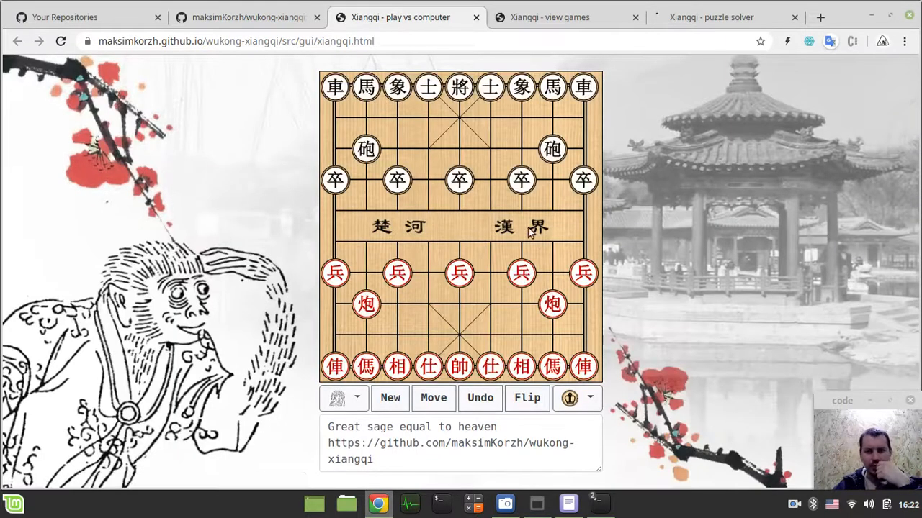
pyautogui.click(552, 304)
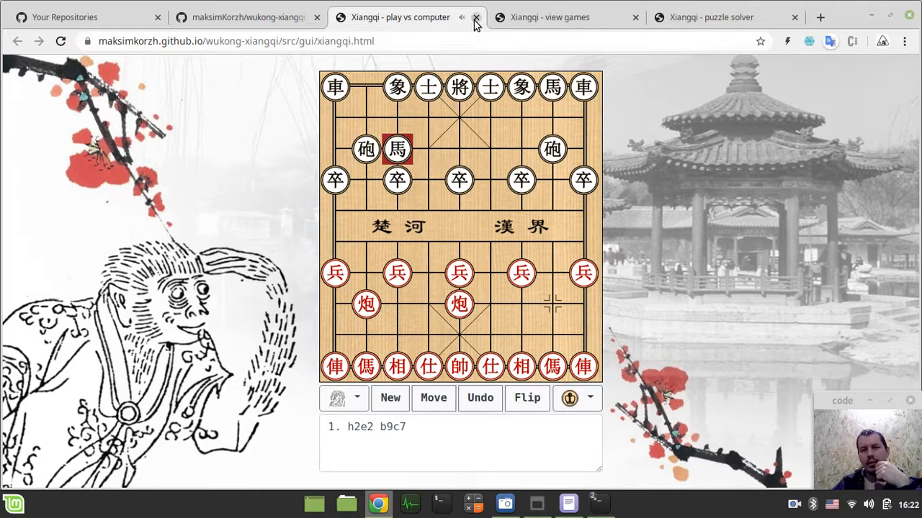
pyautogui.click(476, 17)
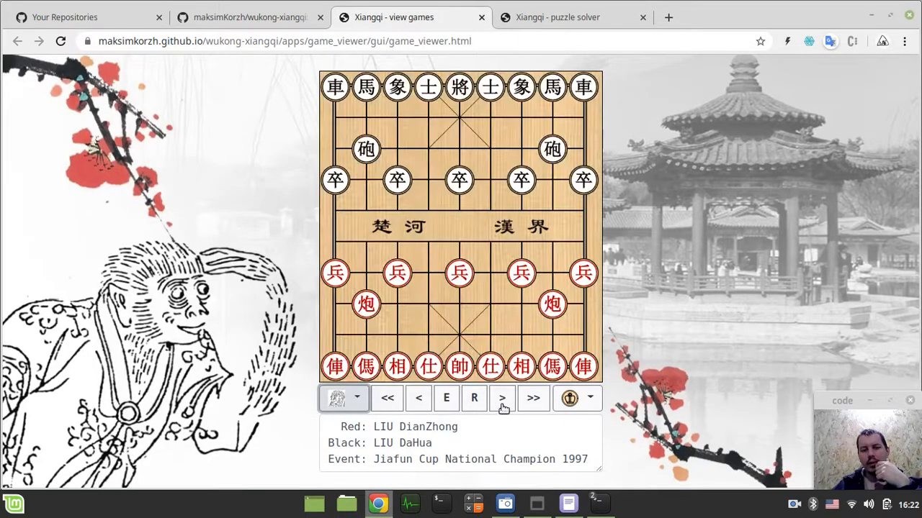
# Advance the 1997 championship game, open the mate-in-1 puzzle solver, then close it.
pyautogui.click(501, 398)
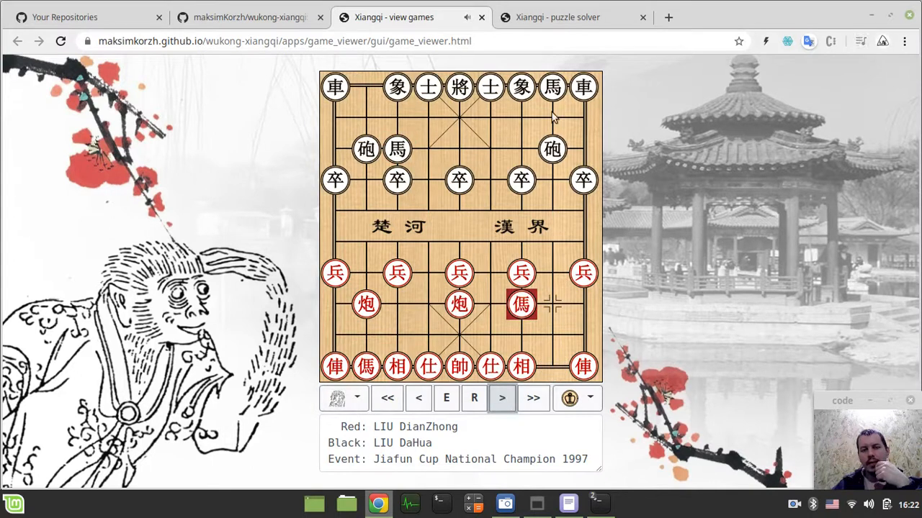
pyautogui.moveTo(474, 398)
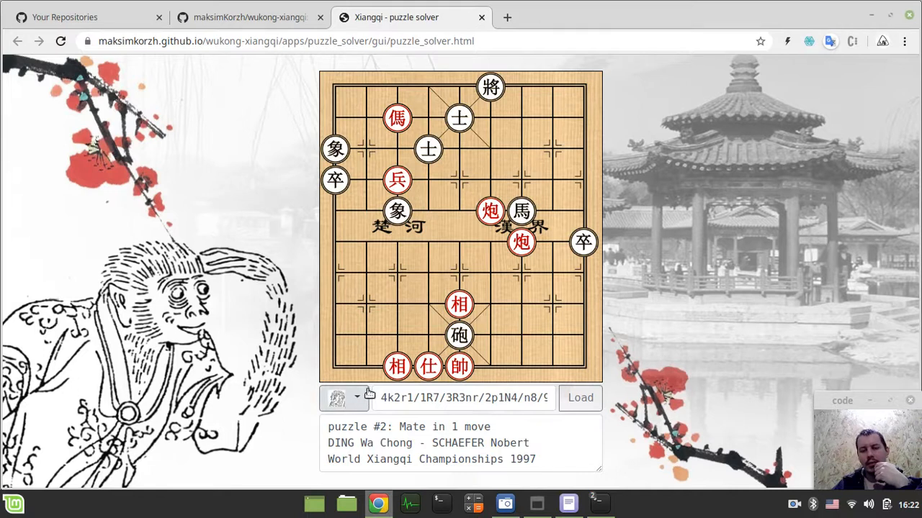
pyautogui.click(355, 398)
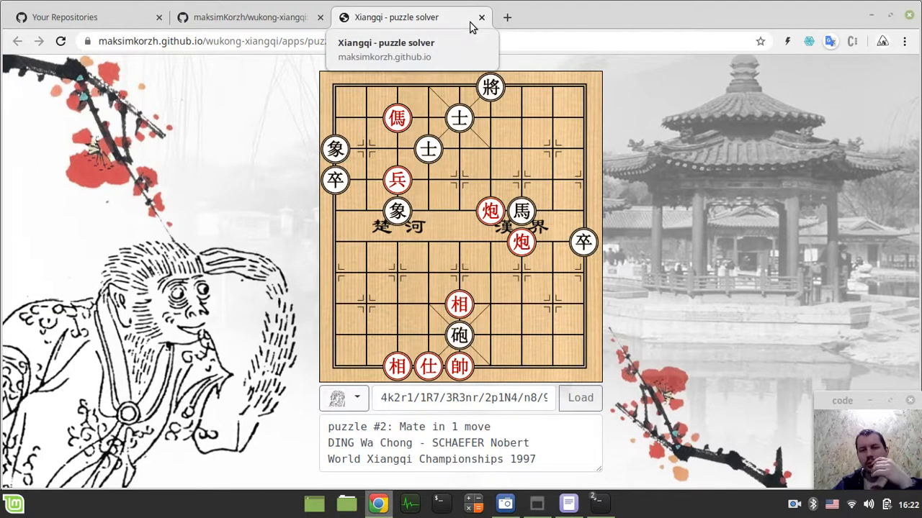
pyautogui.click(481, 17)
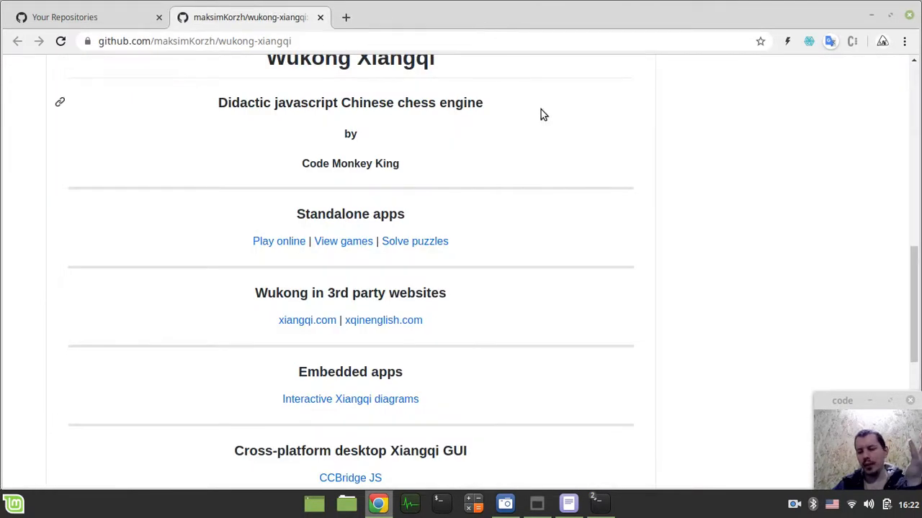
pyautogui.moveTo(574, 162)
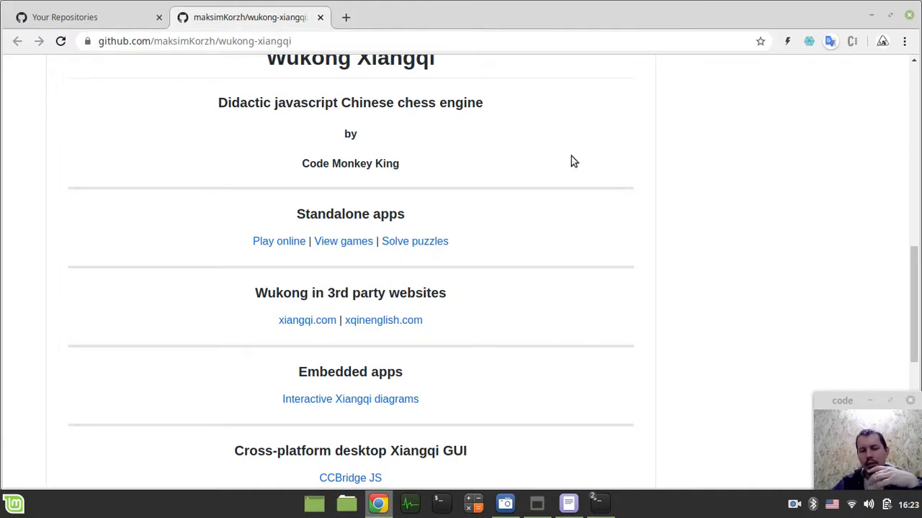
# Open 'Interactive Xiangqi diagrams' in a new tab, browse its boards, then return to the README.
pyautogui.scroll(-3)
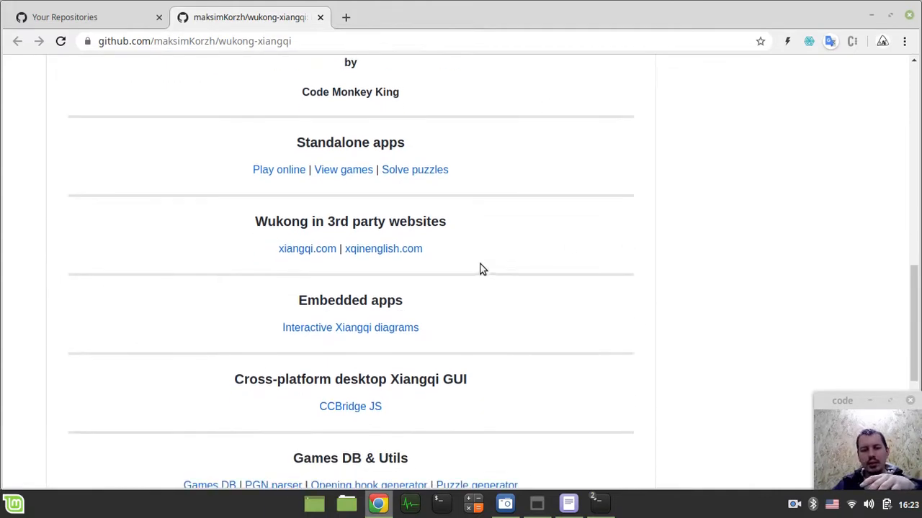
pyautogui.scroll(3)
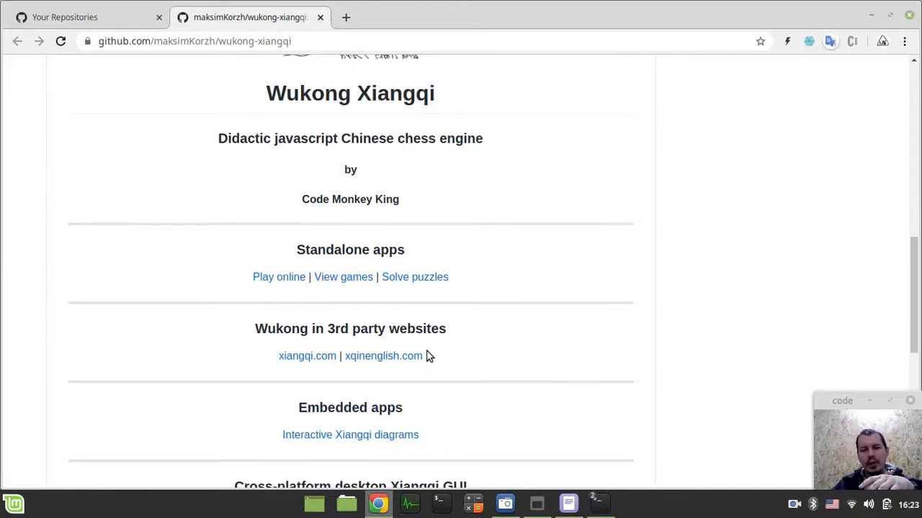
pyautogui.rightClick(350, 326)
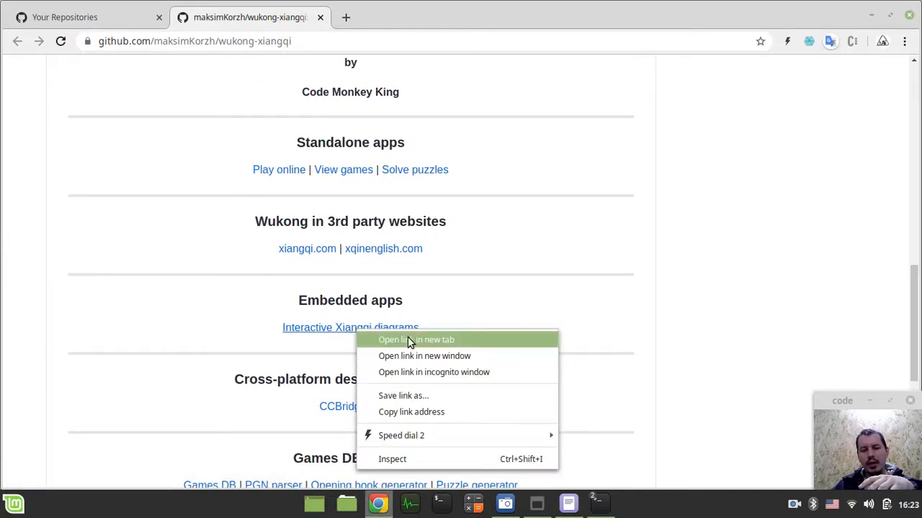
pyautogui.click(415, 339)
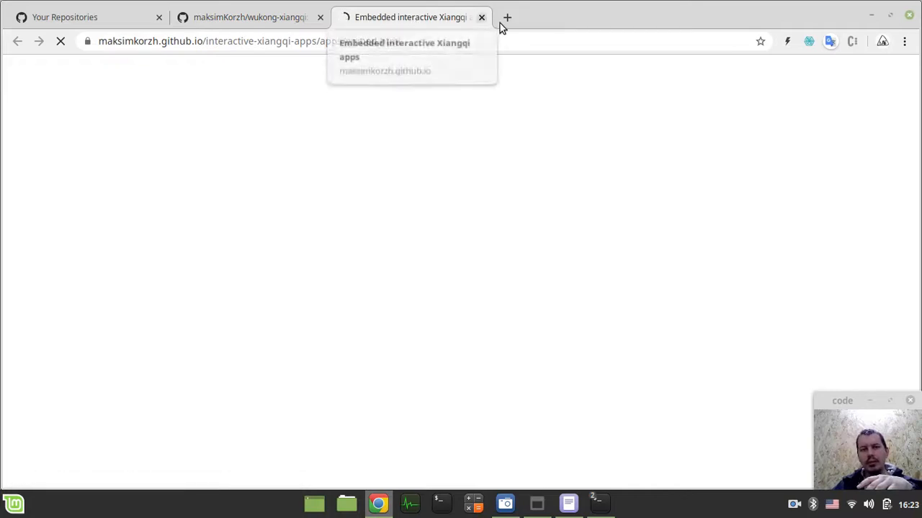
pyautogui.click(250, 17)
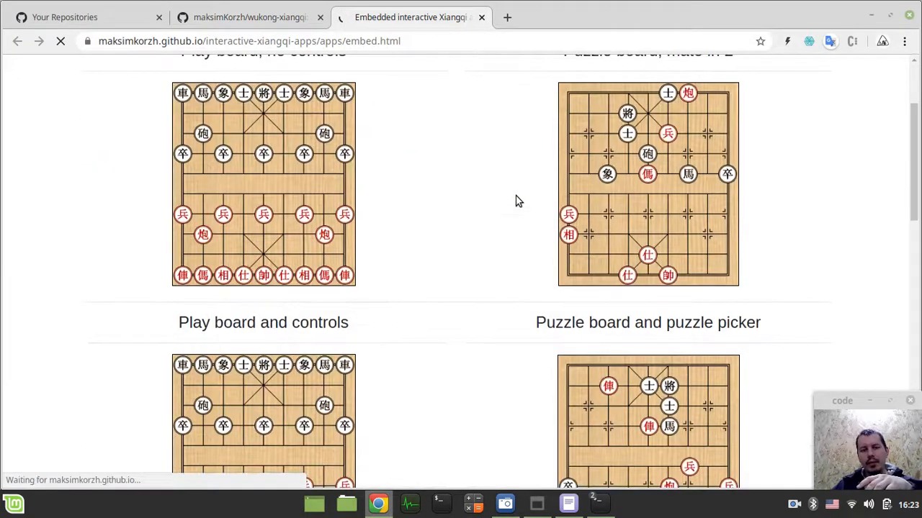
pyautogui.scroll(-3)
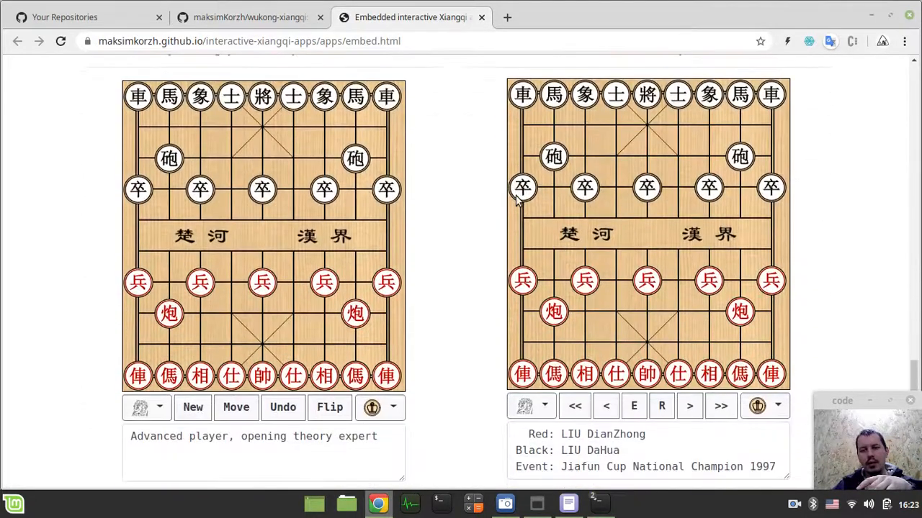
pyautogui.scroll(-3)
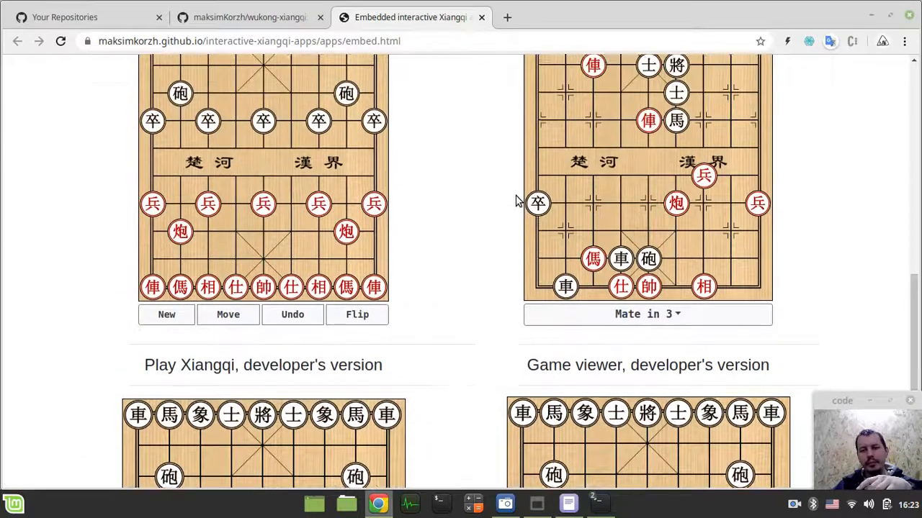
pyautogui.click(249, 16)
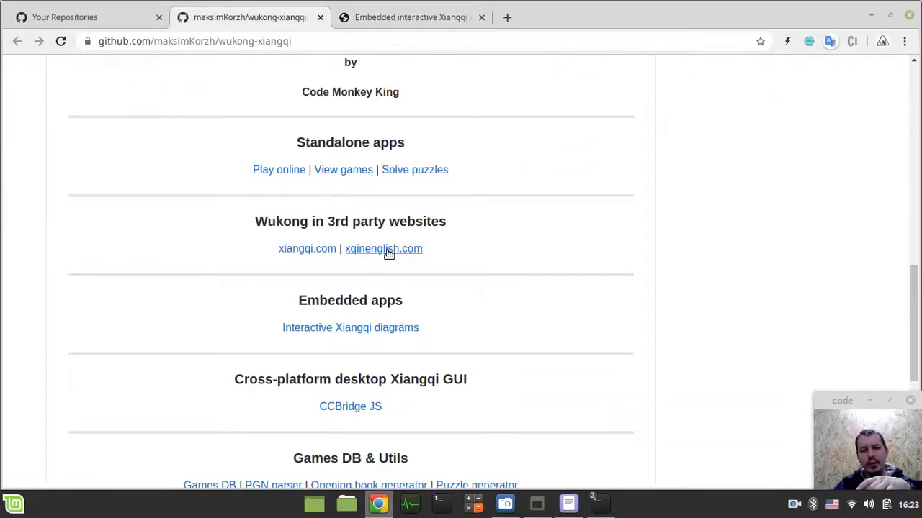
# Open xqinenglish.com in a new tab and go to Xiangqi Puzzles > DailyPuzzles02movers.
pyautogui.click(383, 249)
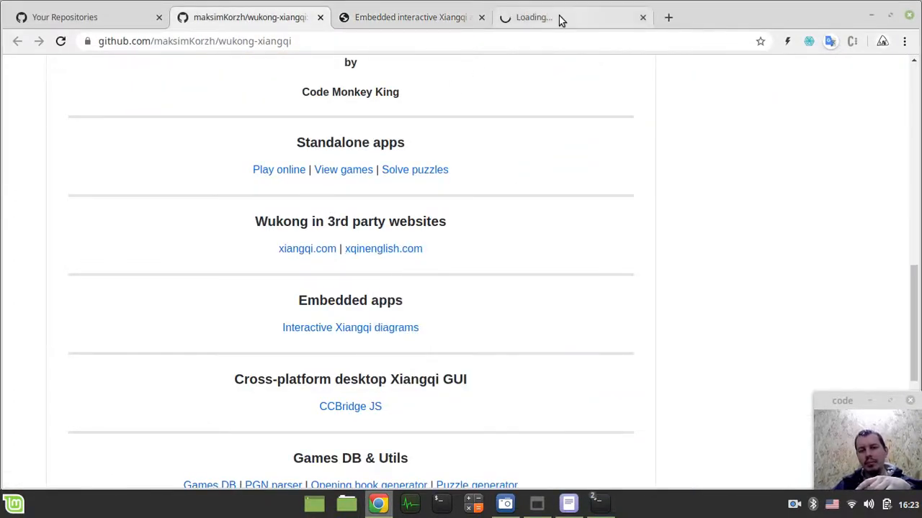
pyautogui.click(383, 248)
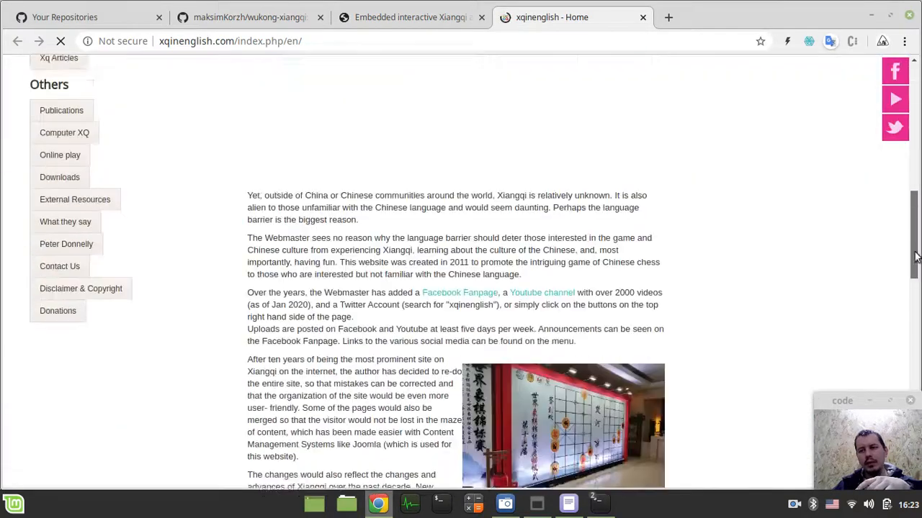
pyautogui.scroll(-3)
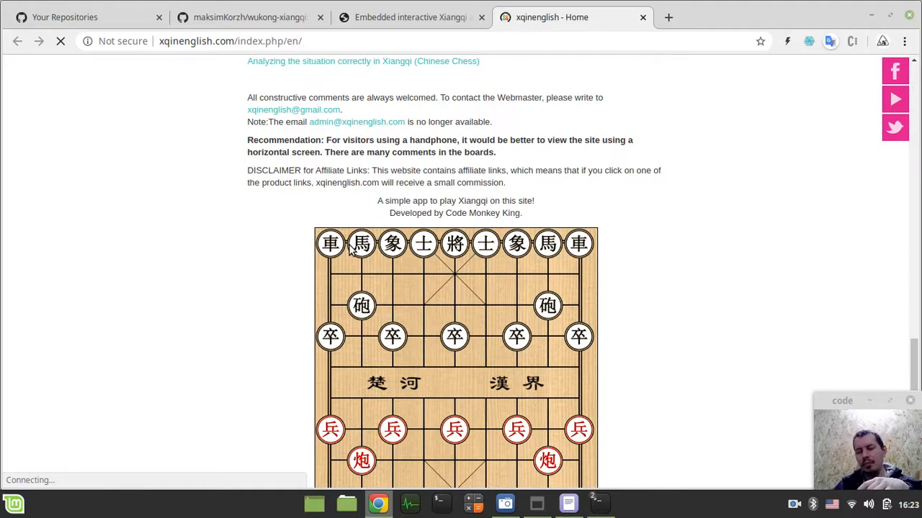
pyautogui.scroll(-3)
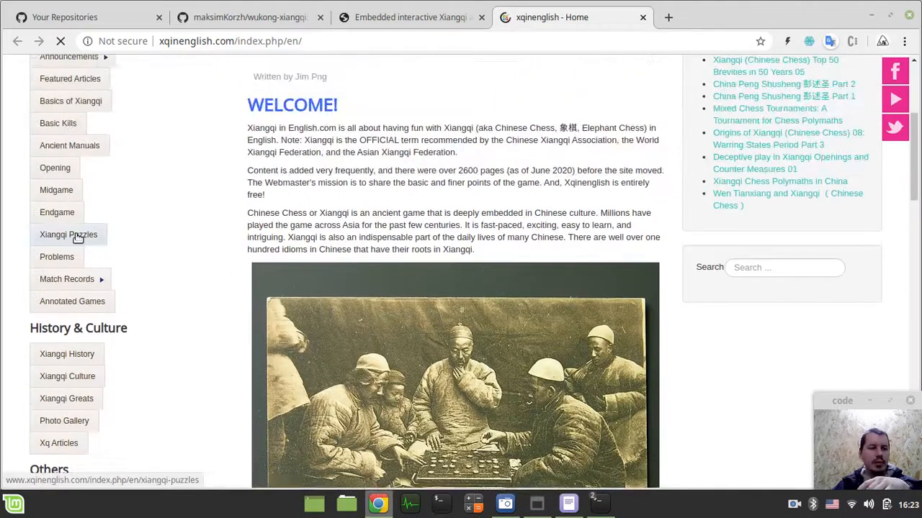
pyautogui.click(68, 234)
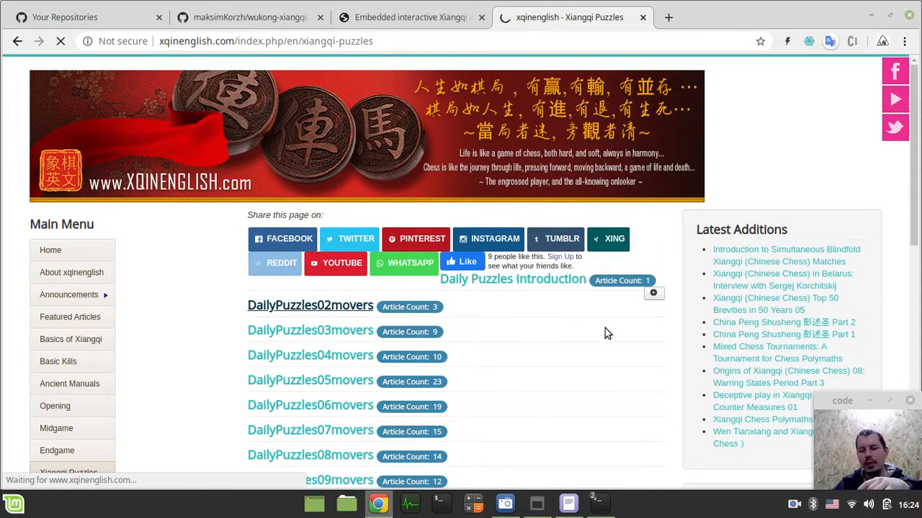
pyautogui.click(310, 305)
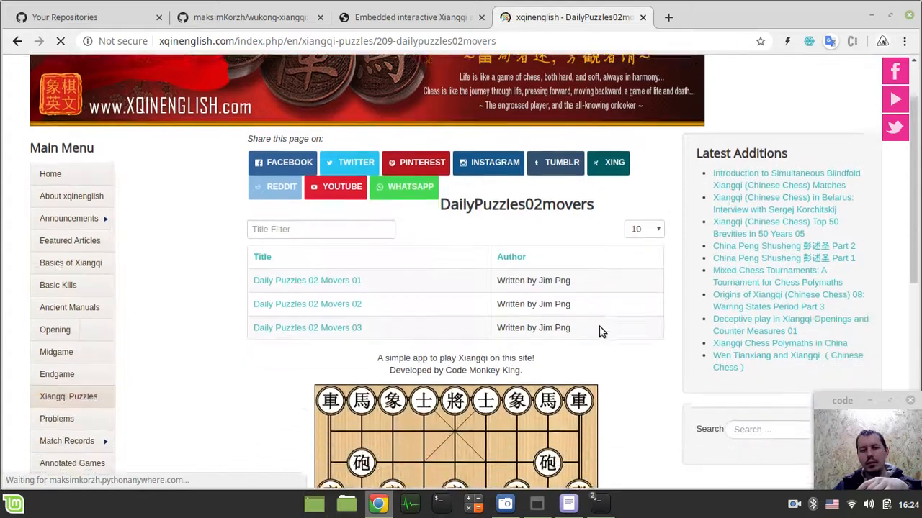
# Open Daily Puzzles 02 Movers 01, scroll to its Mate in 2 solver, and close the site tabs.
pyautogui.scroll(-3)
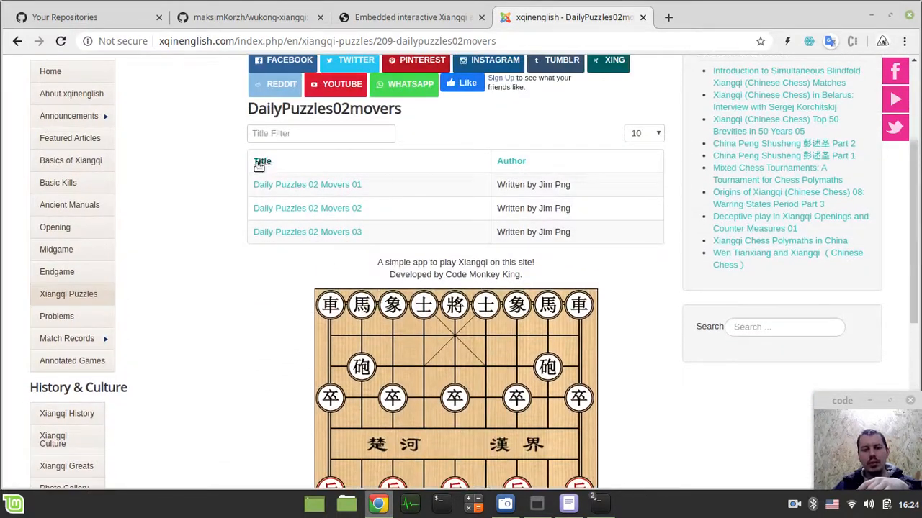
pyautogui.click(307, 184)
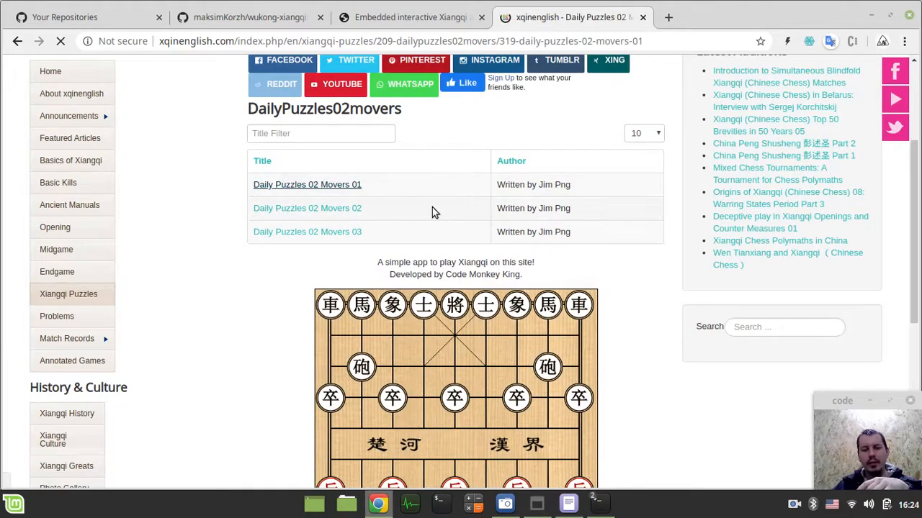
pyautogui.scroll(-3)
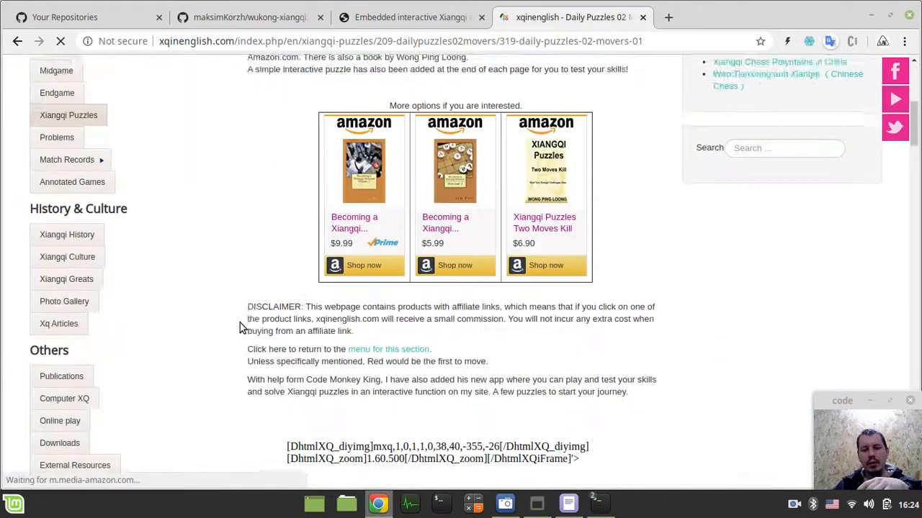
pyautogui.scroll(-3)
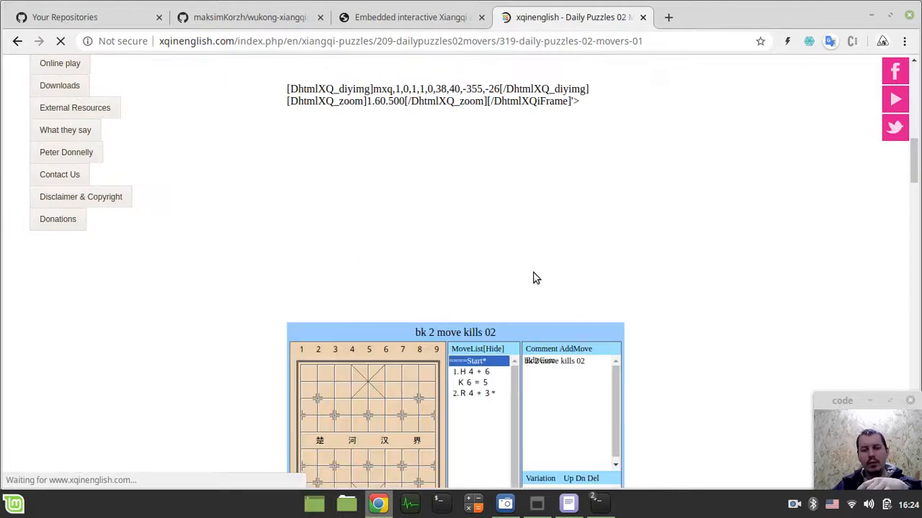
pyautogui.scroll(-3)
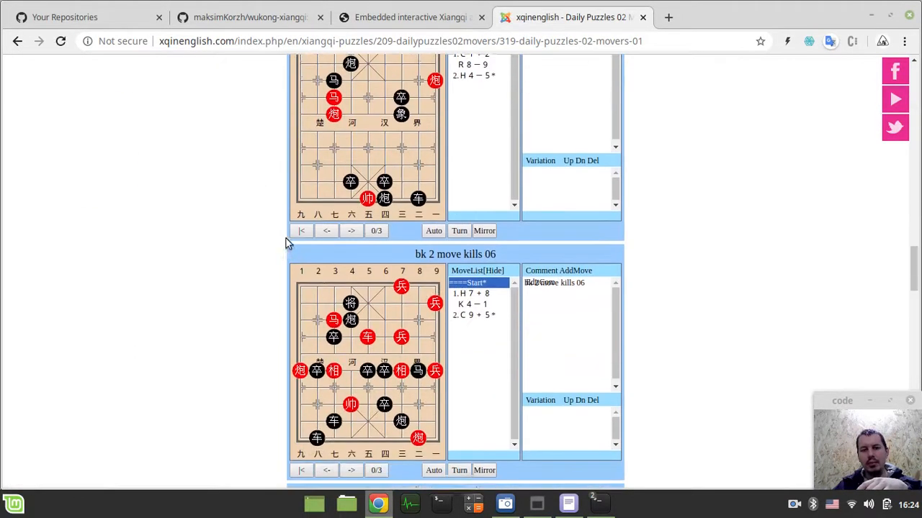
pyautogui.scroll(-3)
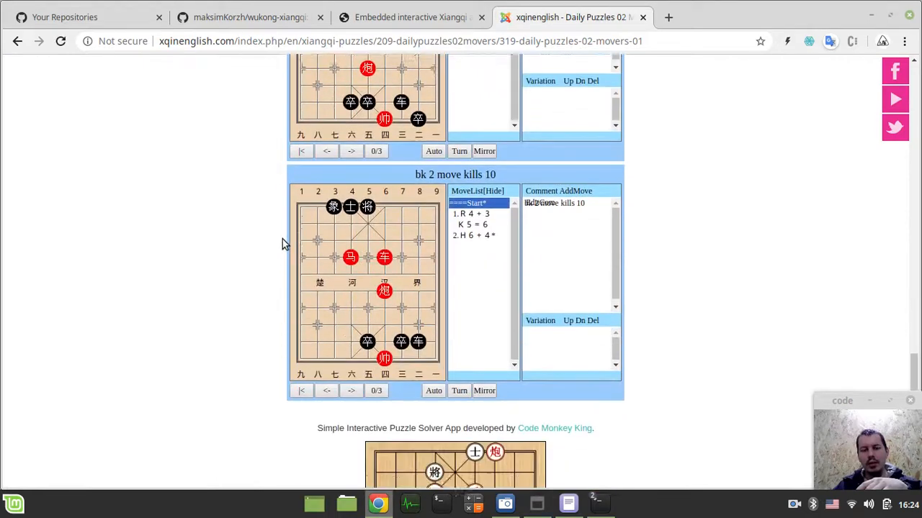
pyautogui.scroll(-3)
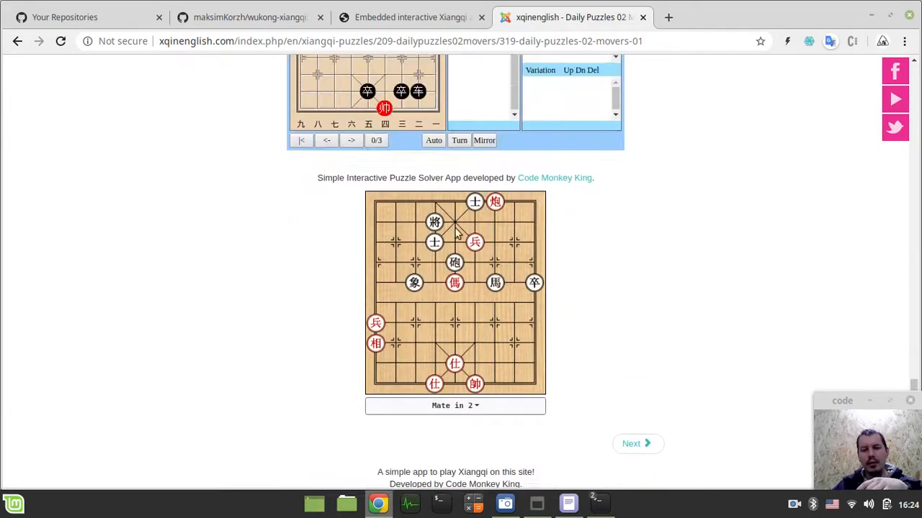
pyautogui.scroll(-3)
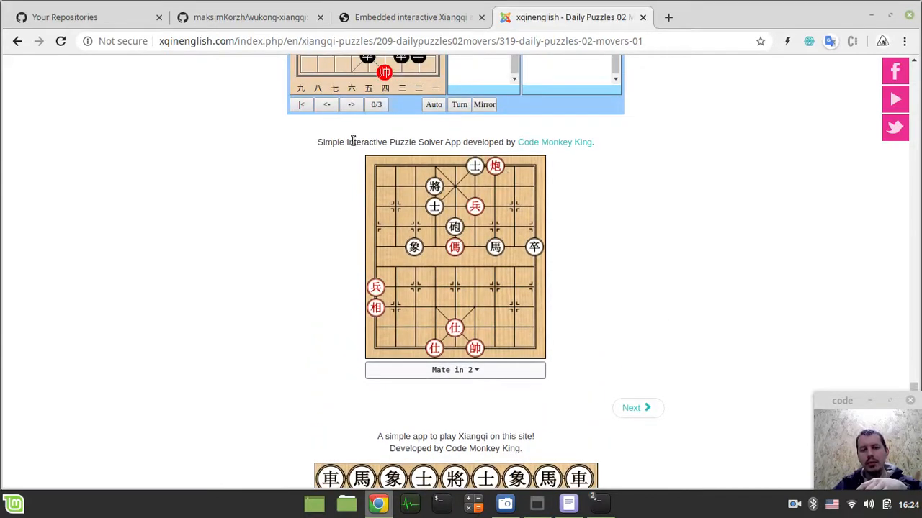
pyautogui.moveTo(465, 242)
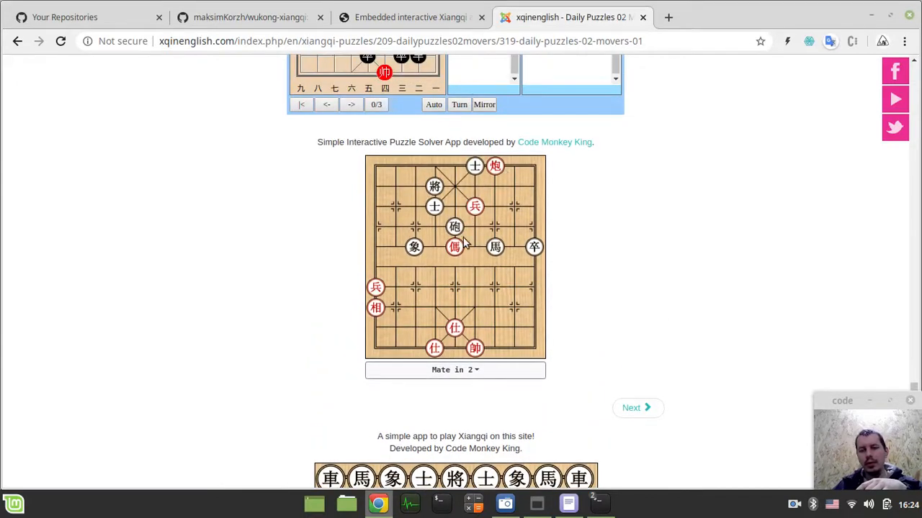
pyautogui.moveTo(589, 192)
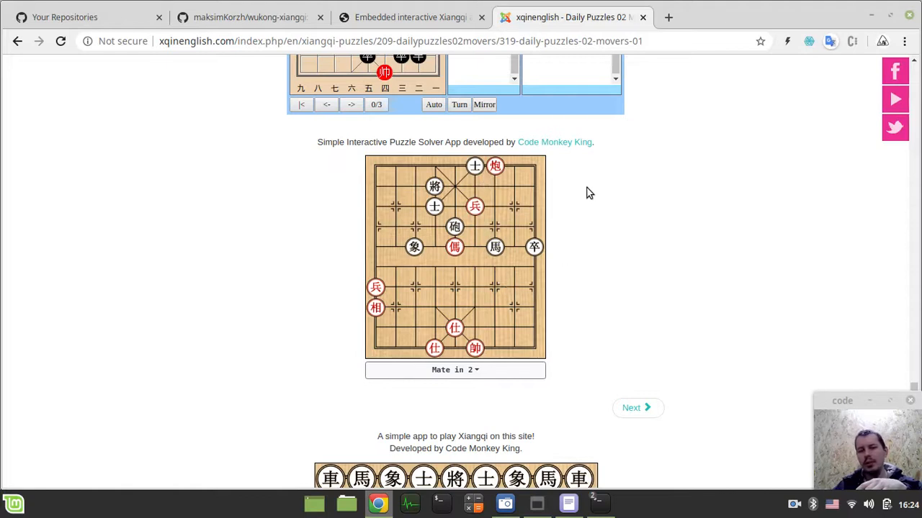
pyautogui.moveTo(478, 242)
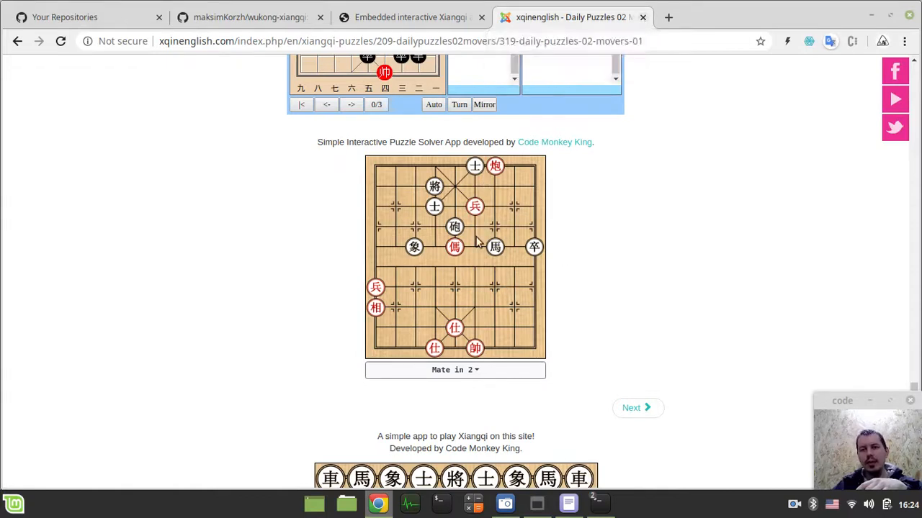
pyautogui.click(409, 16)
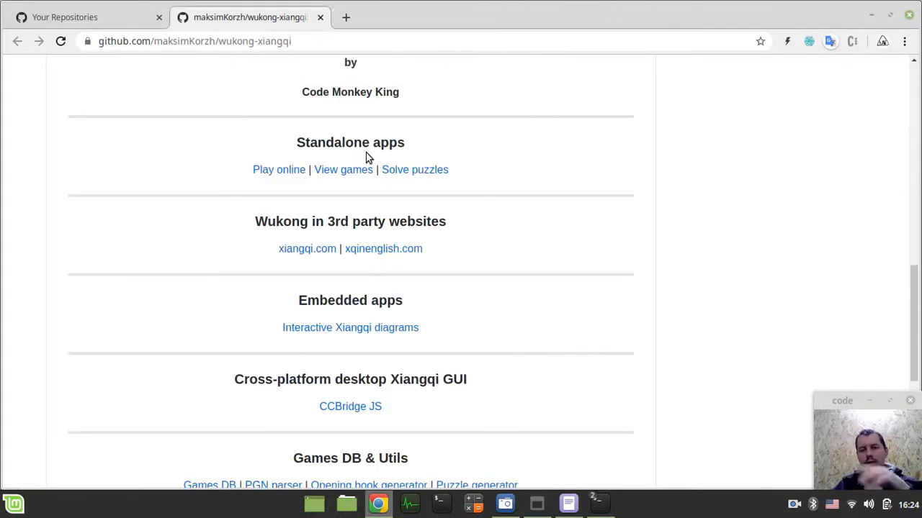
pyautogui.moveTo(479, 268)
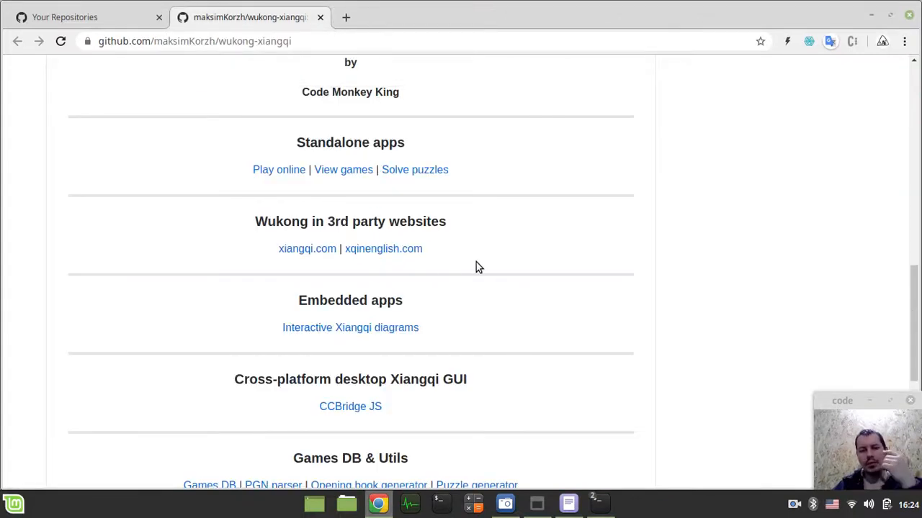
# Open wukong.js from the engine source folder in a new tab.
pyautogui.scroll(3)
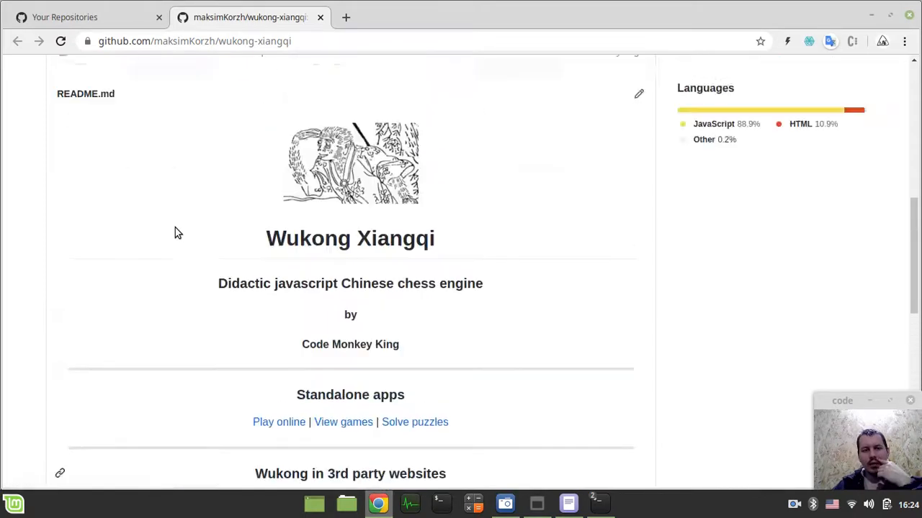
pyautogui.click(84, 272)
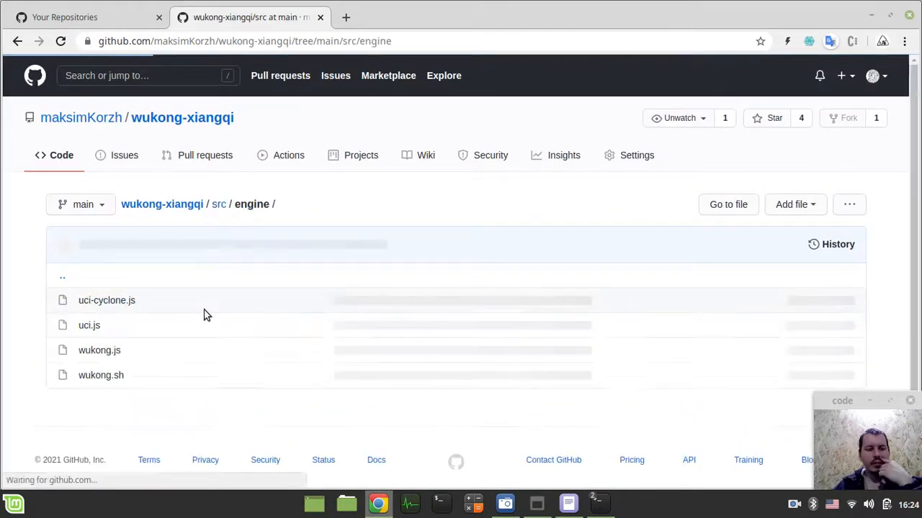
pyautogui.rightClick(98, 350)
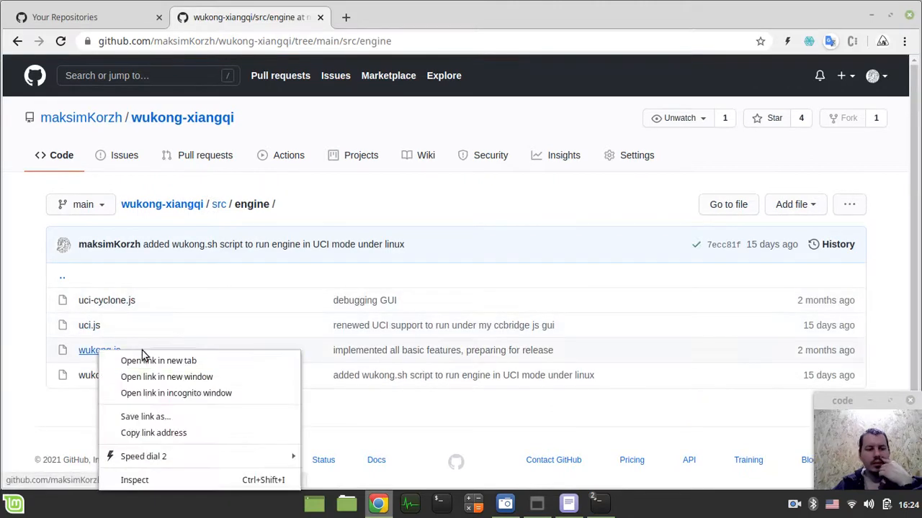
pyautogui.click(158, 361)
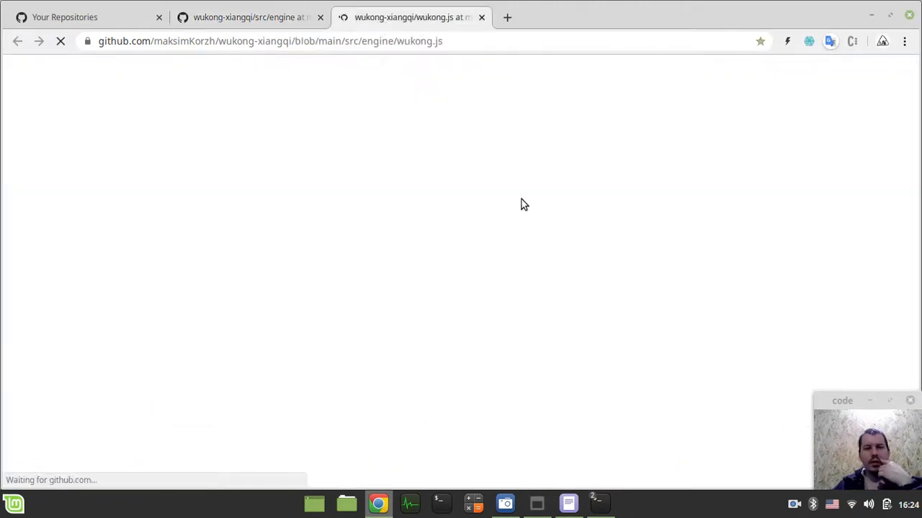
pyautogui.moveTo(872, 186)
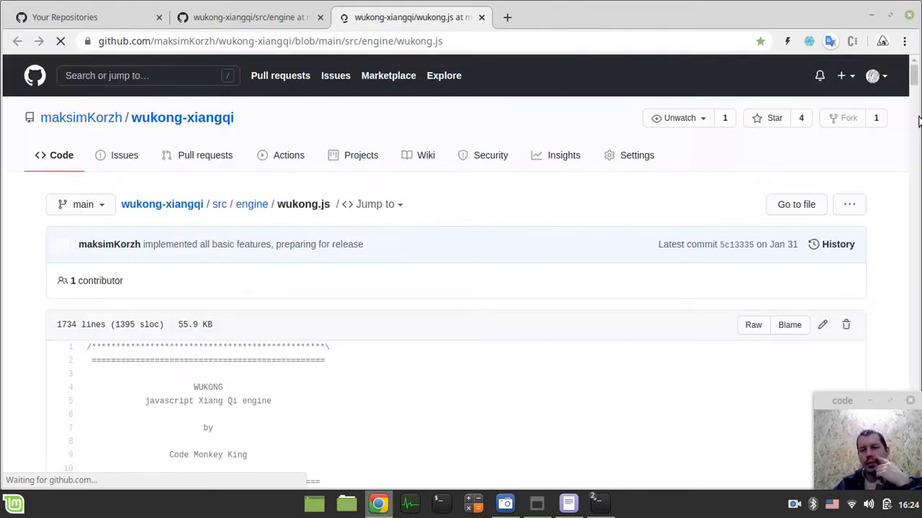
# Scroll through the wukong.js code from BOARD METHODS down to the INIT section.
pyautogui.scroll(-3)
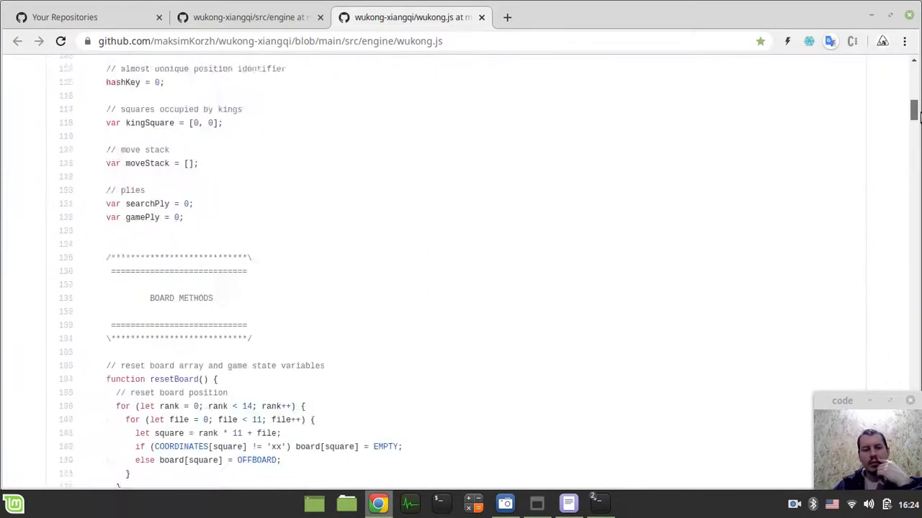
pyautogui.scroll(-3)
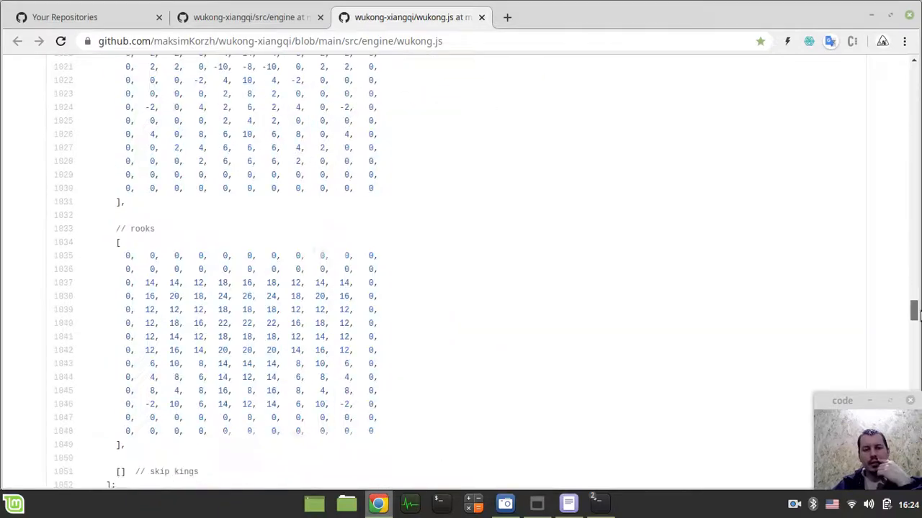
pyautogui.scroll(-3)
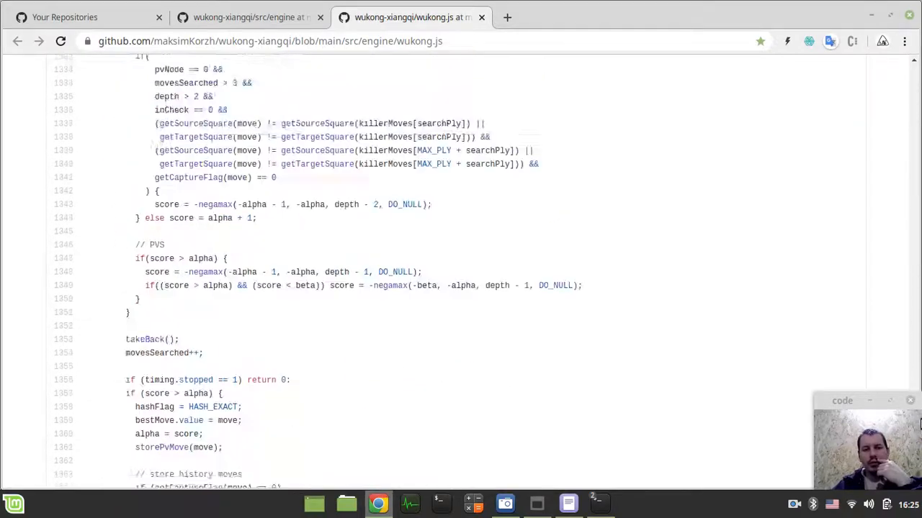
pyautogui.scroll(-3)
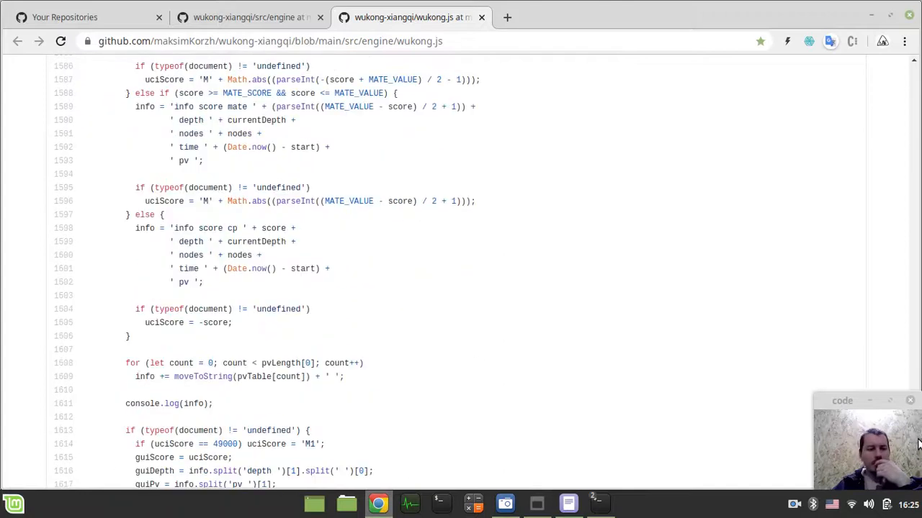
pyautogui.scroll(-3)
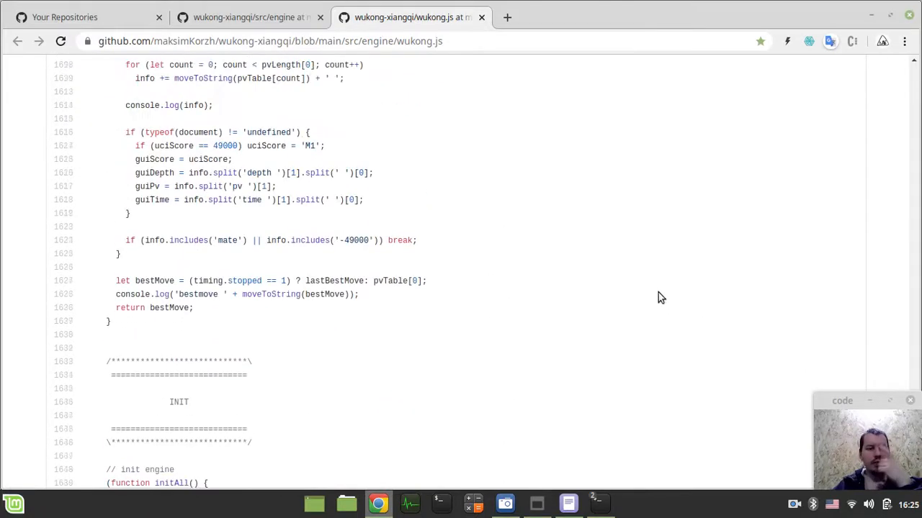
pyautogui.scroll(3)
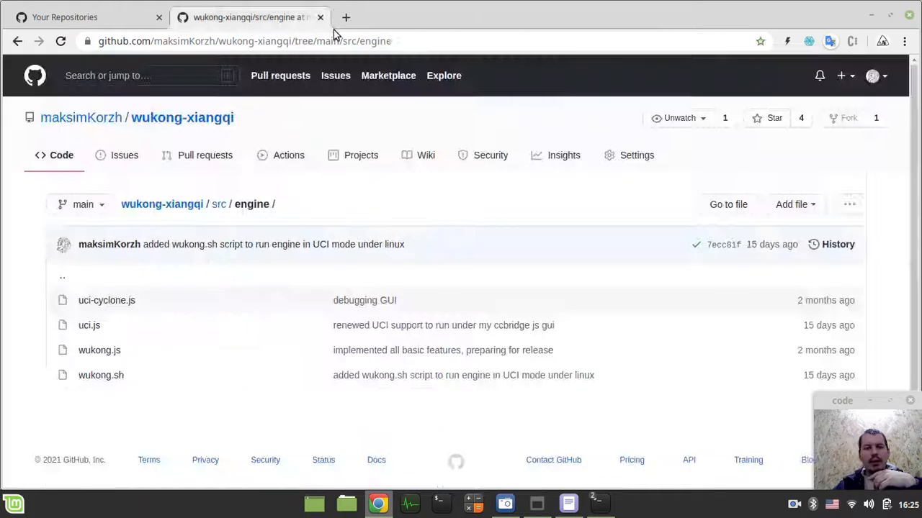
pyautogui.moveTo(252, 17)
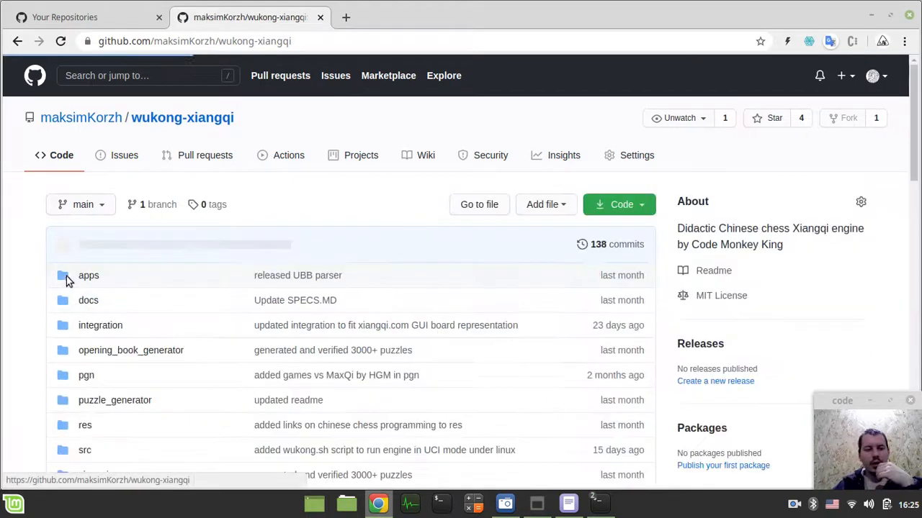
# Open the integration folder and bring up the context menu for its README's API.md link.
pyautogui.click(100, 324)
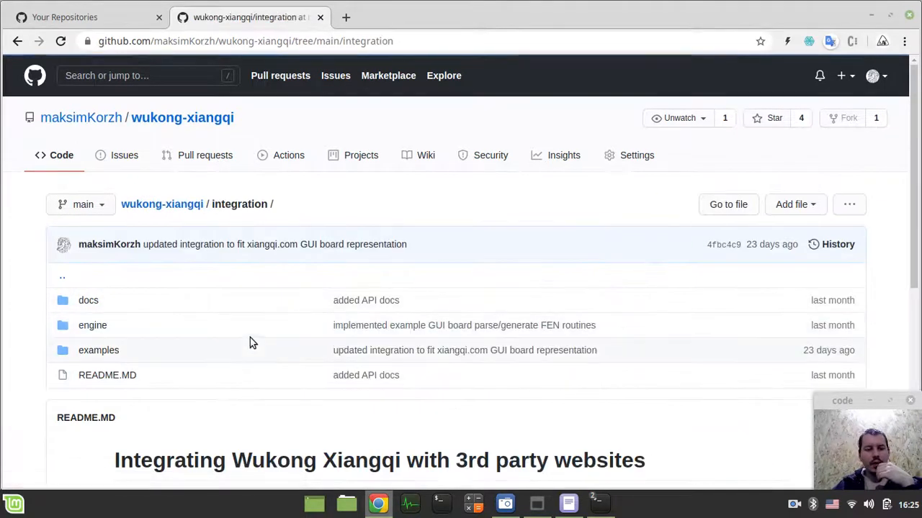
pyautogui.scroll(-3)
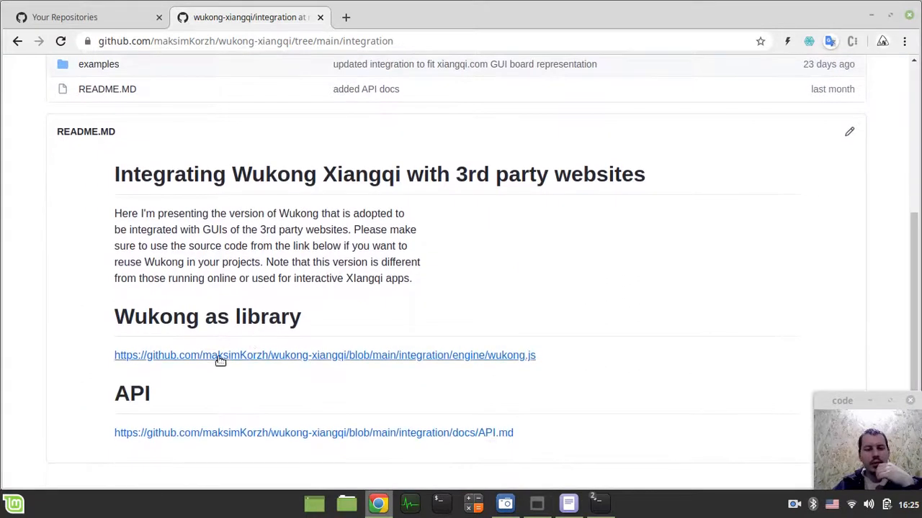
pyautogui.rightClick(216, 352)
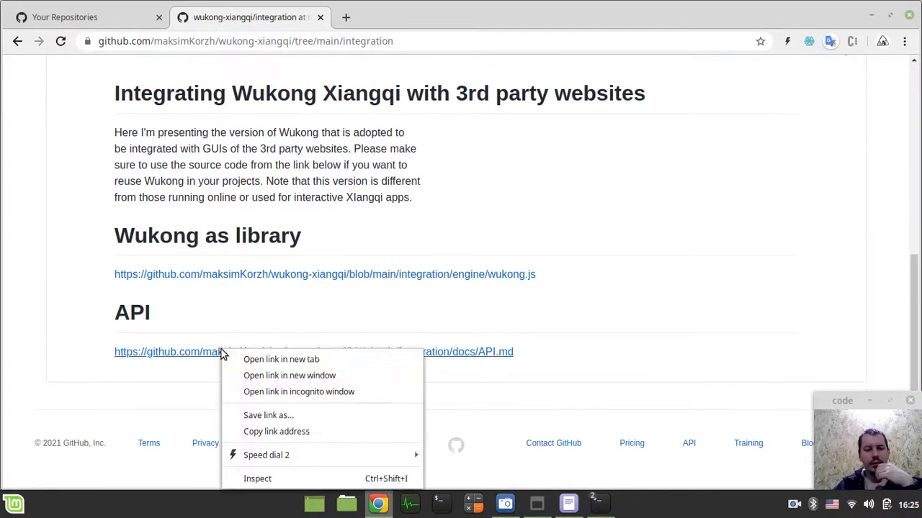
# Read API.md in a new tab, then return to the README's 3rd party websites section.
pyautogui.click(281, 359)
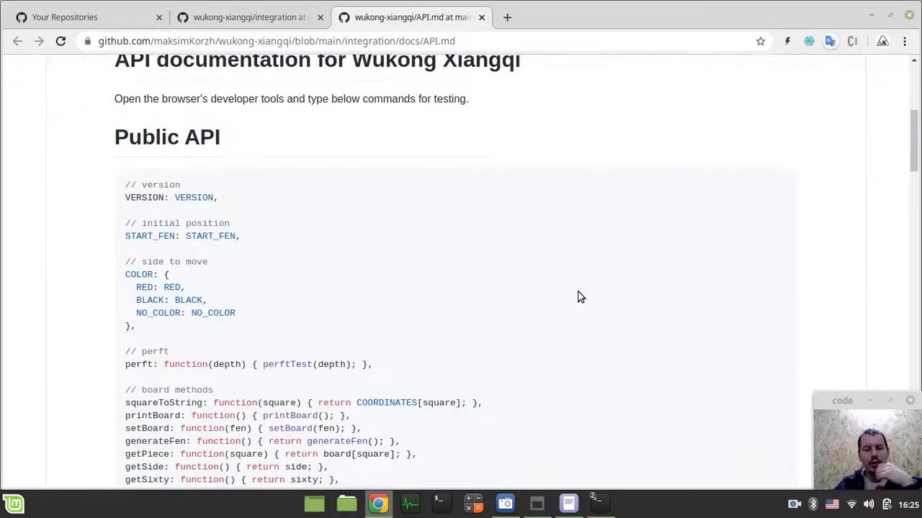
pyautogui.moveTo(273, 238)
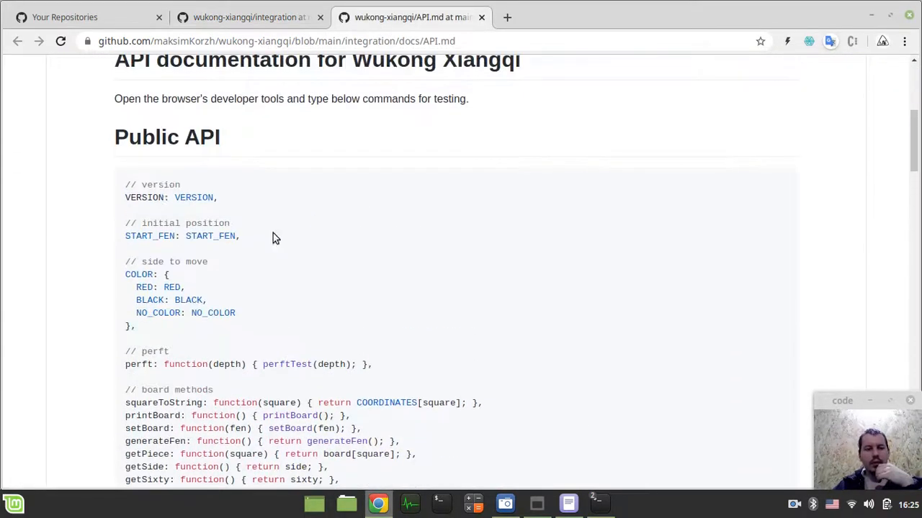
pyautogui.scroll(-3)
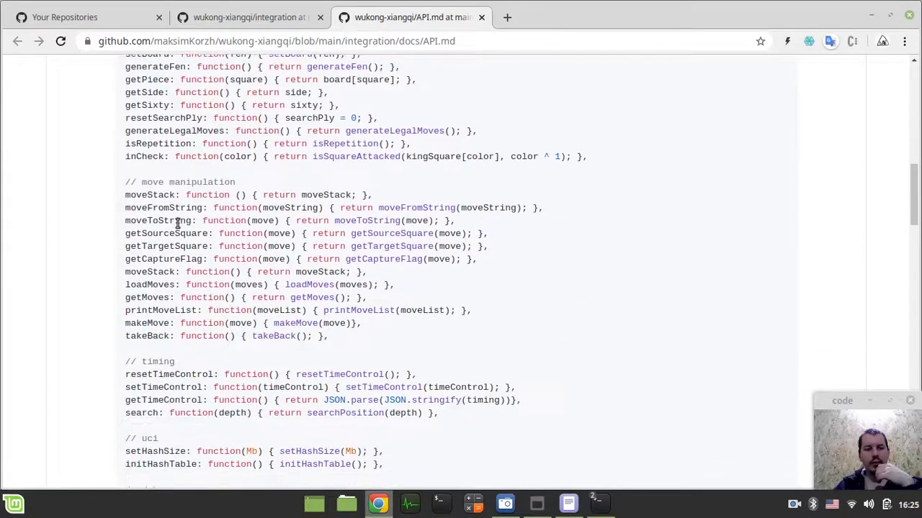
pyautogui.scroll(3)
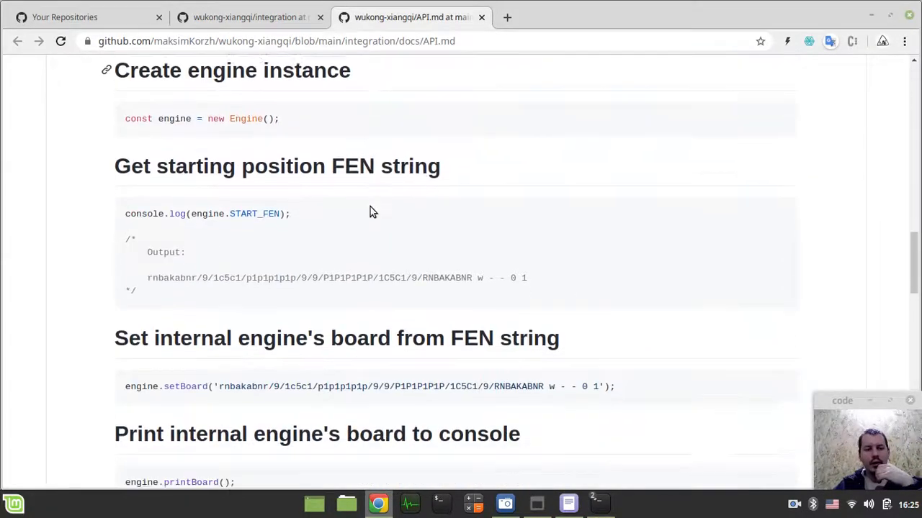
pyautogui.scroll(-3)
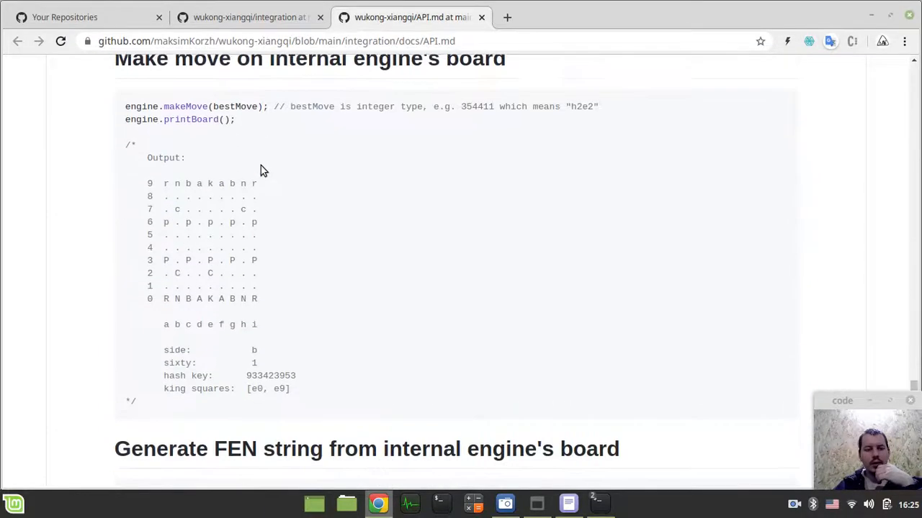
pyautogui.scroll(-3)
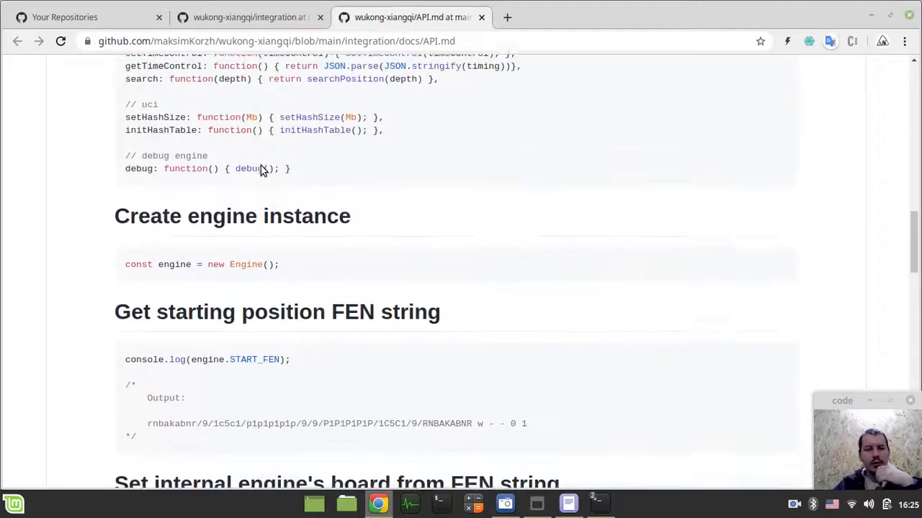
pyautogui.scroll(-3)
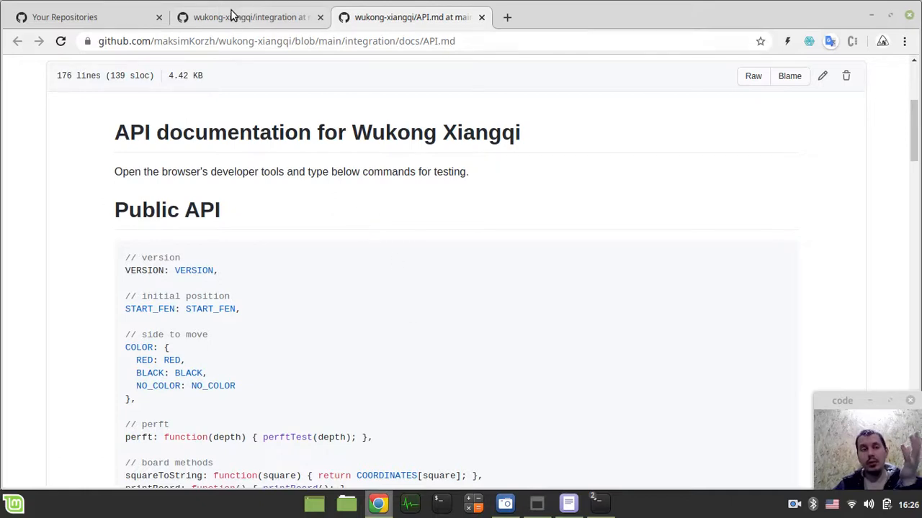
pyautogui.click(248, 16)
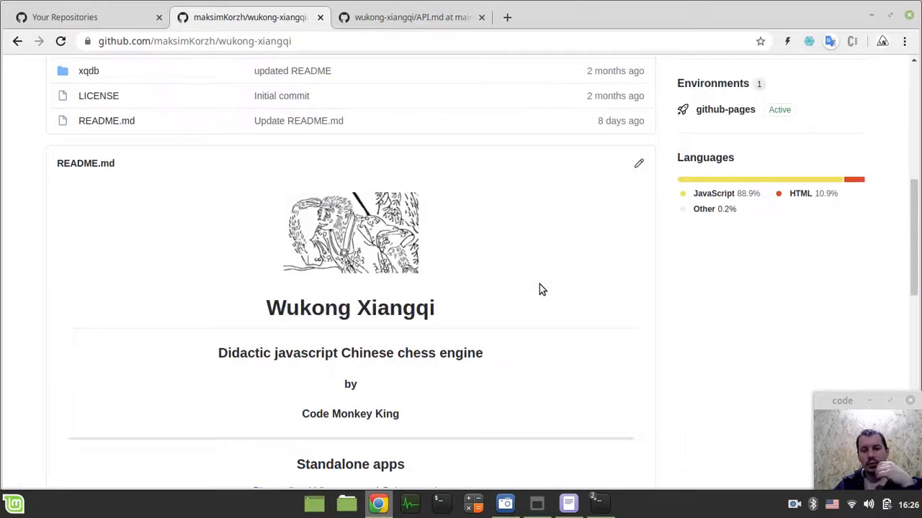
pyautogui.scroll(-3)
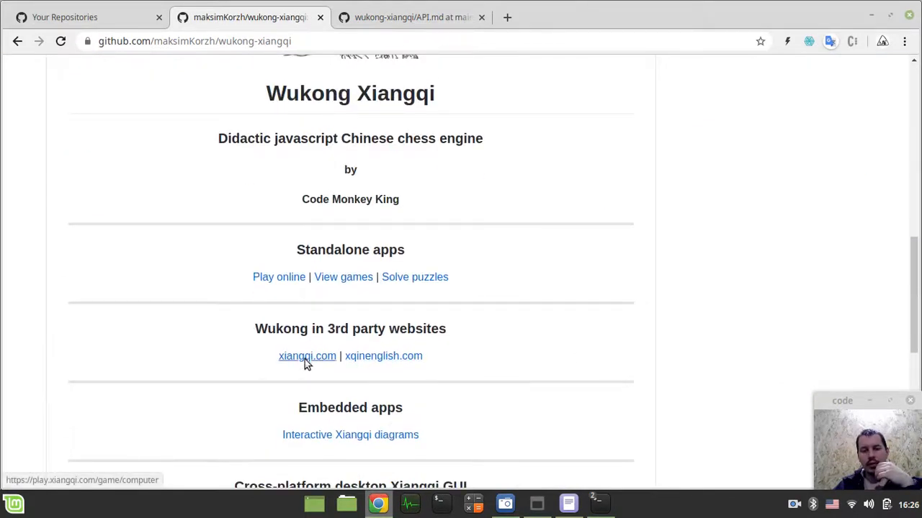
# Open xiangqi.com, go through the sign-in page and lobby, and start a COMPUTER game.
pyautogui.click(279, 277)
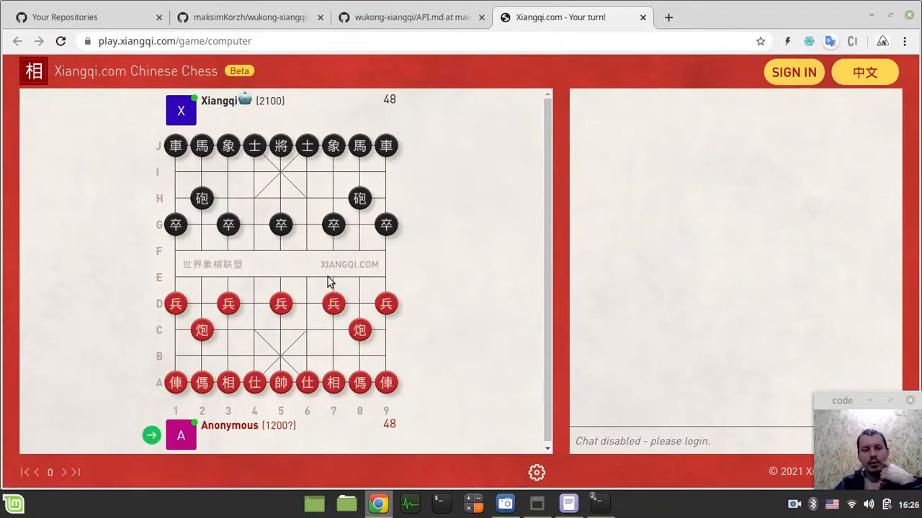
pyautogui.click(175, 41)
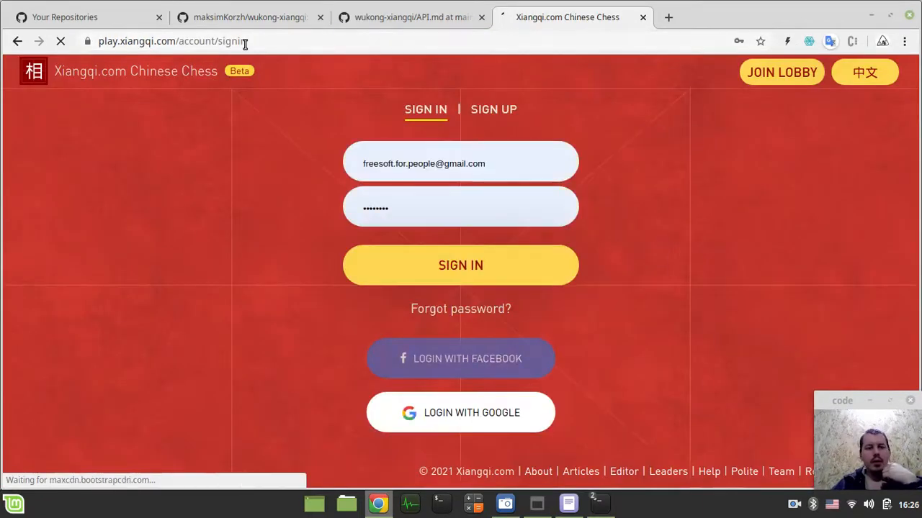
pyautogui.click(460, 265)
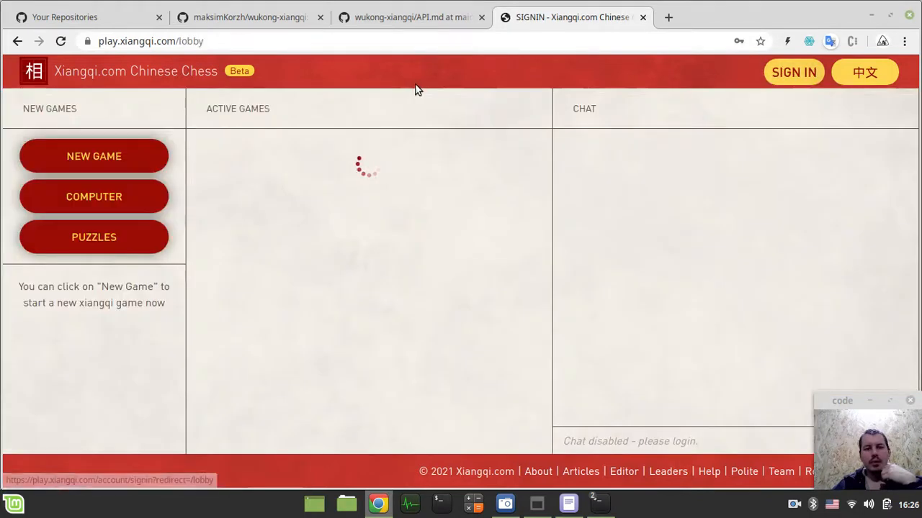
pyautogui.click(93, 196)
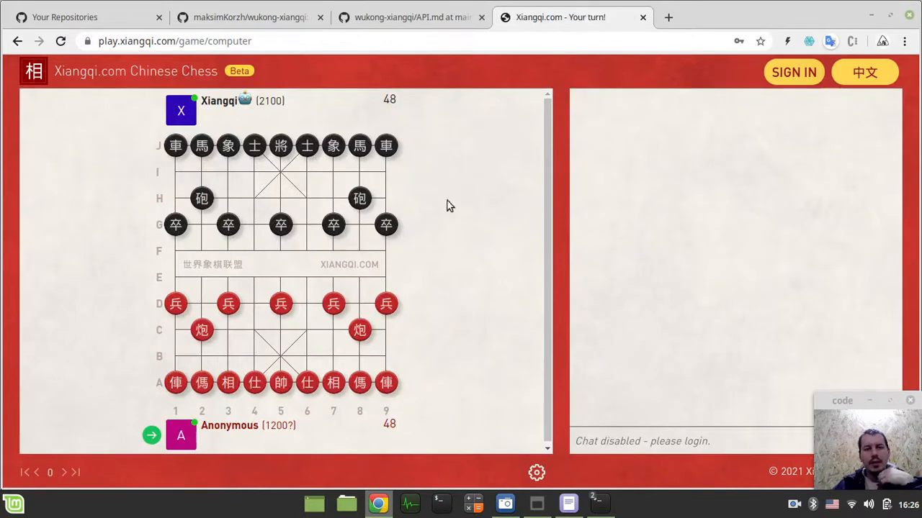
pyautogui.moveTo(504, 232)
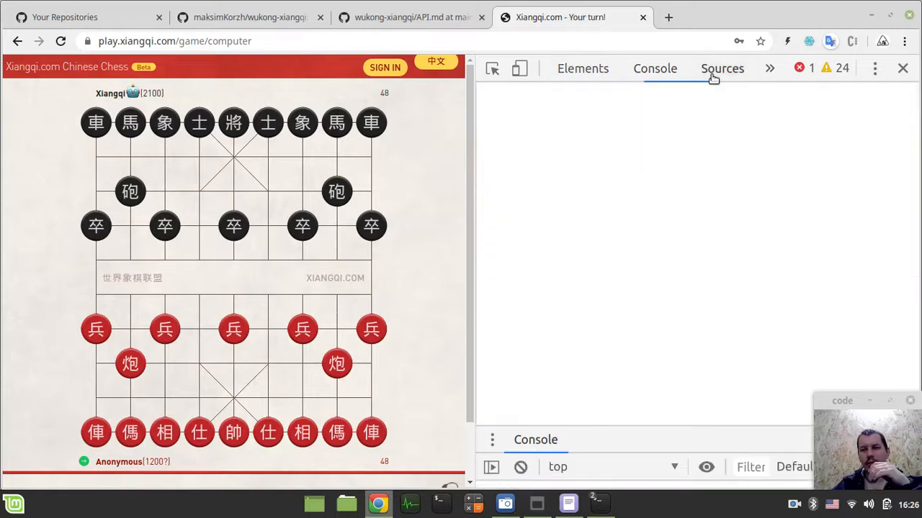
# Show the DevTools Sources panel and scroll through wukong.js engine constants.
pyautogui.click(721, 68)
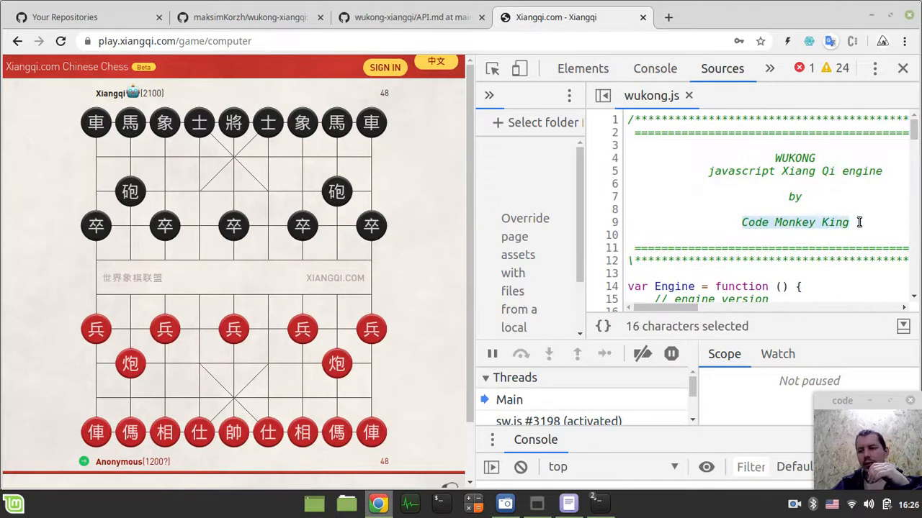
pyautogui.scroll(-3)
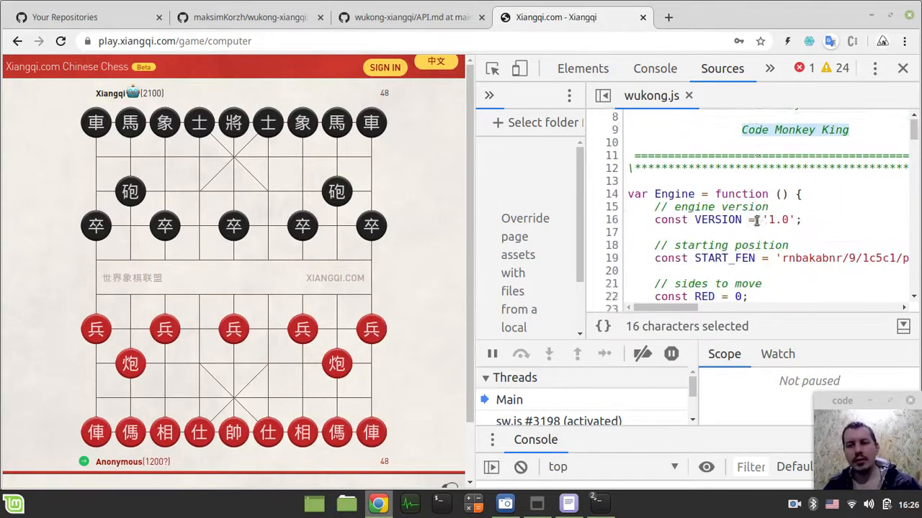
pyautogui.scroll(-3)
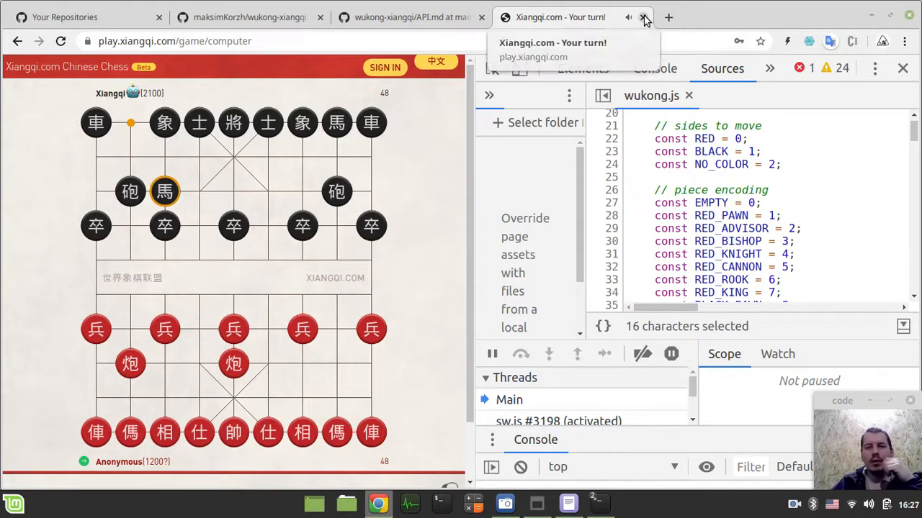
# Close the xiangqi.com and API docs tabs, then open CCBridge JS in a new tab.
pyautogui.click(644, 17)
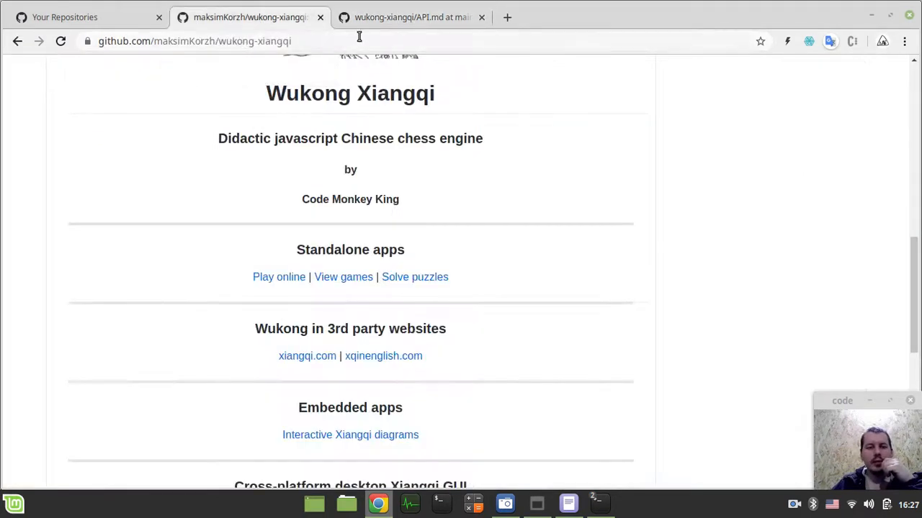
pyautogui.click(480, 17)
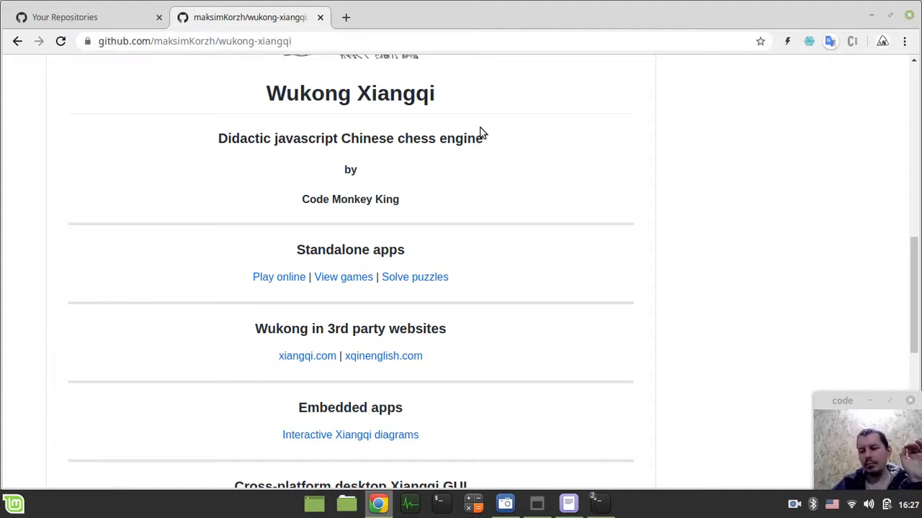
pyautogui.moveTo(601, 211)
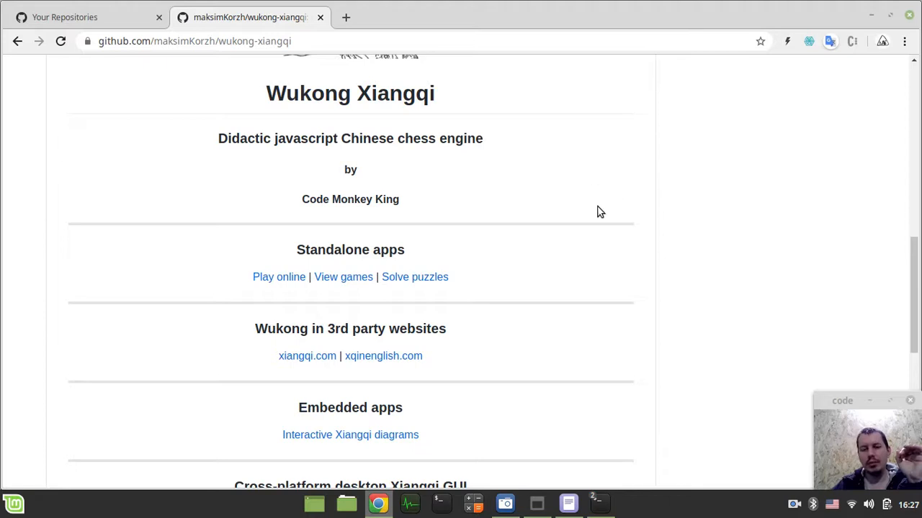
pyautogui.scroll(-3)
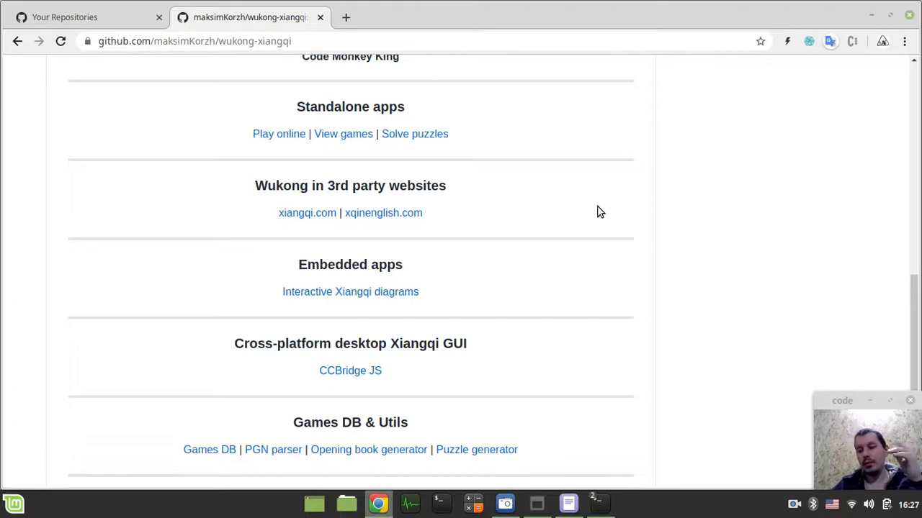
pyautogui.moveTo(582, 250)
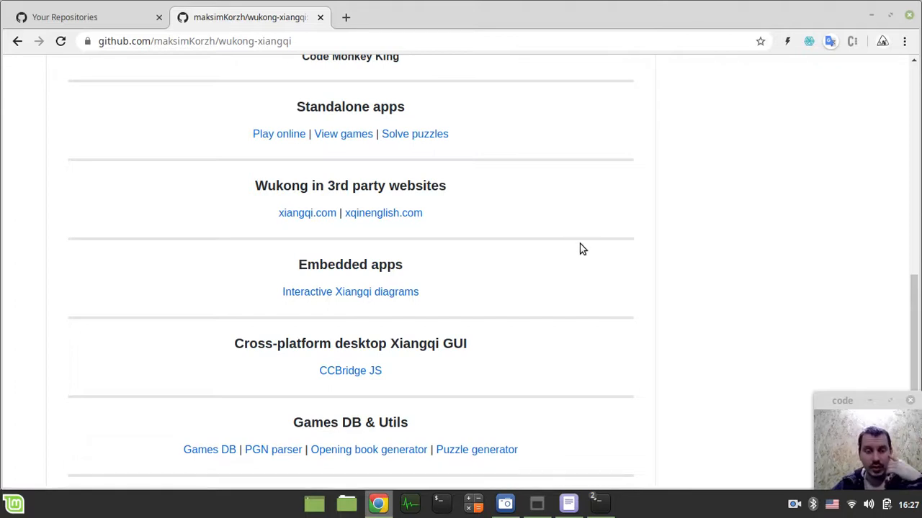
pyautogui.moveTo(262, 224)
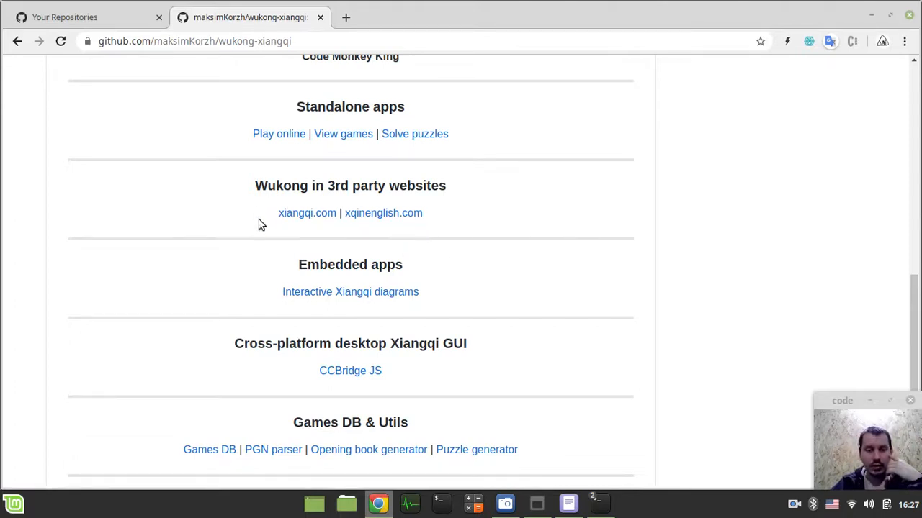
pyautogui.moveTo(350, 370)
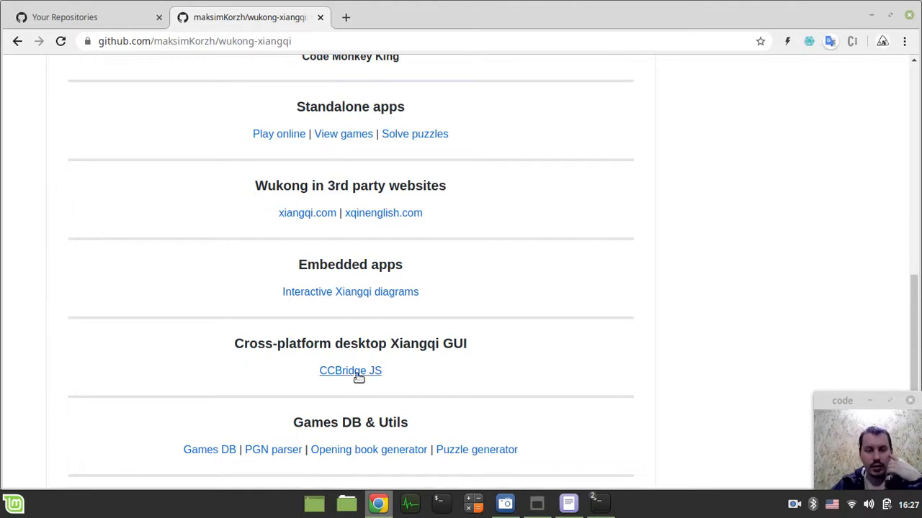
pyautogui.rightClick(350, 370)
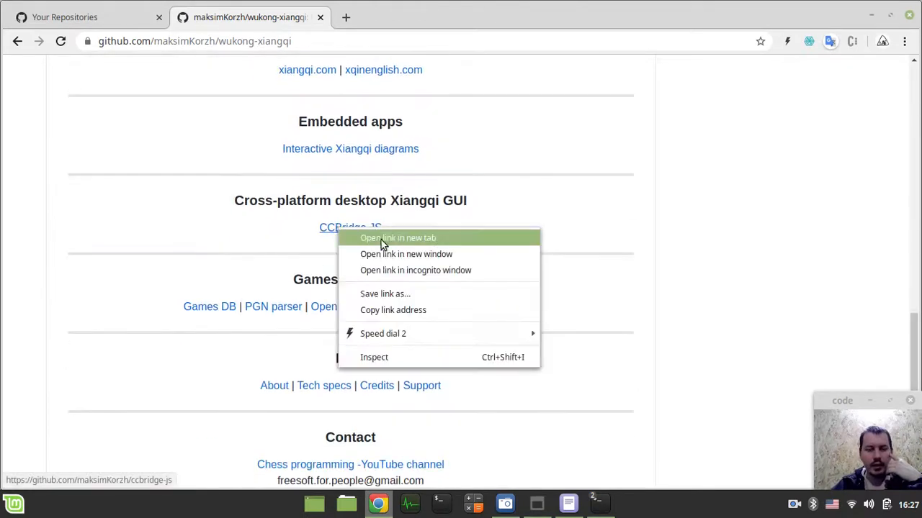
pyautogui.click(397, 238)
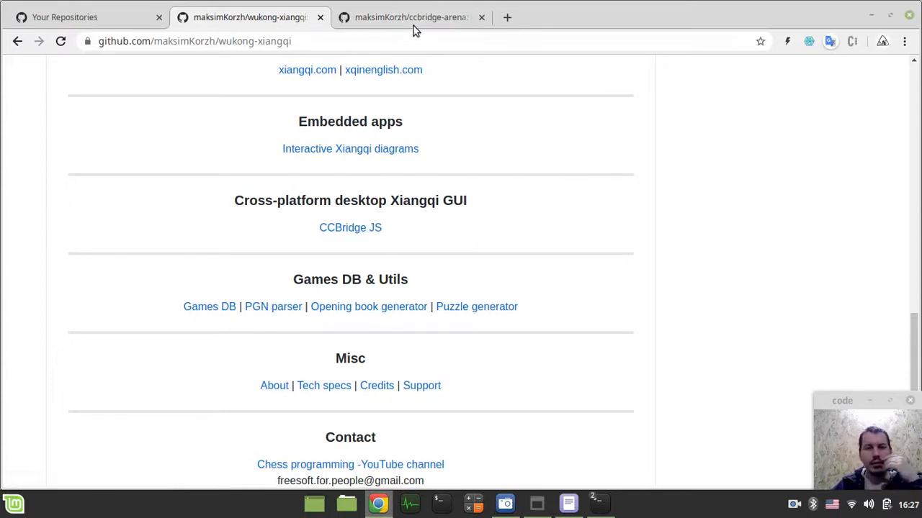
# Read the ccbridge-arena README's Features and Bonuses, highlighting 'Play Engine vs Engine'.
pyautogui.click(411, 17)
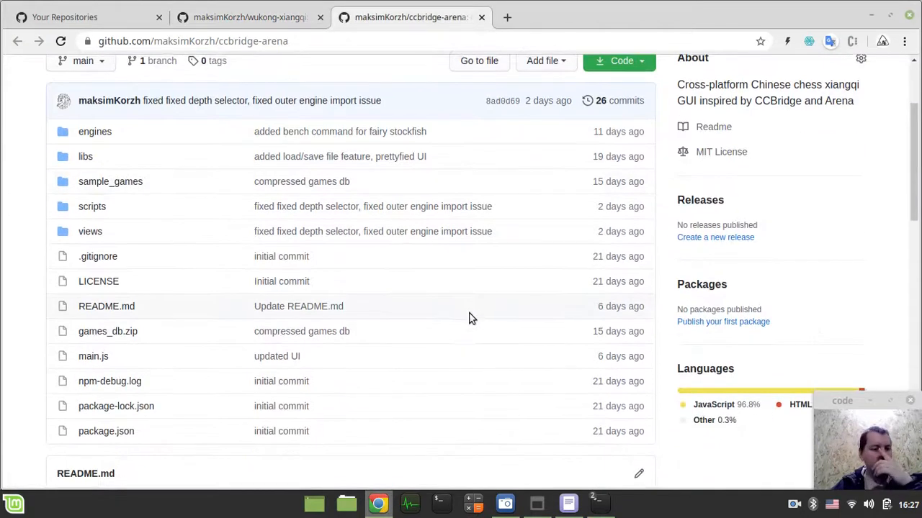
pyautogui.scroll(-3)
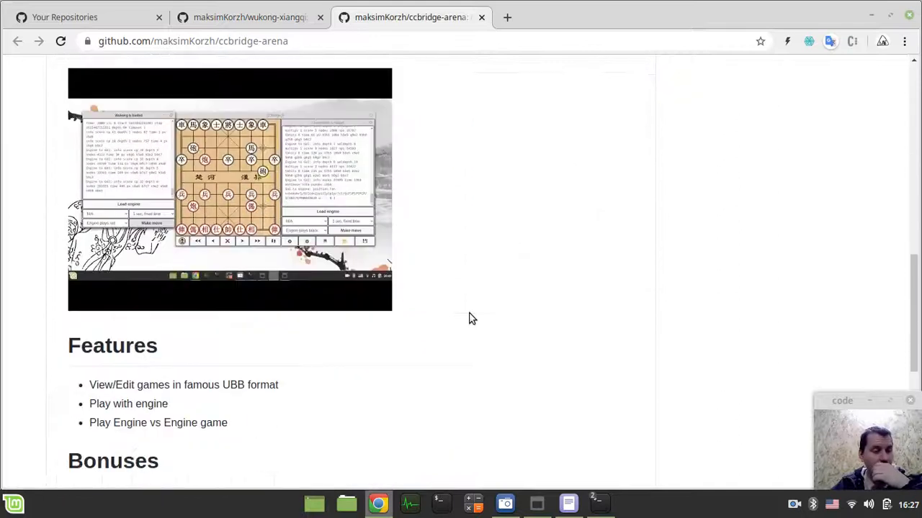
pyautogui.scroll(-3)
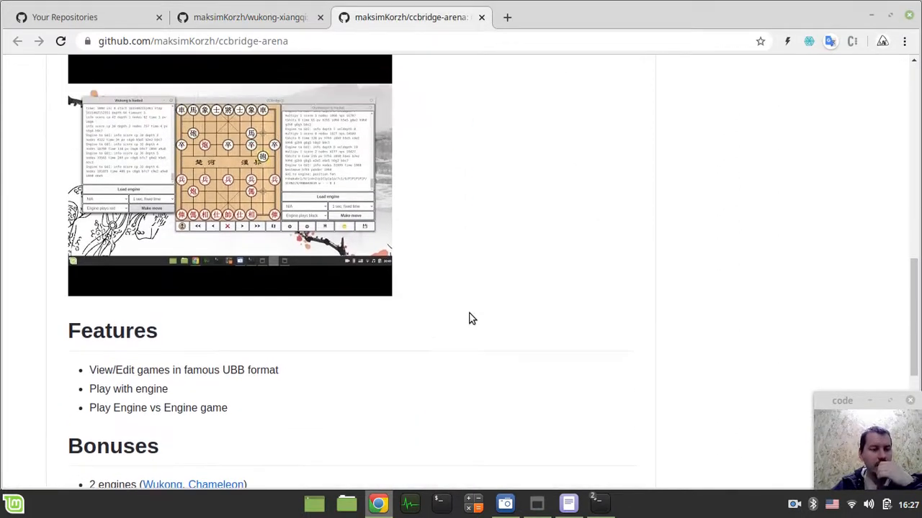
pyautogui.scroll(-3)
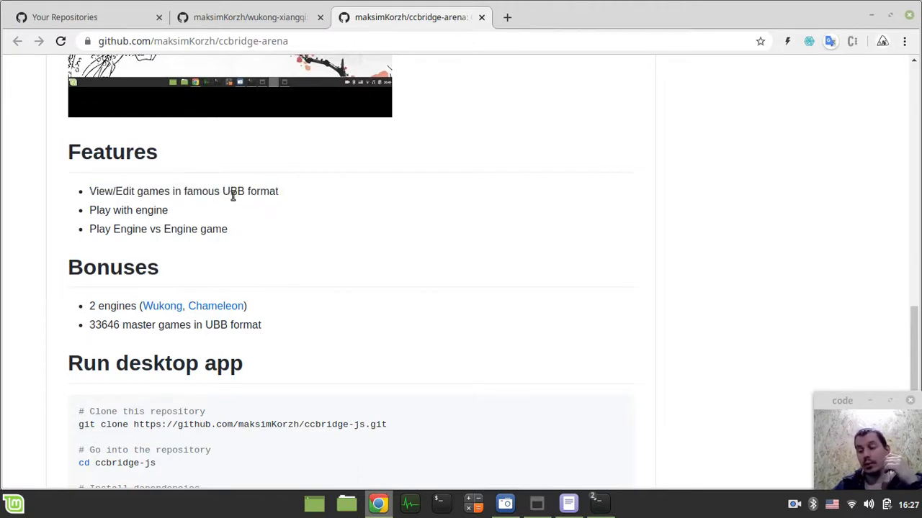
pyautogui.doubleClick(128, 209)
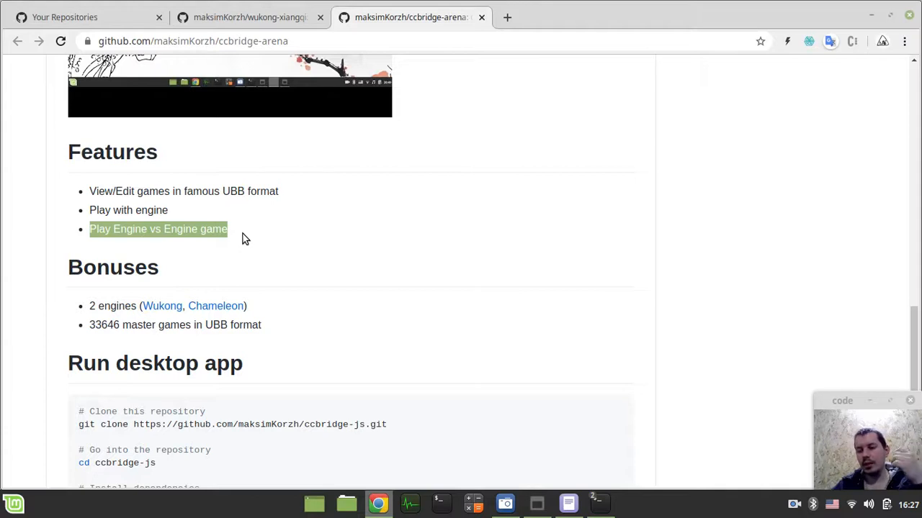
pyautogui.scroll(-3)
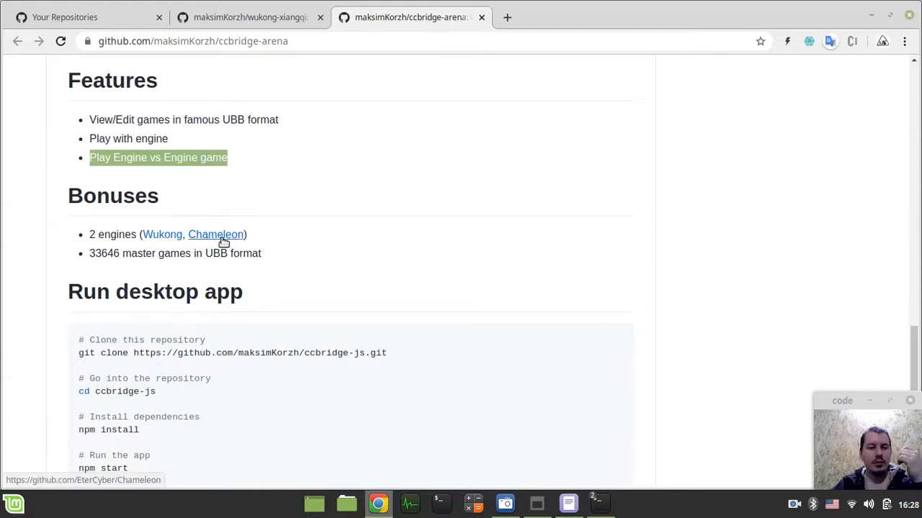
pyautogui.moveTo(227, 241)
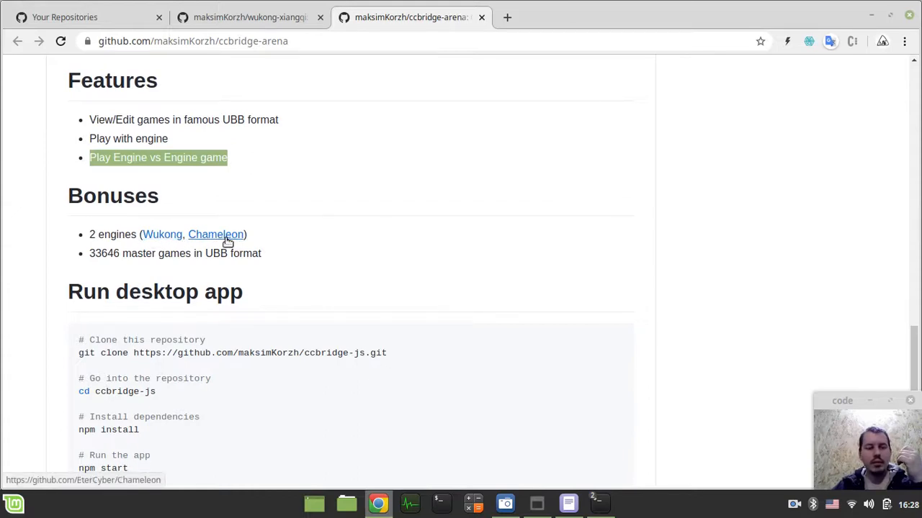
pyautogui.moveTo(493, 172)
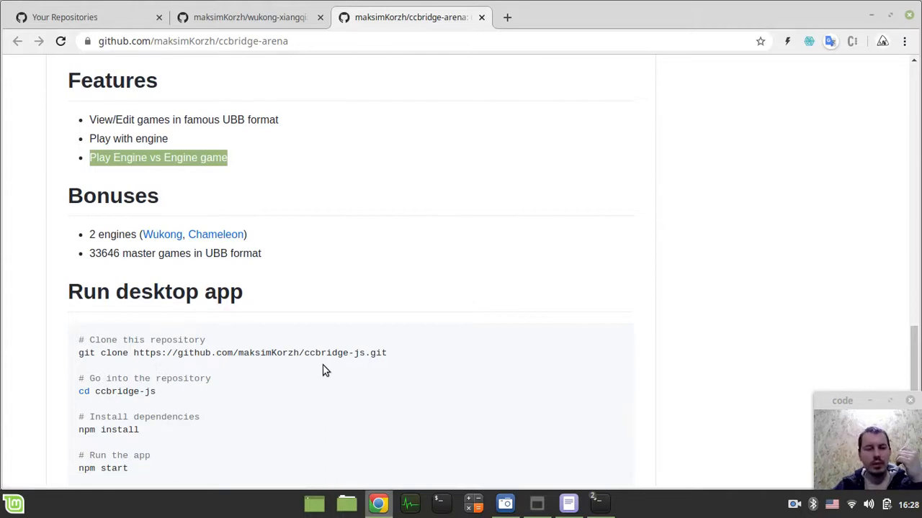
pyautogui.moveTo(412, 275)
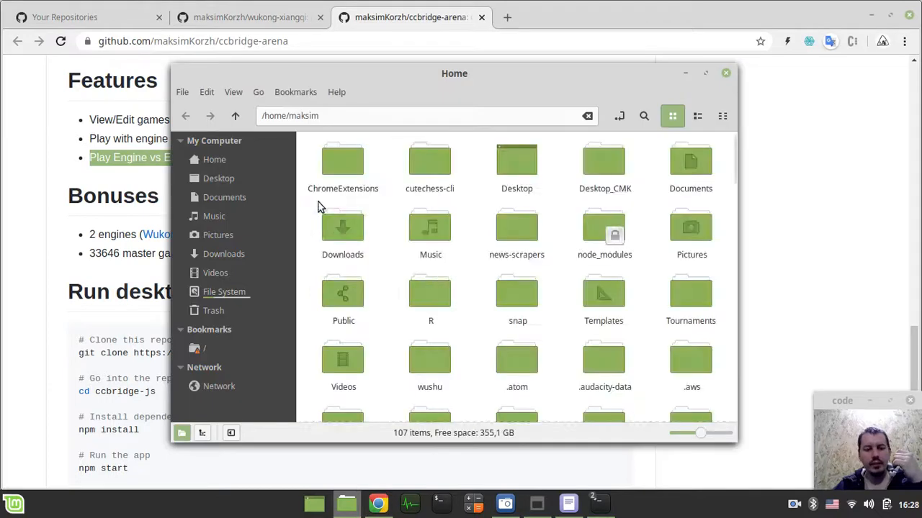
# In Nemo, open Desktop_CMK and then the ccbridge-arena project folder.
pyautogui.click(603, 162)
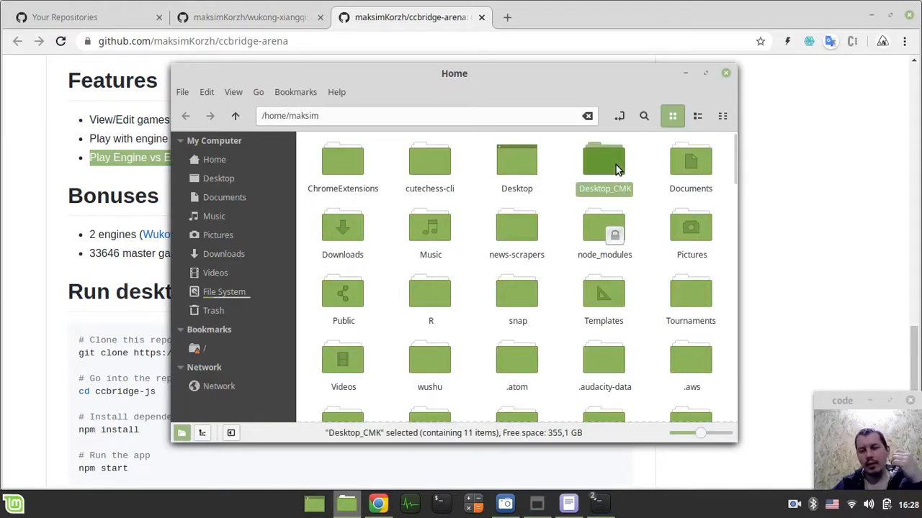
pyautogui.doubleClick(603, 160)
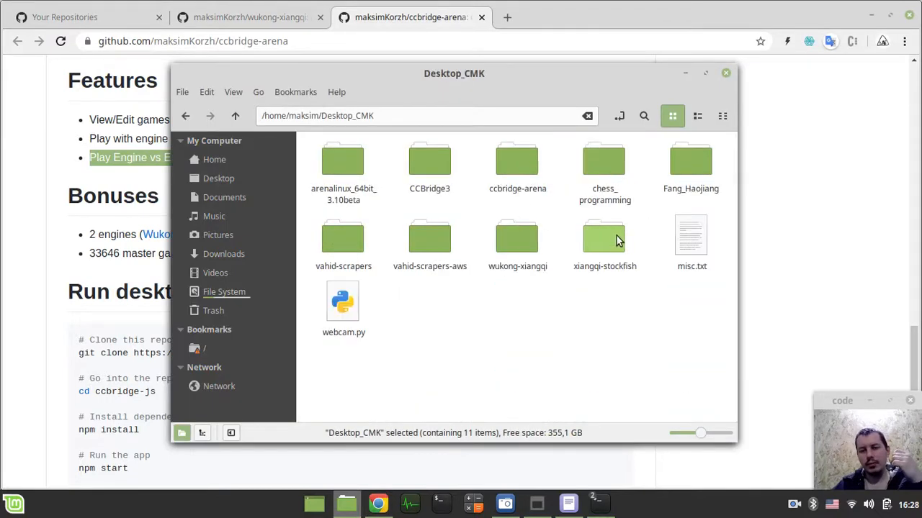
pyautogui.doubleClick(517, 166)
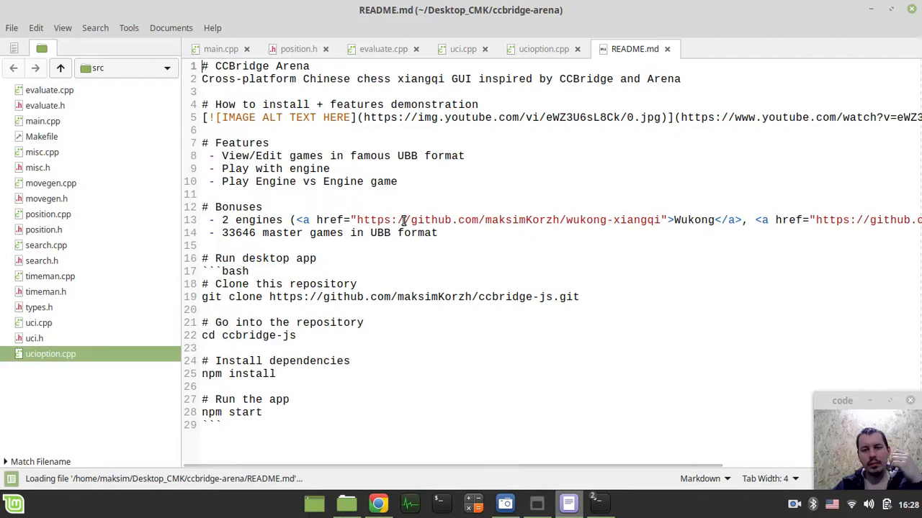
pyautogui.moveTo(301, 219)
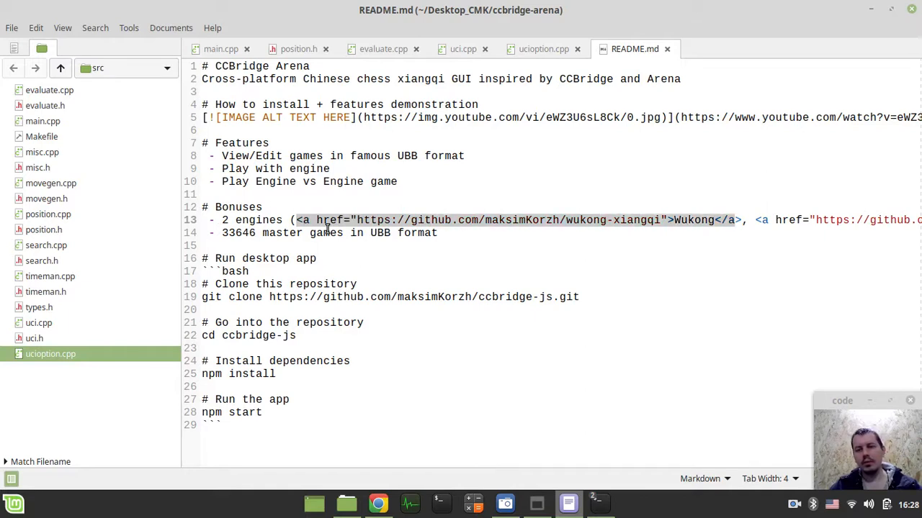
# Type the Fairy Stockfish engine link after Chameleon on the README's Bonuses line.
pyautogui.hscroll(3)
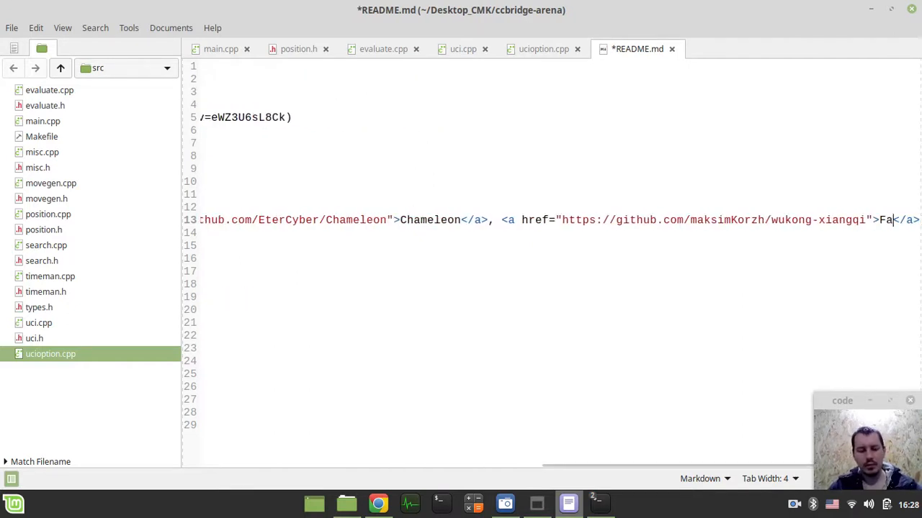
pyautogui.write('iry s')
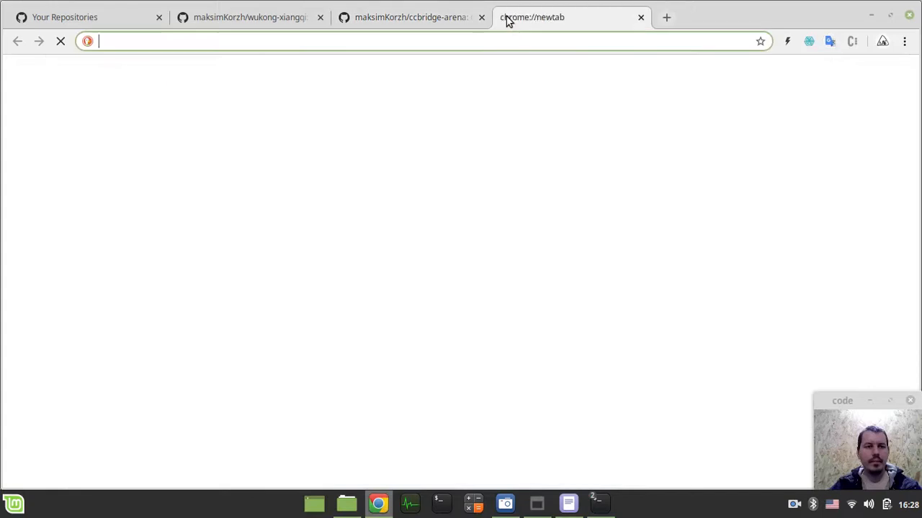
# Go to the Fairy-Stockfish GitHub src folder and copy its page address.
pyautogui.write('fait')
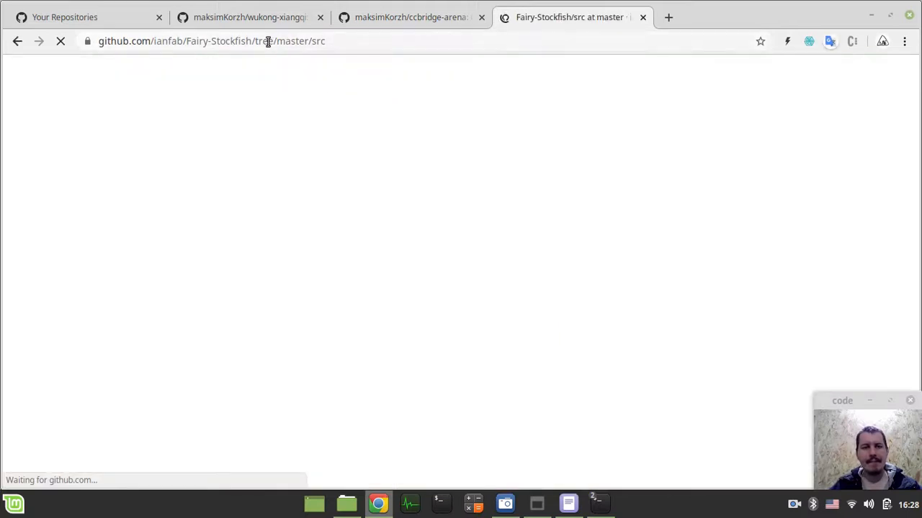
pyautogui.rightClick(209, 41)
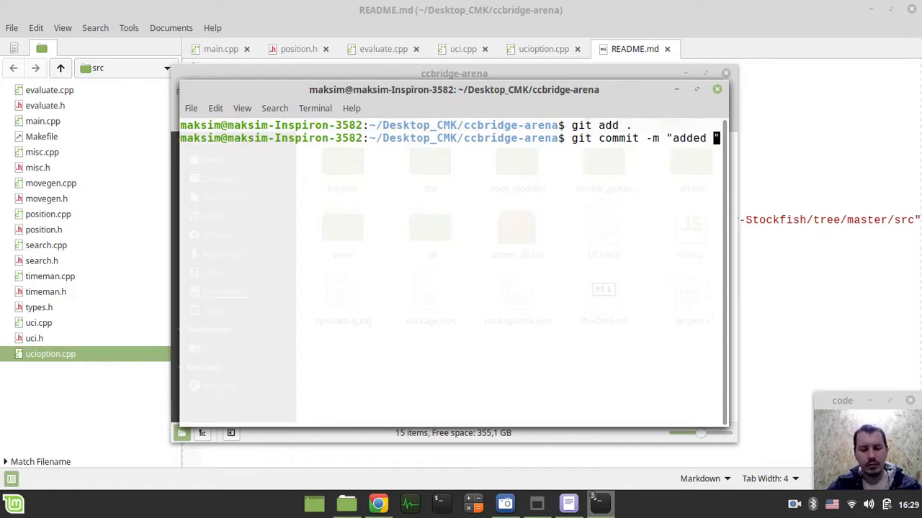
# Commit 'added send UCI command feature, updated readme', push as maksimKorzh, and close the terminal.
pyautogui.write('send UCI')
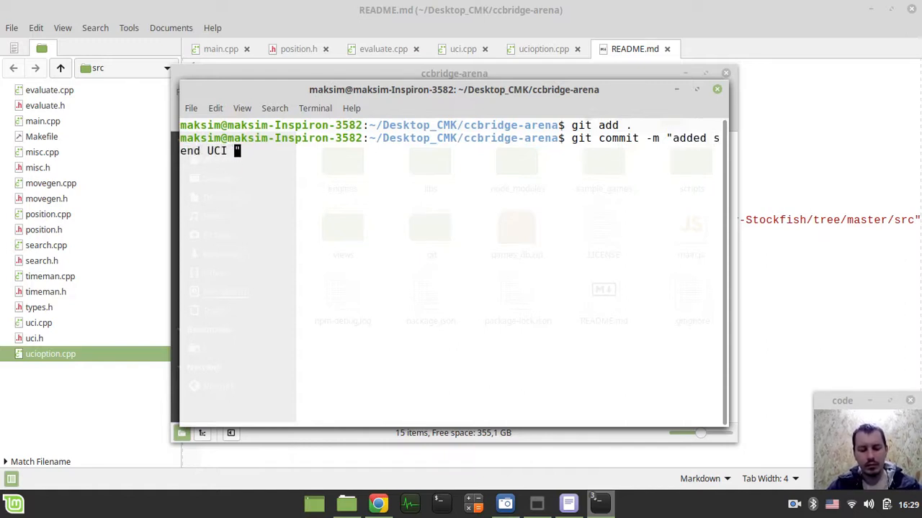
pyautogui.write('command feat')
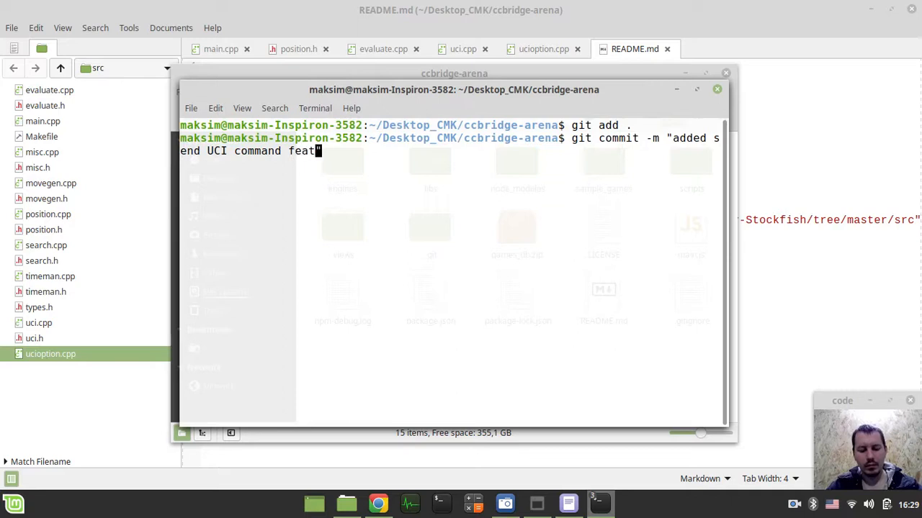
pyautogui.write('ure, updated readme')
pyautogui.write('git push')
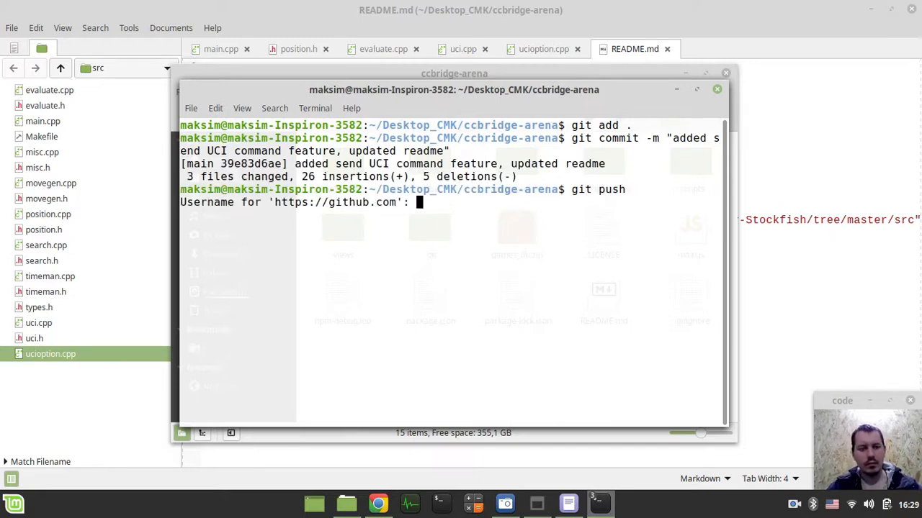
pyautogui.write('maksimKorzh')
pyautogui.write('git status')
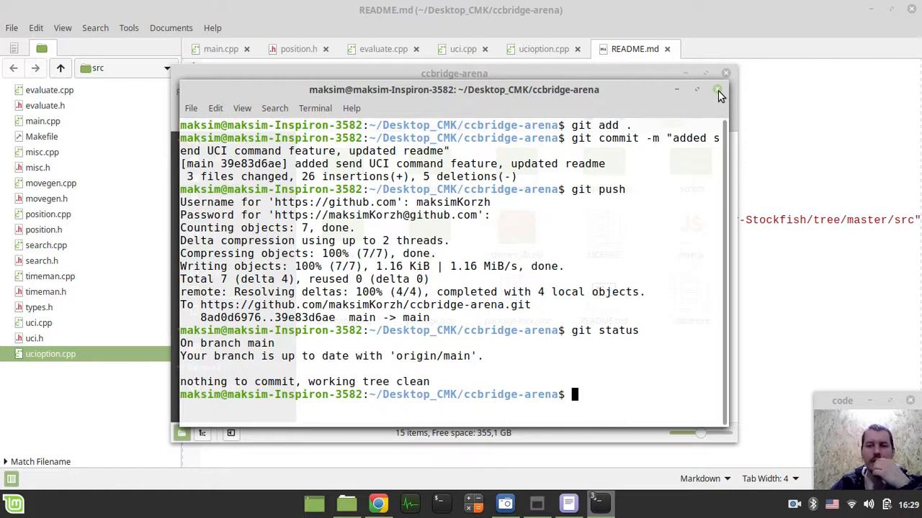
pyautogui.click(569, 17)
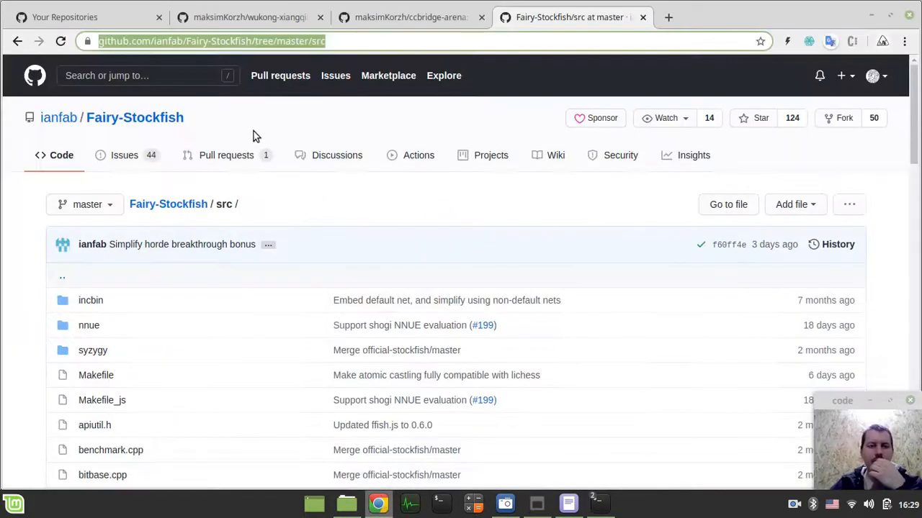
# Reload the ccbridge-arena README to check the Fairy Stockfish entry, then return to wukong-xiangqi.
pyautogui.click(64, 16)
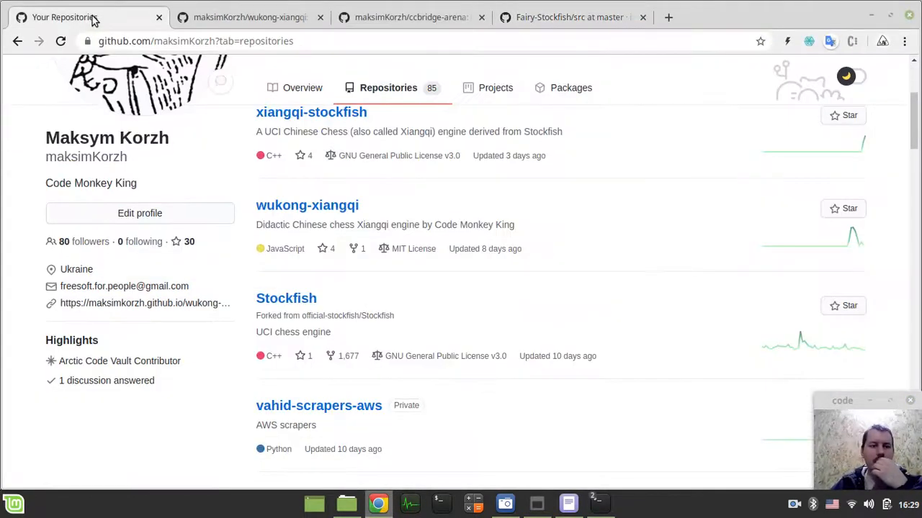
pyautogui.moveTo(65, 17)
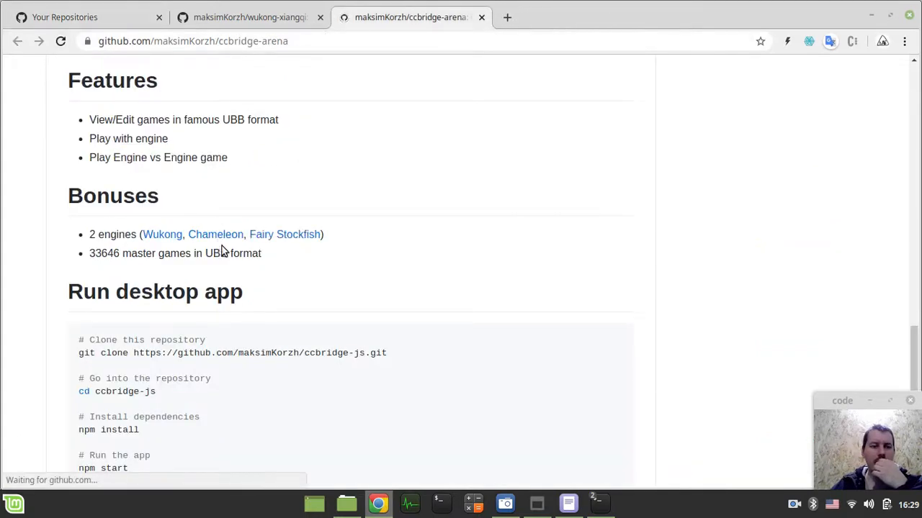
pyautogui.click(284, 234)
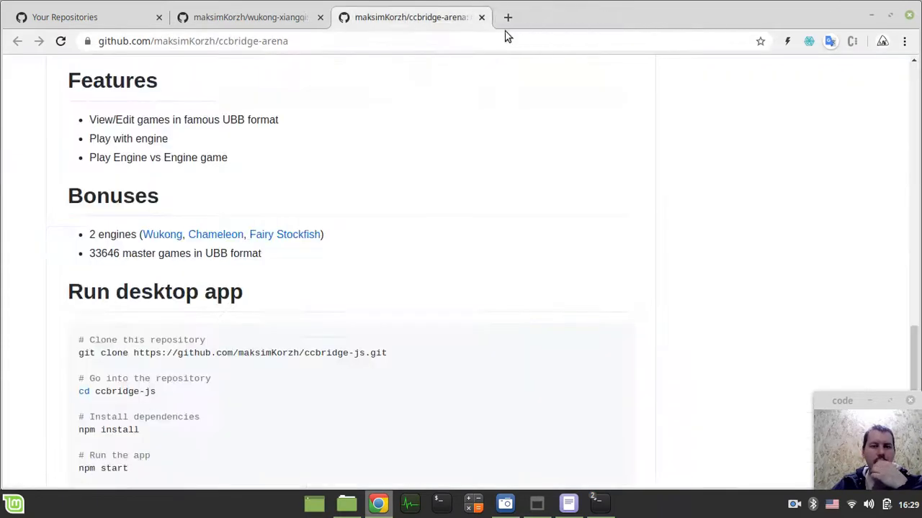
pyautogui.scroll(-3)
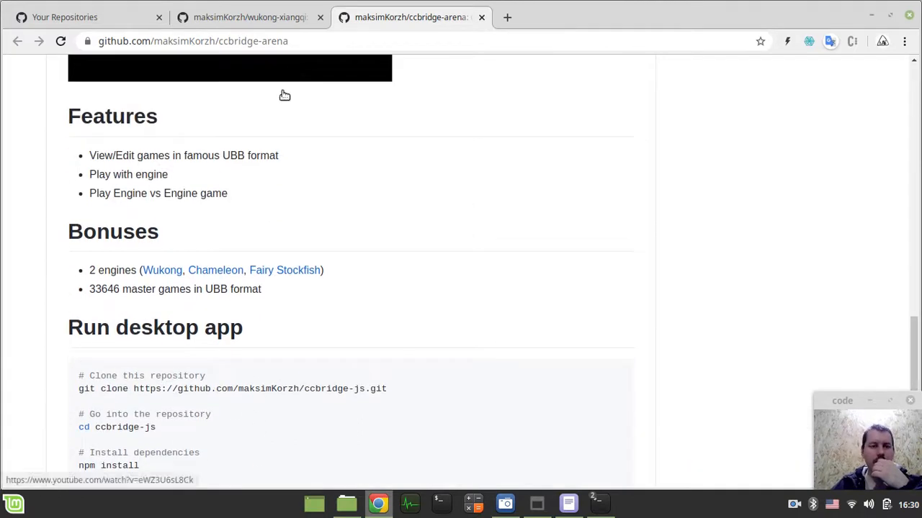
pyautogui.scroll(-3)
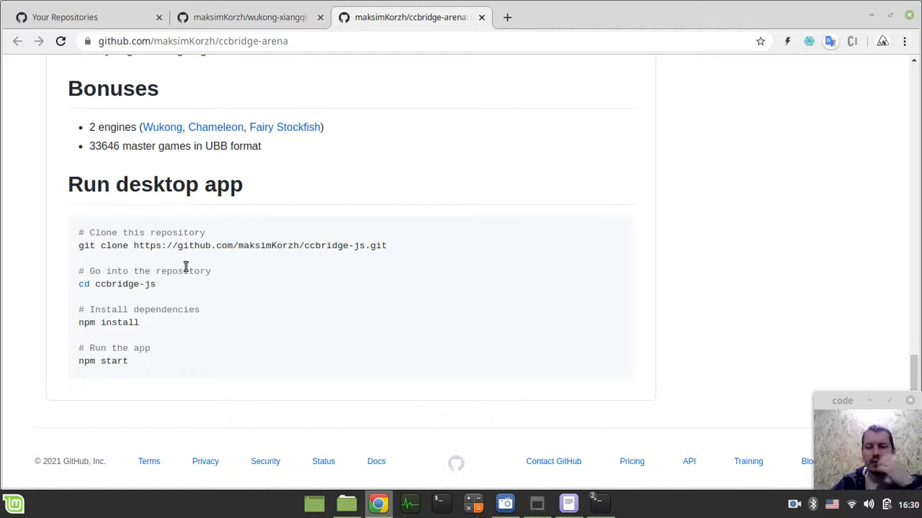
pyautogui.scroll(3)
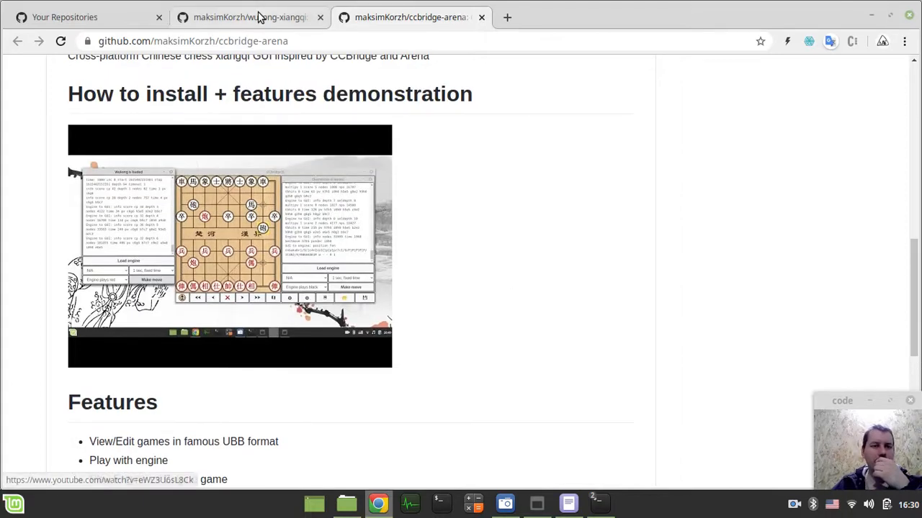
pyautogui.click(250, 17)
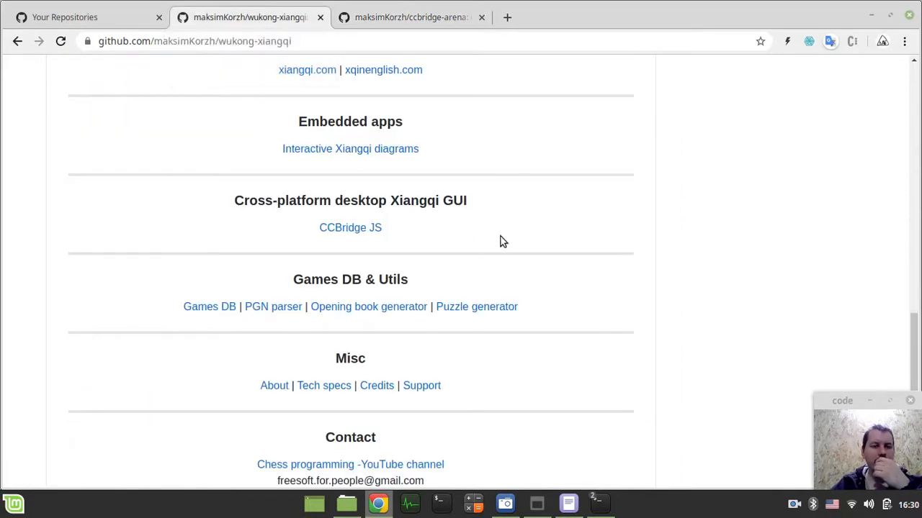
pyautogui.scroll(-3)
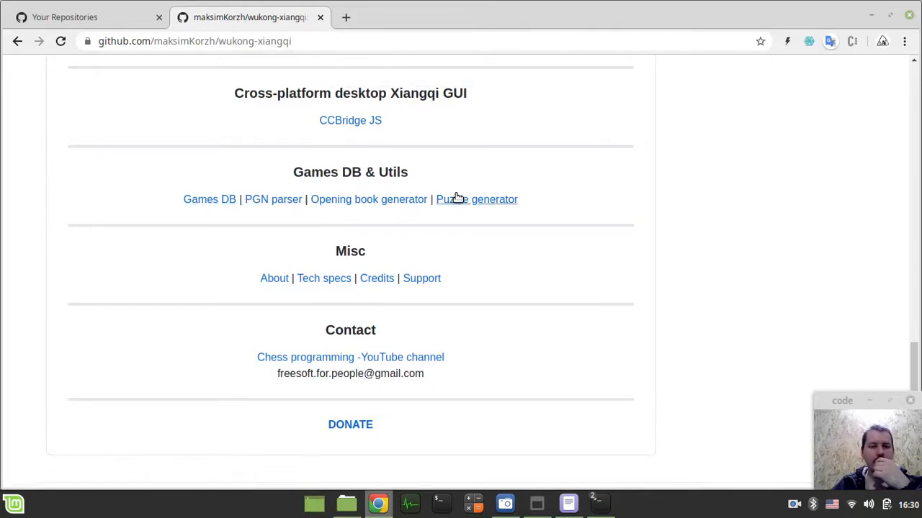
# Open the xqdb Games DB page and view the 116.html sample game in a new tab.
pyautogui.click(477, 200)
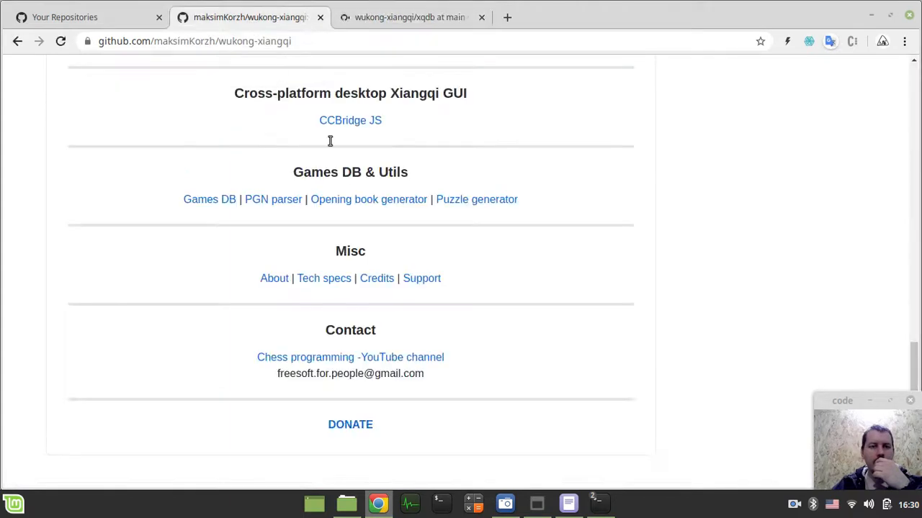
pyautogui.click(409, 17)
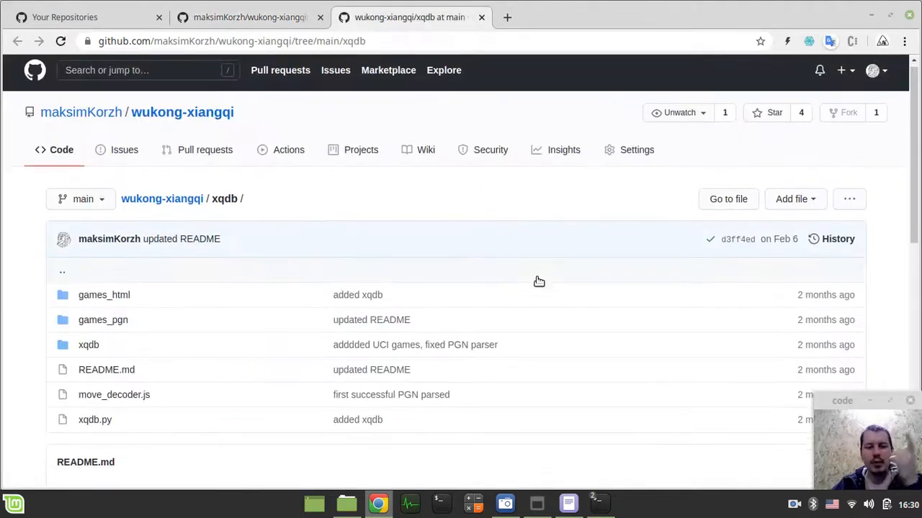
pyautogui.scroll(-3)
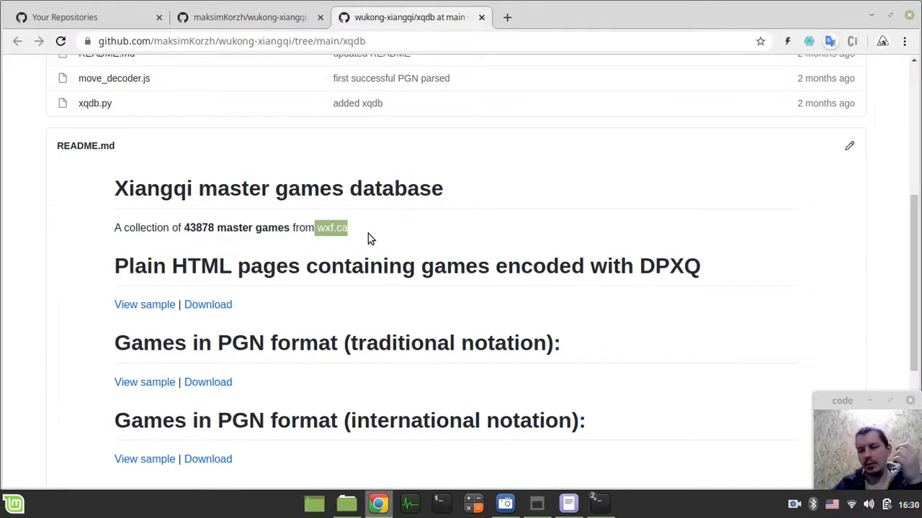
pyautogui.rightClick(144, 304)
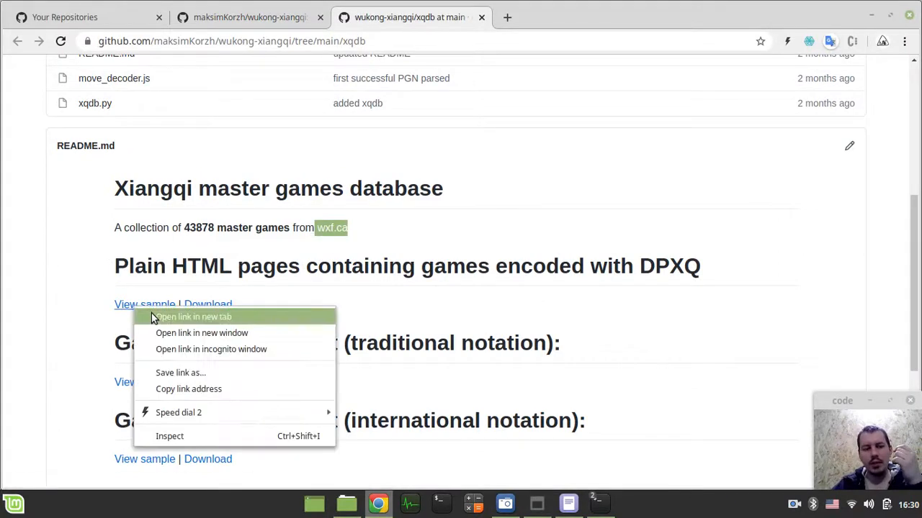
pyautogui.click(192, 317)
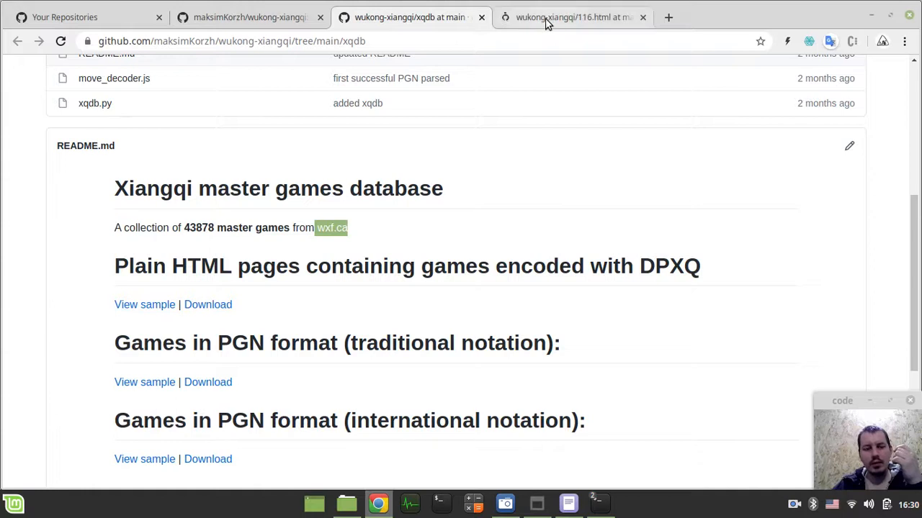
pyautogui.click(572, 17)
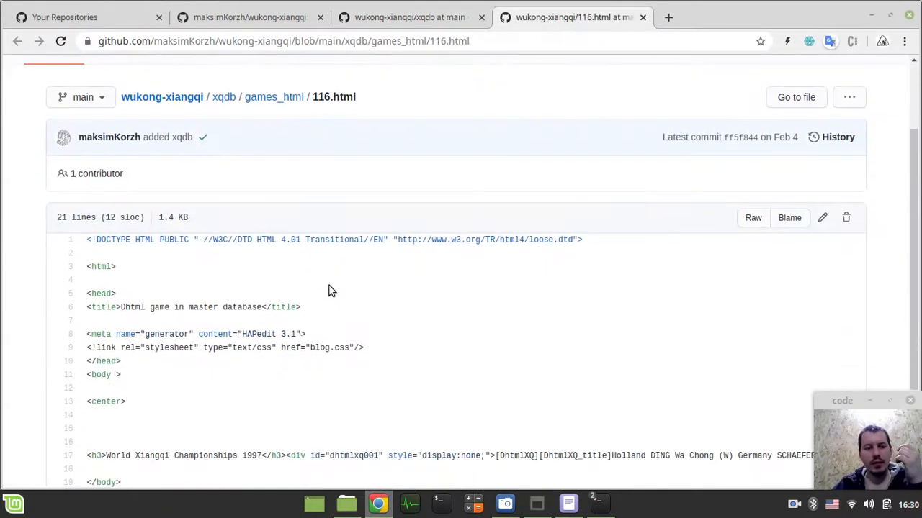
pyautogui.scroll(-3)
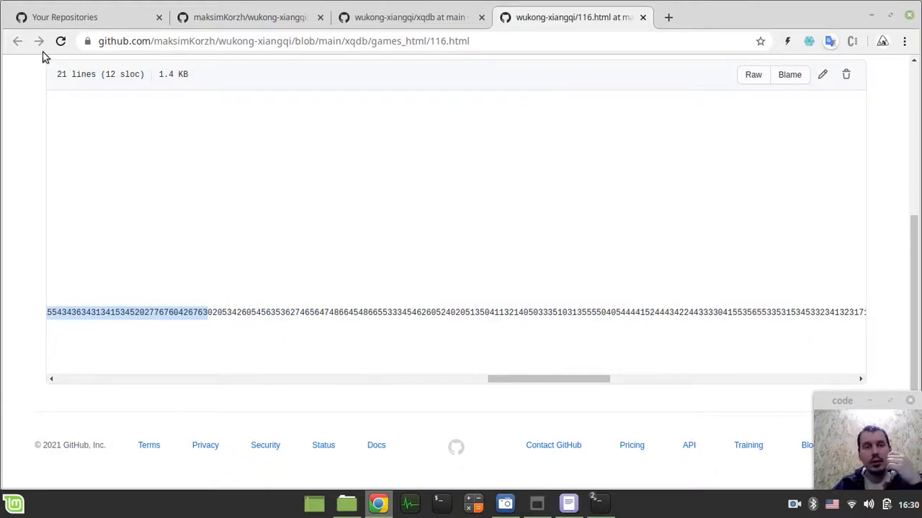
pyautogui.click(17, 41)
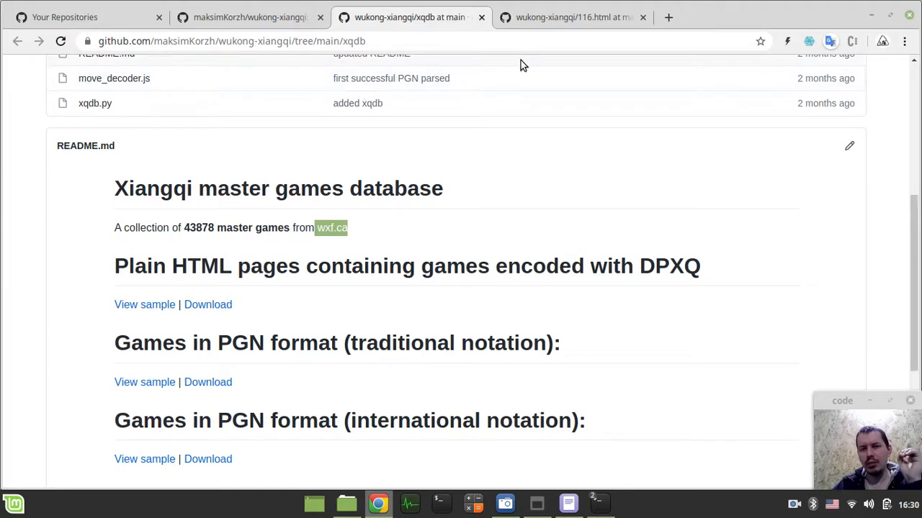
pyautogui.moveTo(249, 17)
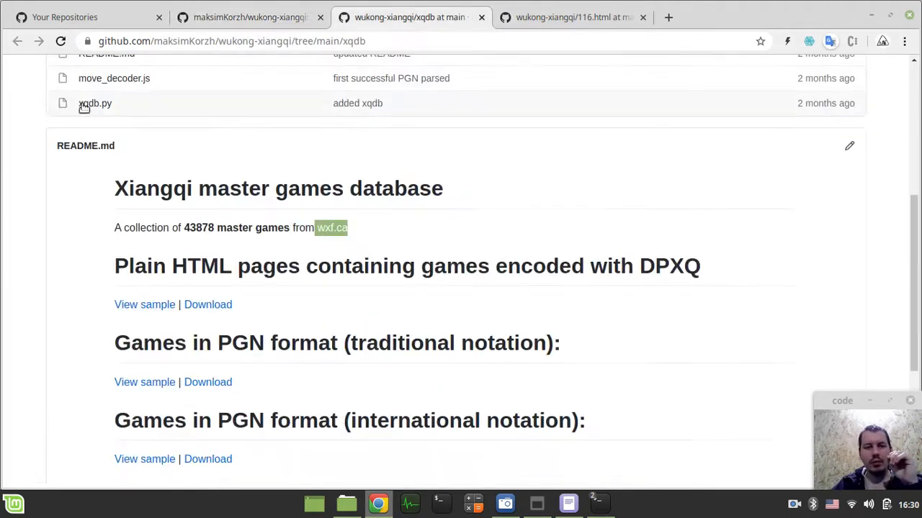
# View and close the traditional-notation PGN sample, then highlight the first game's opening moves.
pyautogui.rightClick(331, 227)
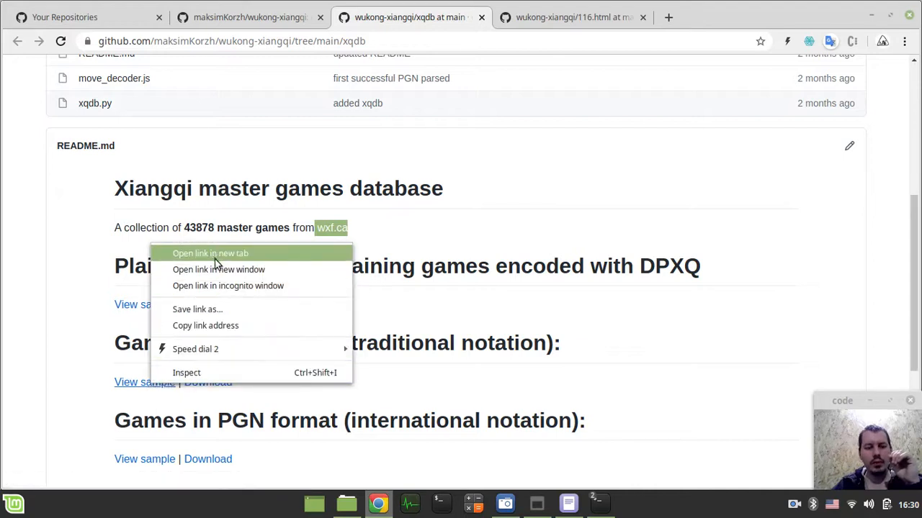
pyautogui.click(210, 252)
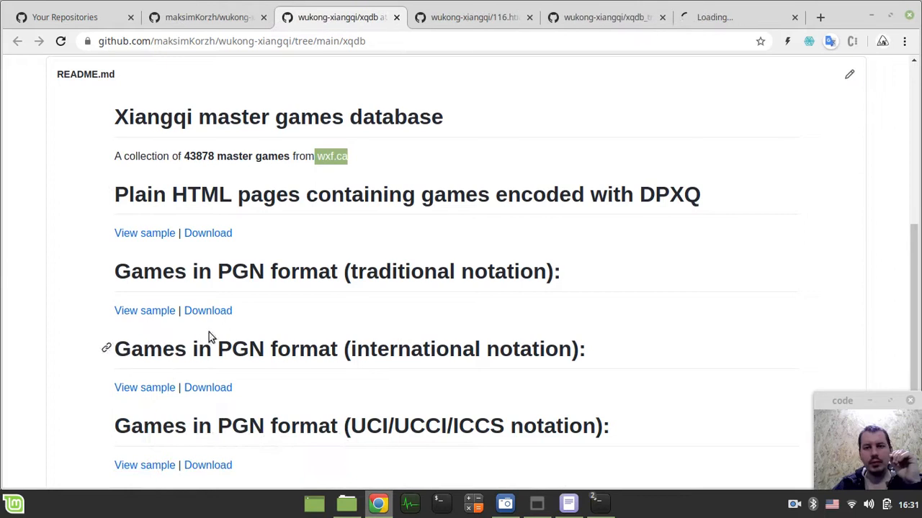
pyautogui.click(474, 17)
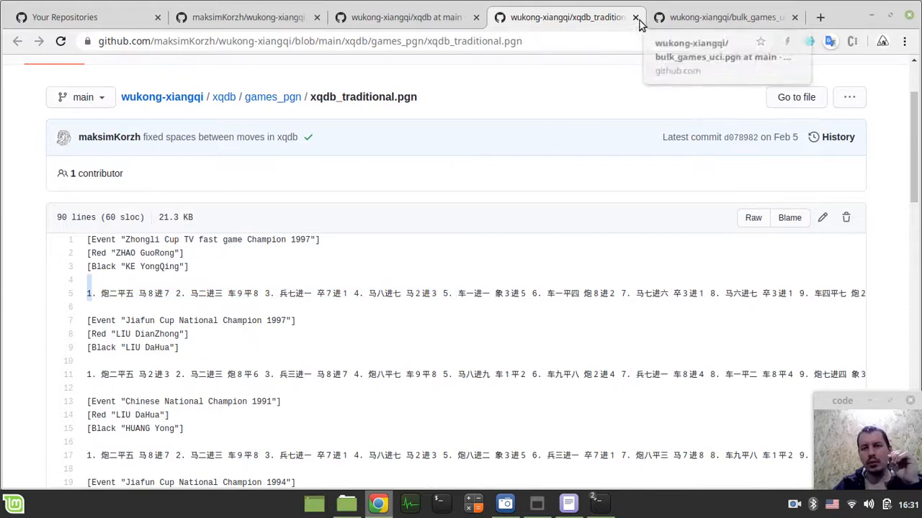
pyautogui.click(720, 17)
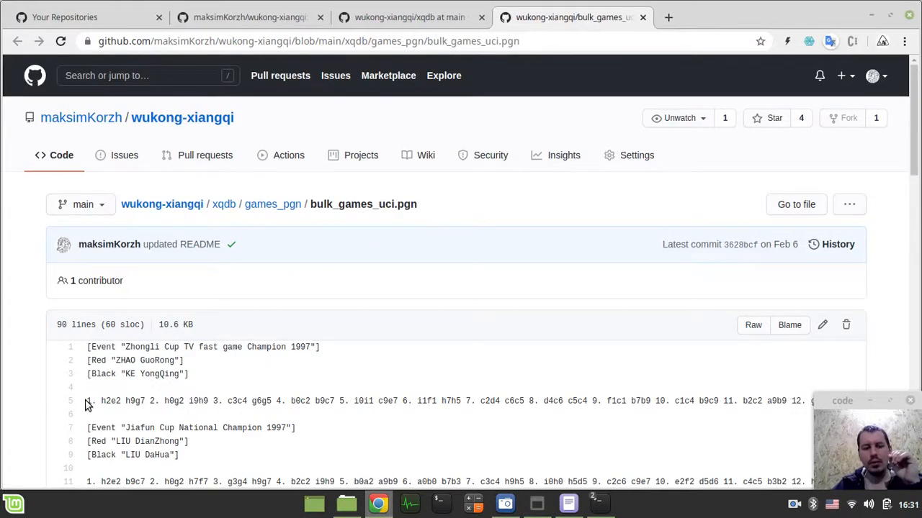
pyautogui.moveTo(88, 401); pyautogui.dragTo(547, 401)
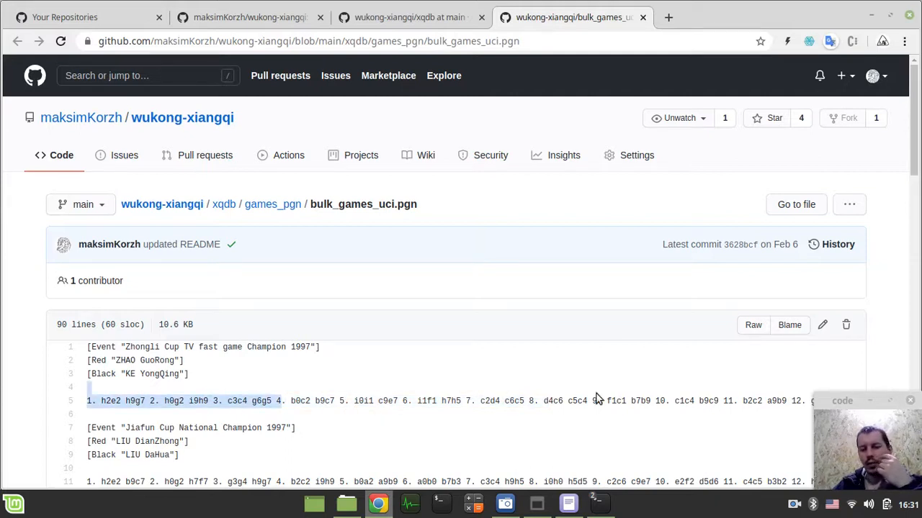
pyautogui.moveTo(281, 401); pyautogui.dragTo(659, 401)
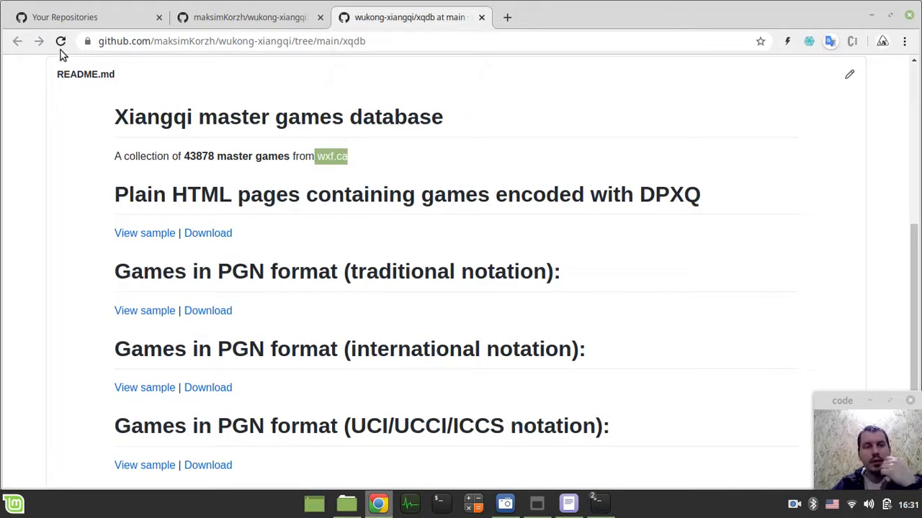
# Open the opening book generator folder and scroll through opening_book.txt's move sequences.
pyautogui.click(249, 17)
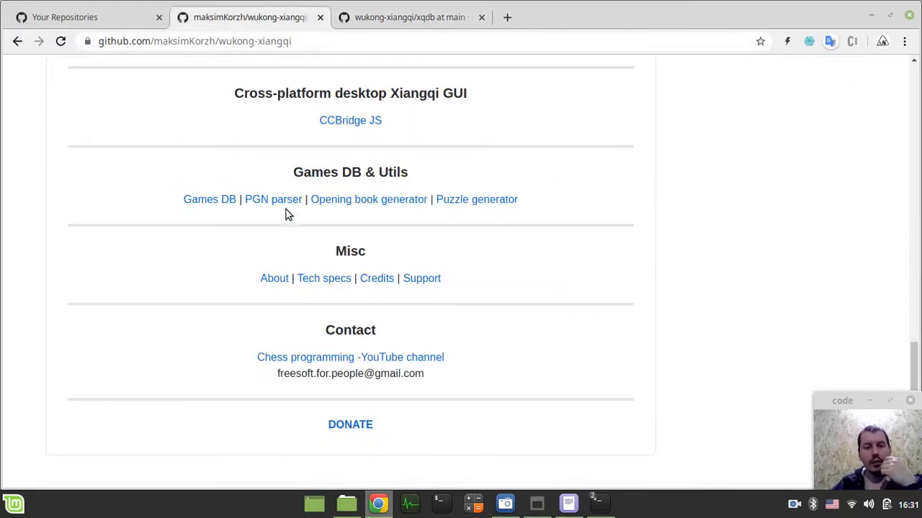
pyautogui.moveTo(367, 200)
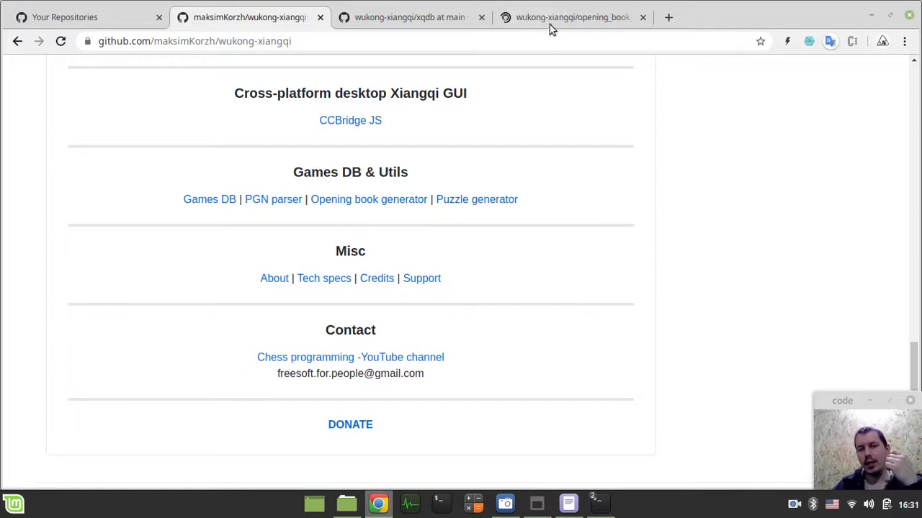
pyautogui.click(573, 17)
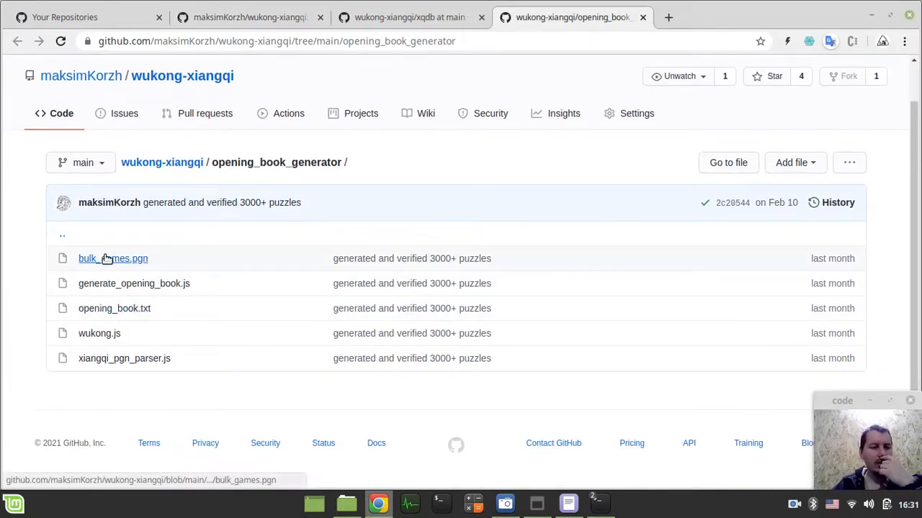
pyautogui.click(114, 308)
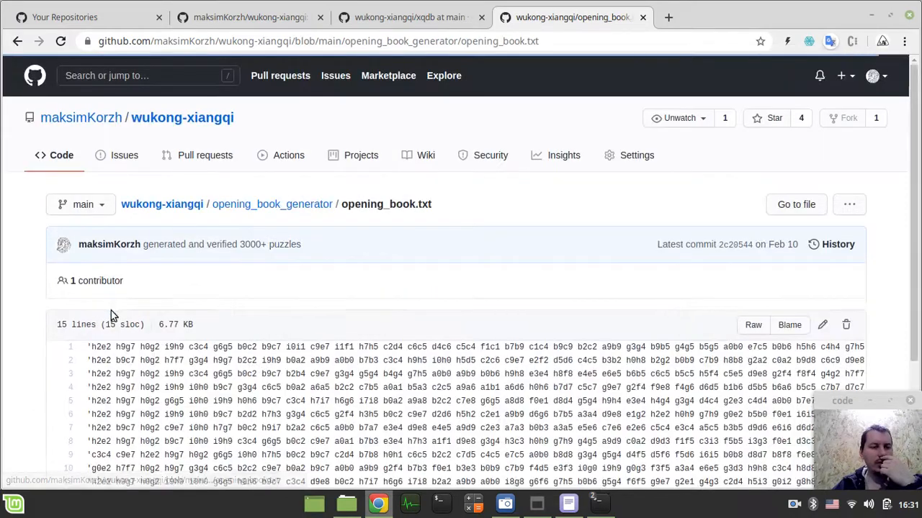
pyautogui.scroll(-3)
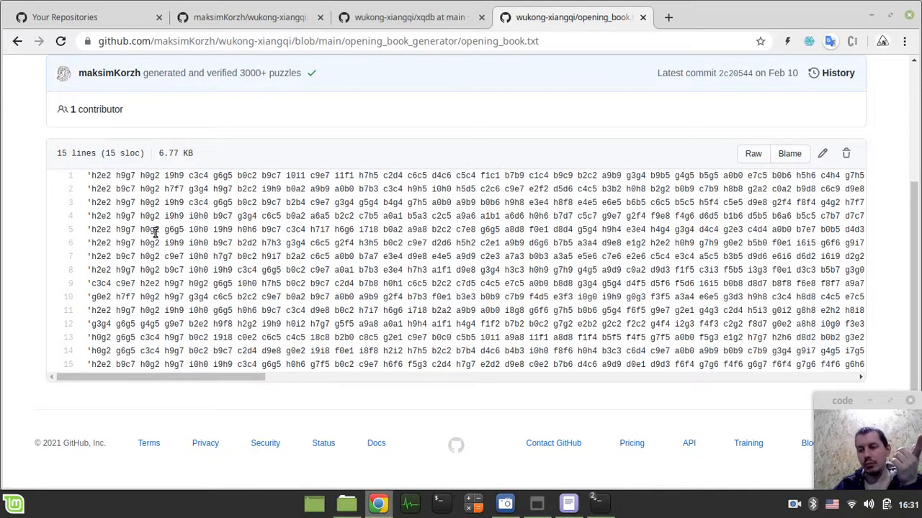
pyautogui.moveTo(250, 229)
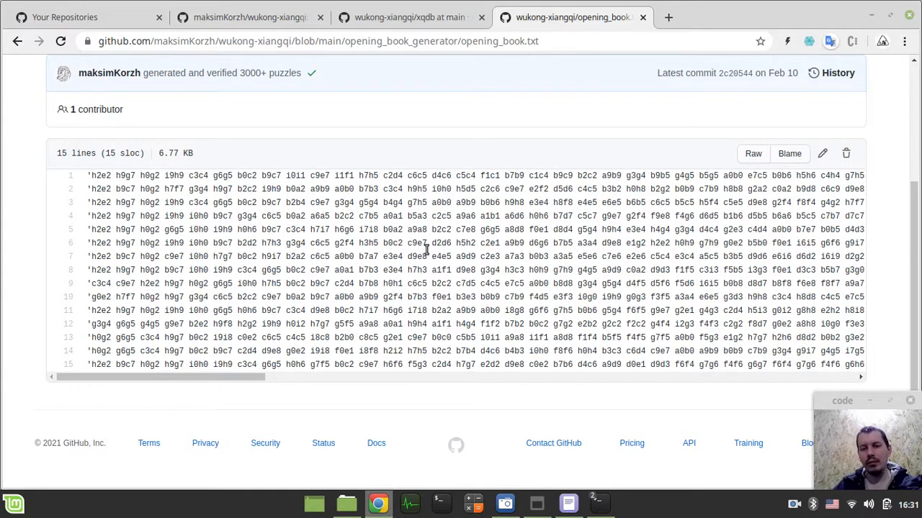
pyautogui.hscroll(3)
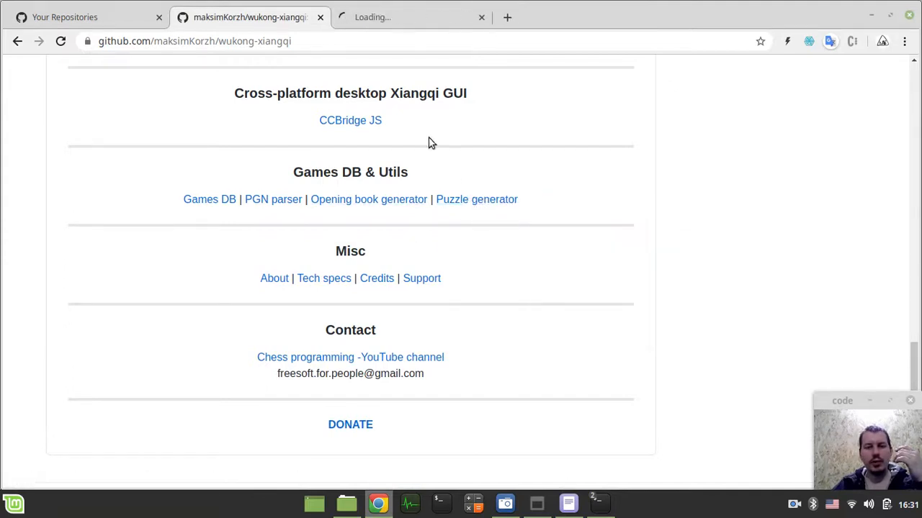
# Open puzzles_verified_sorted.json from the puzzle generator folder in a new tab.
pyautogui.click(477, 200)
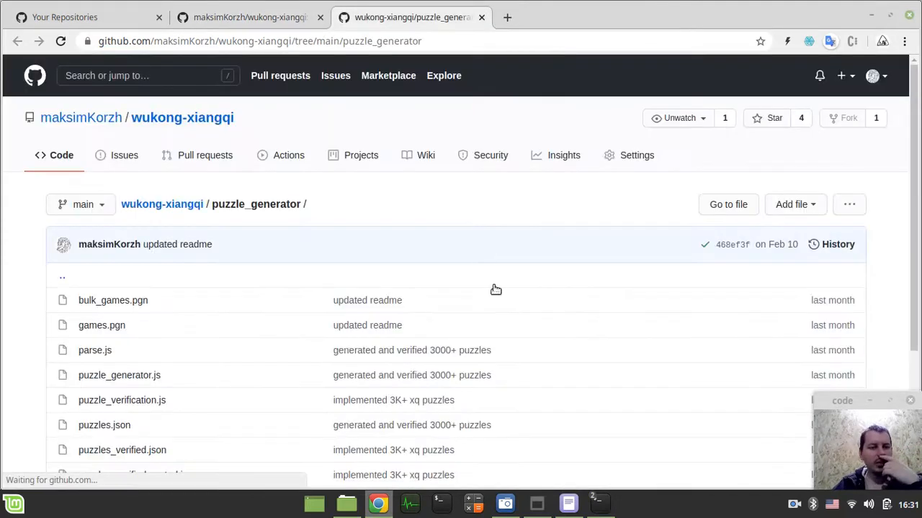
pyautogui.scroll(-3)
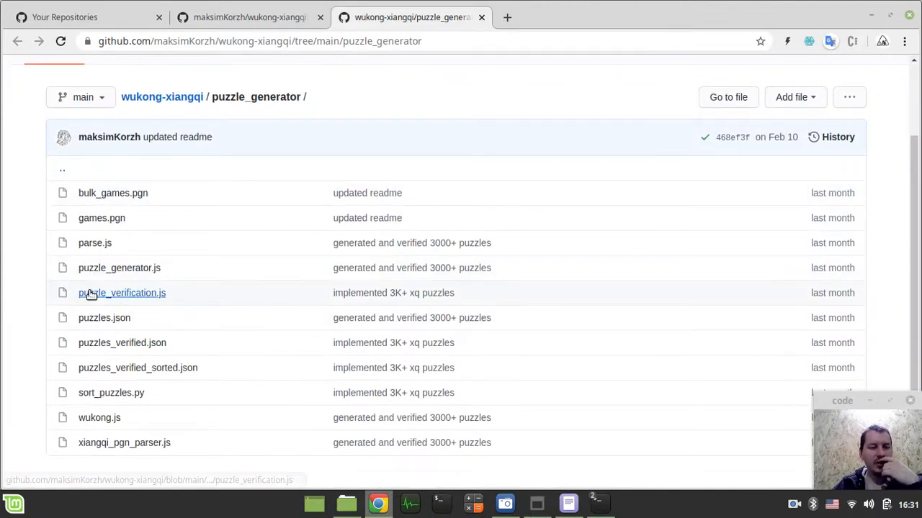
pyautogui.moveTo(122, 293)
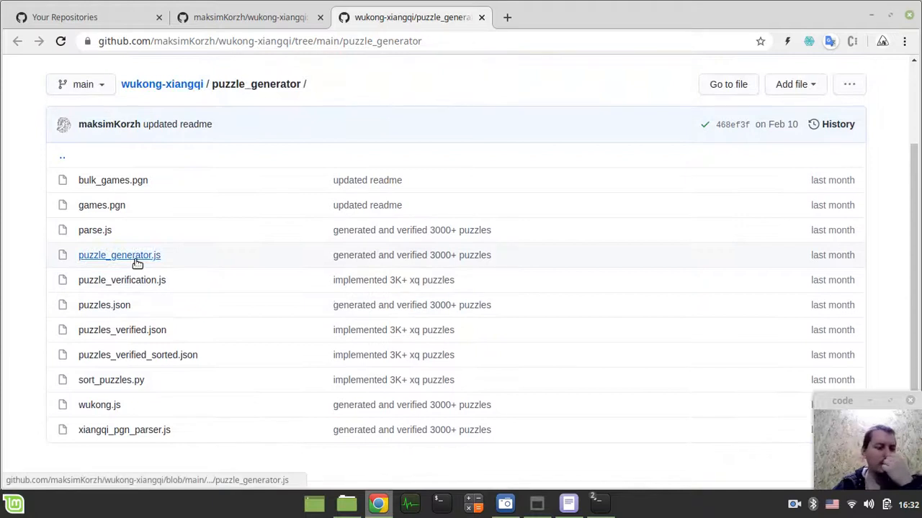
pyautogui.moveTo(257, 334)
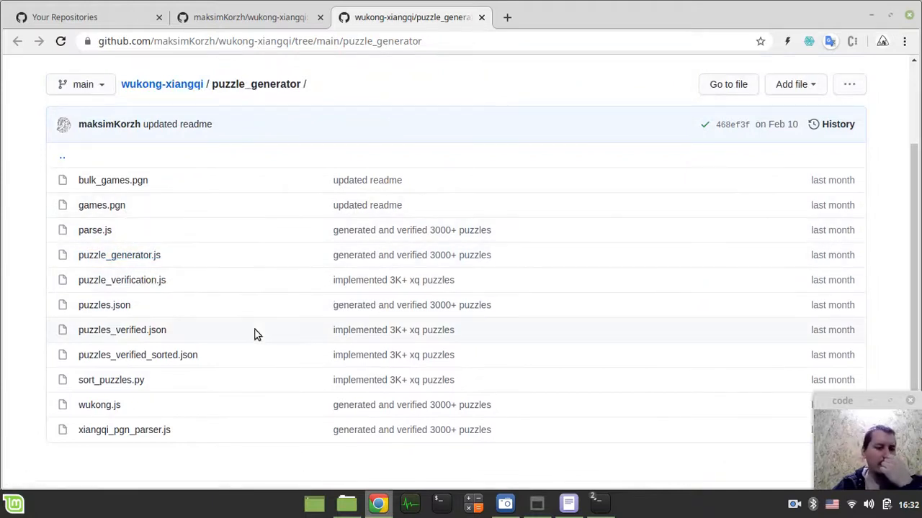
pyautogui.moveTo(119, 255)
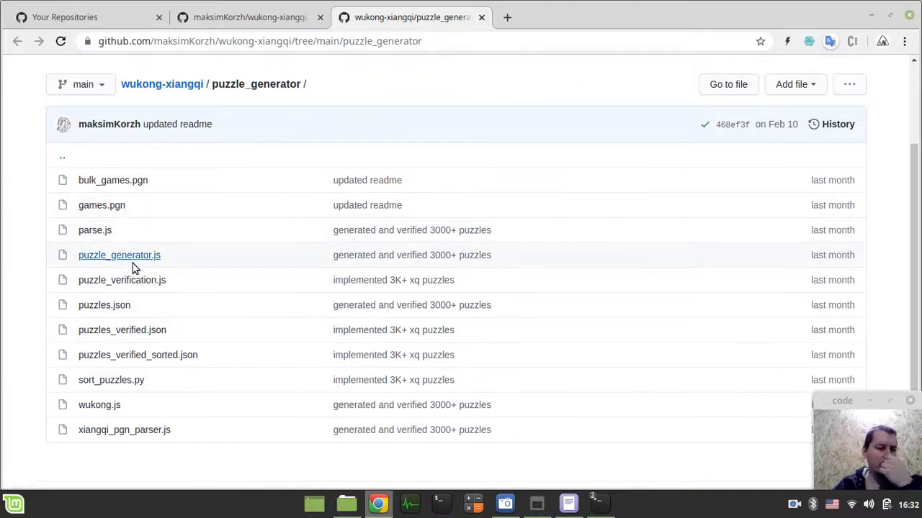
pyautogui.moveTo(111, 379)
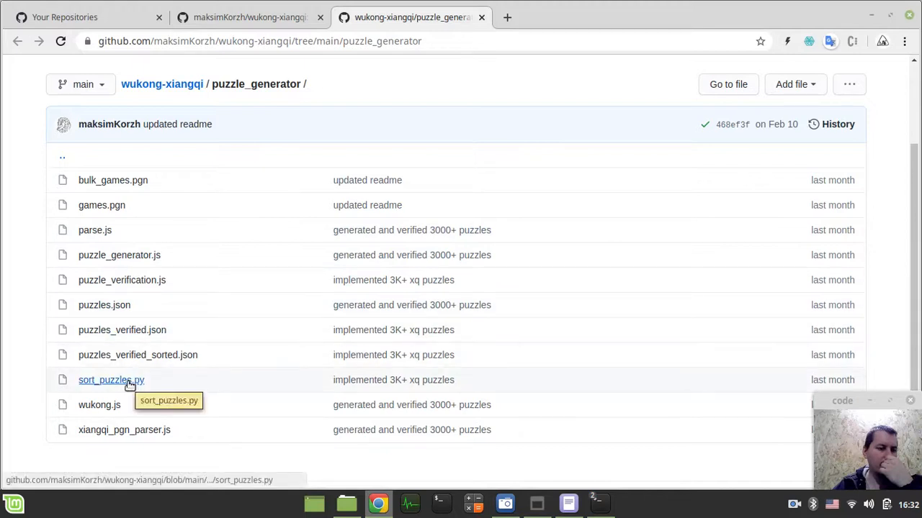
pyautogui.moveTo(98, 189)
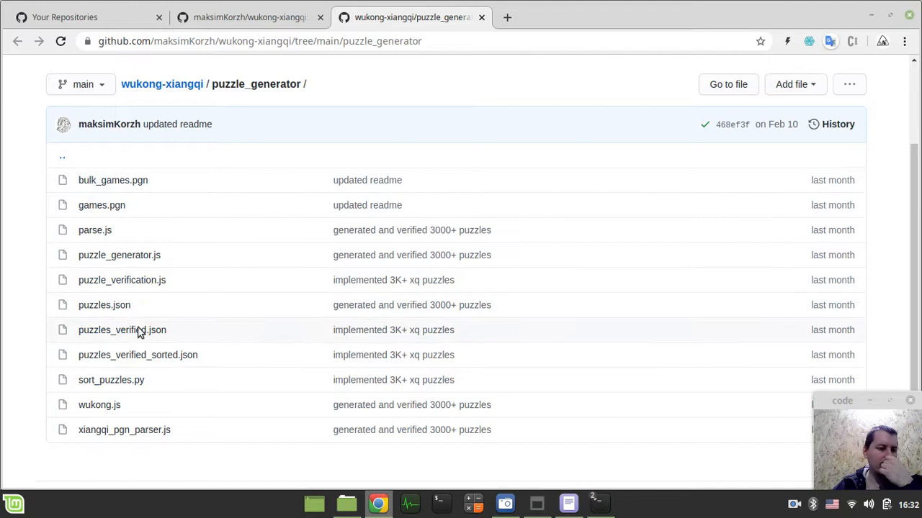
pyautogui.moveTo(121, 330)
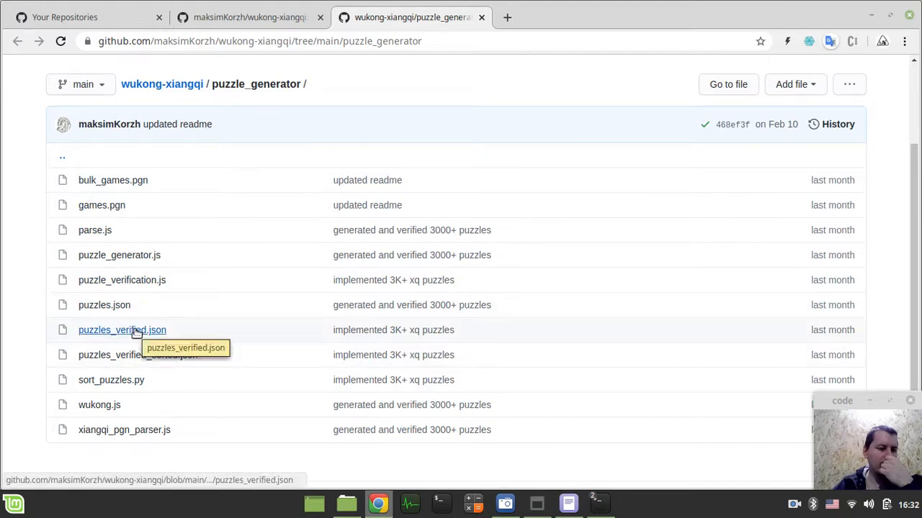
pyautogui.click(122, 329)
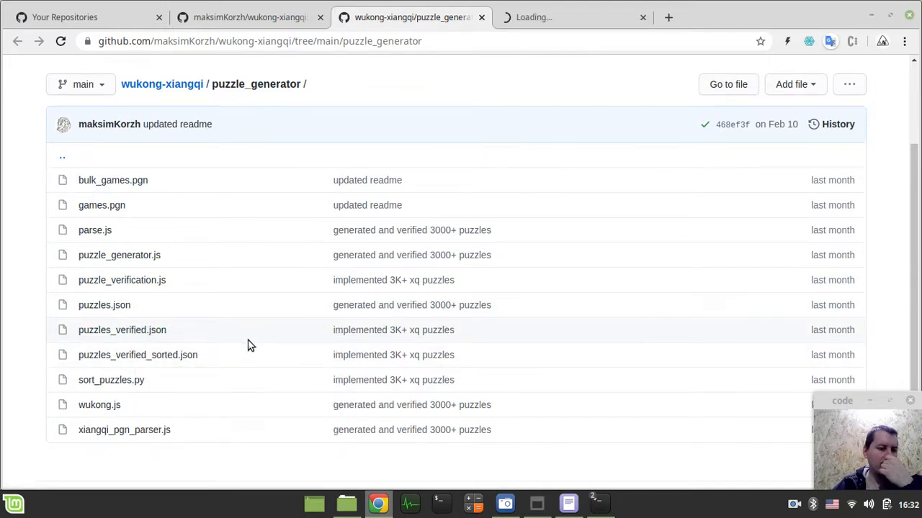
pyautogui.rightClick(137, 355)
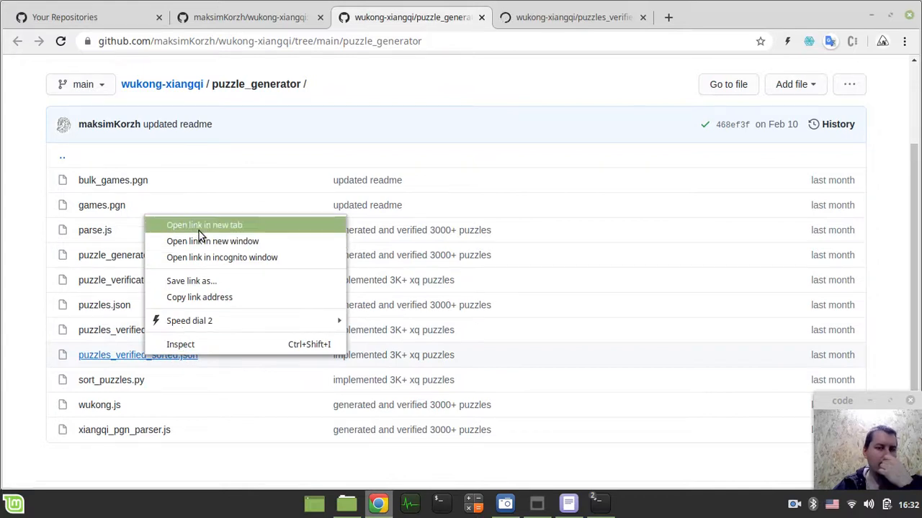
pyautogui.click(204, 225)
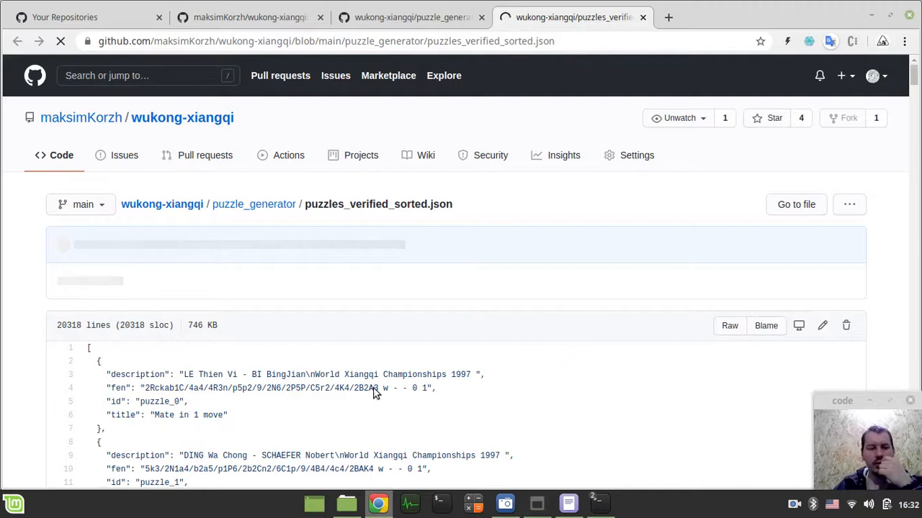
# Scroll through the 20,318-line JSON of mate-in-1 and mate-in-2 puzzles.
pyautogui.scroll(-3)
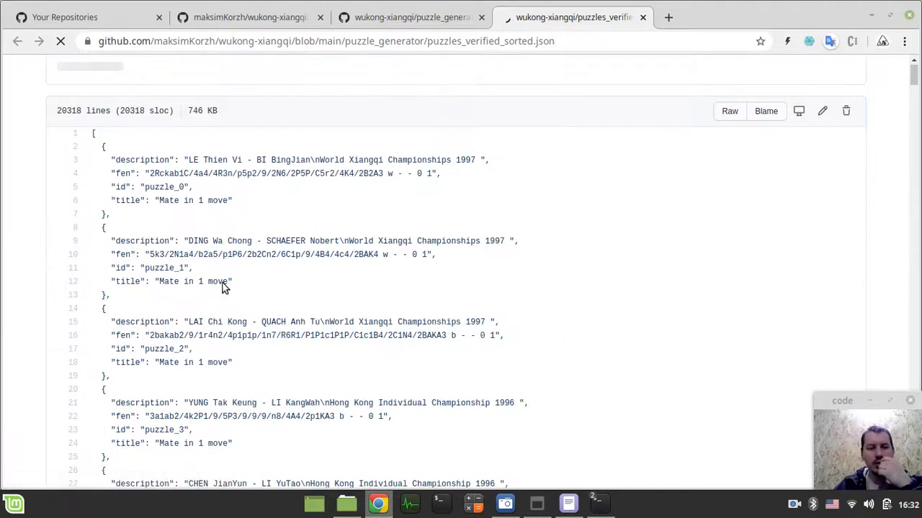
pyautogui.scroll(-3)
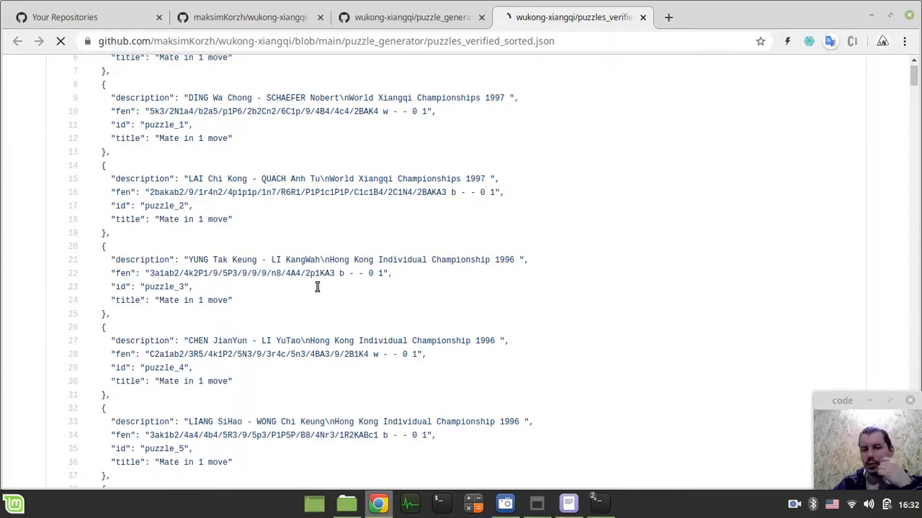
pyautogui.moveTo(583, 280)
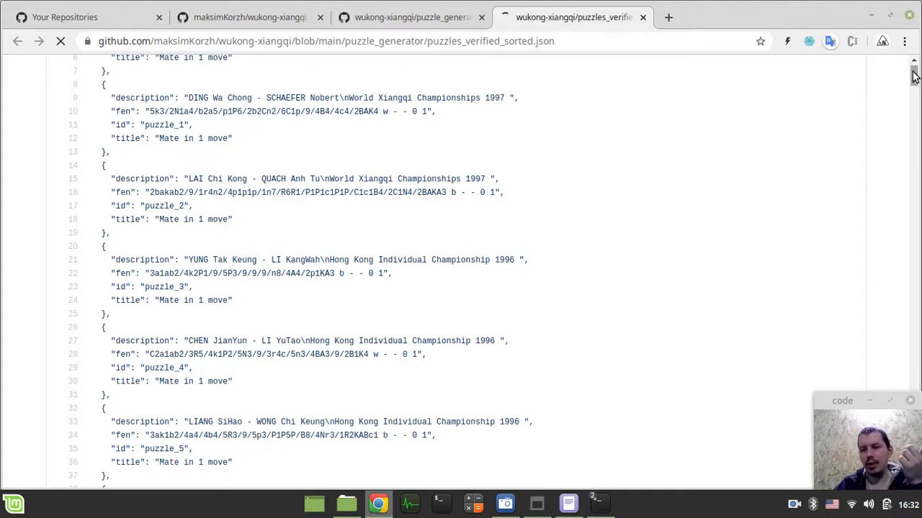
pyautogui.scroll(-3)
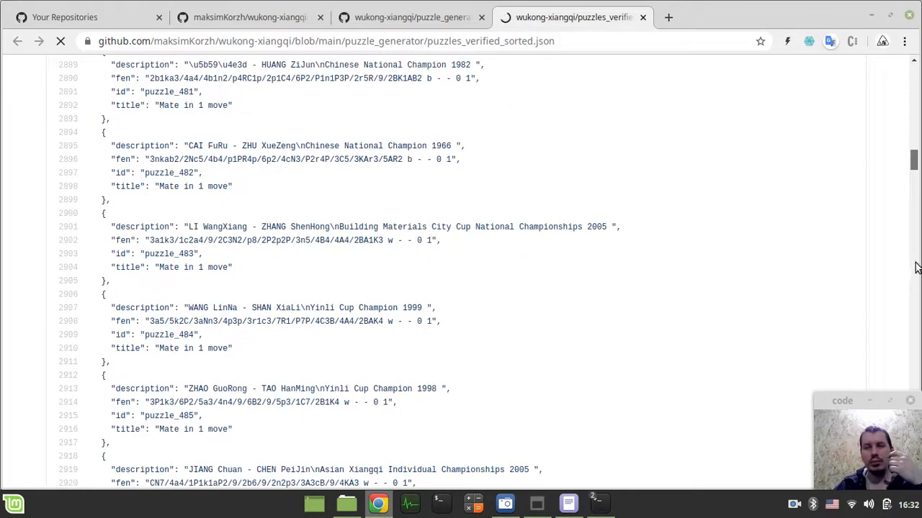
pyautogui.scroll(-3)
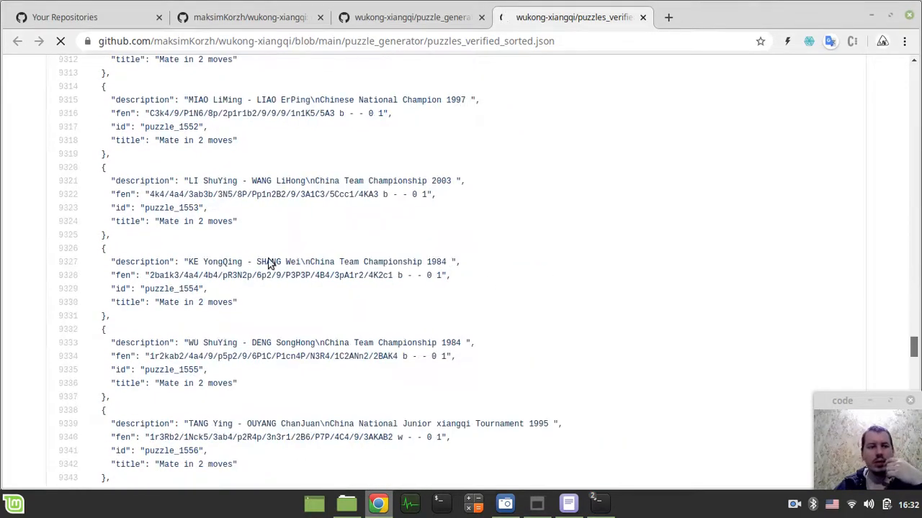
pyautogui.scroll(-3)
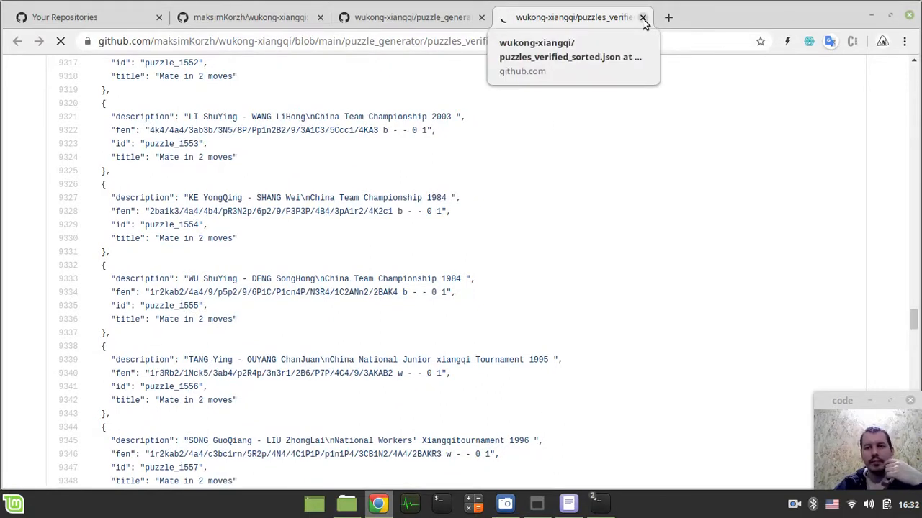
# Close the sorted puzzles and puzzle_generator tabs, then scroll through the wukong-xiangqi README.
pyautogui.click(248, 17)
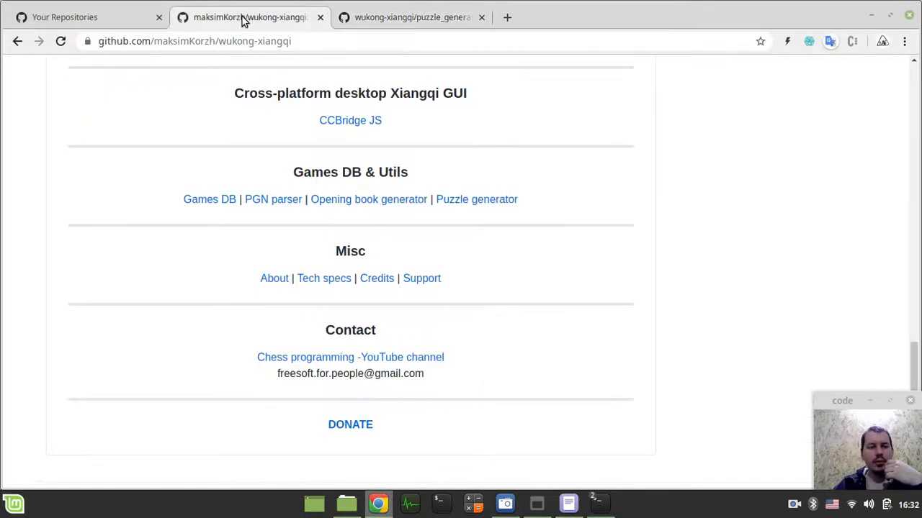
pyautogui.moveTo(323, 279)
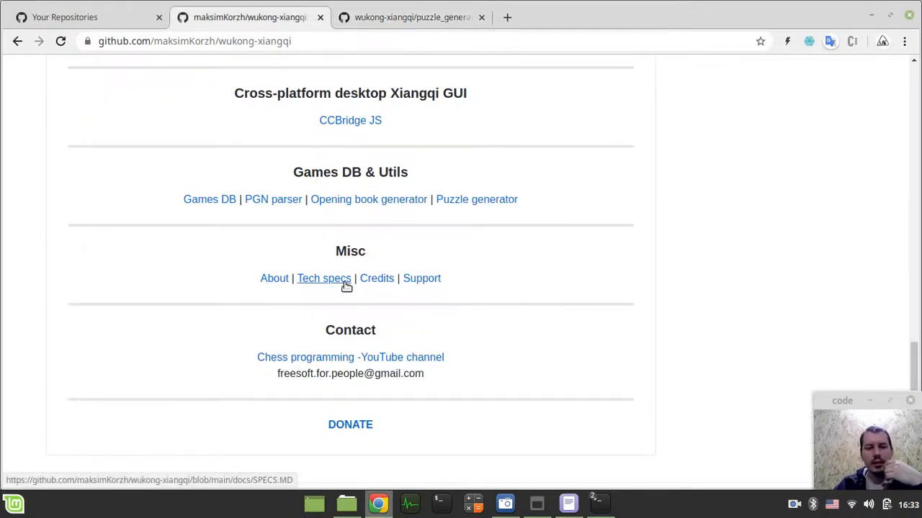
pyautogui.scroll(-3)
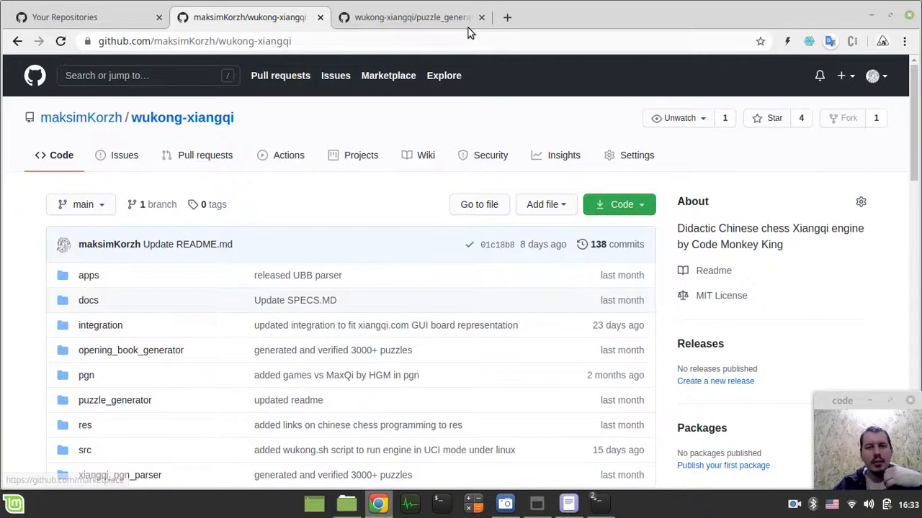
pyautogui.click(481, 18)
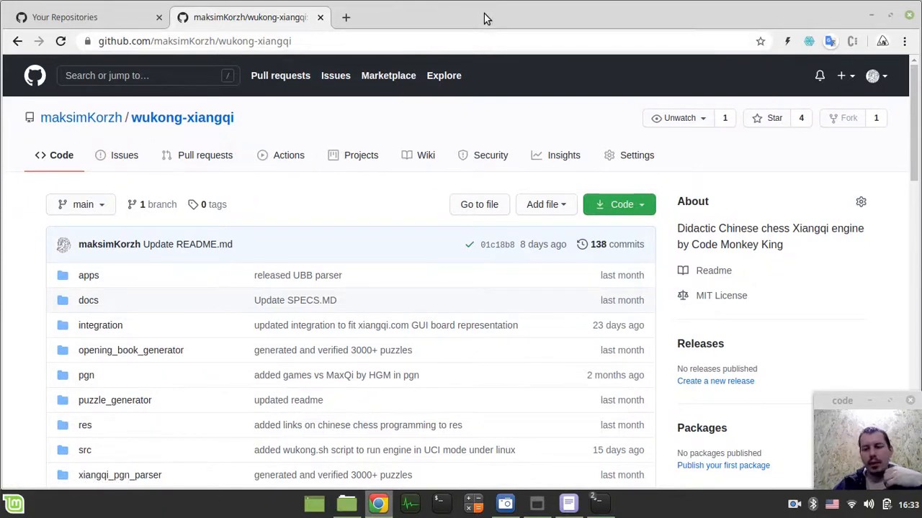
pyautogui.scroll(-3)
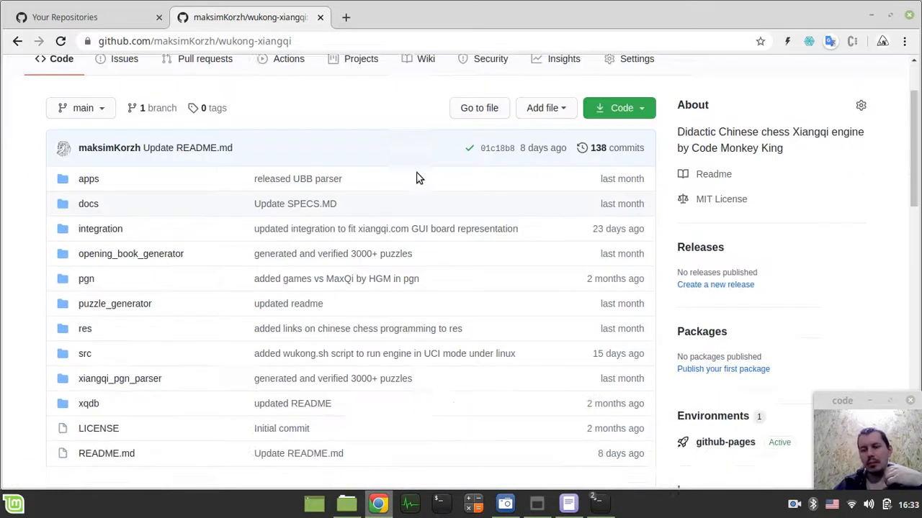
pyautogui.scroll(-3)
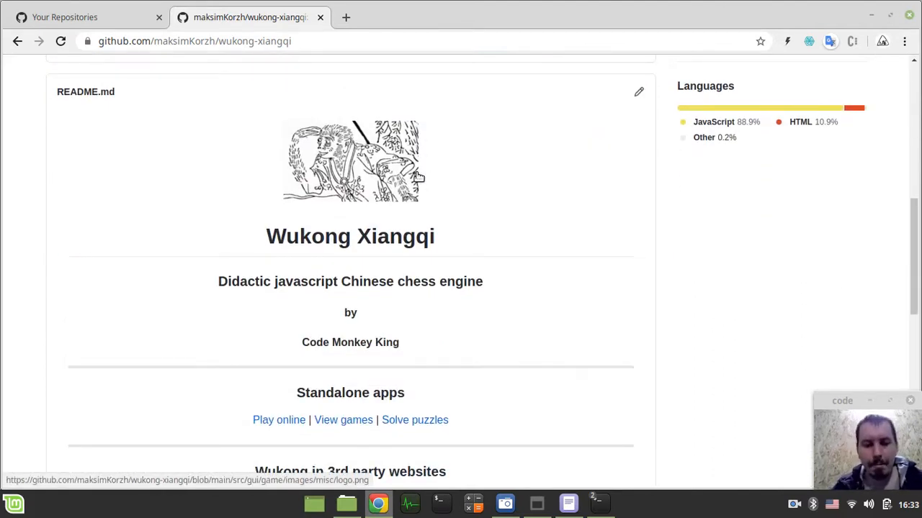
pyautogui.scroll(-3)
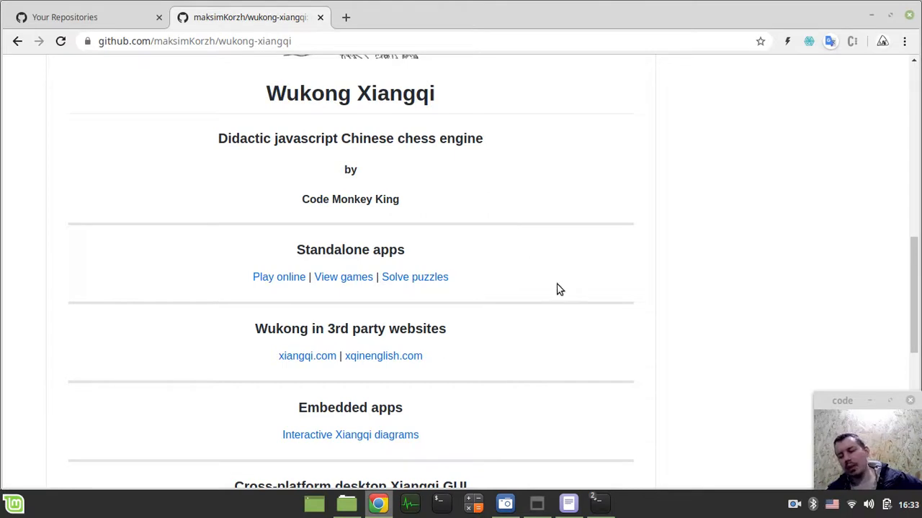
pyautogui.scroll(-3)
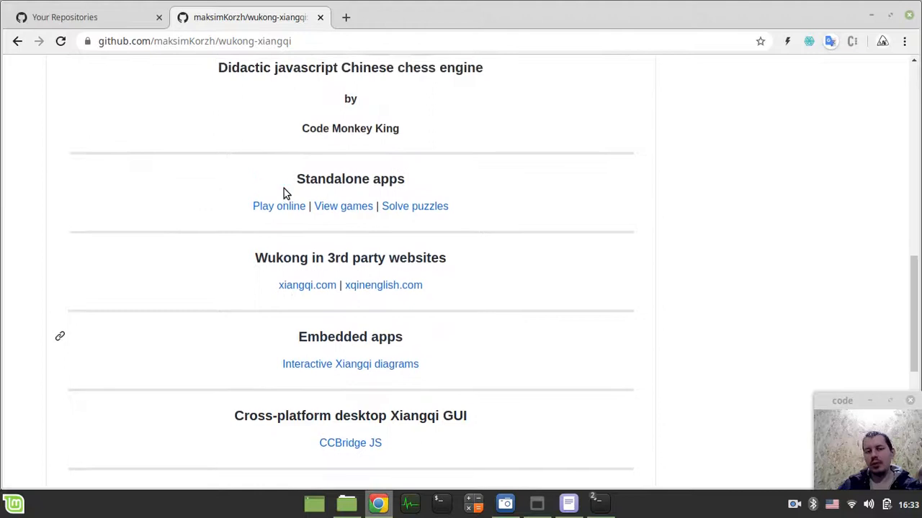
pyautogui.scroll(3)
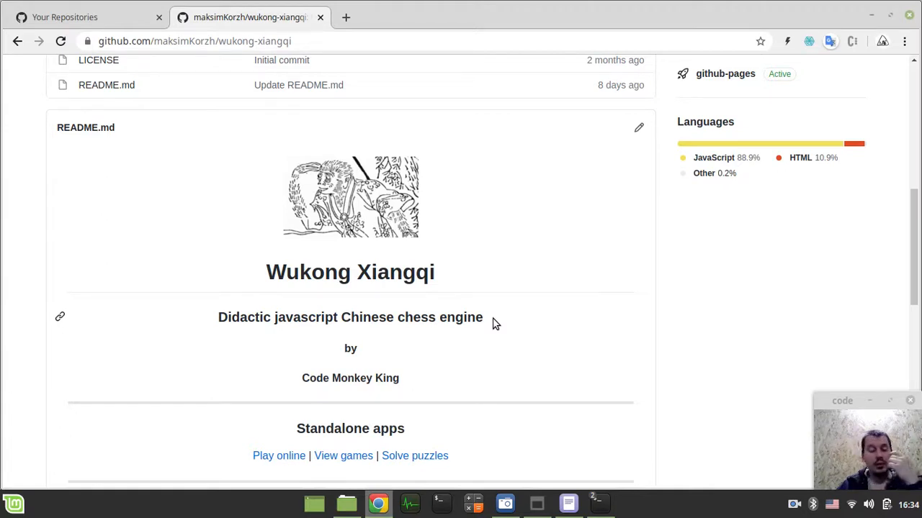
pyautogui.scroll(-3)
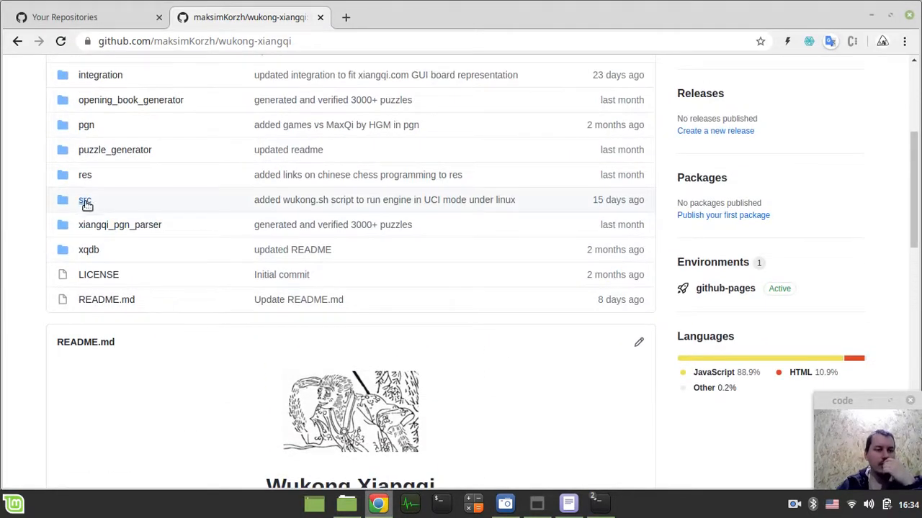
# Navigate into src/engine and open the two-line wukong.sh bash script.
pyautogui.click(85, 199)
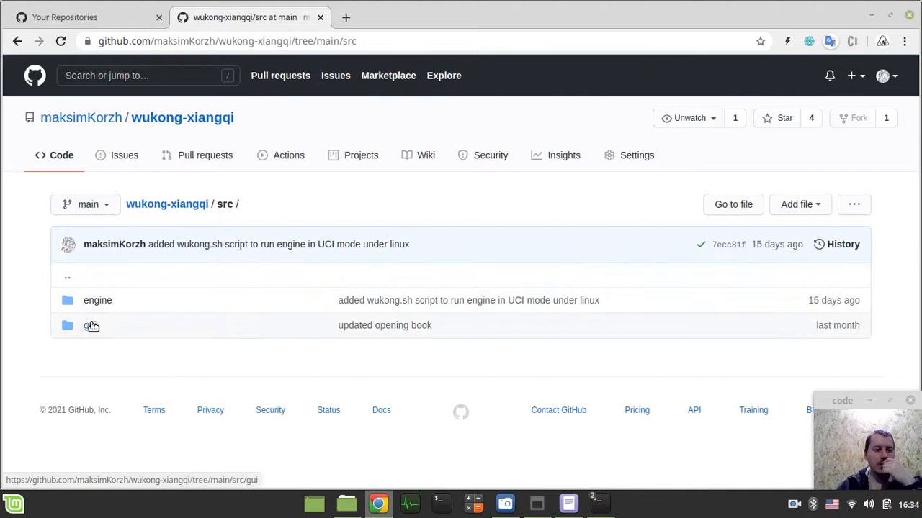
pyautogui.click(97, 300)
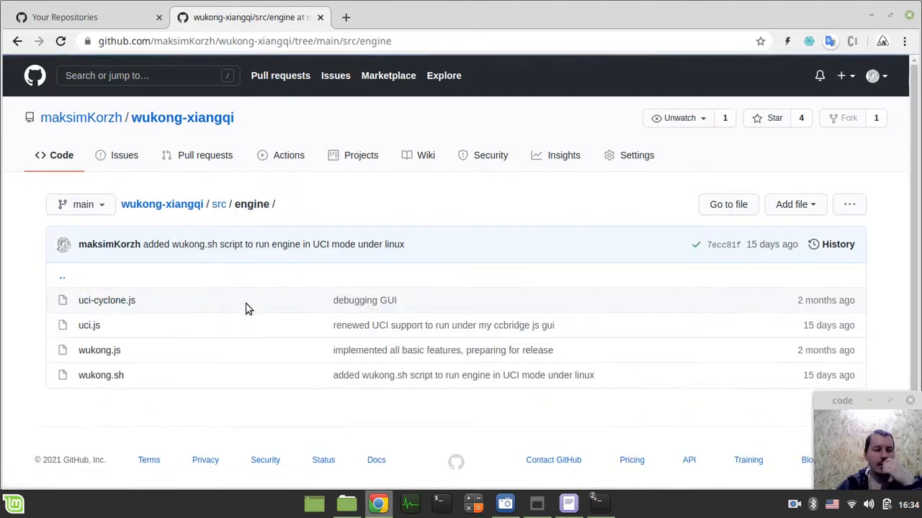
pyautogui.moveTo(89, 325)
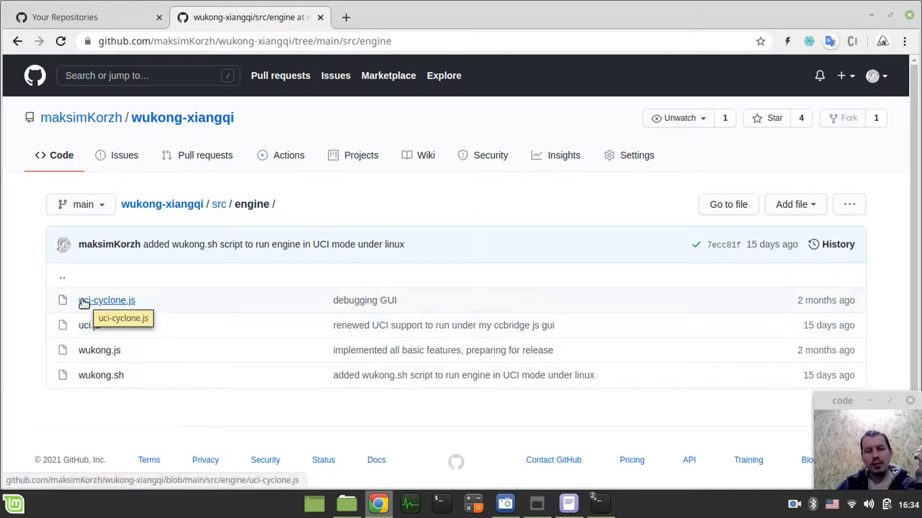
pyautogui.moveTo(120, 311)
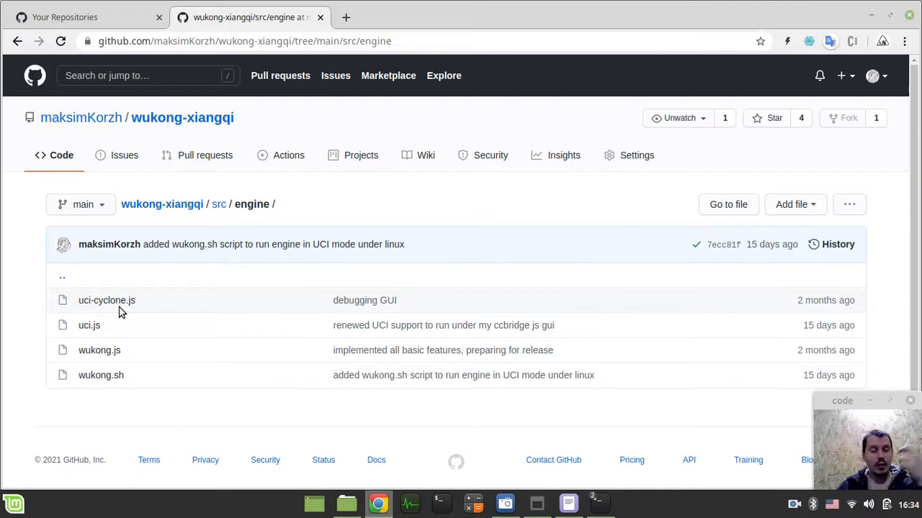
pyautogui.moveTo(106, 300)
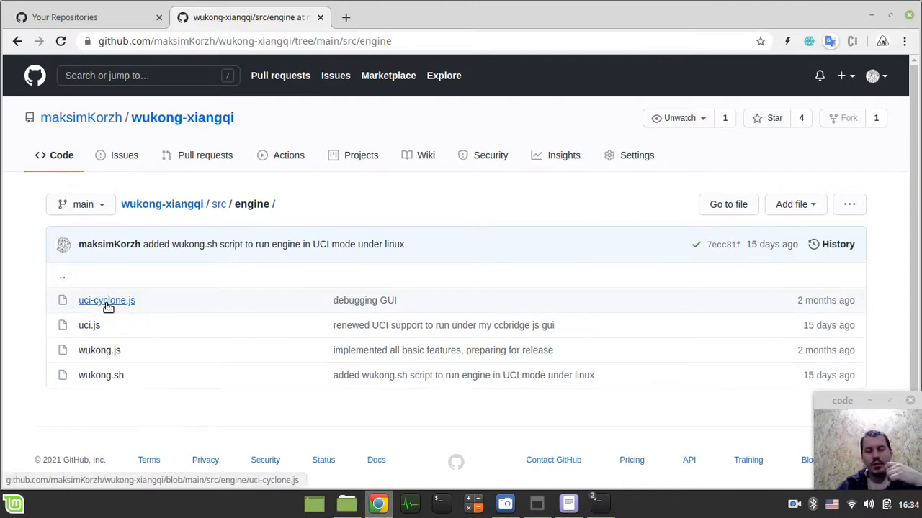
pyautogui.moveTo(107, 300)
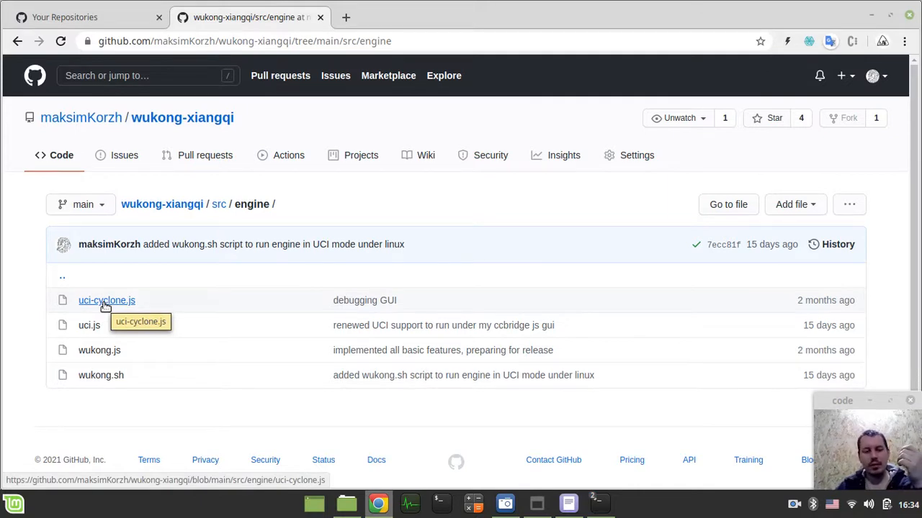
pyautogui.moveTo(91, 358)
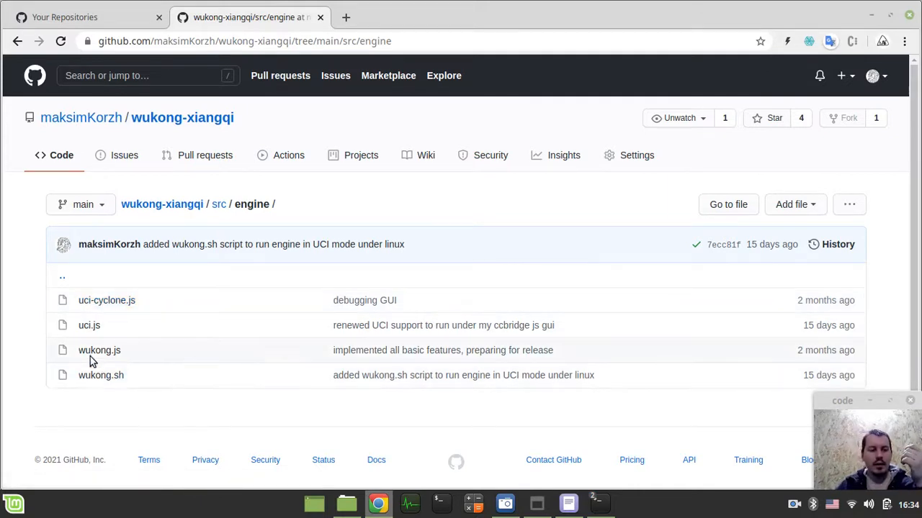
pyautogui.moveTo(101, 375)
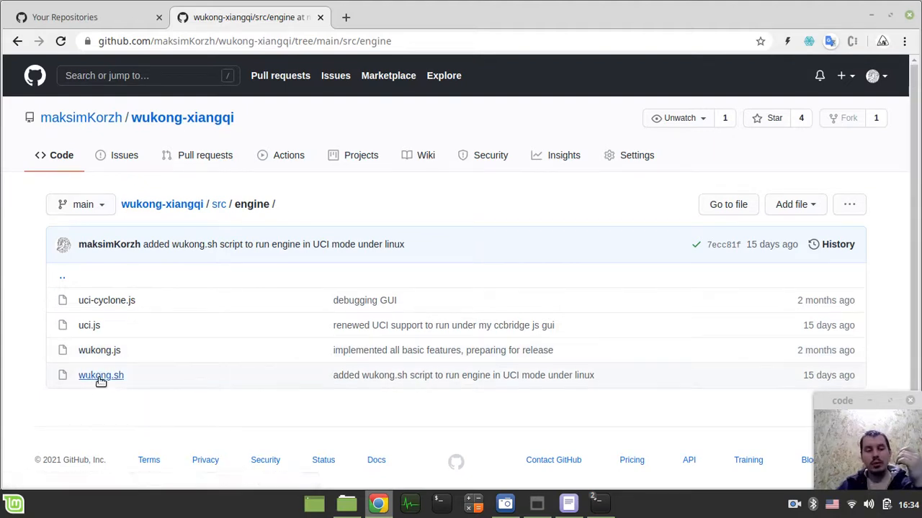
pyautogui.click(101, 375)
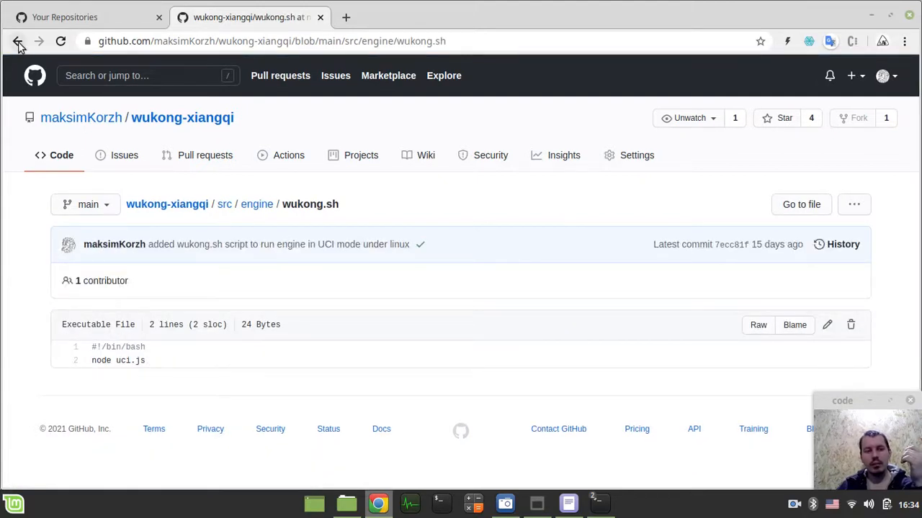
pyautogui.click(18, 41)
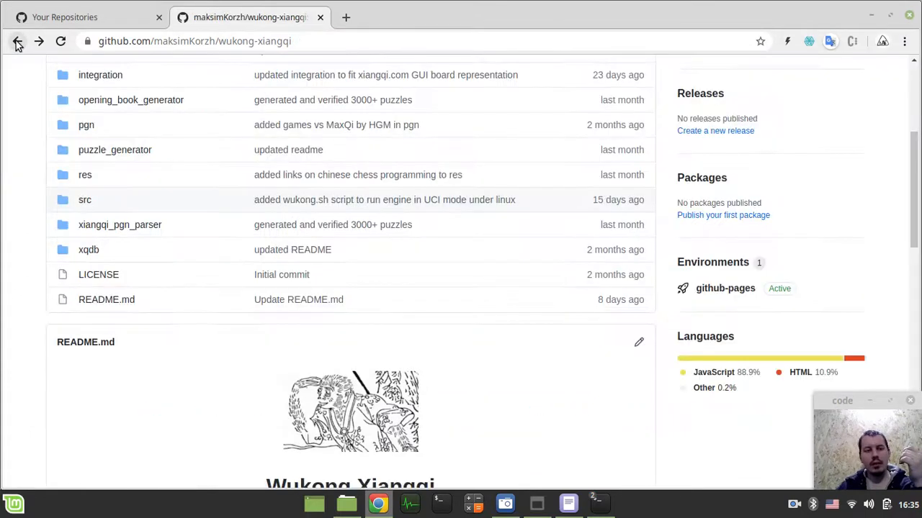
pyautogui.click(100, 74)
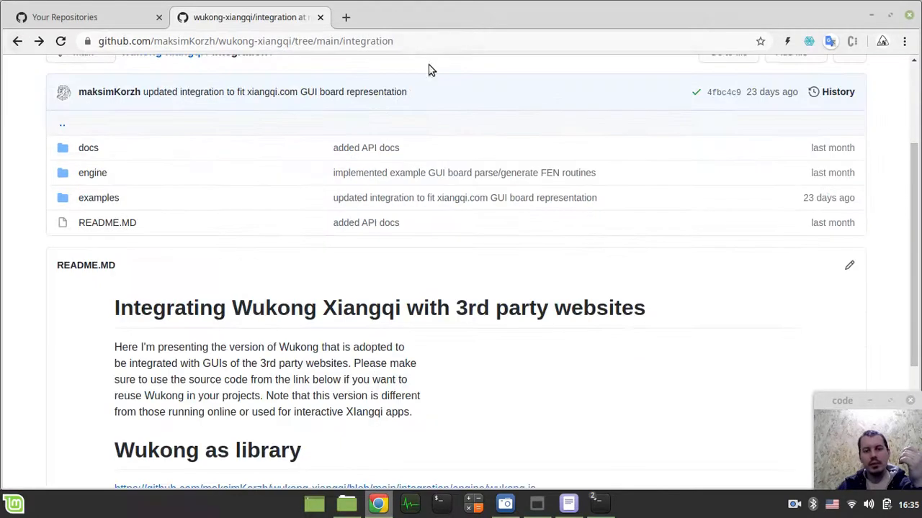
pyautogui.scroll(3)
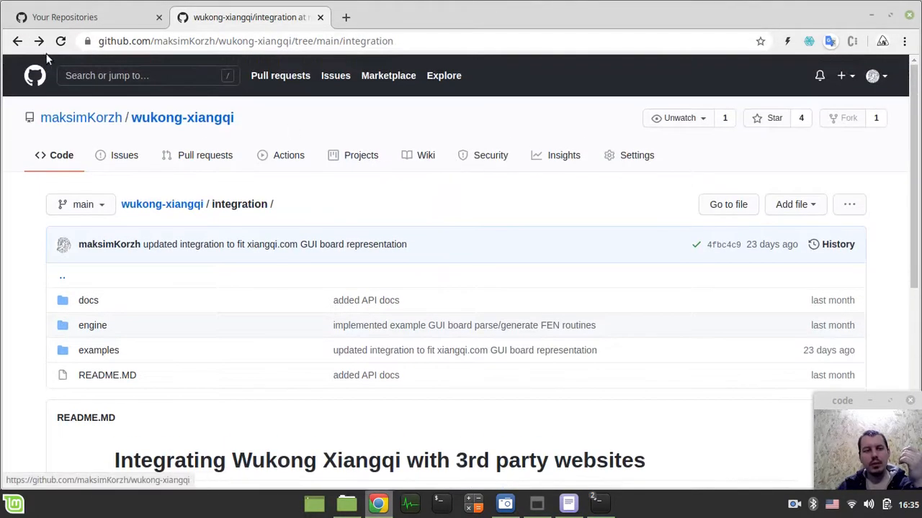
pyautogui.click(182, 118)
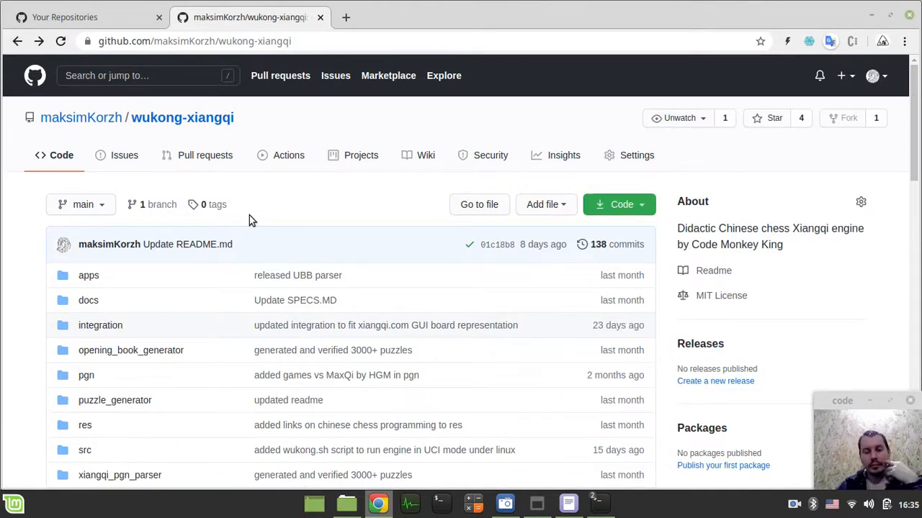
pyautogui.scroll(-3)
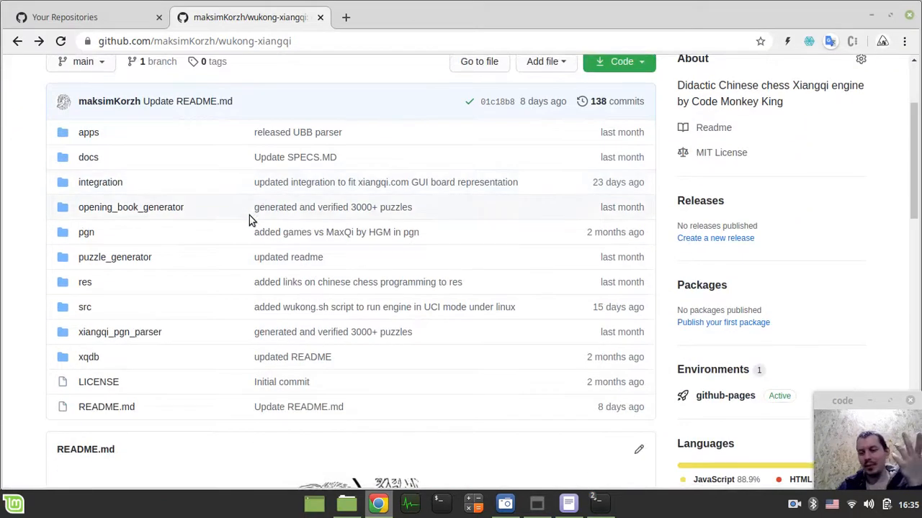
pyautogui.scroll(3)
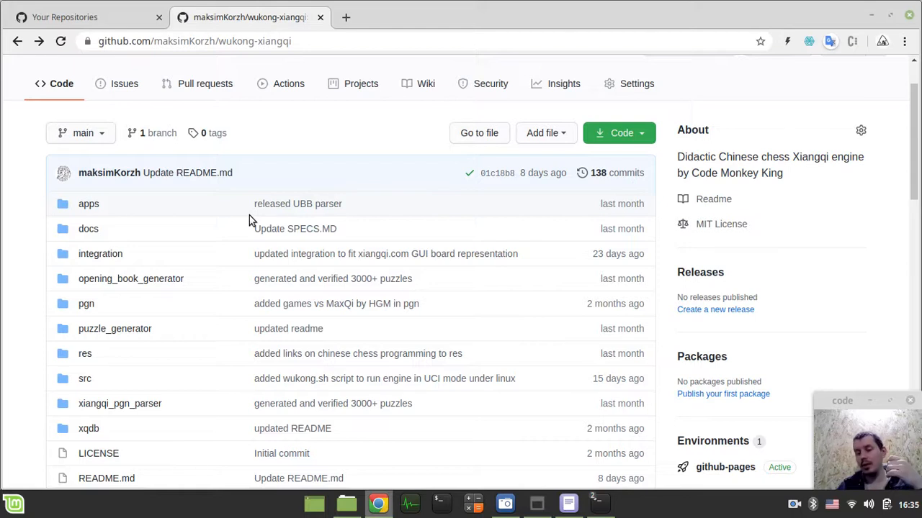
pyautogui.scroll(-3)
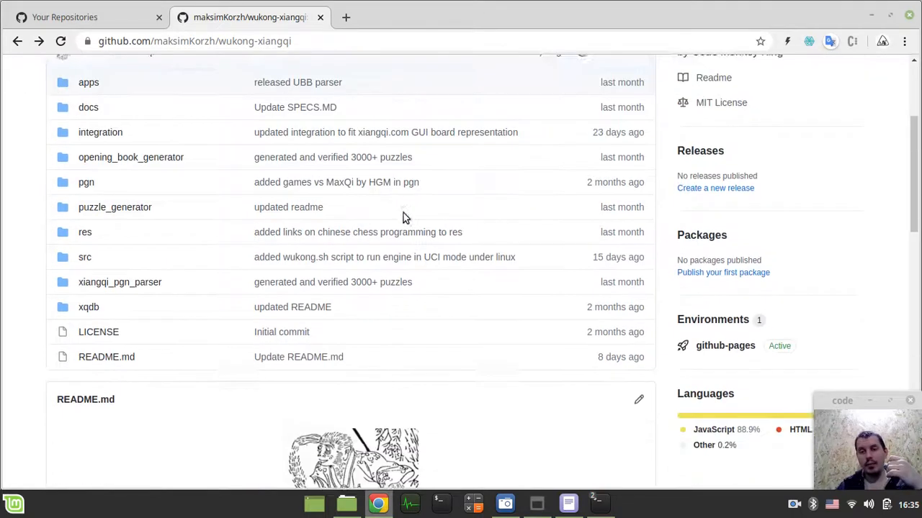
pyautogui.scroll(-3)
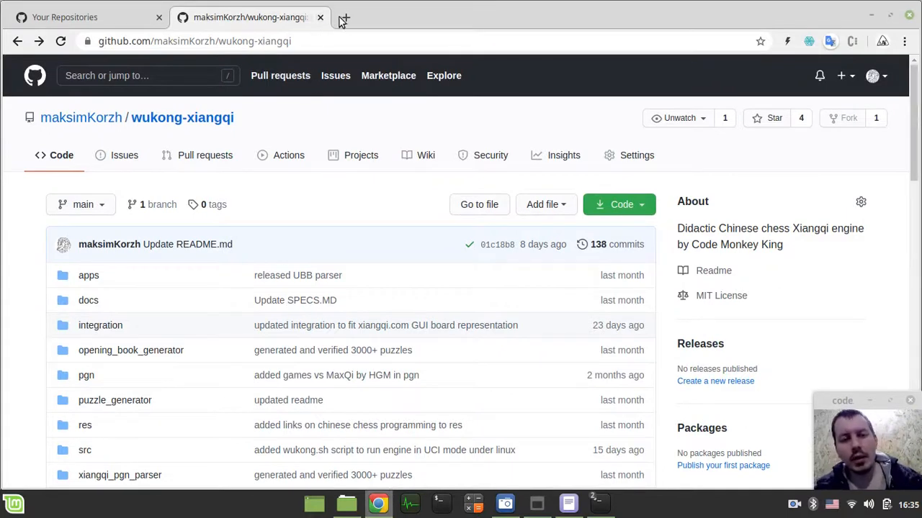
# Open pychess.org in a new tab and start a Janggi game against Fairy-Stockfish level 0.
pyautogui.click(344, 16)
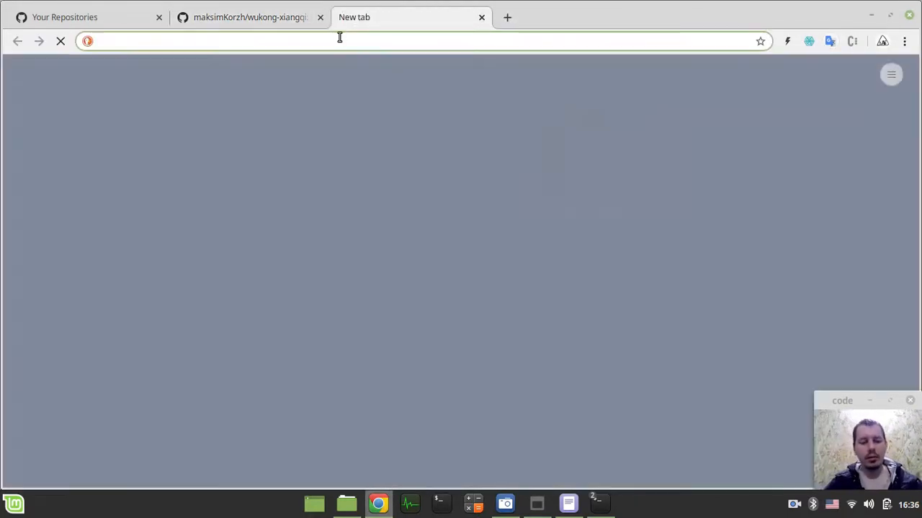
pyautogui.write('pychess.org')
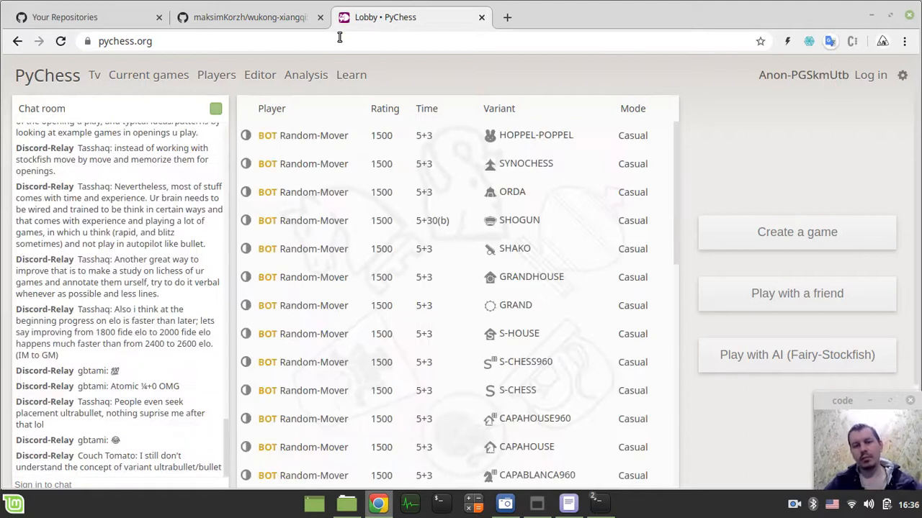
pyautogui.click(796, 354)
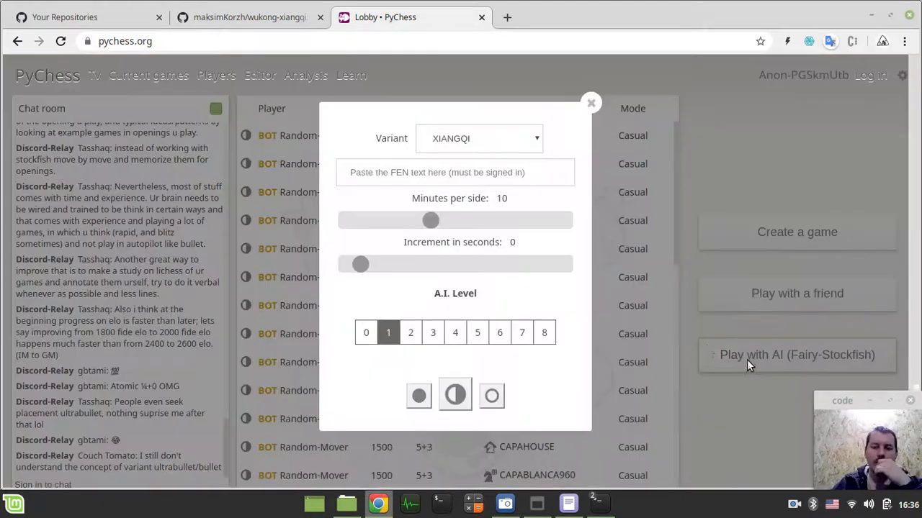
pyautogui.click(478, 138)
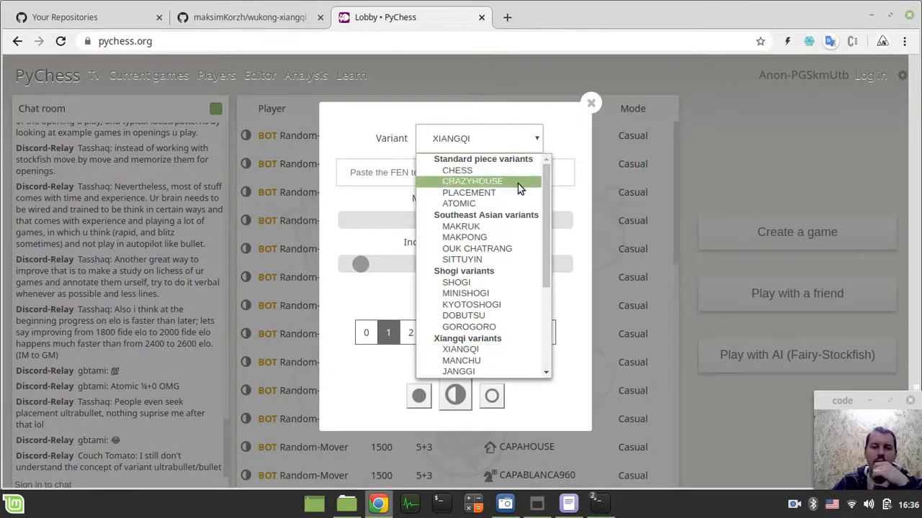
pyautogui.moveTo(458, 203)
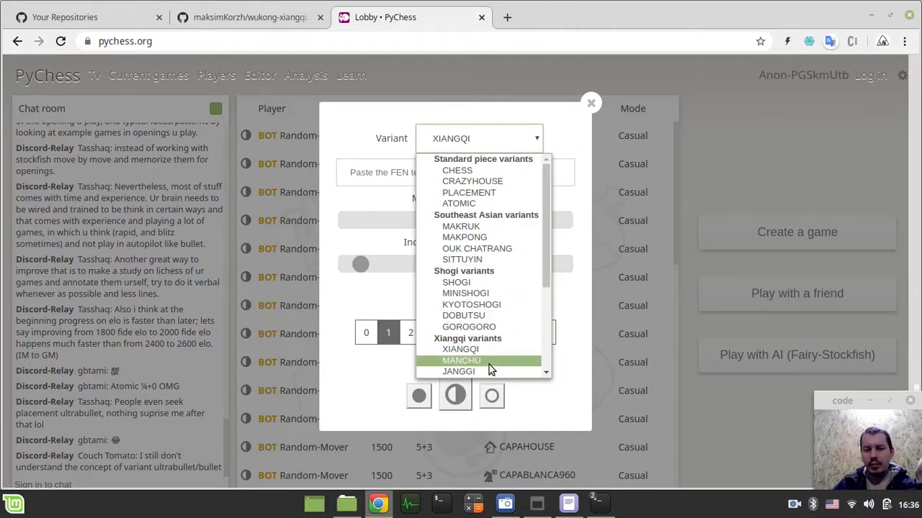
pyautogui.click(458, 370)
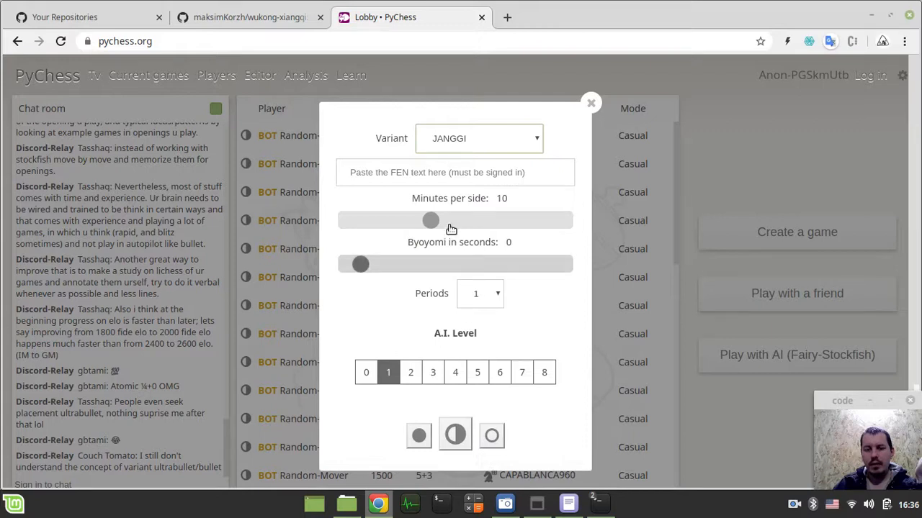
pyautogui.click(366, 372)
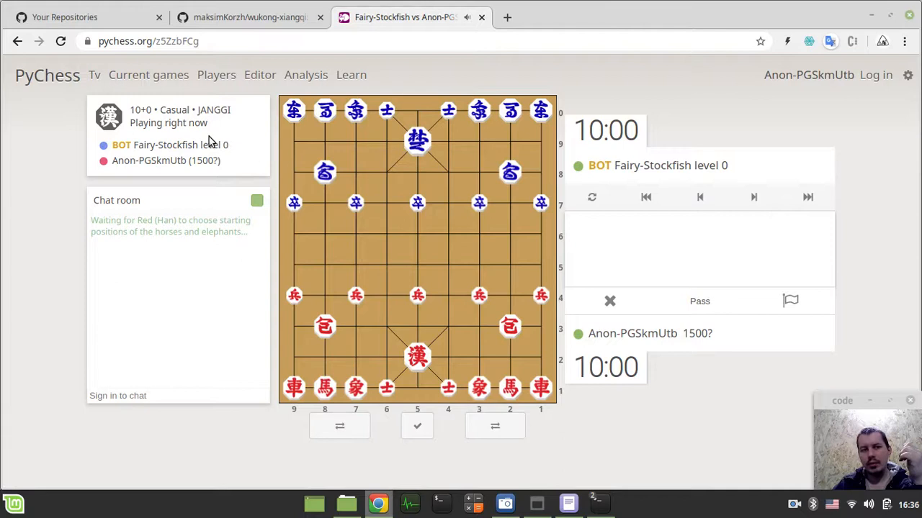
# Return to the PyChess game and confirm the starting arrangement of horses and elephants.
pyautogui.click(148, 41)
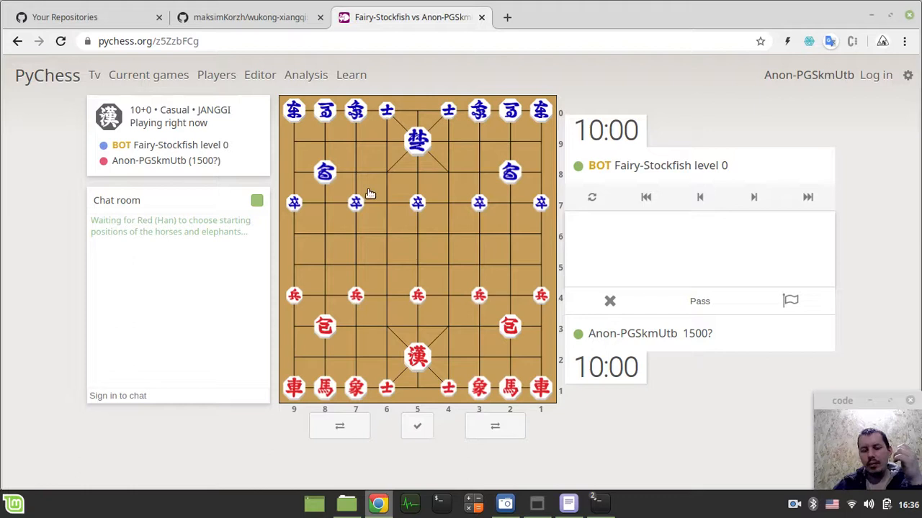
pyautogui.click(416, 295)
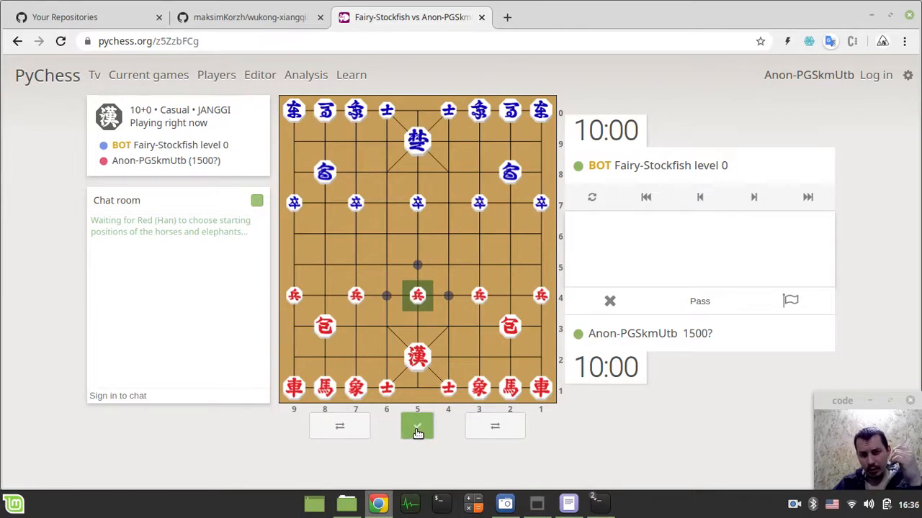
pyautogui.click(417, 426)
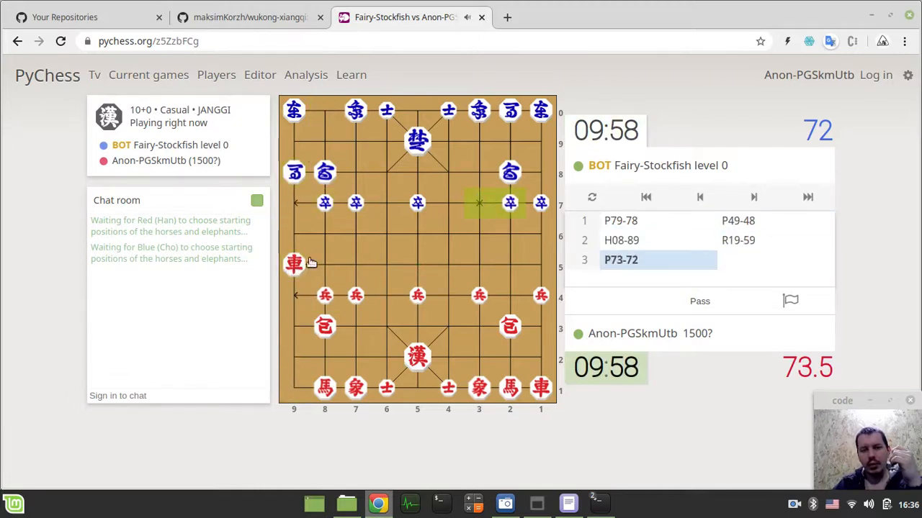
pyautogui.moveTo(432, 112)
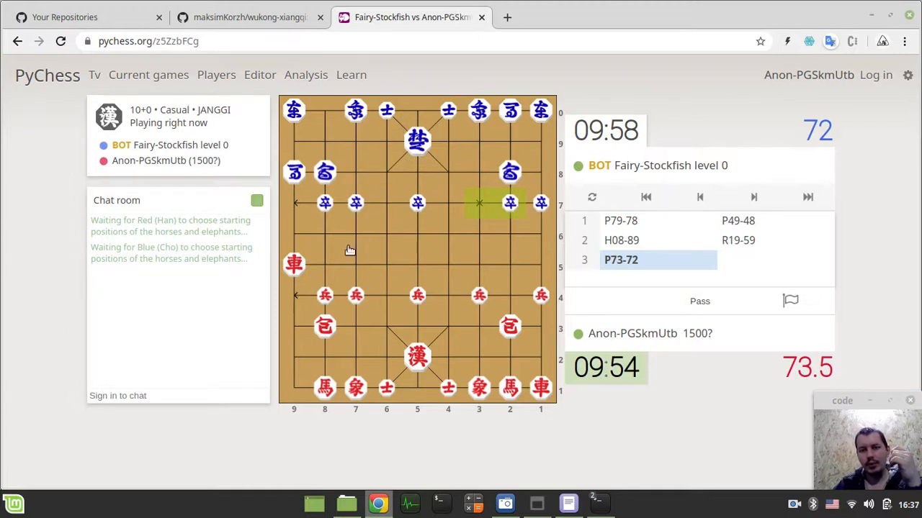
# Play Red's moves: chariots up, cannon to the centre file, until the chariot checks.
pyautogui.click(294, 265)
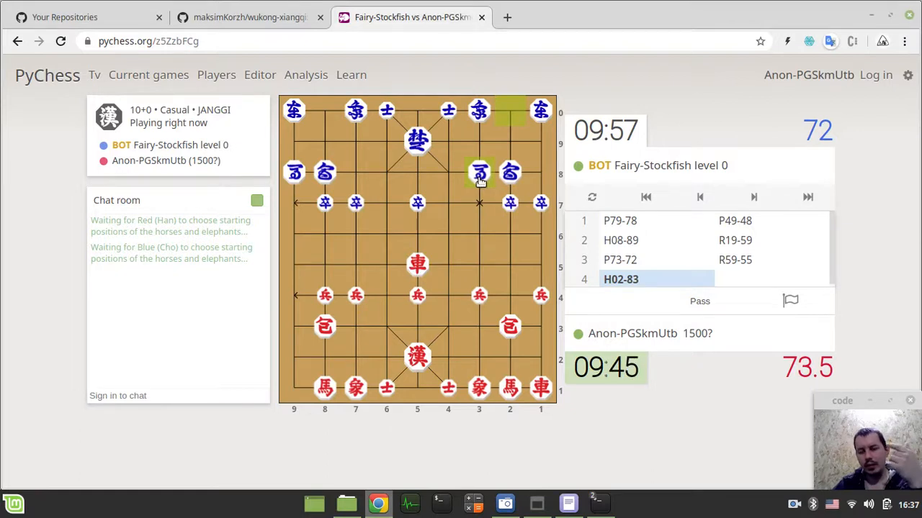
pyautogui.moveTo(469, 228)
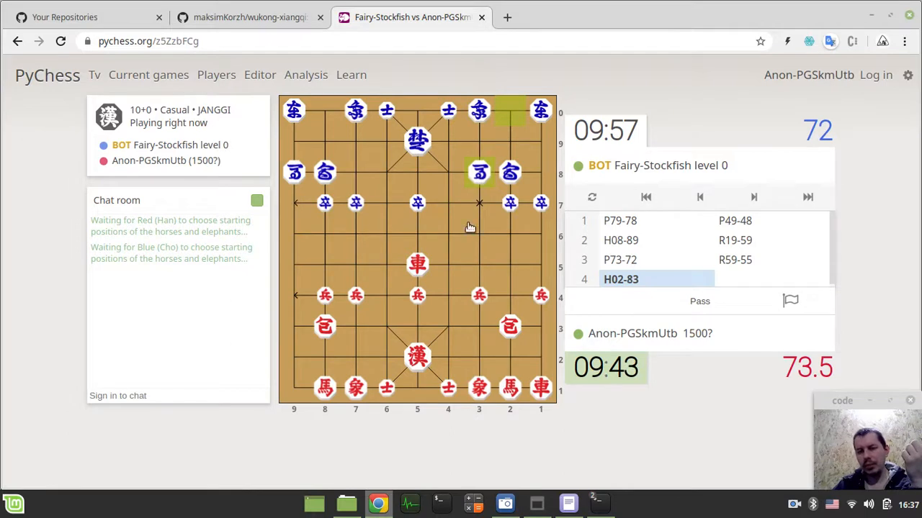
pyautogui.moveTo(514, 343)
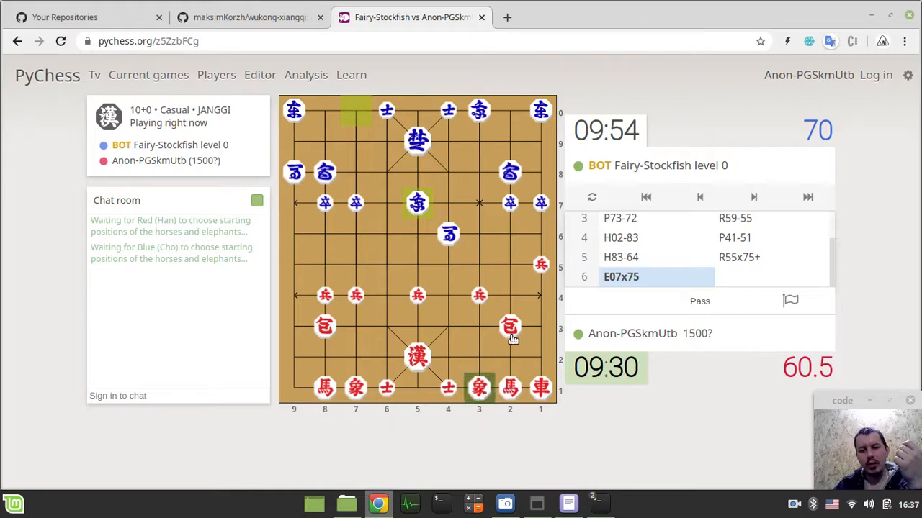
pyautogui.click(509, 327)
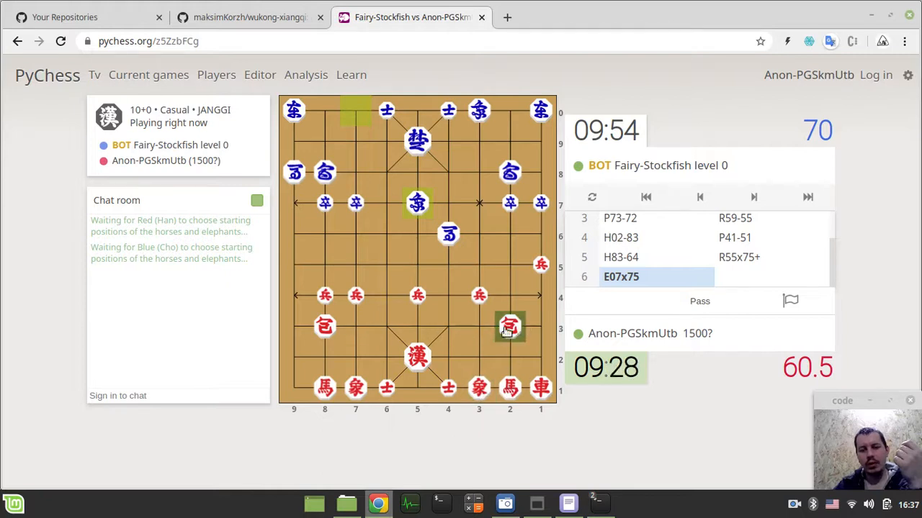
pyautogui.moveTo(510, 324)
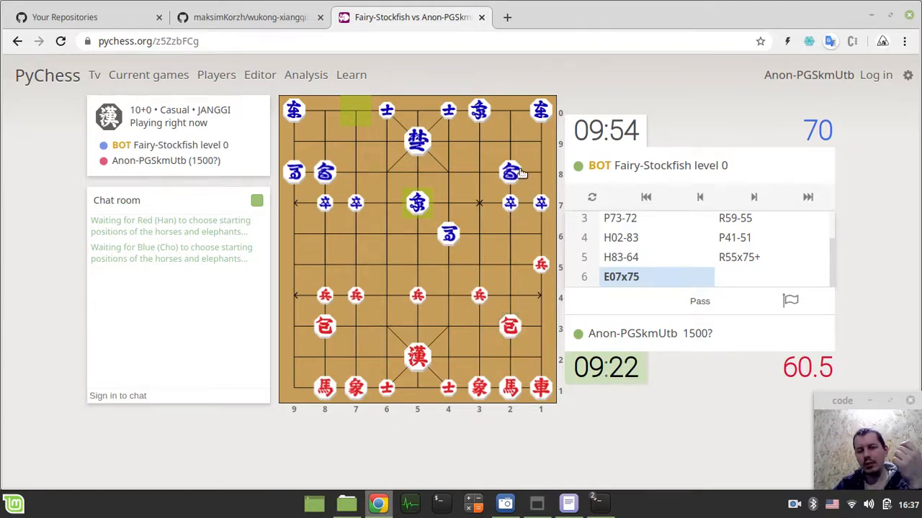
pyautogui.moveTo(511, 227)
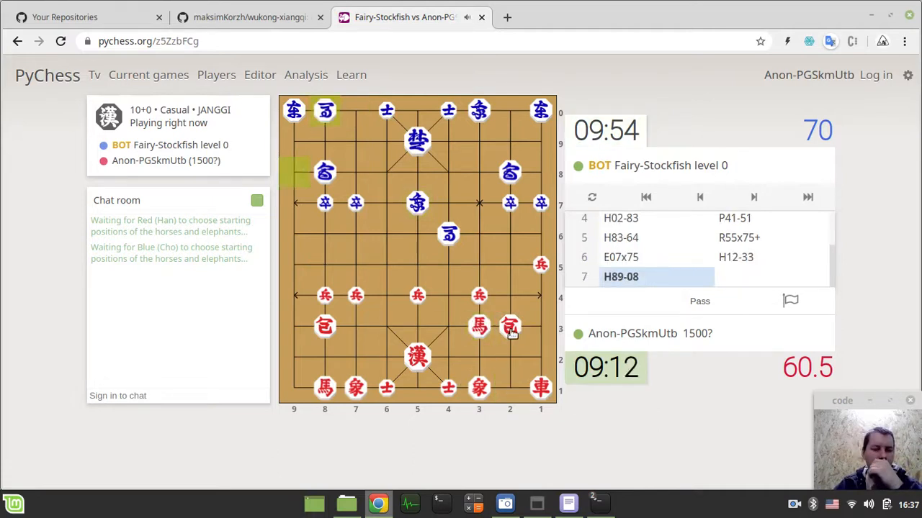
pyautogui.click(510, 327)
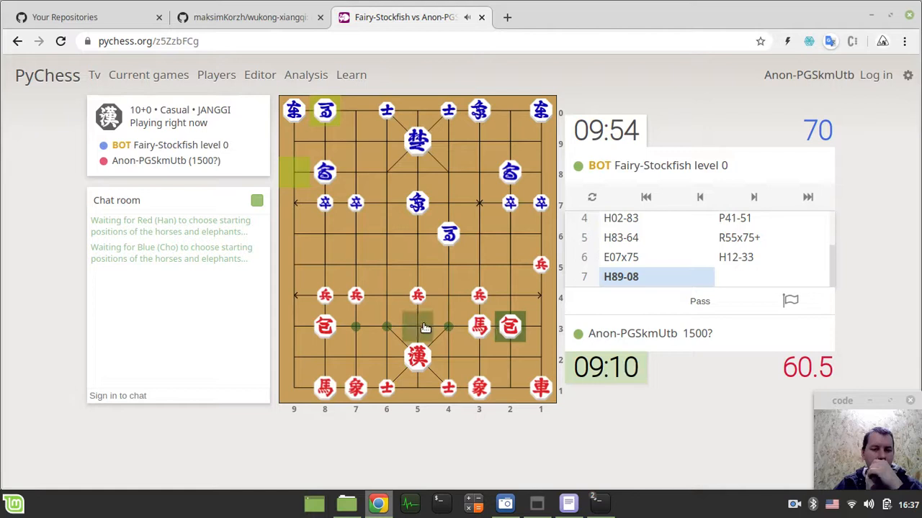
pyautogui.click(478, 327)
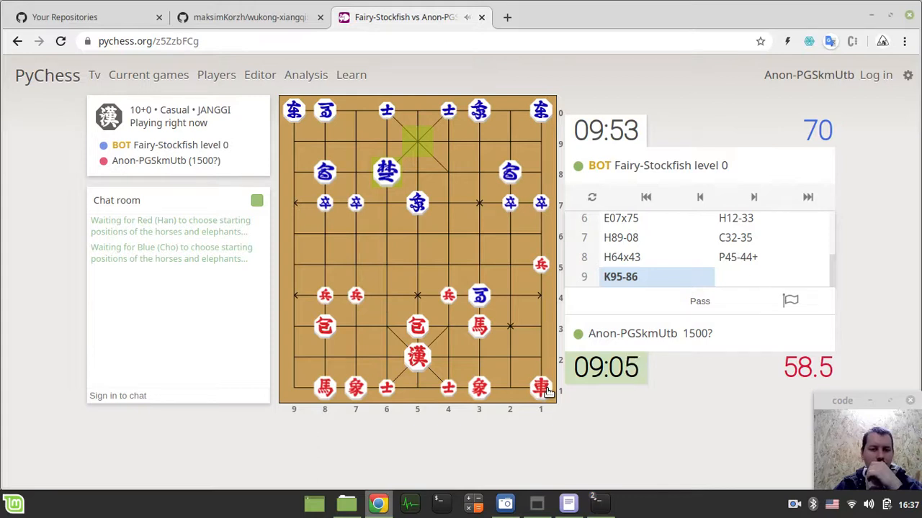
pyautogui.click(541, 295)
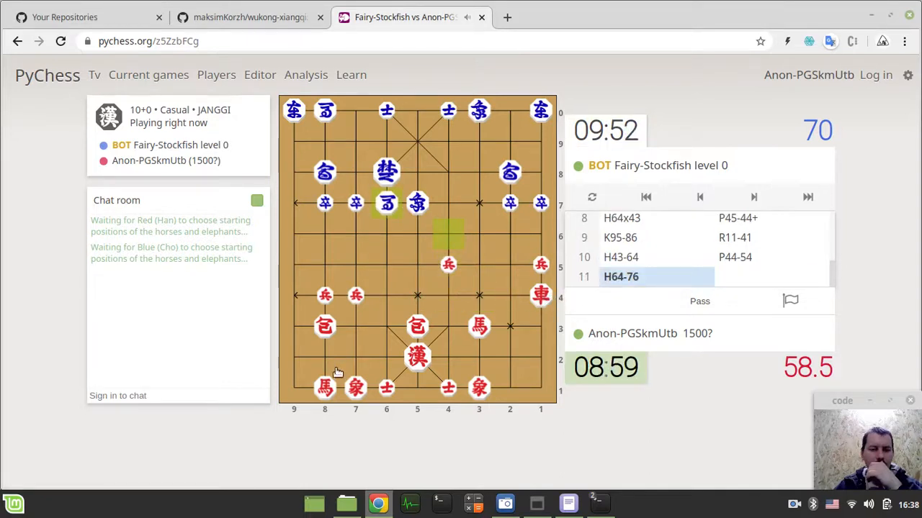
pyautogui.click(355, 389)
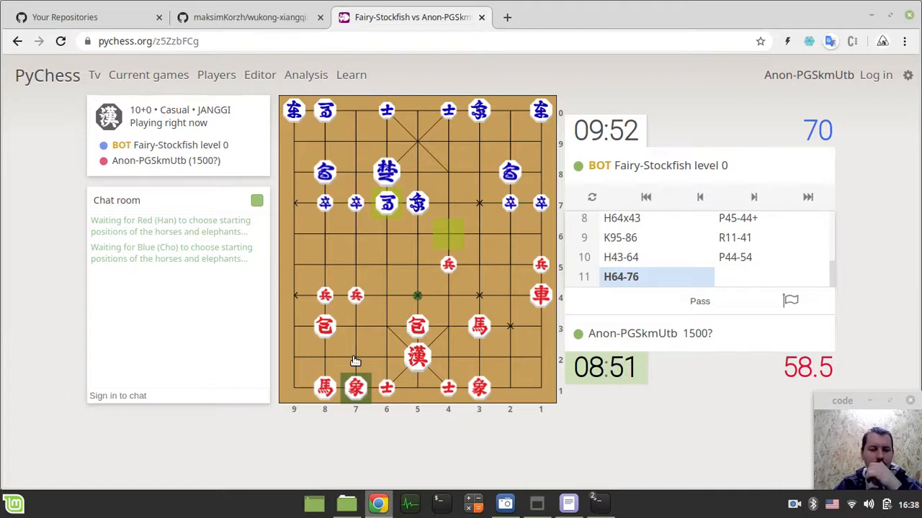
pyautogui.moveTo(388, 330)
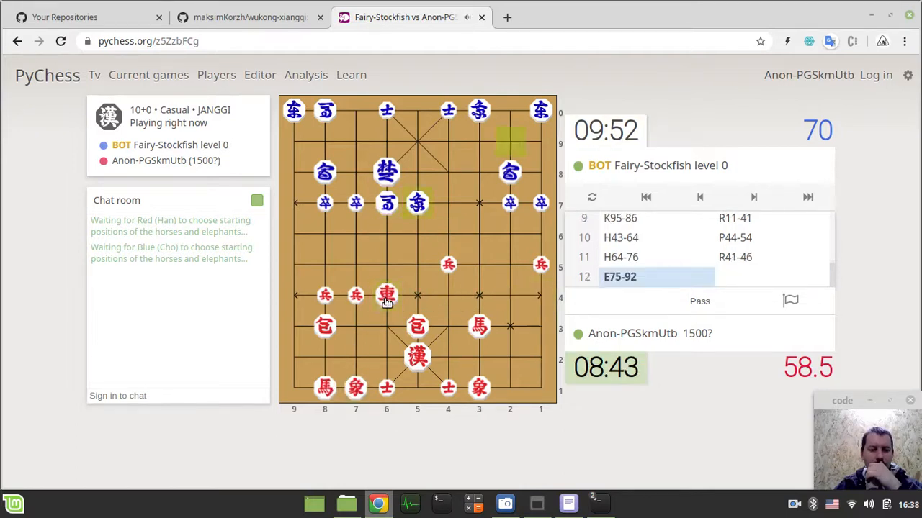
pyautogui.click(355, 389)
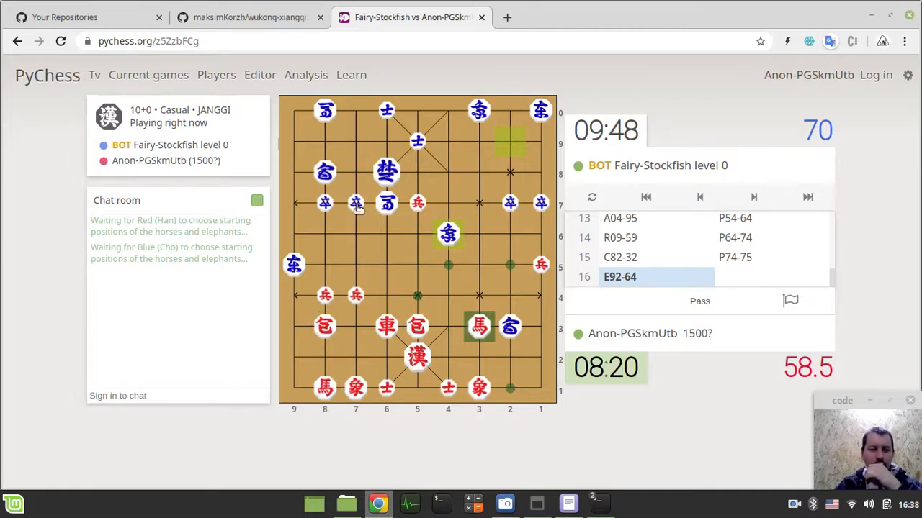
pyautogui.moveTo(376, 175)
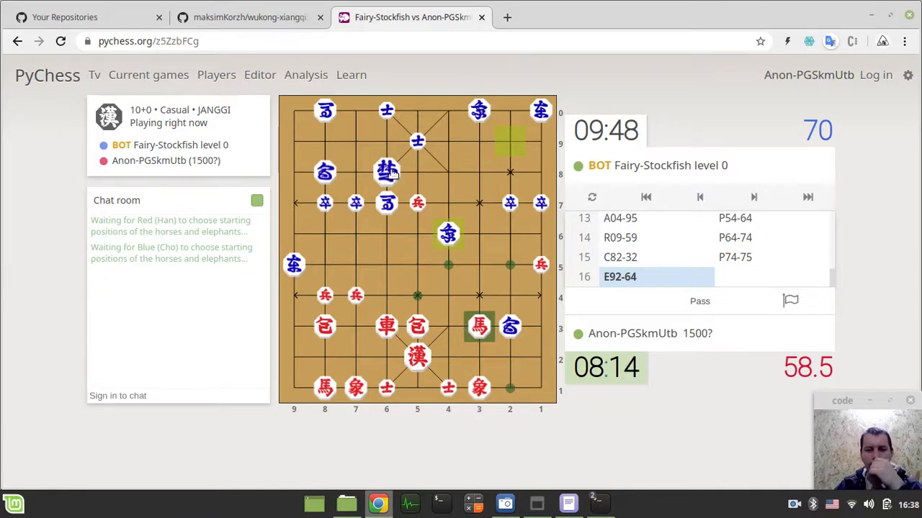
pyautogui.moveTo(440, 195)
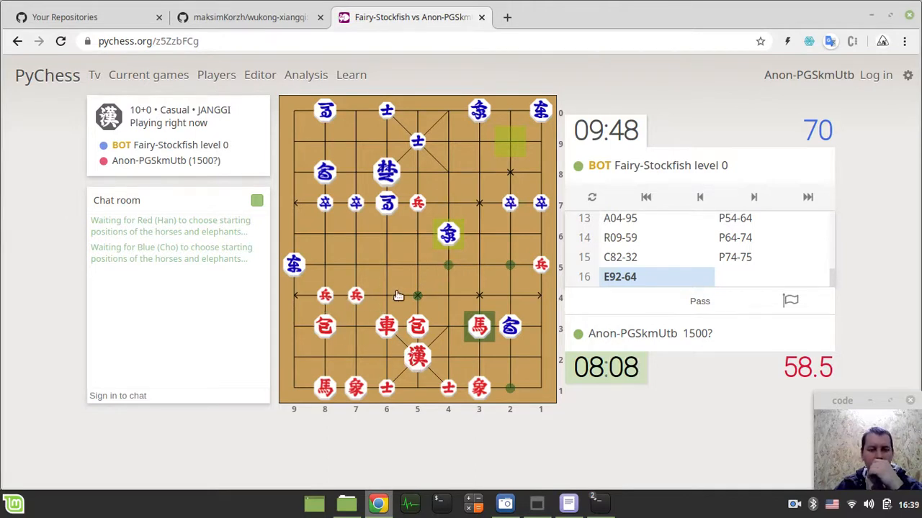
pyautogui.moveTo(431, 205)
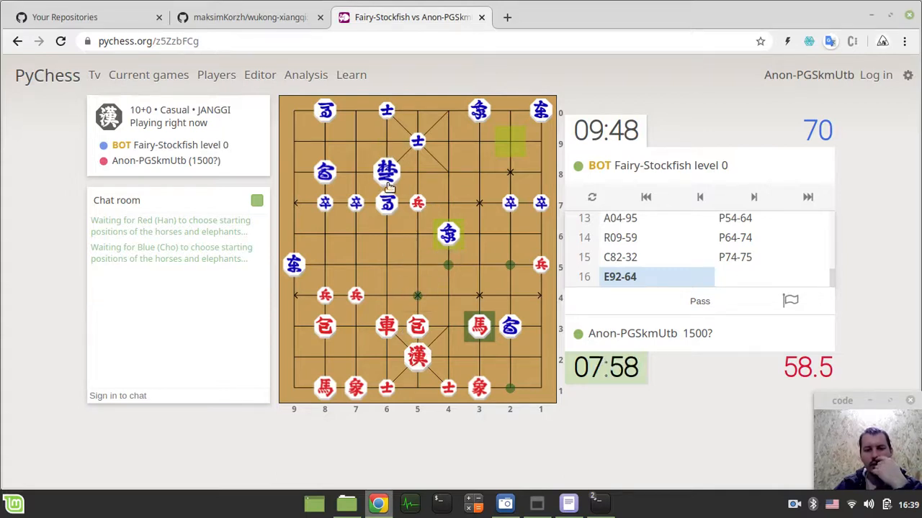
pyautogui.moveTo(424, 216)
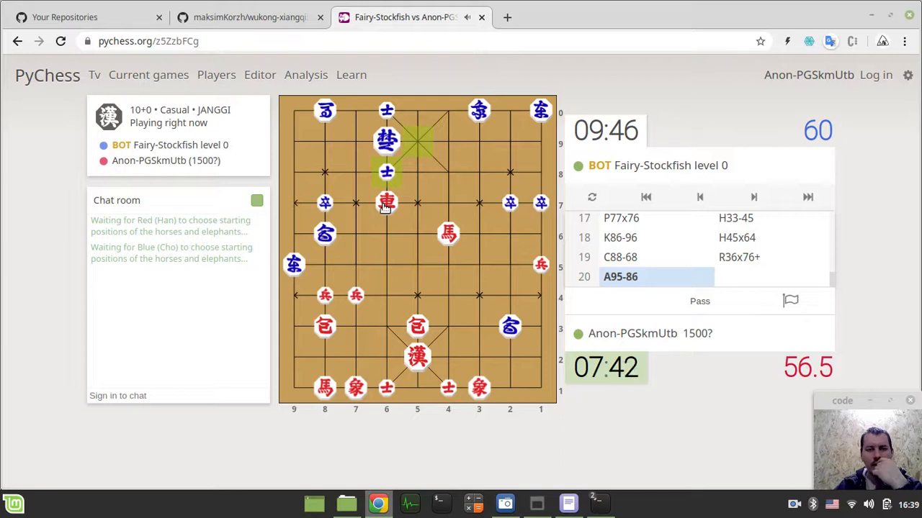
pyautogui.click(386, 202)
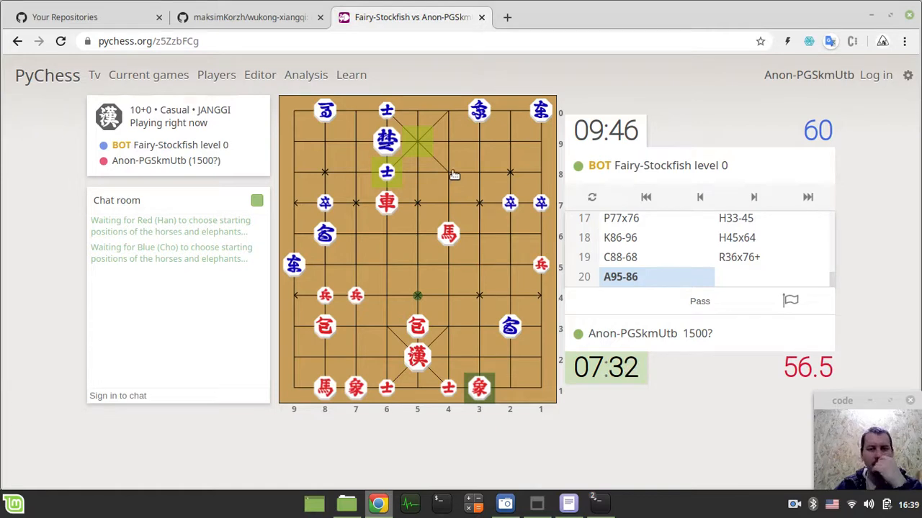
# Resign the Janggi game with the flag button and confirm the resignation.
pyautogui.click(790, 300)
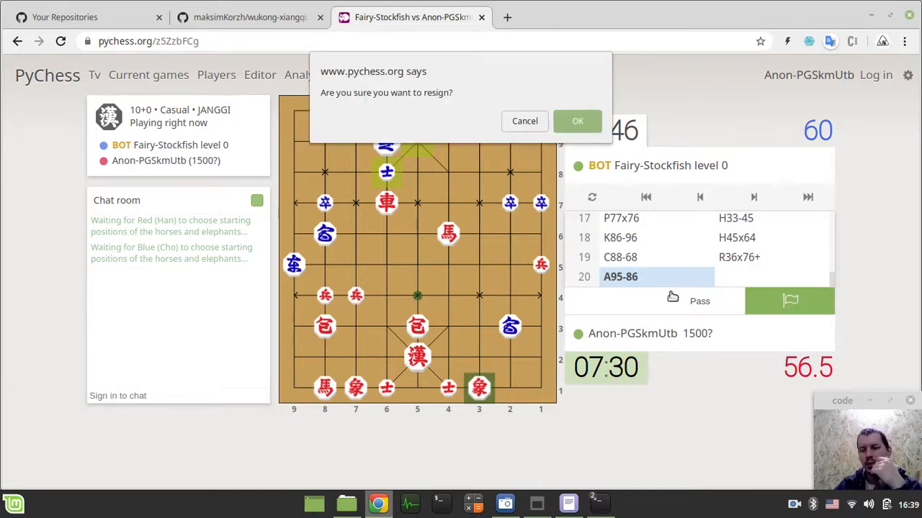
pyautogui.click(578, 120)
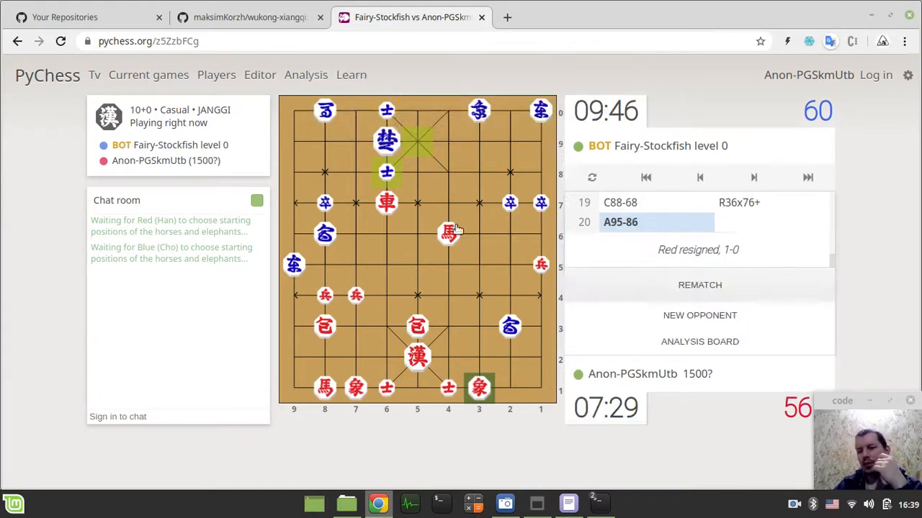
pyautogui.moveTo(495, 255)
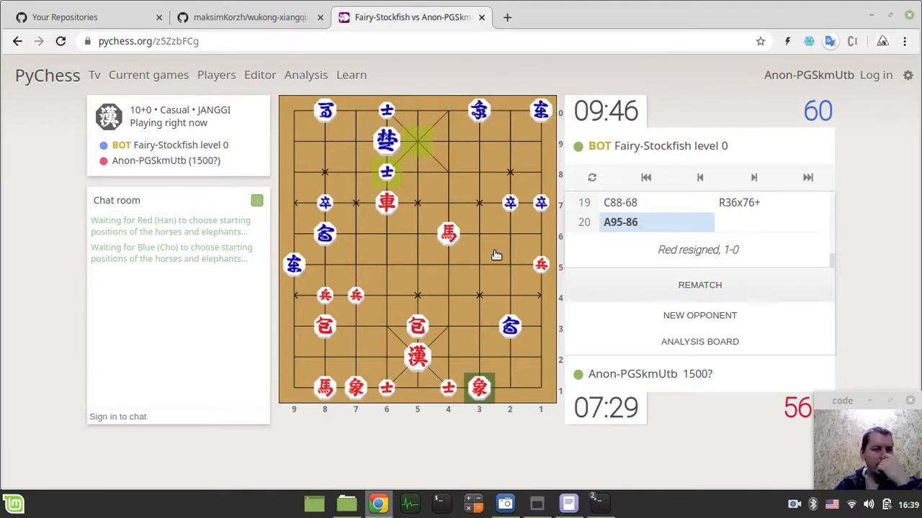
pyautogui.moveTo(504, 345)
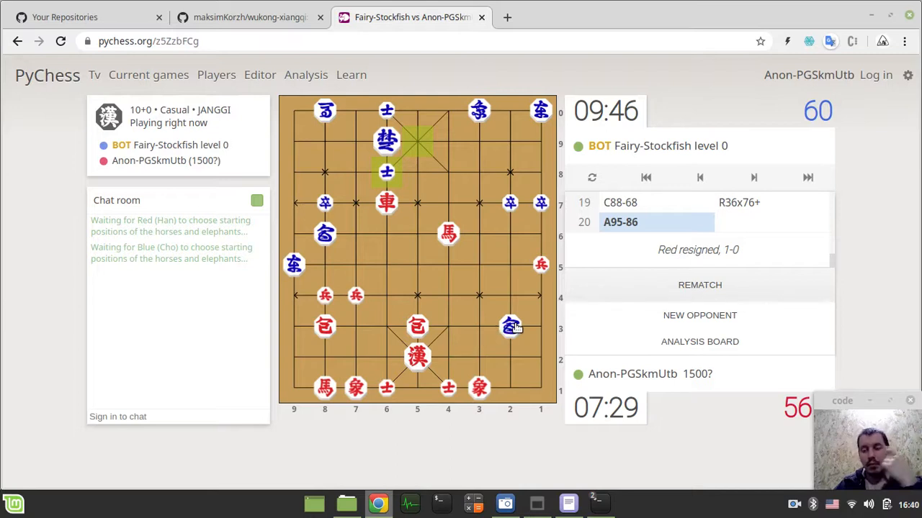
# From your GitHub repositories, open xiangqi-stockfish and view its two open issues.
pyautogui.click(248, 17)
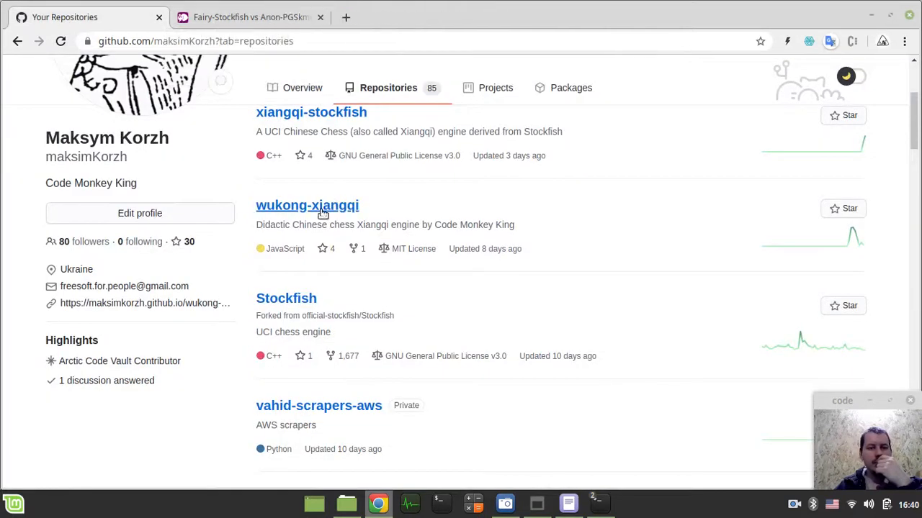
pyautogui.click(306, 206)
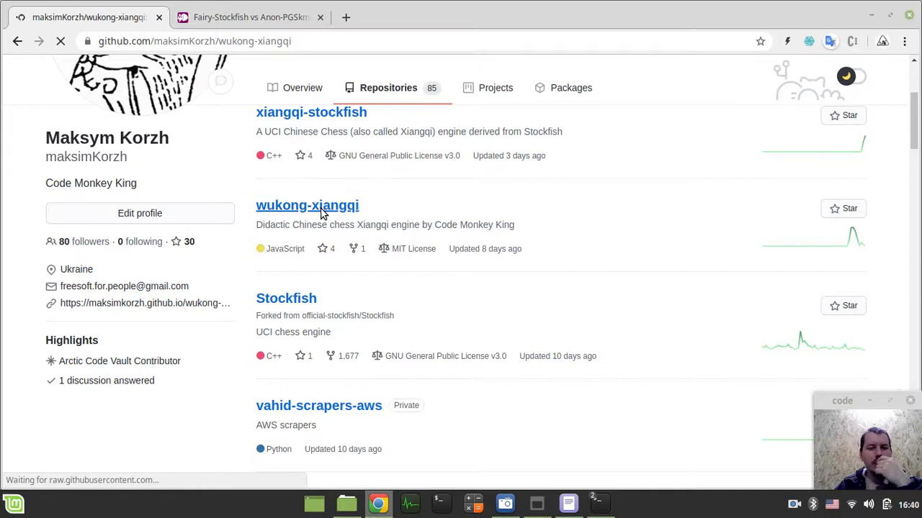
pyautogui.click(307, 205)
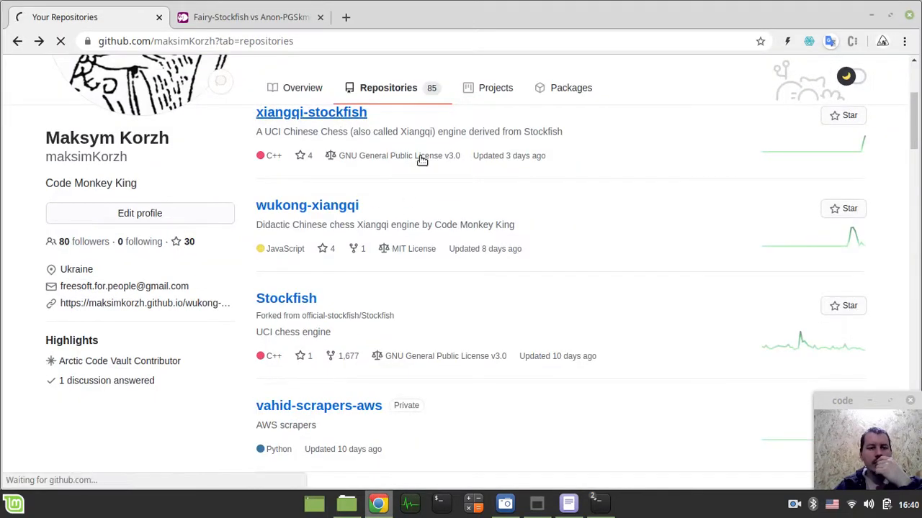
pyautogui.click(311, 112)
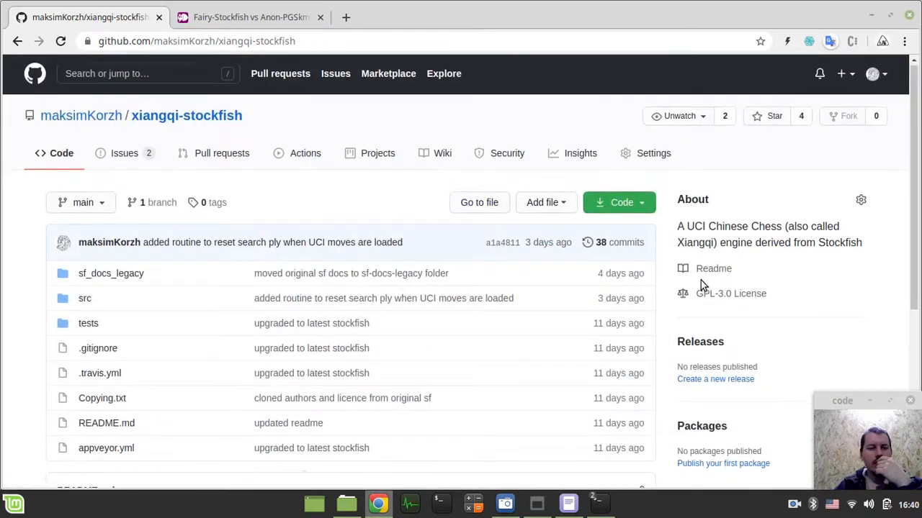
pyautogui.click(124, 153)
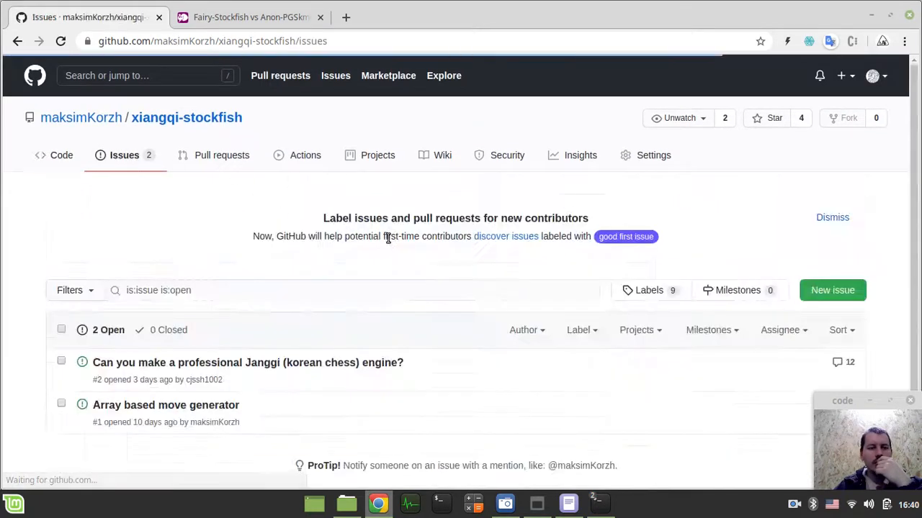
pyautogui.scroll(-3)
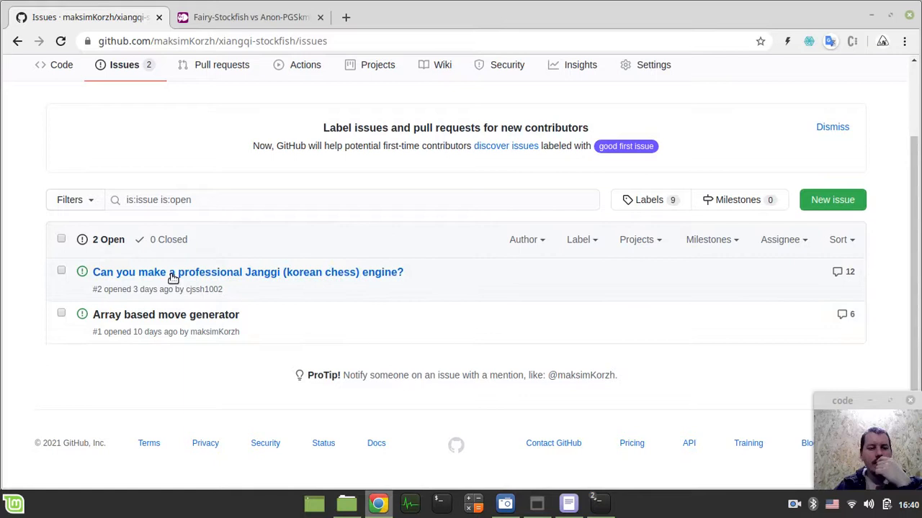
# Open the 'Can you make a professional Janggi (korean chess) engine?' issue and scroll its comments.
pyautogui.click(248, 272)
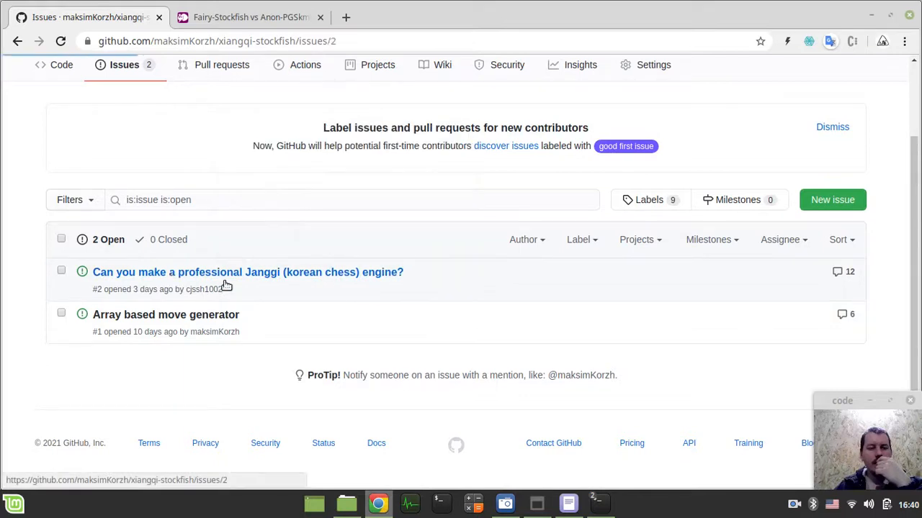
pyautogui.click(247, 271)
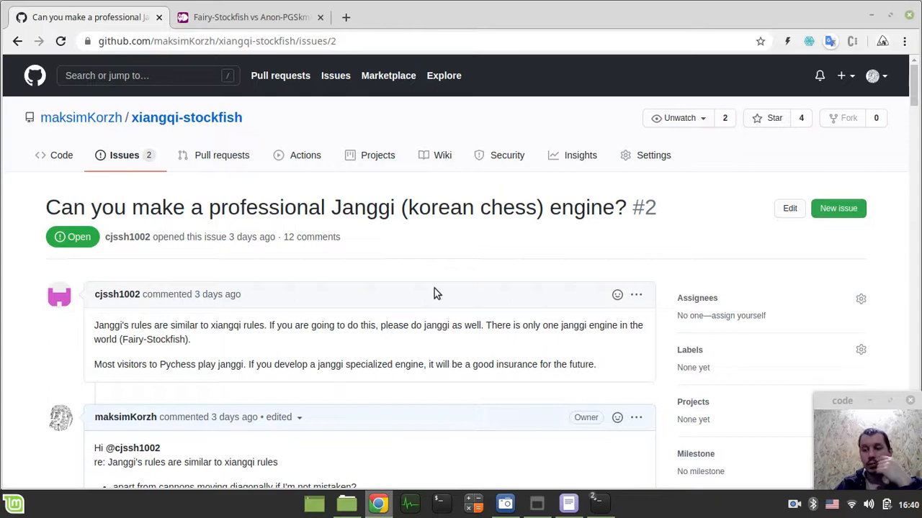
pyautogui.scroll(-3)
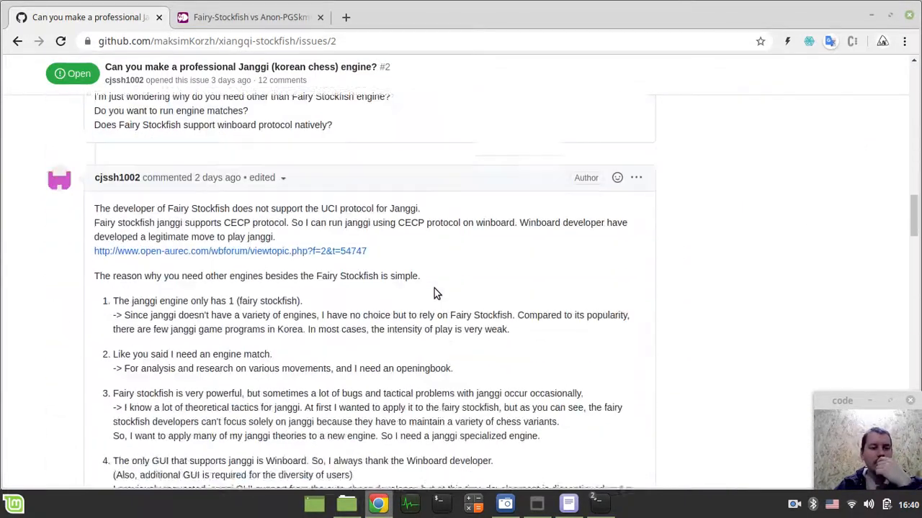
pyautogui.scroll(-3)
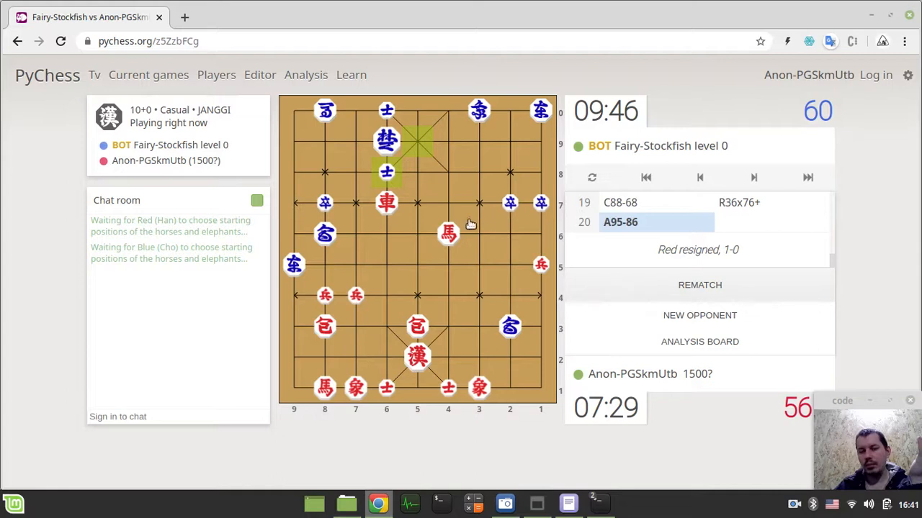
pyautogui.moveTo(446, 219)
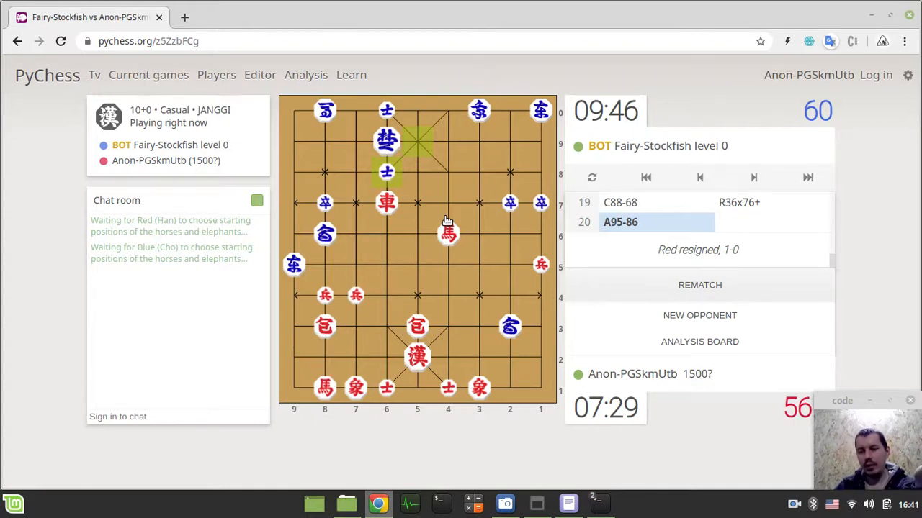
pyautogui.moveTo(510, 160)
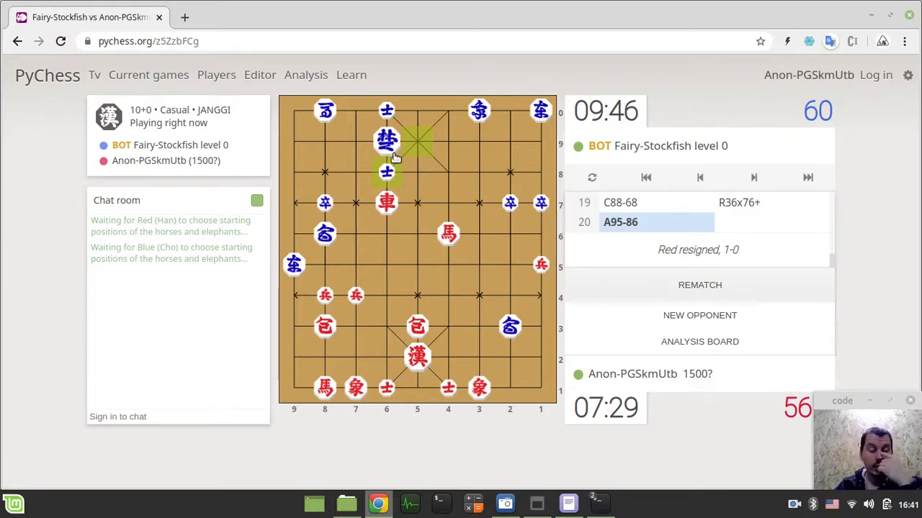
pyautogui.moveTo(406, 201)
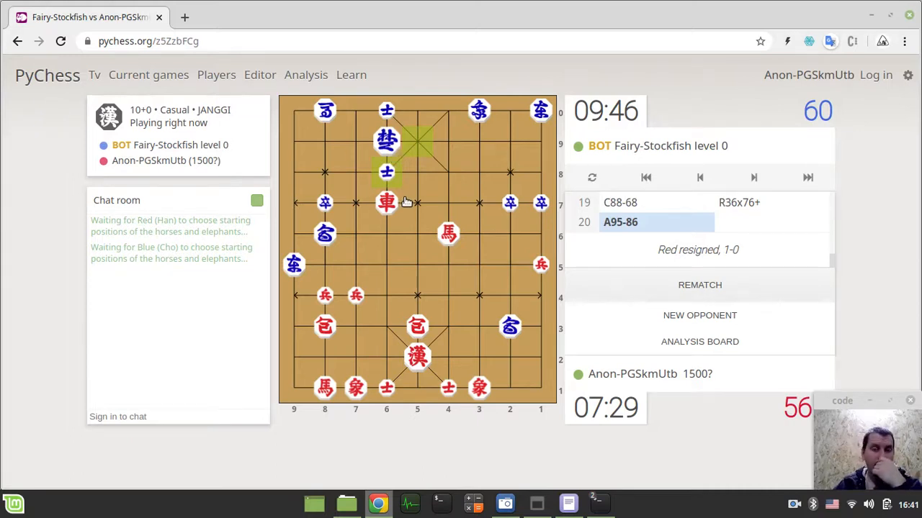
pyautogui.moveTo(384, 210)
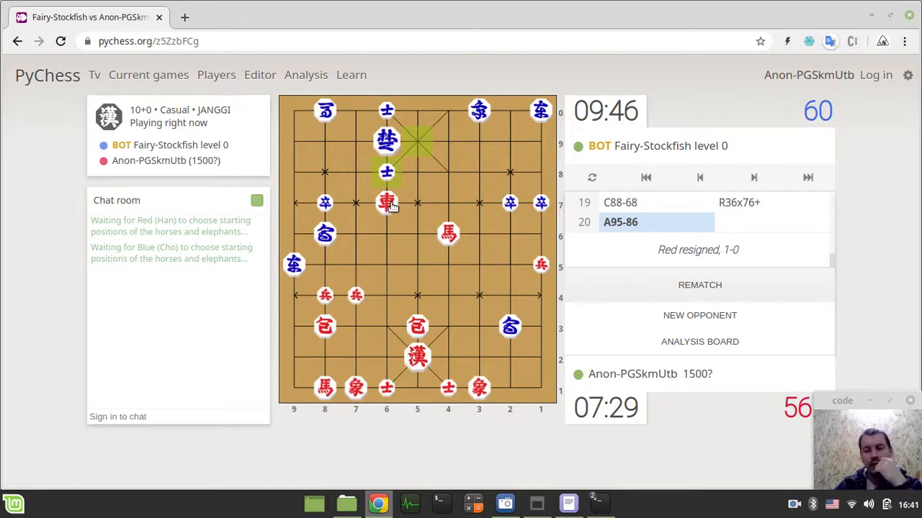
pyautogui.moveTo(468, 259)
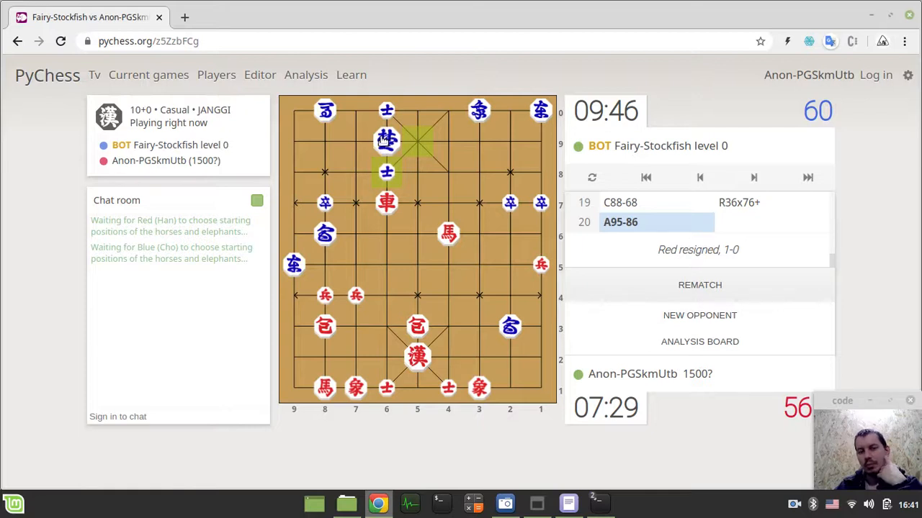
pyautogui.moveTo(502, 200)
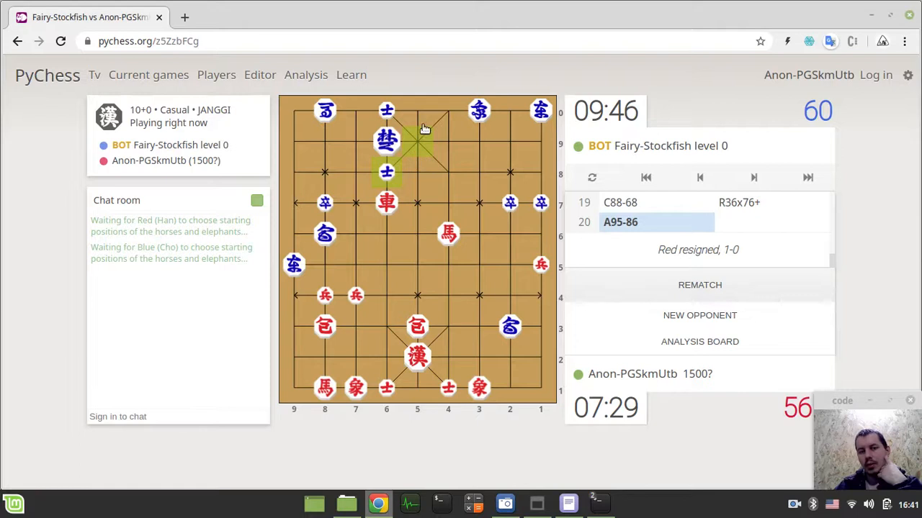
pyautogui.moveTo(422, 160)
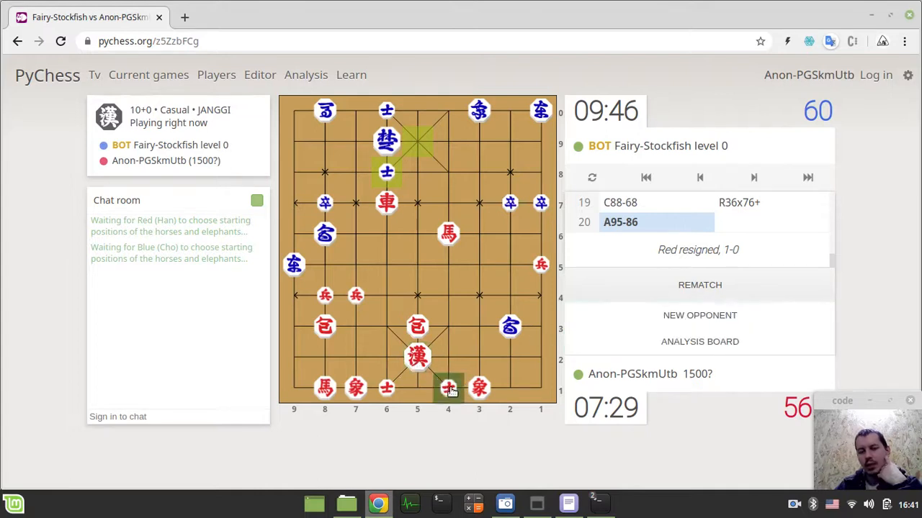
pyautogui.moveTo(450, 373)
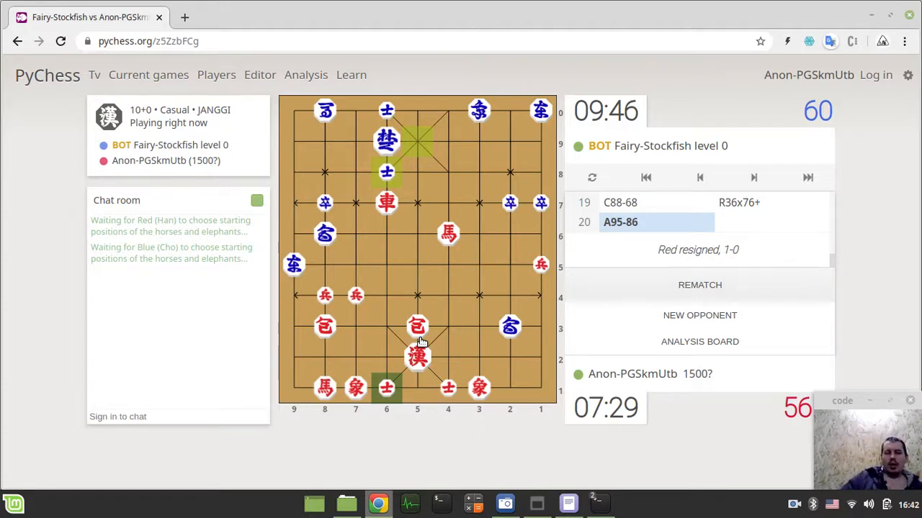
pyautogui.moveTo(515, 450)
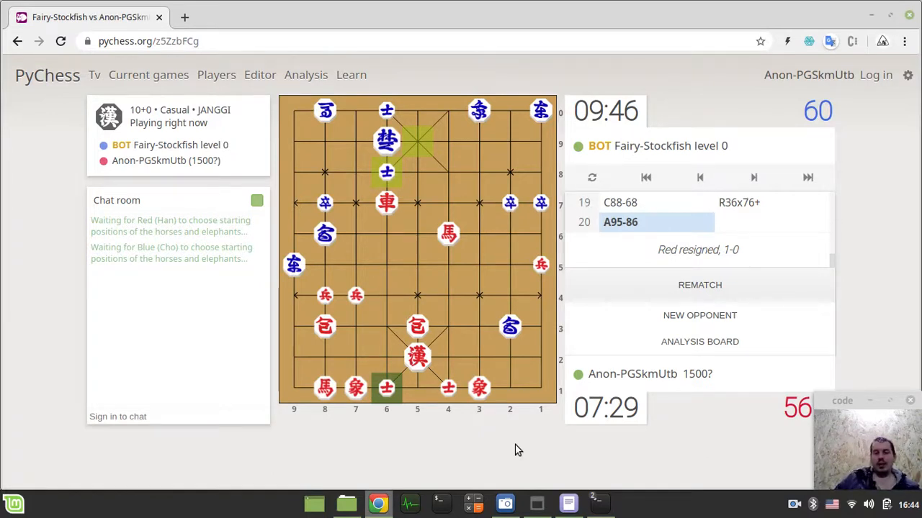
pyautogui.moveTo(468, 360)
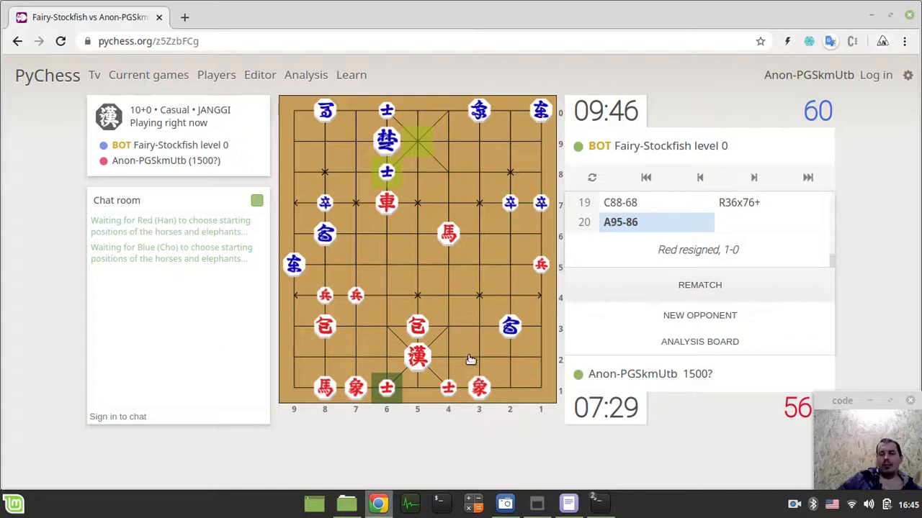
pyautogui.moveTo(456, 339)
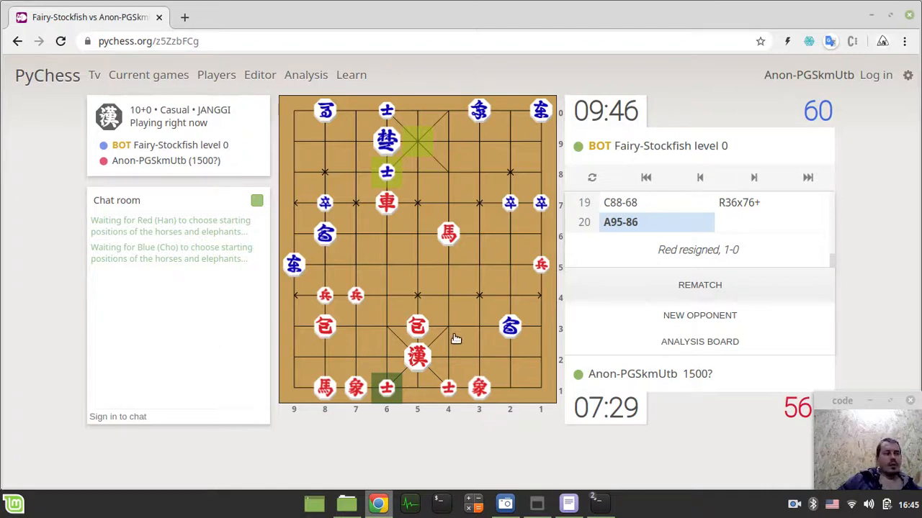